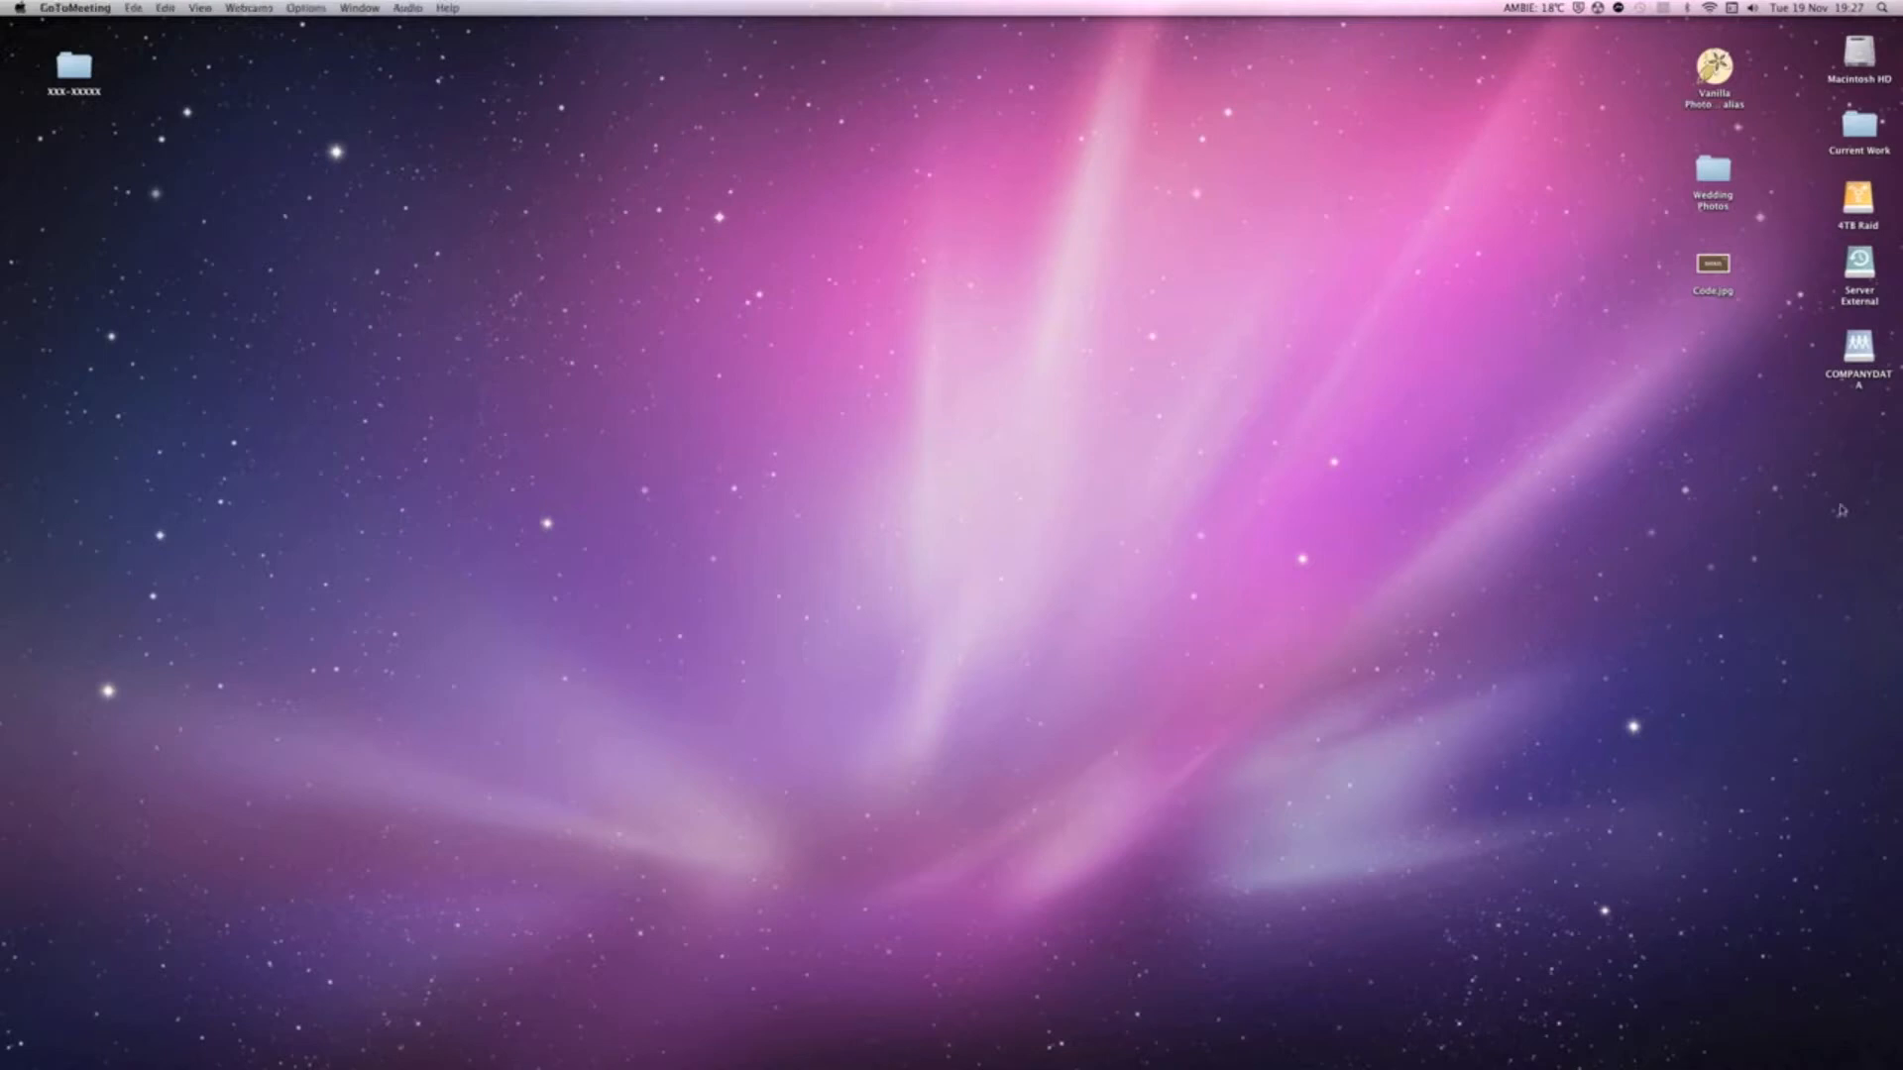
Launch Vanilla Photobooks V3 and start creating a new photobook project.
double_click(1713, 181)
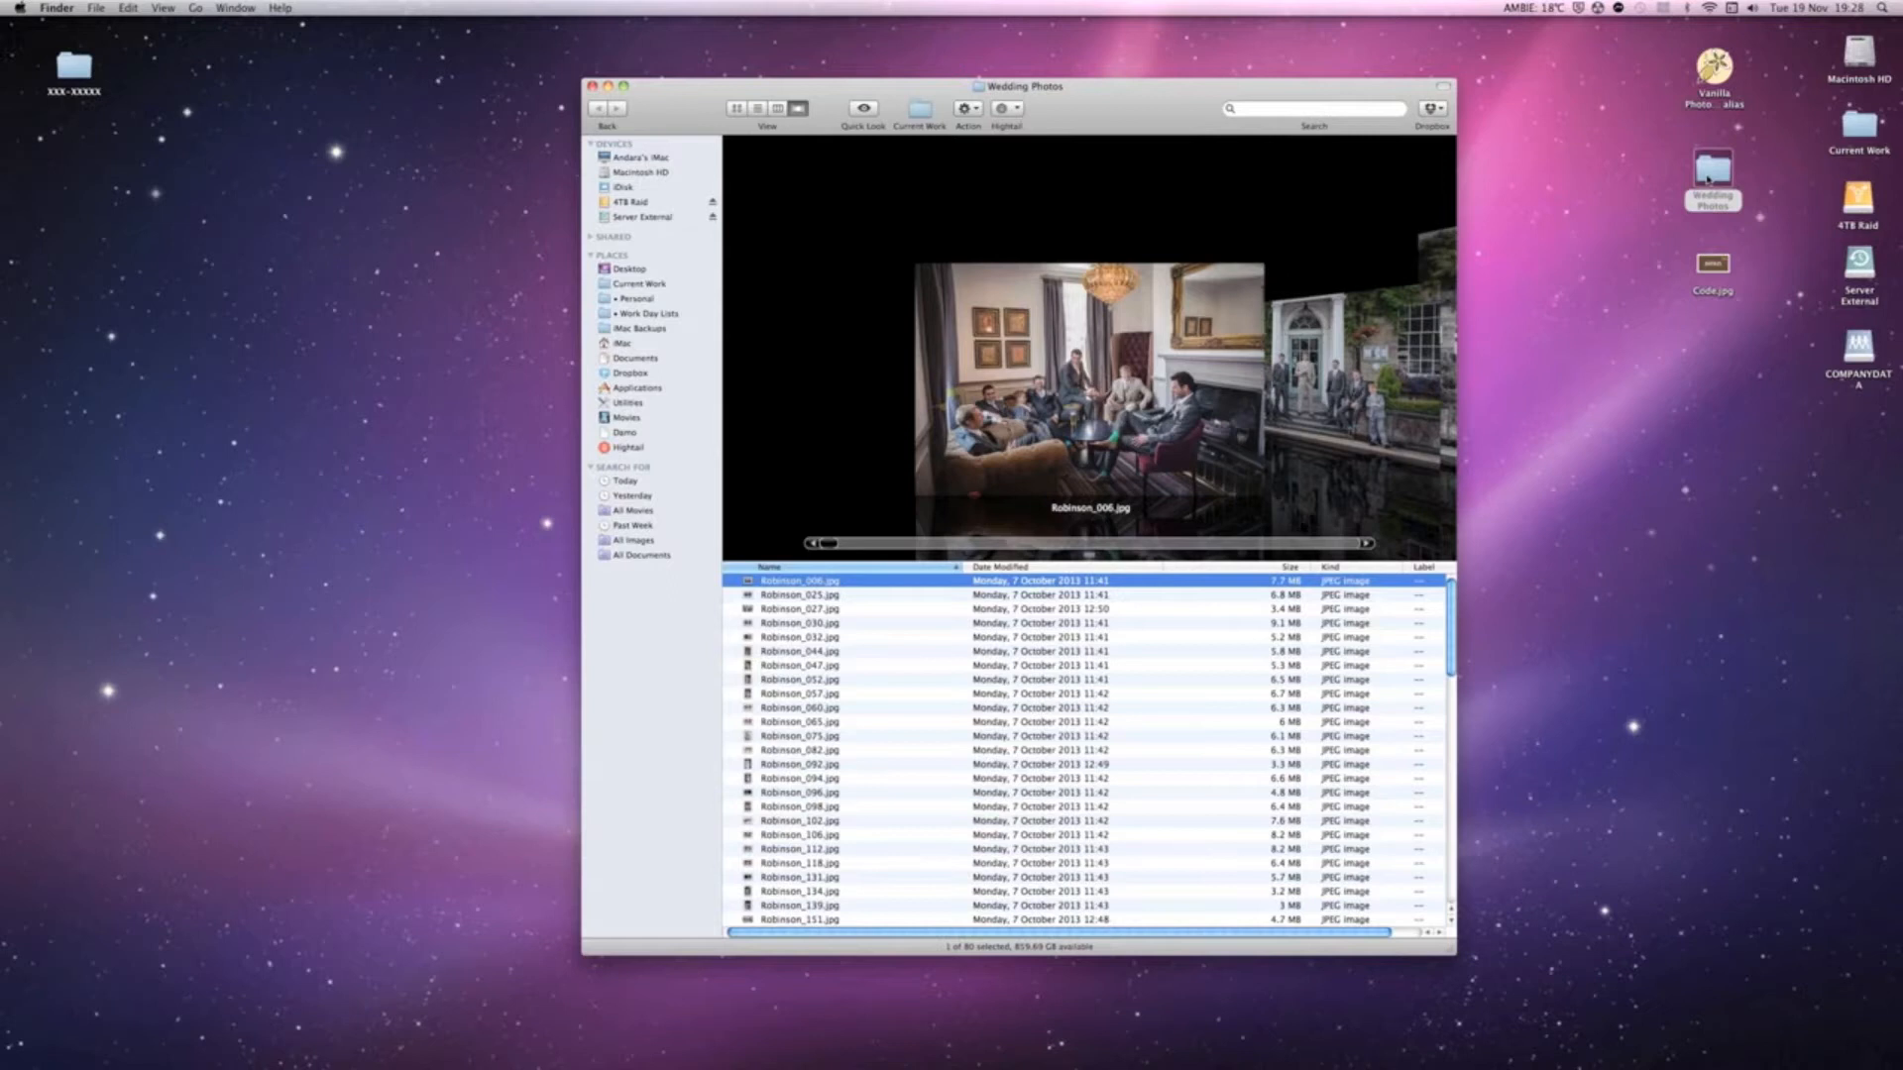
mouse_move(1053, 583)
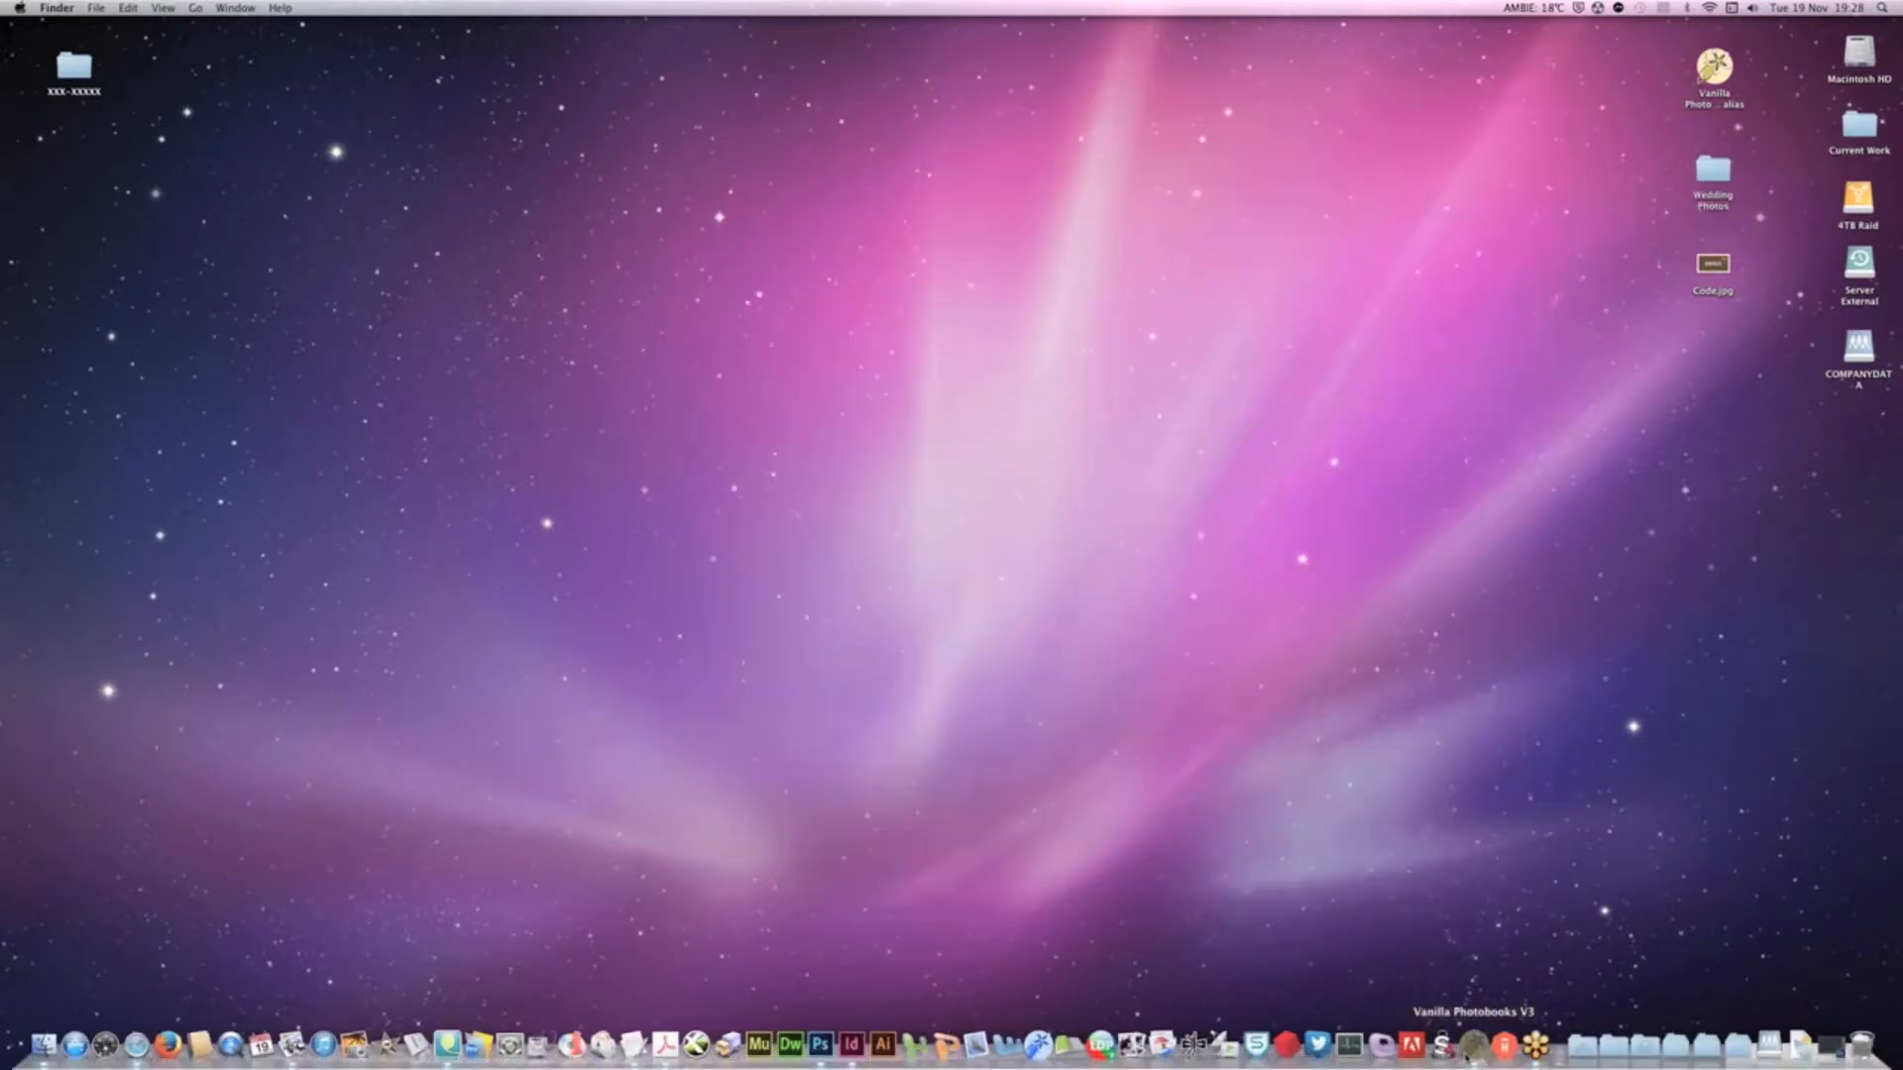
left_click(1472, 1045)
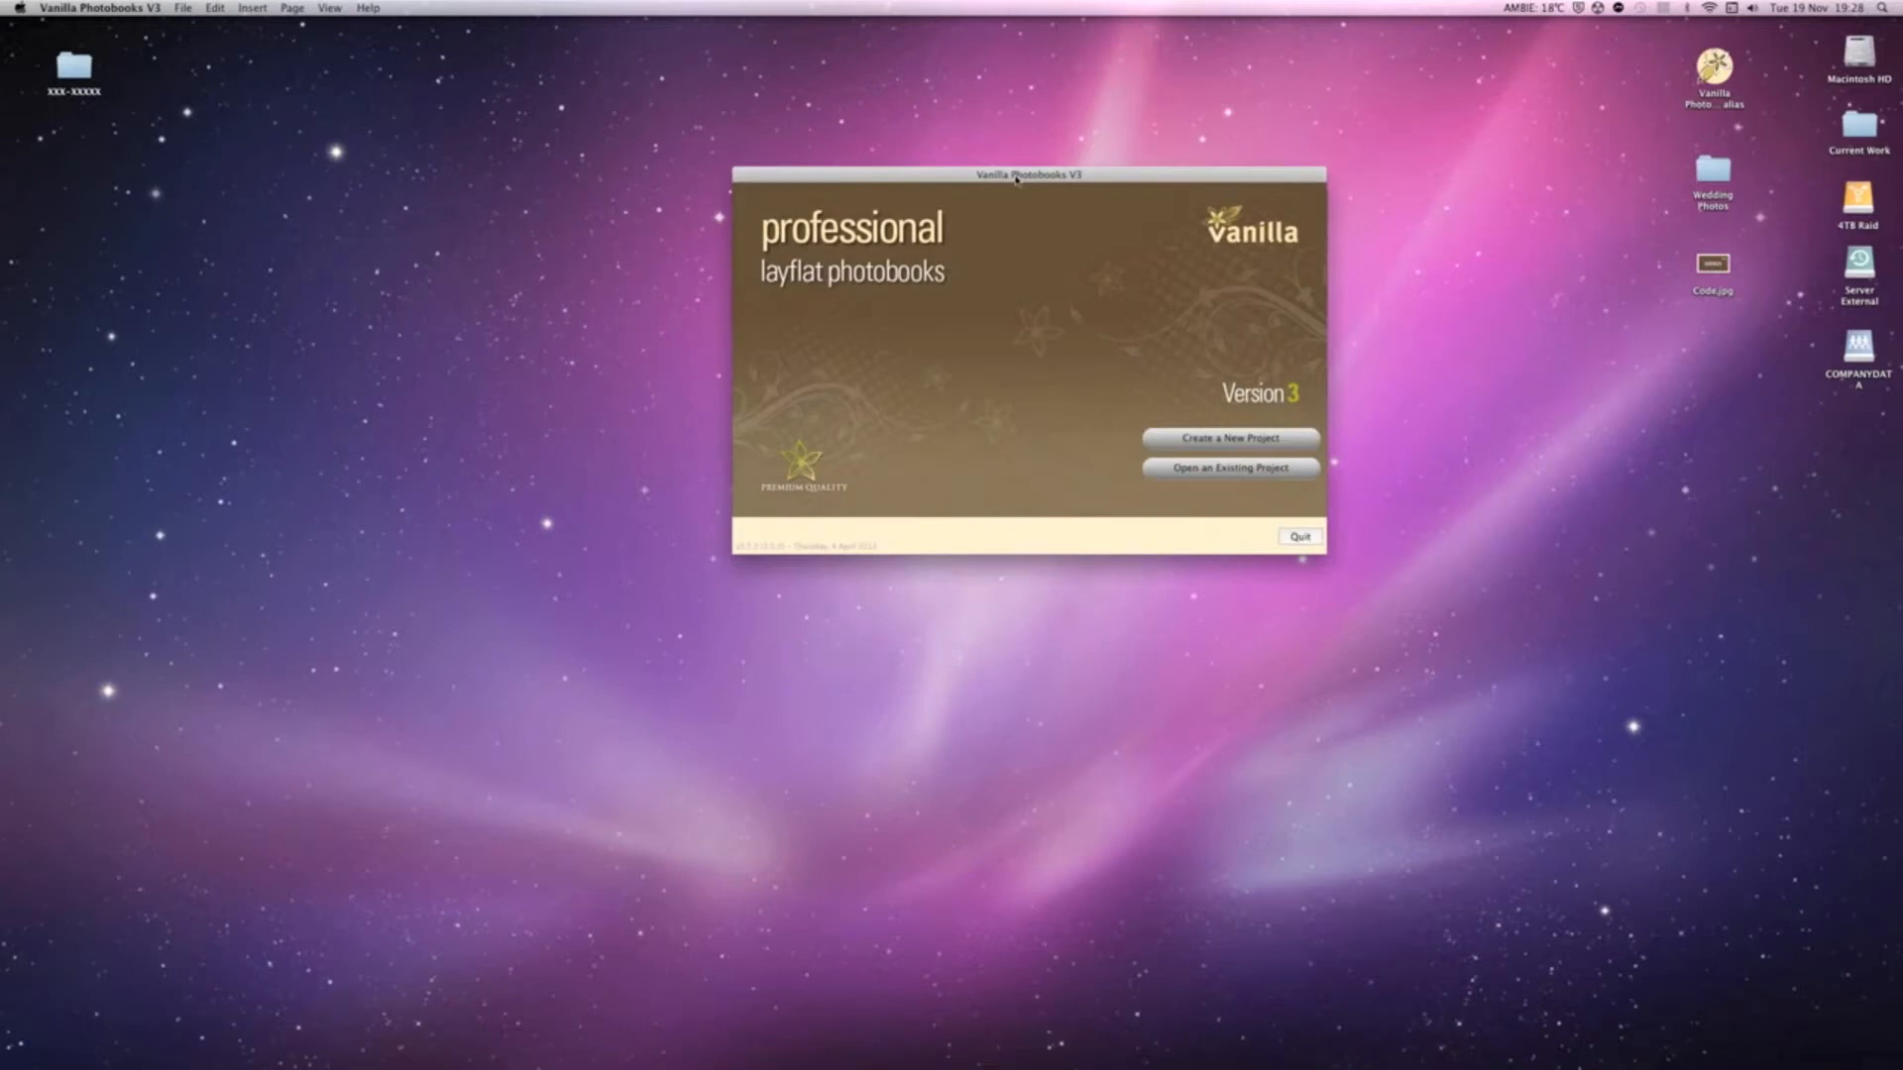
left_click_drag(1029, 174, 1019, 183)
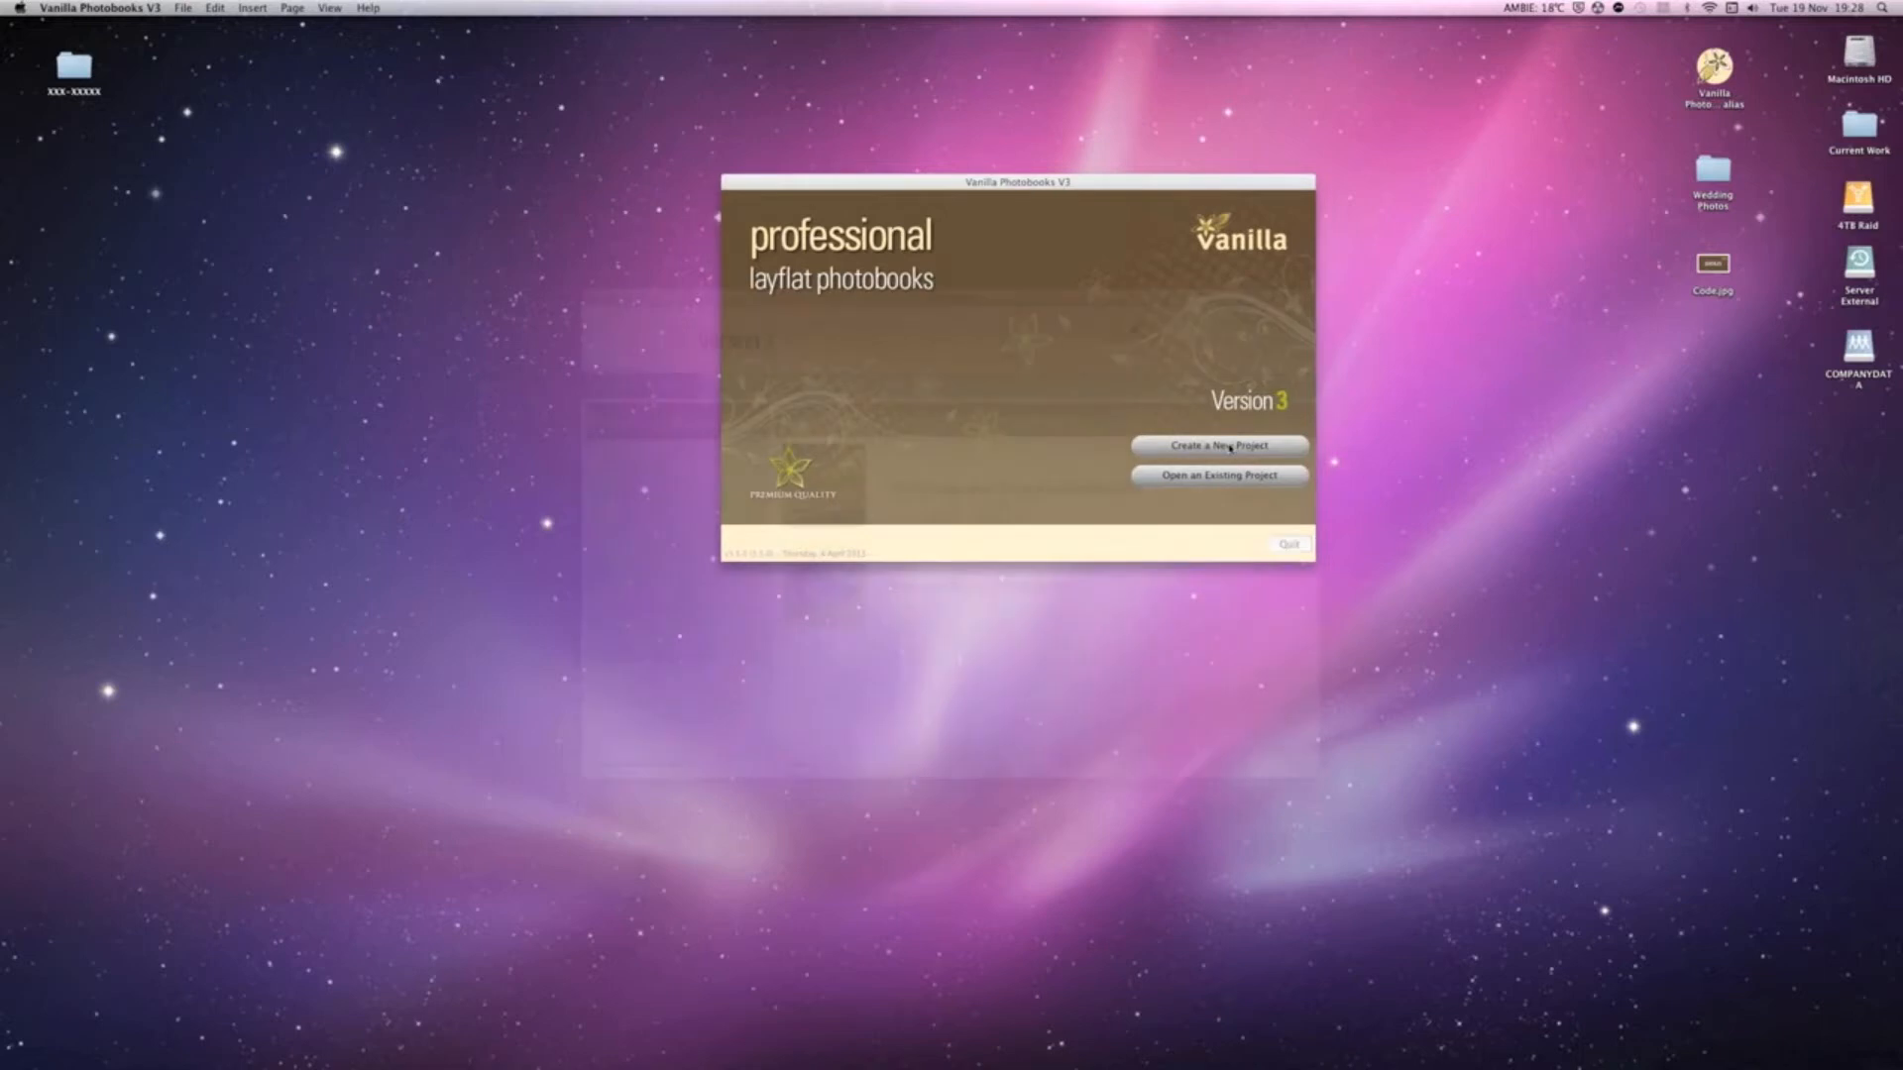
left_click(1217, 446)
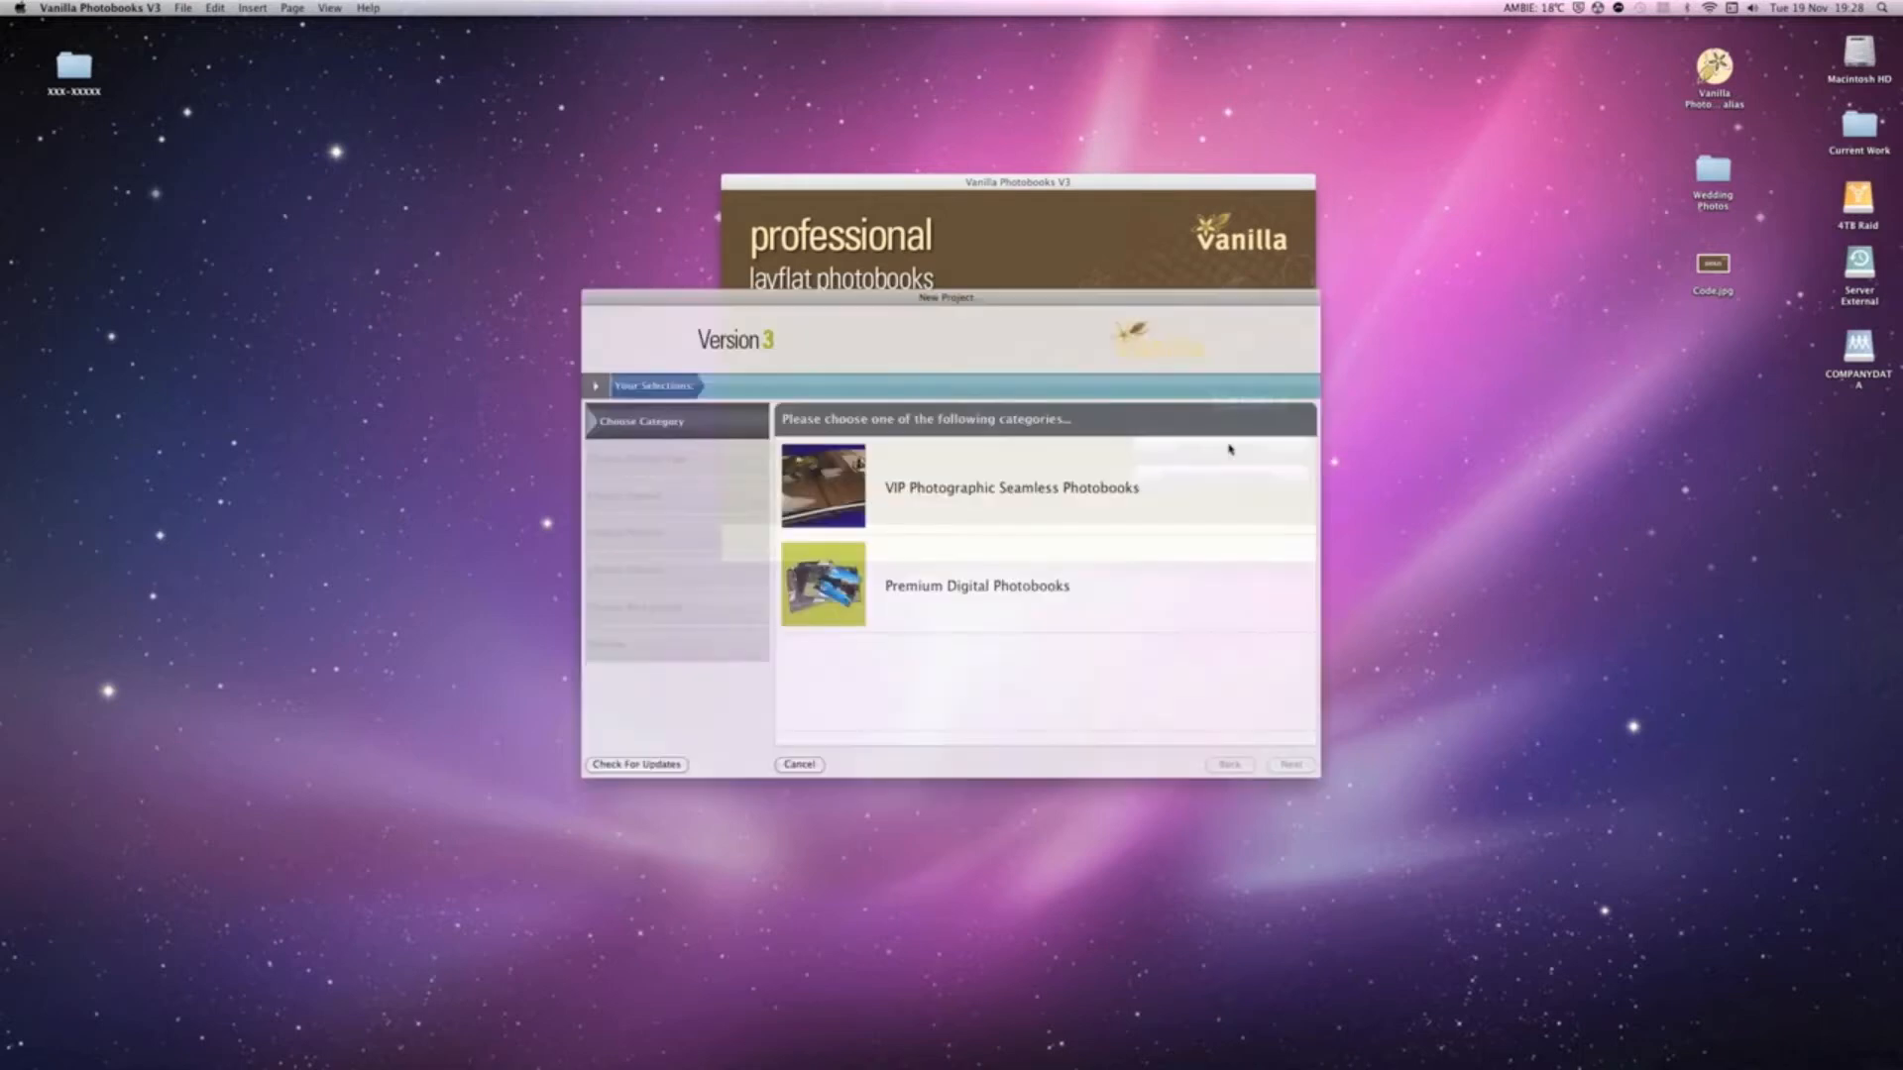
Choose VIP Photographic Seamless Photobooks > Wedding Albums > 12inch Square as the product.
left_click(823, 488)
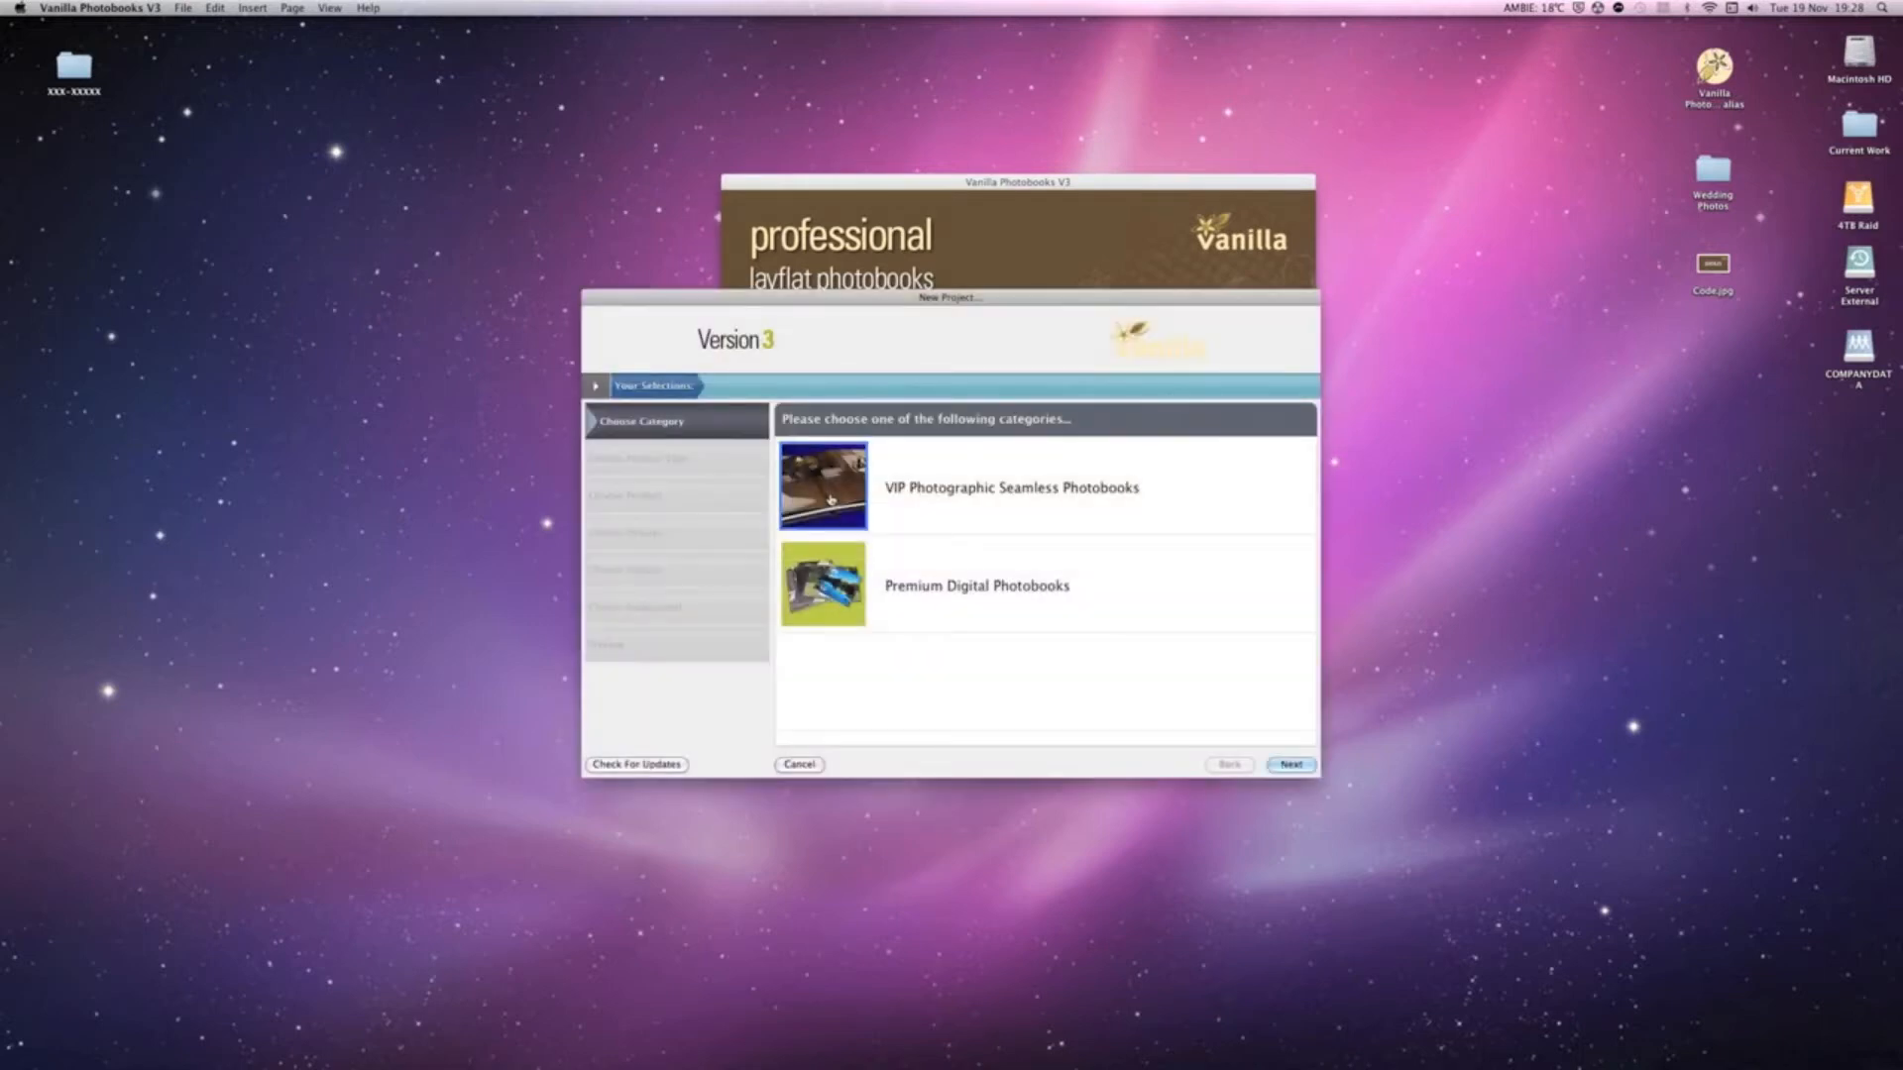
left_click(1291, 765)
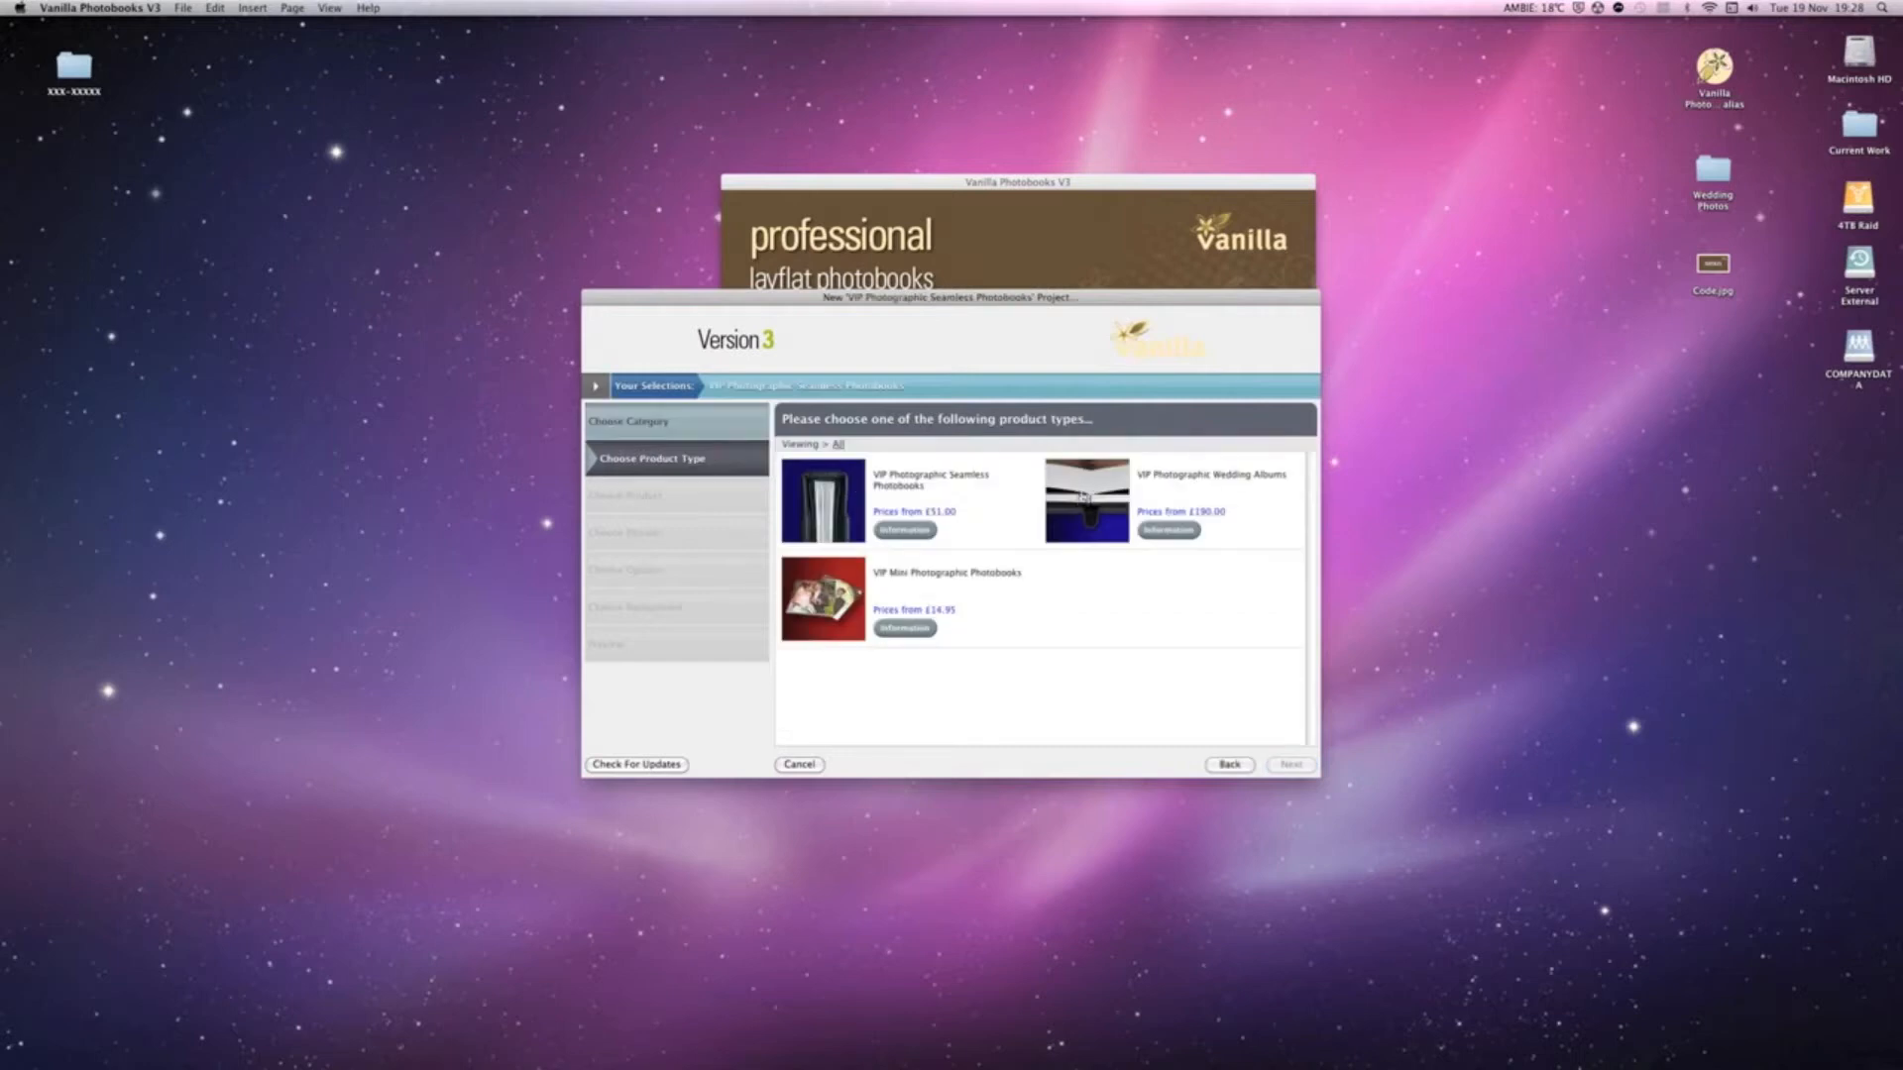
left_click(1084, 499)
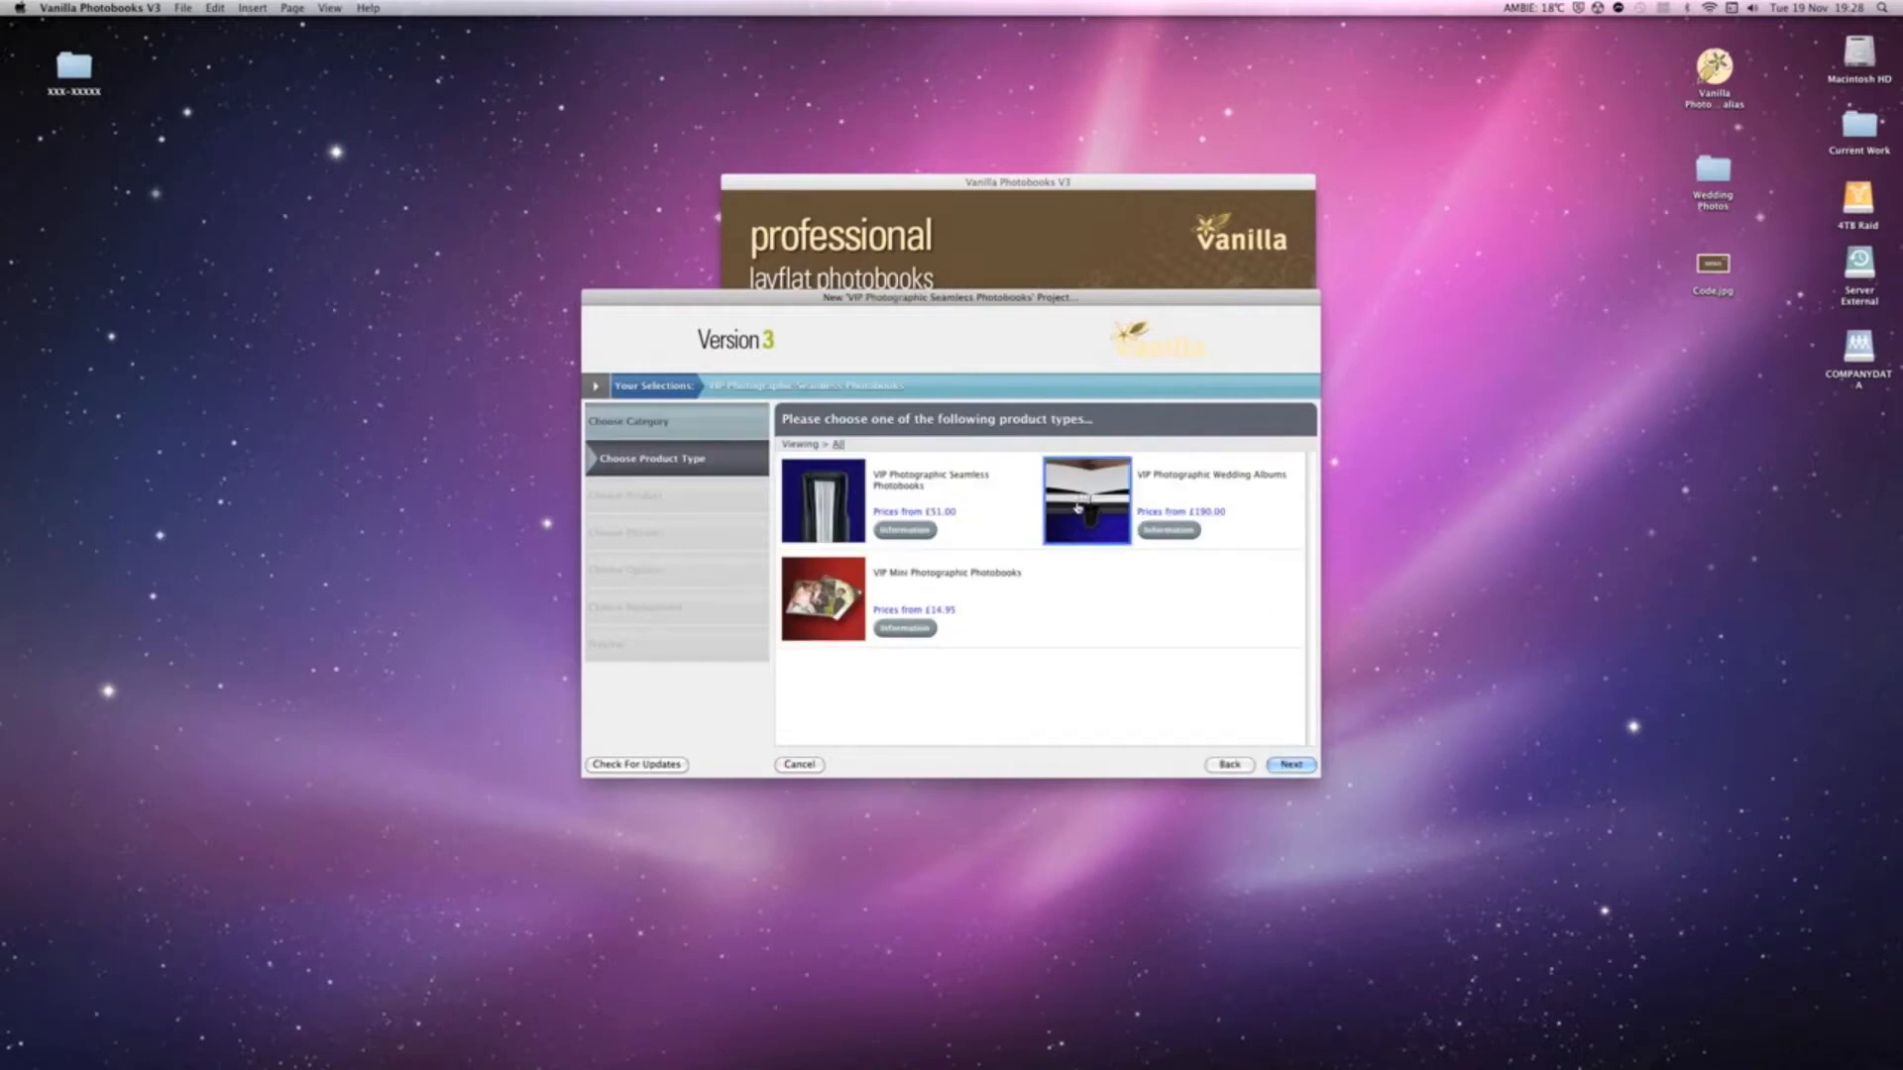
left_click(1084, 499)
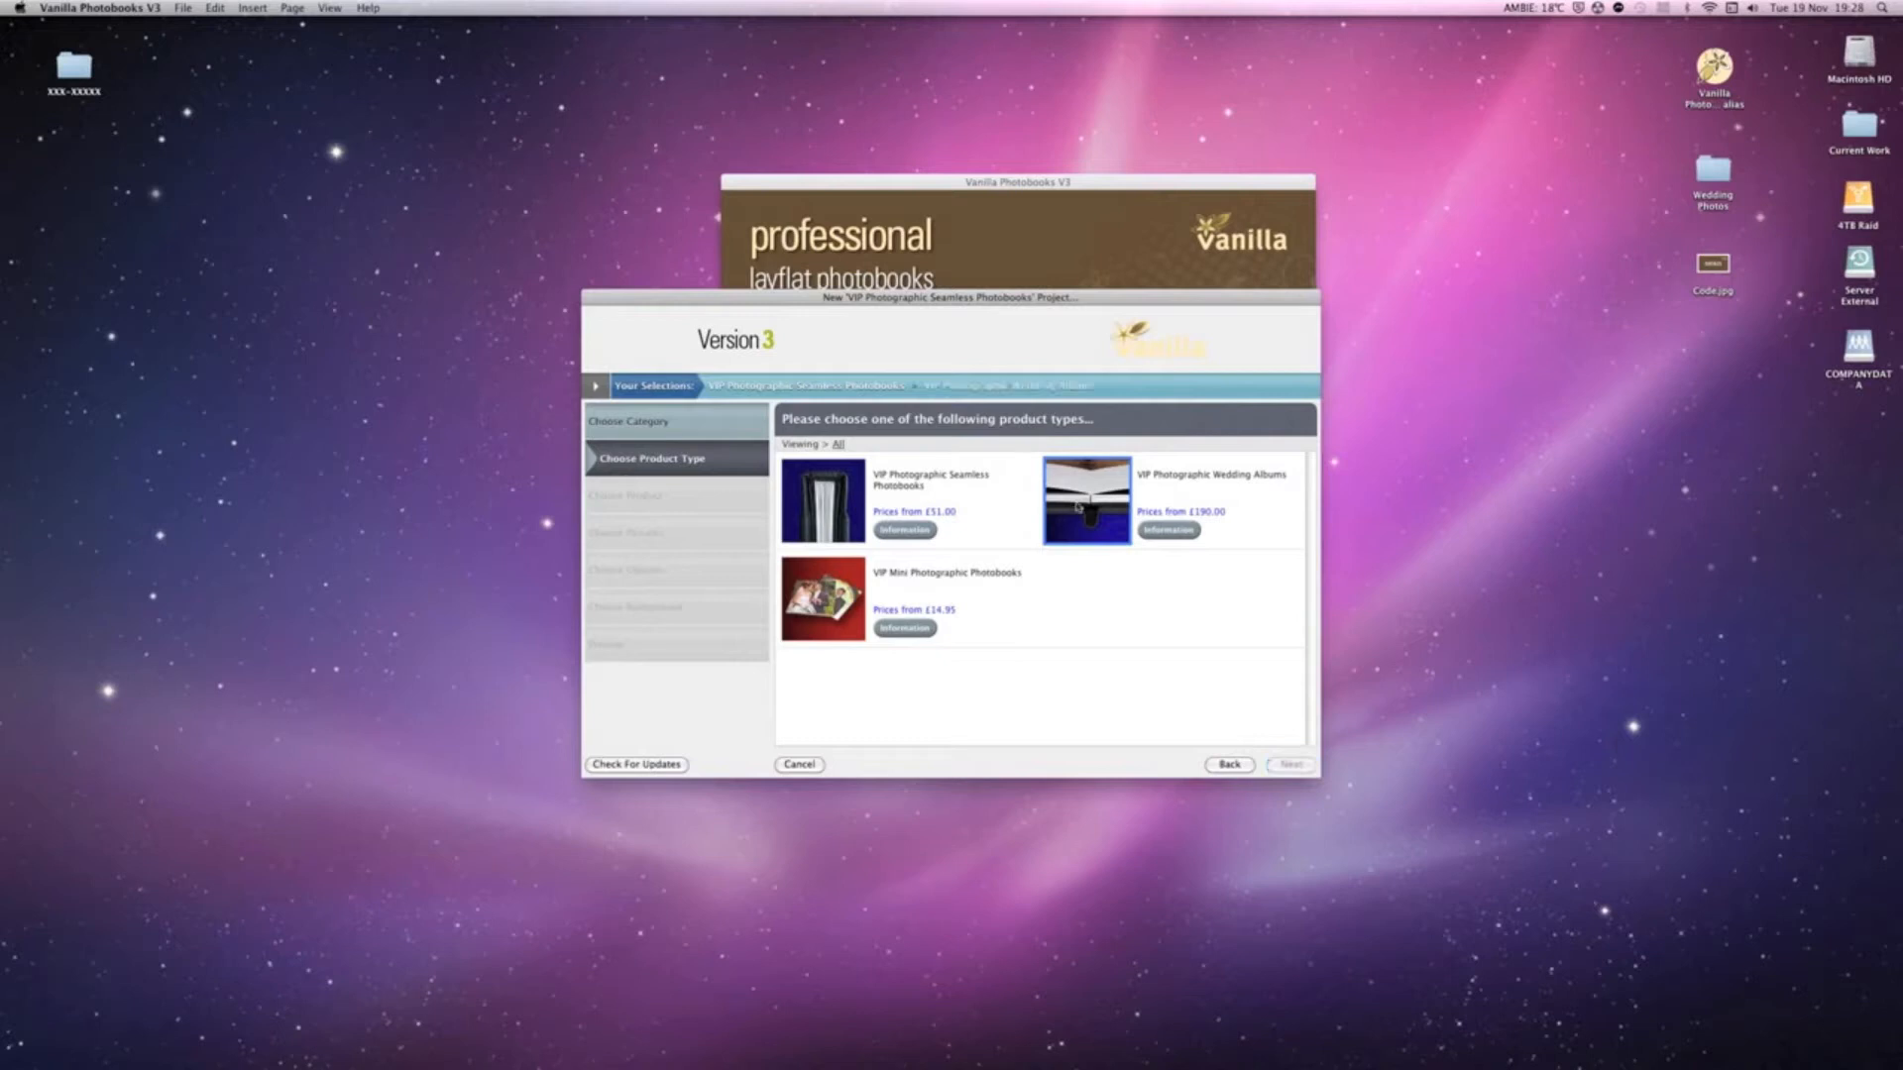
left_click(1084, 500)
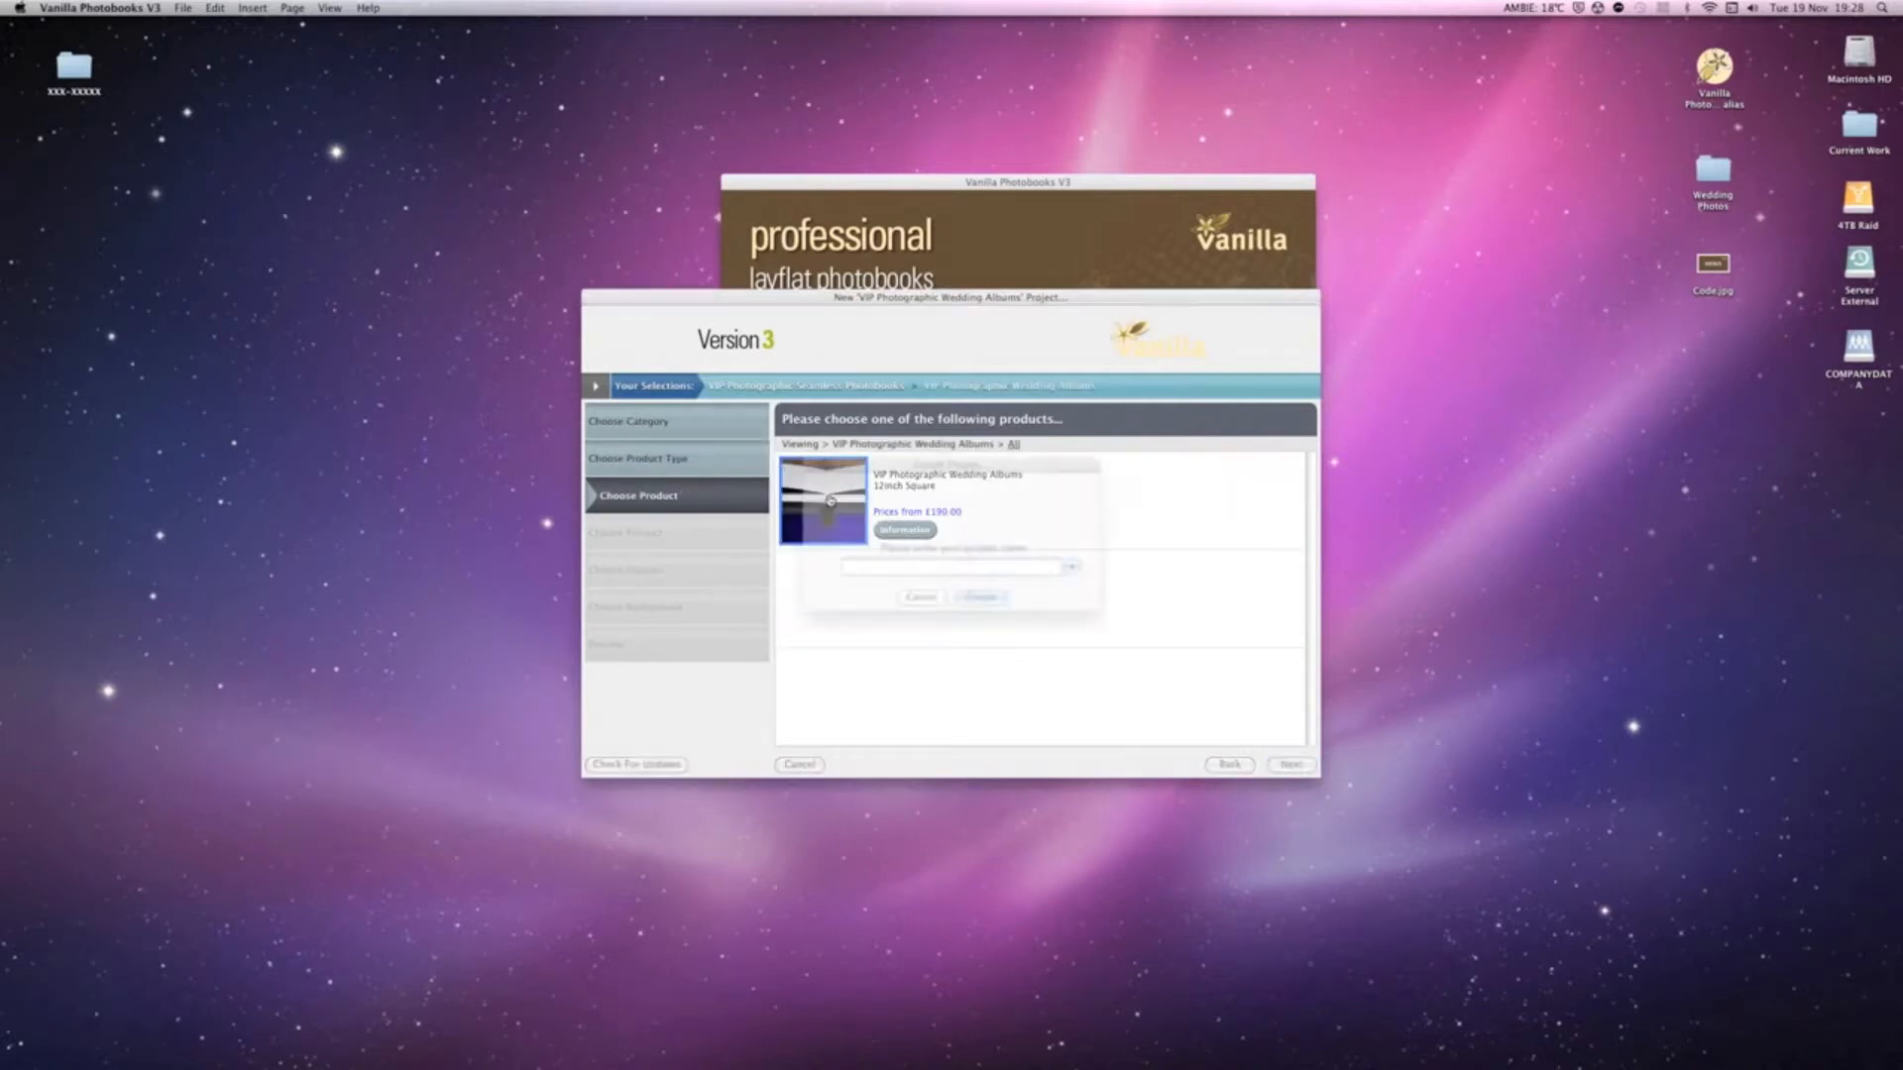
Name the project 'Vanilla' and create it.
type("V")
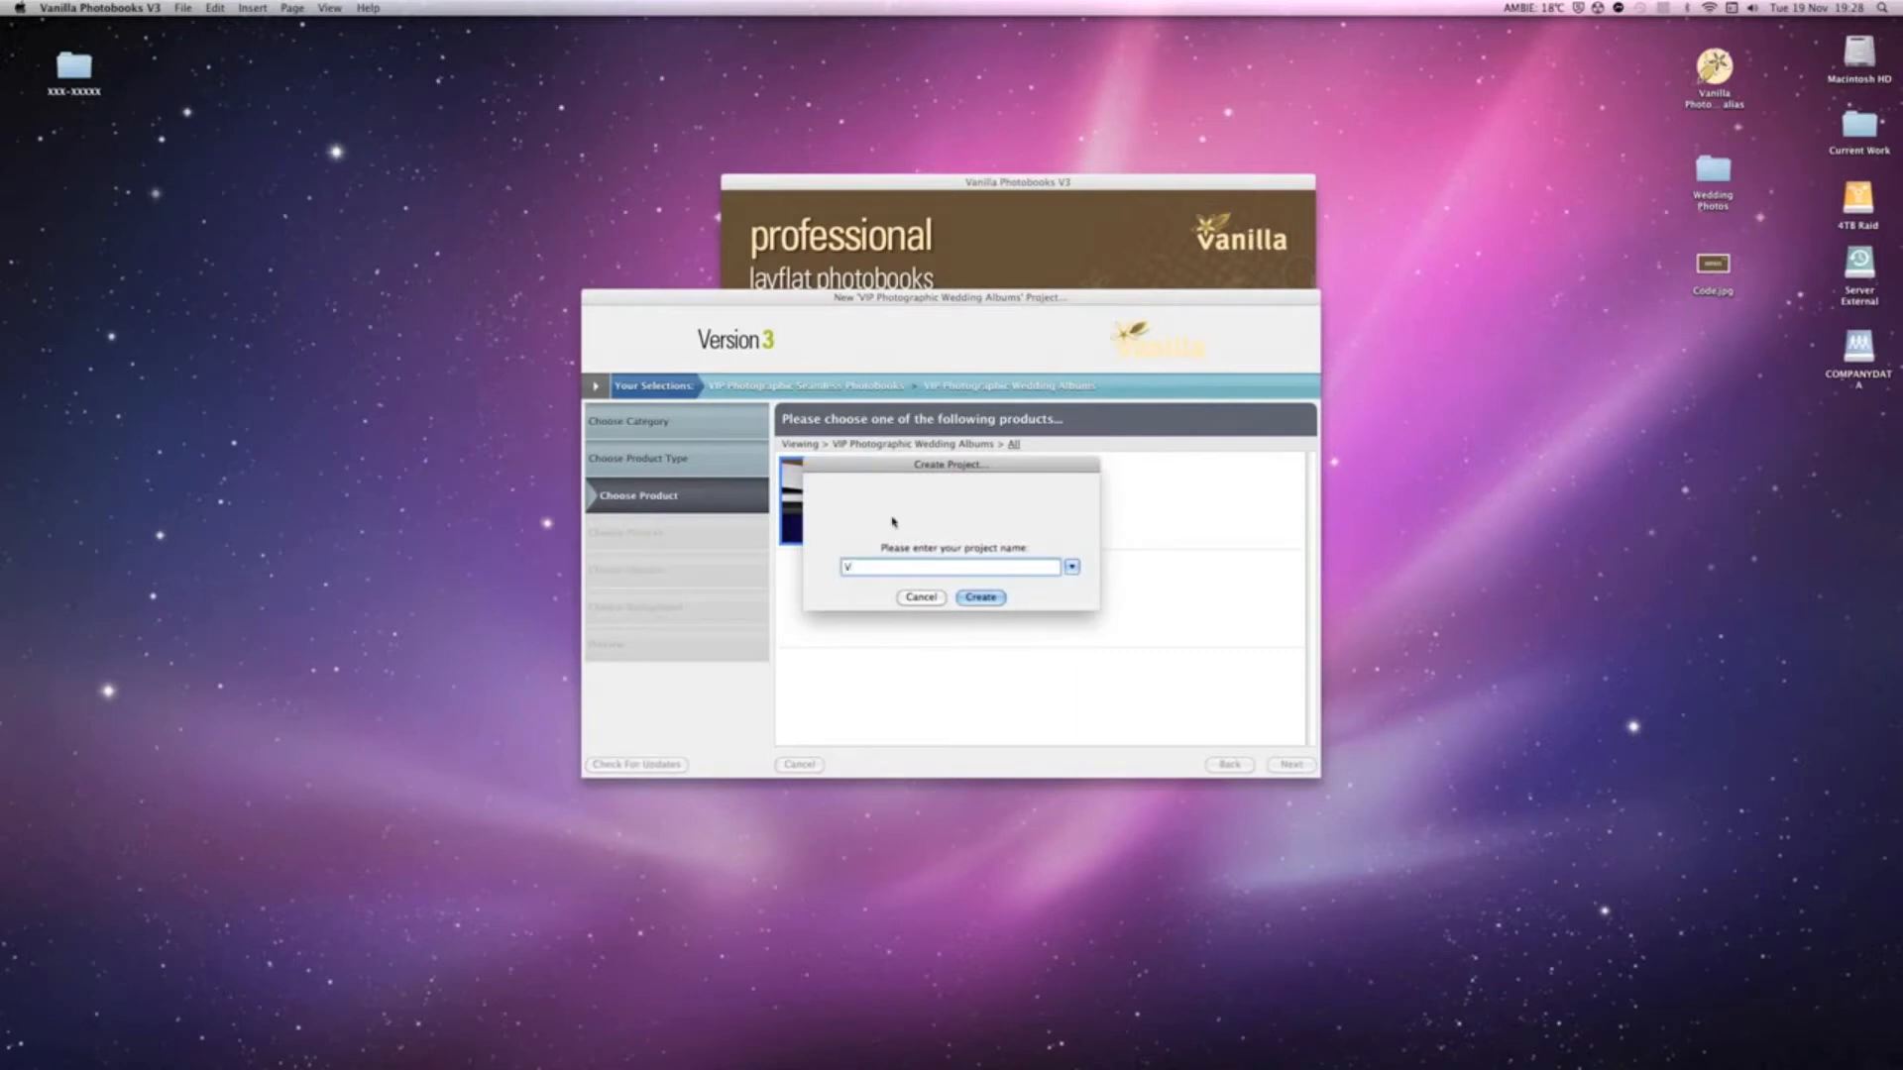
type("anilla")
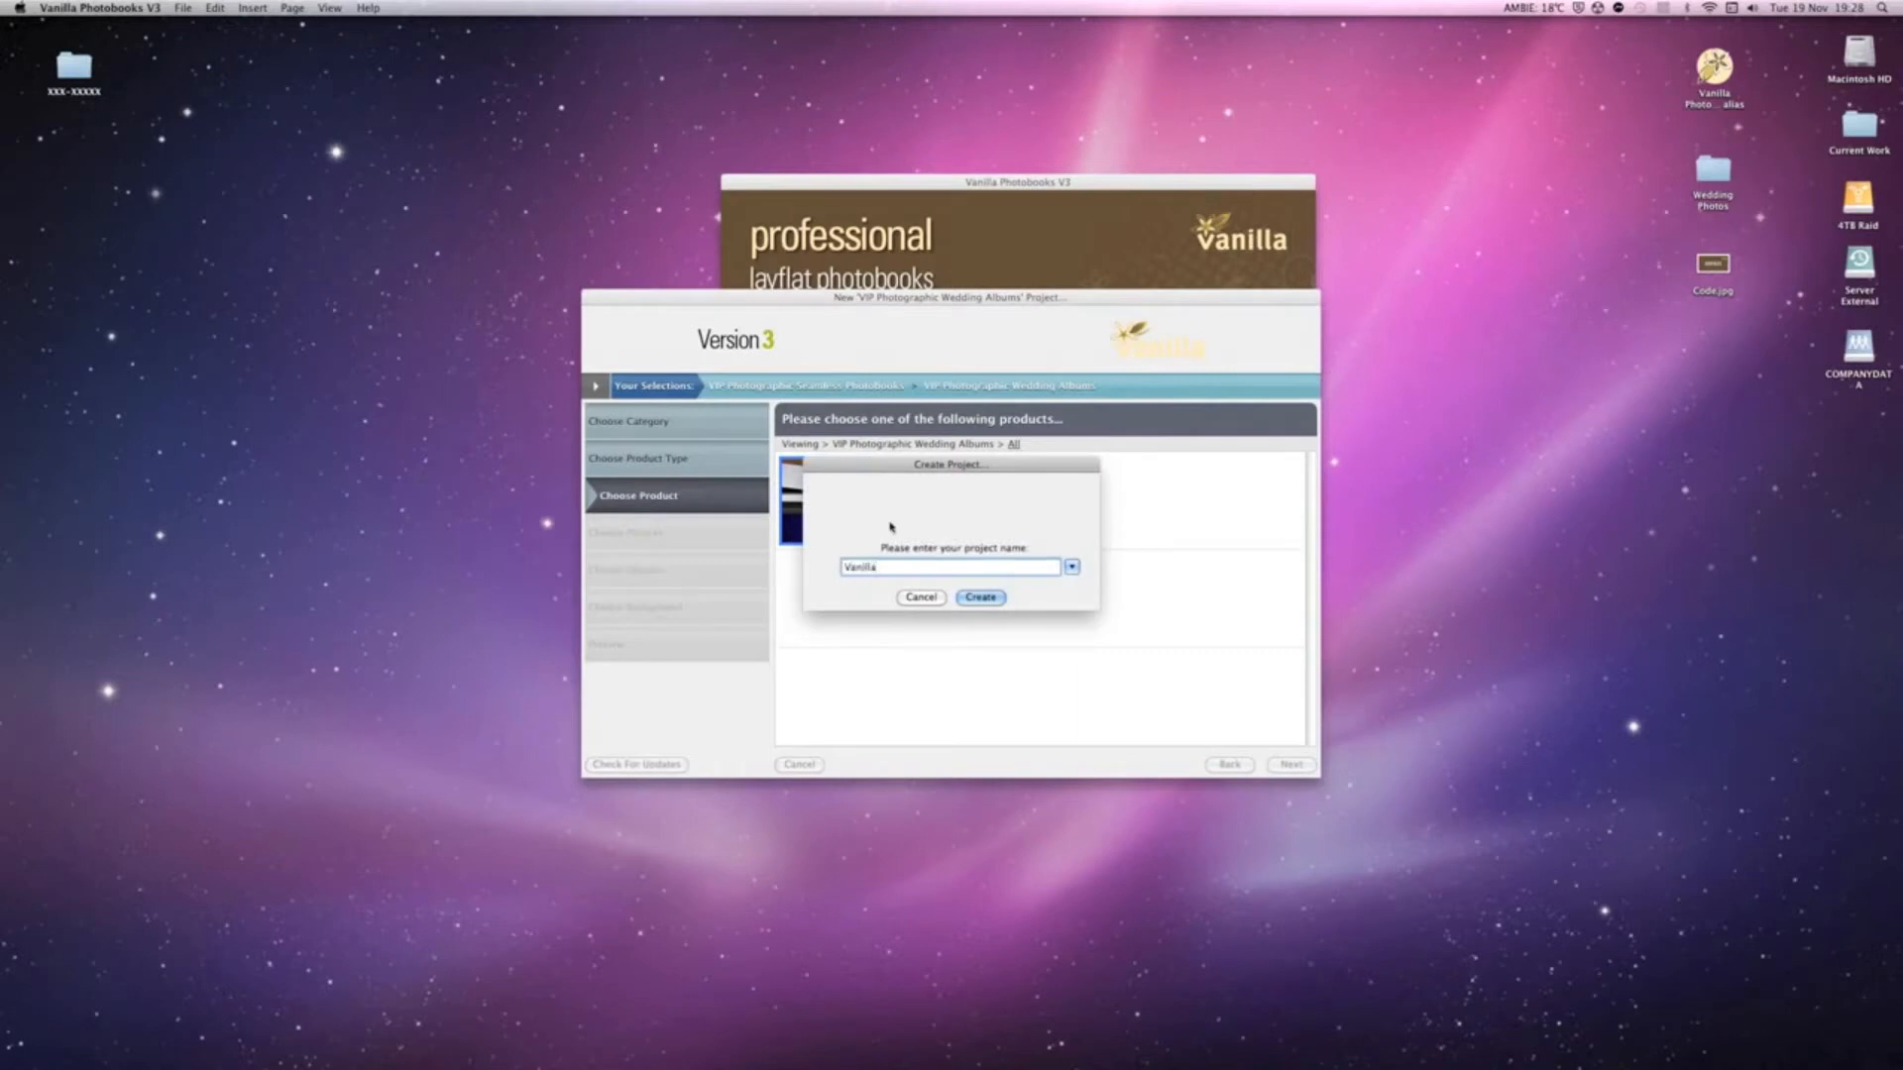
mouse_move(989, 581)
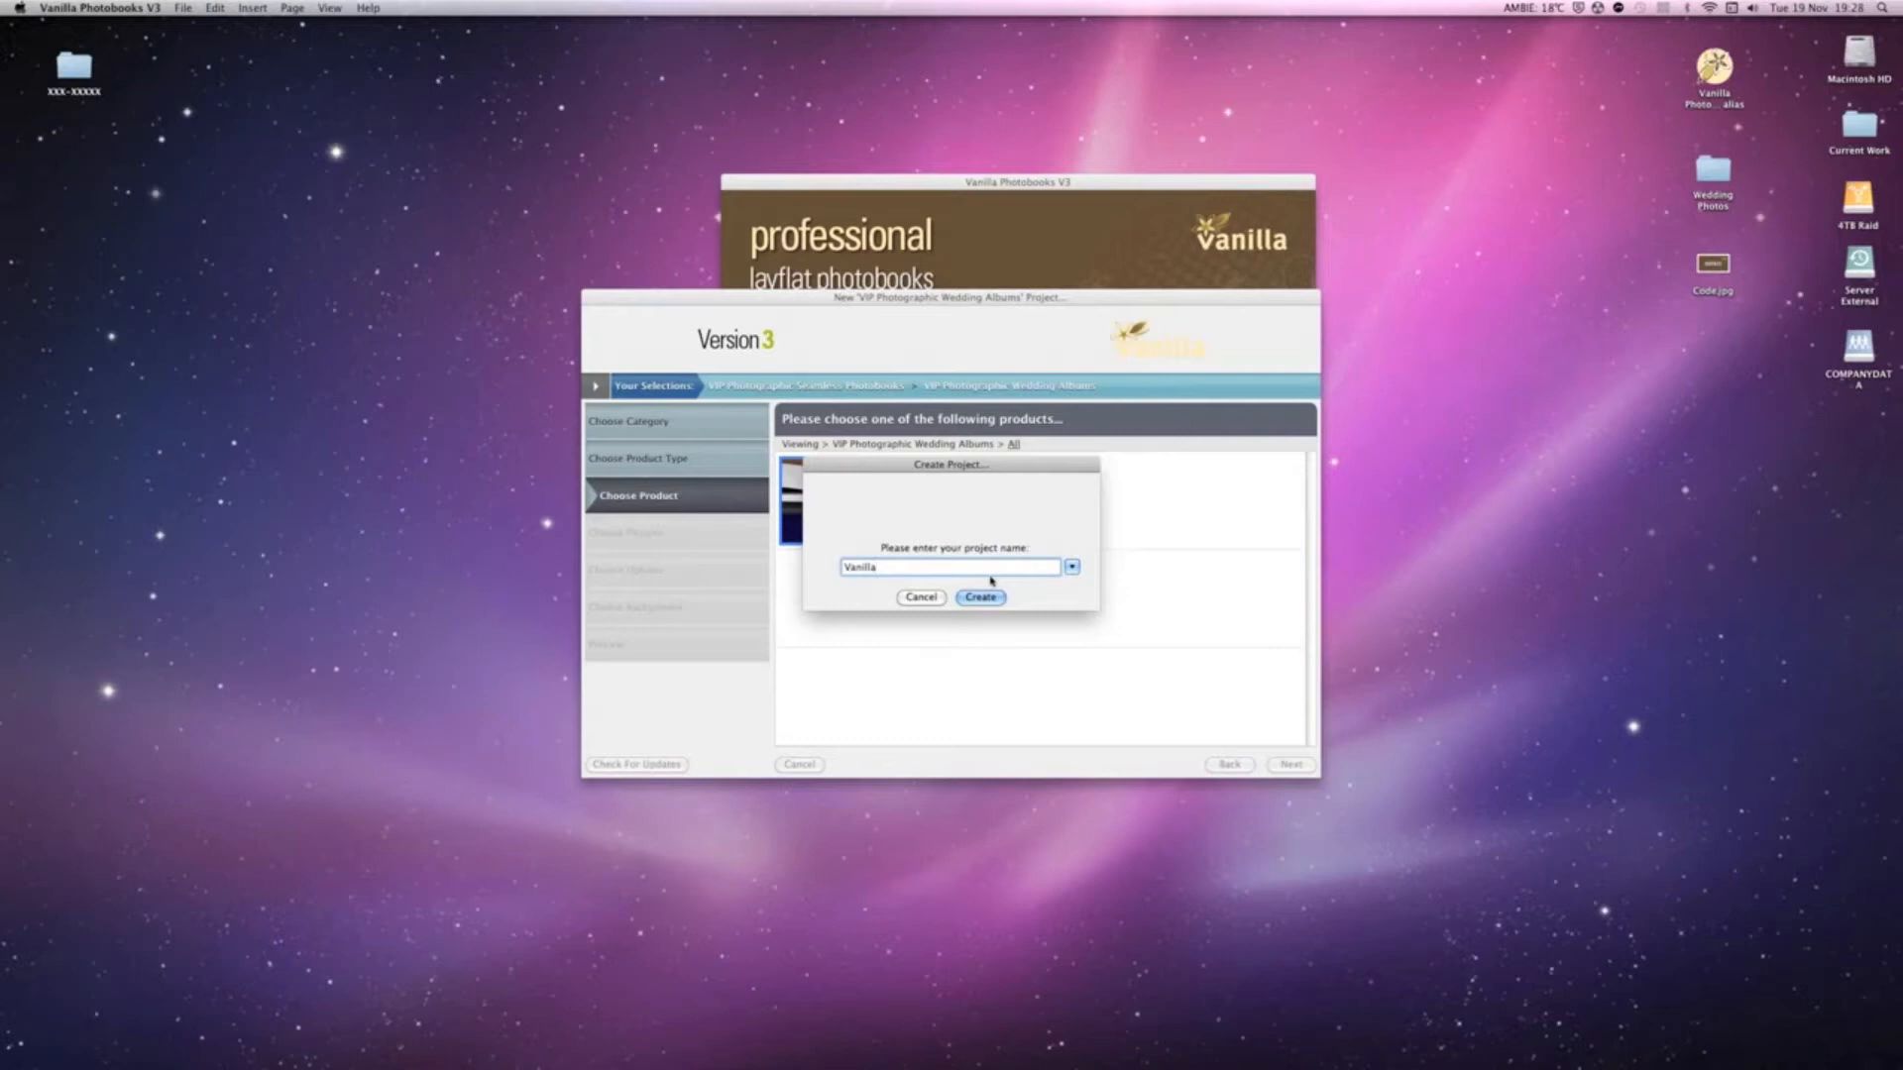
left_click(979, 597)
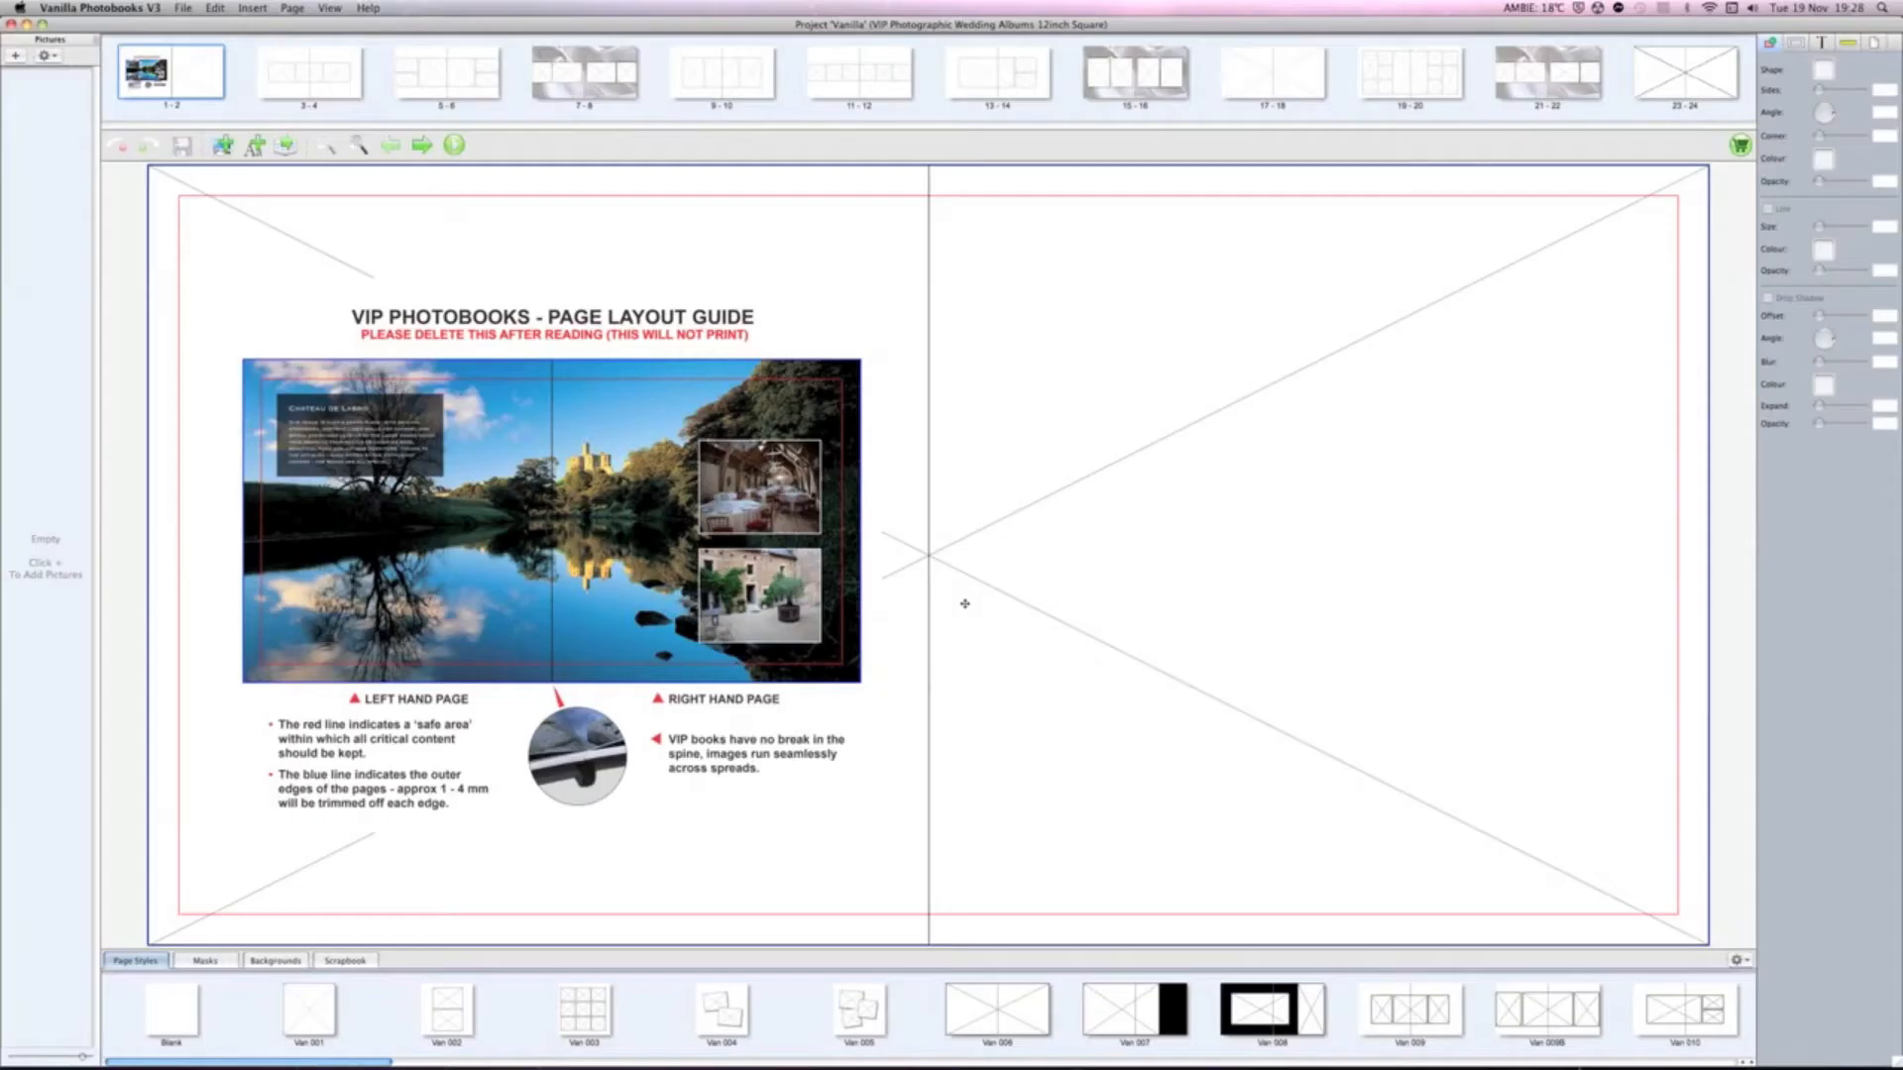
mouse_move(1810, 559)
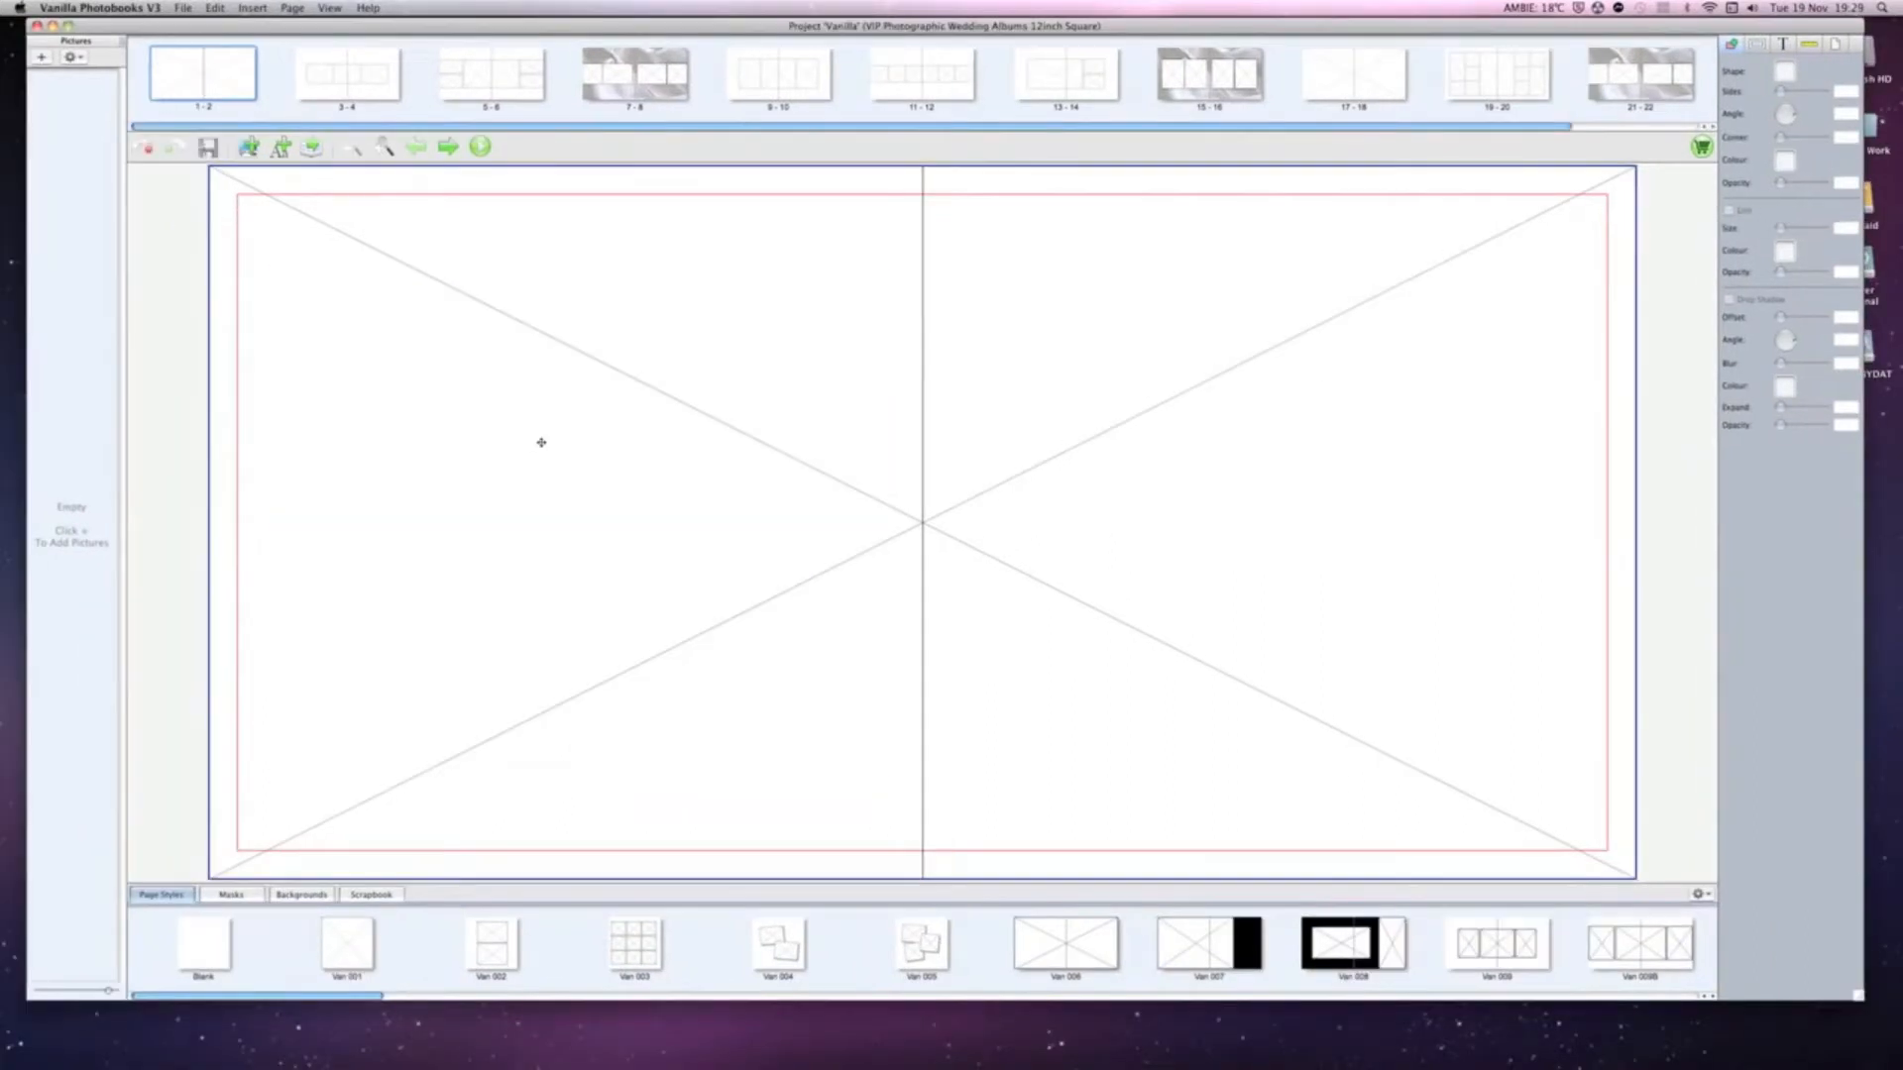
mouse_move(1435, 245)
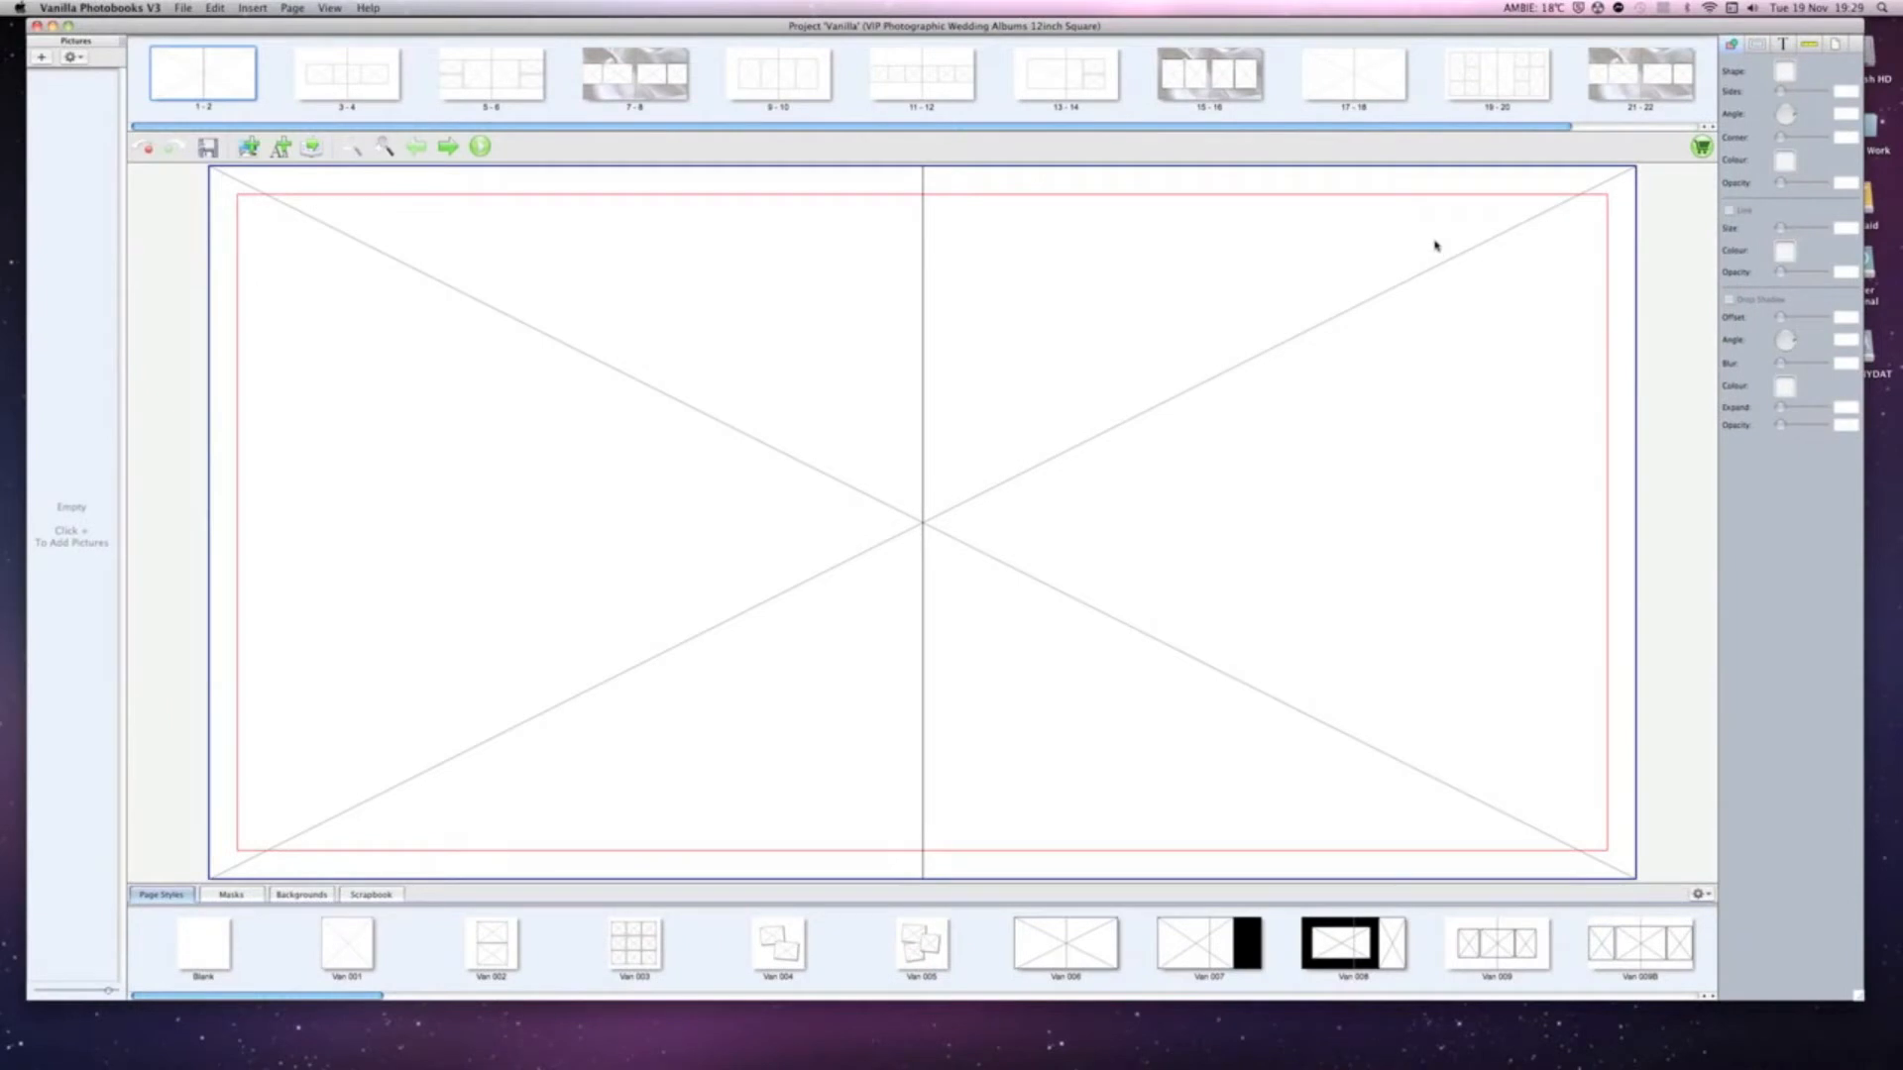
mouse_move(169, 226)
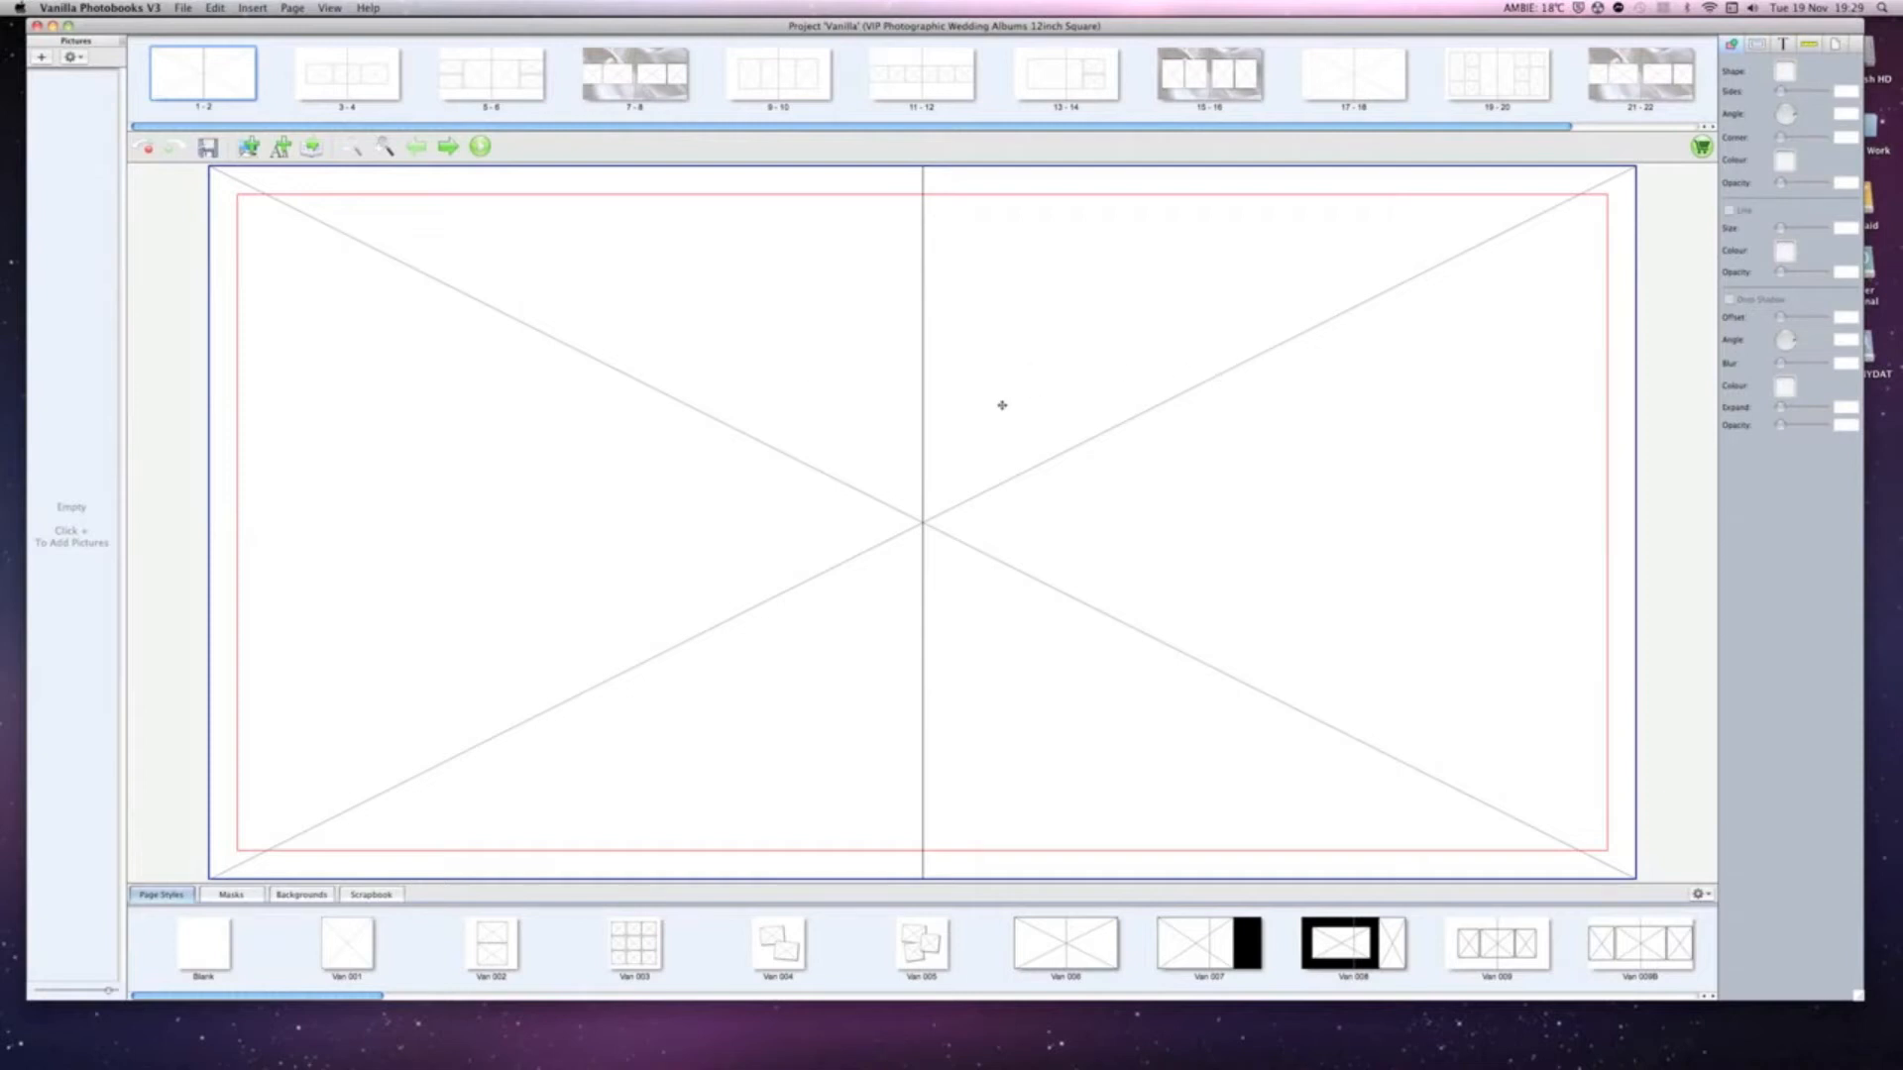
mouse_move(797, 418)
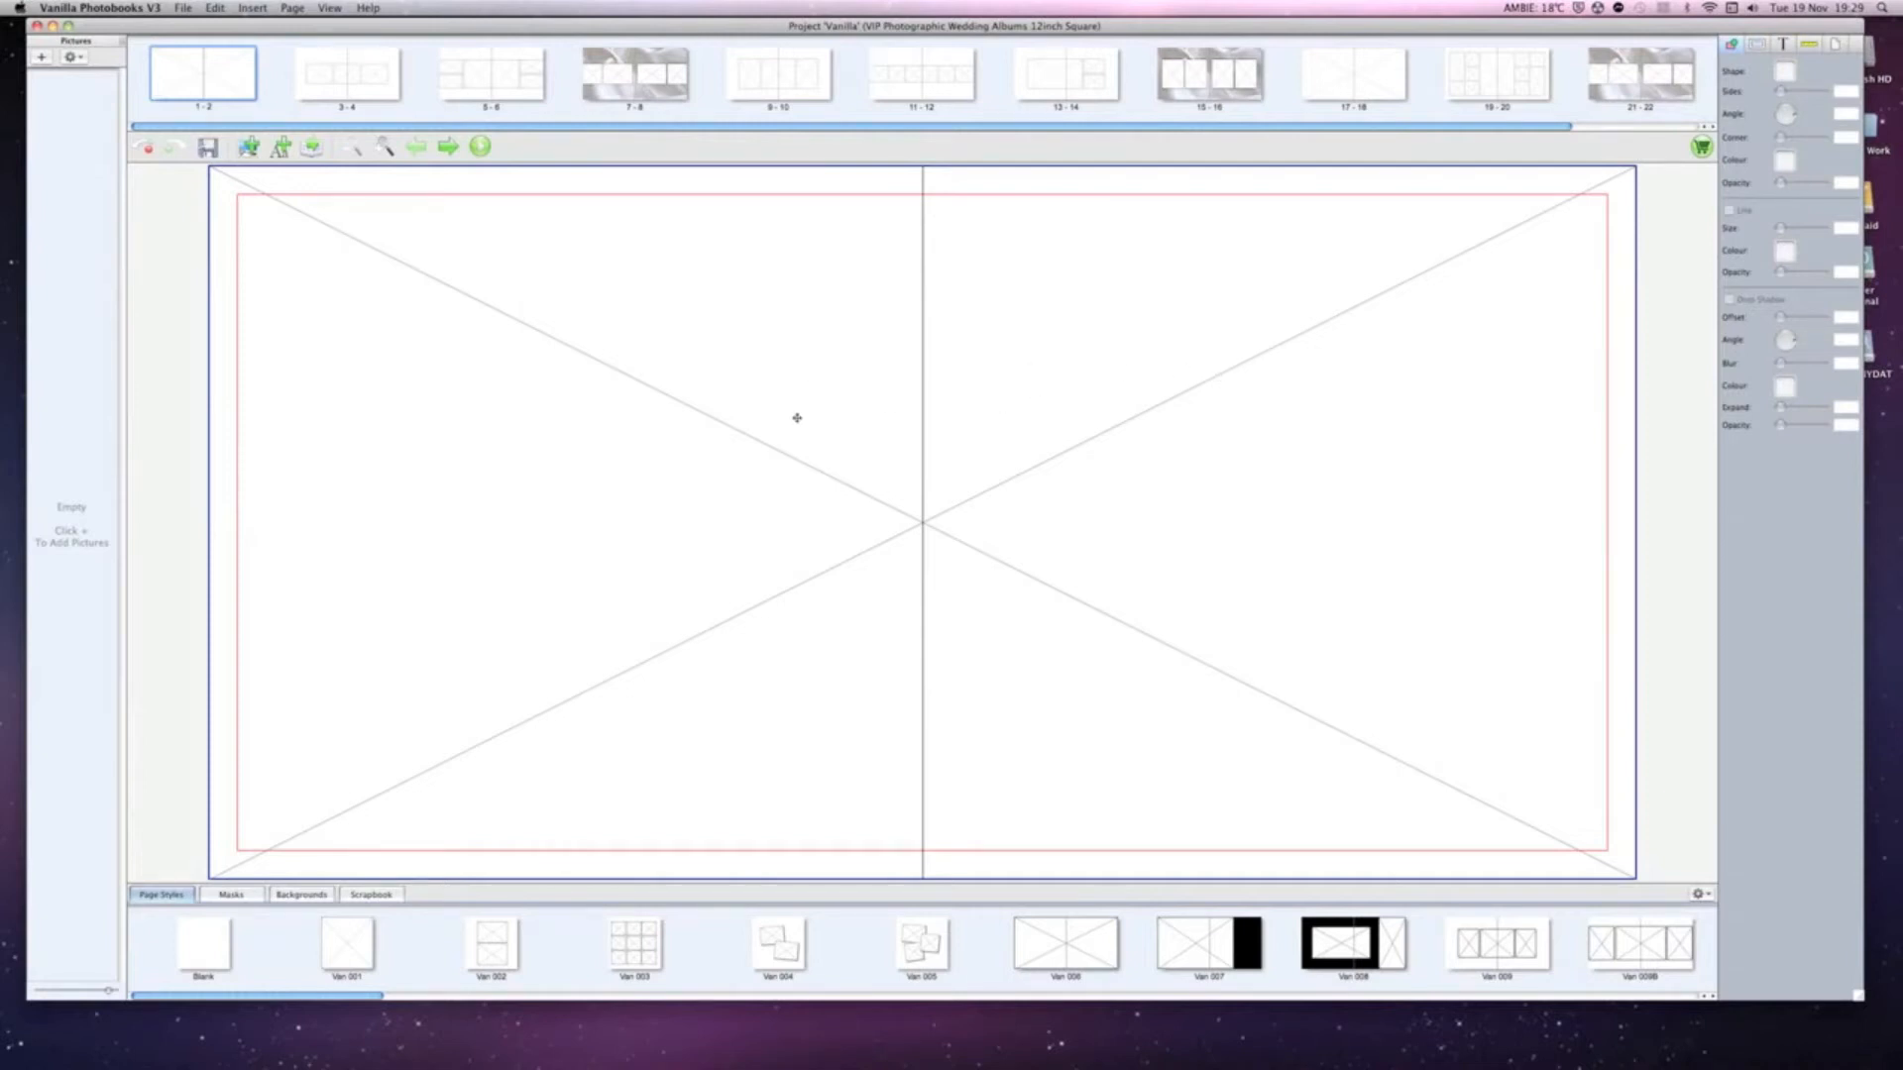
mouse_move(1144, 418)
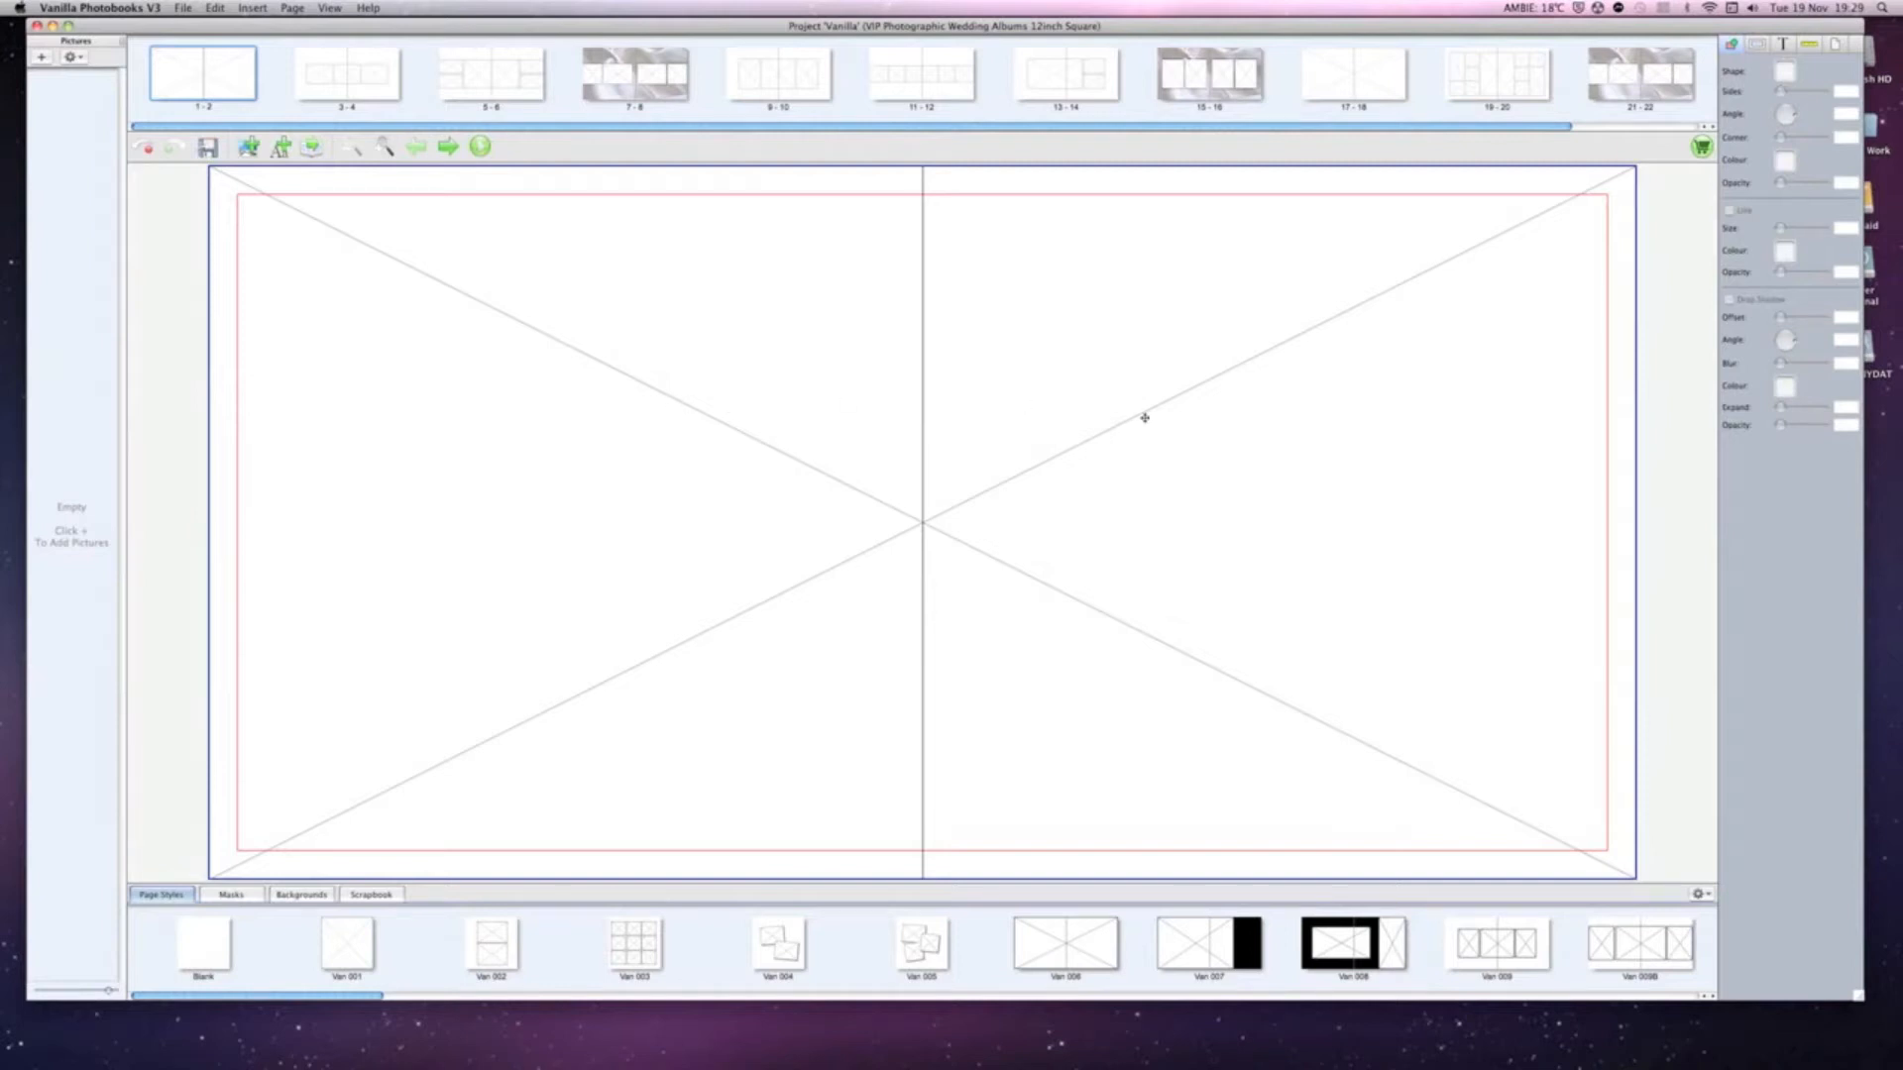
mouse_move(692, 440)
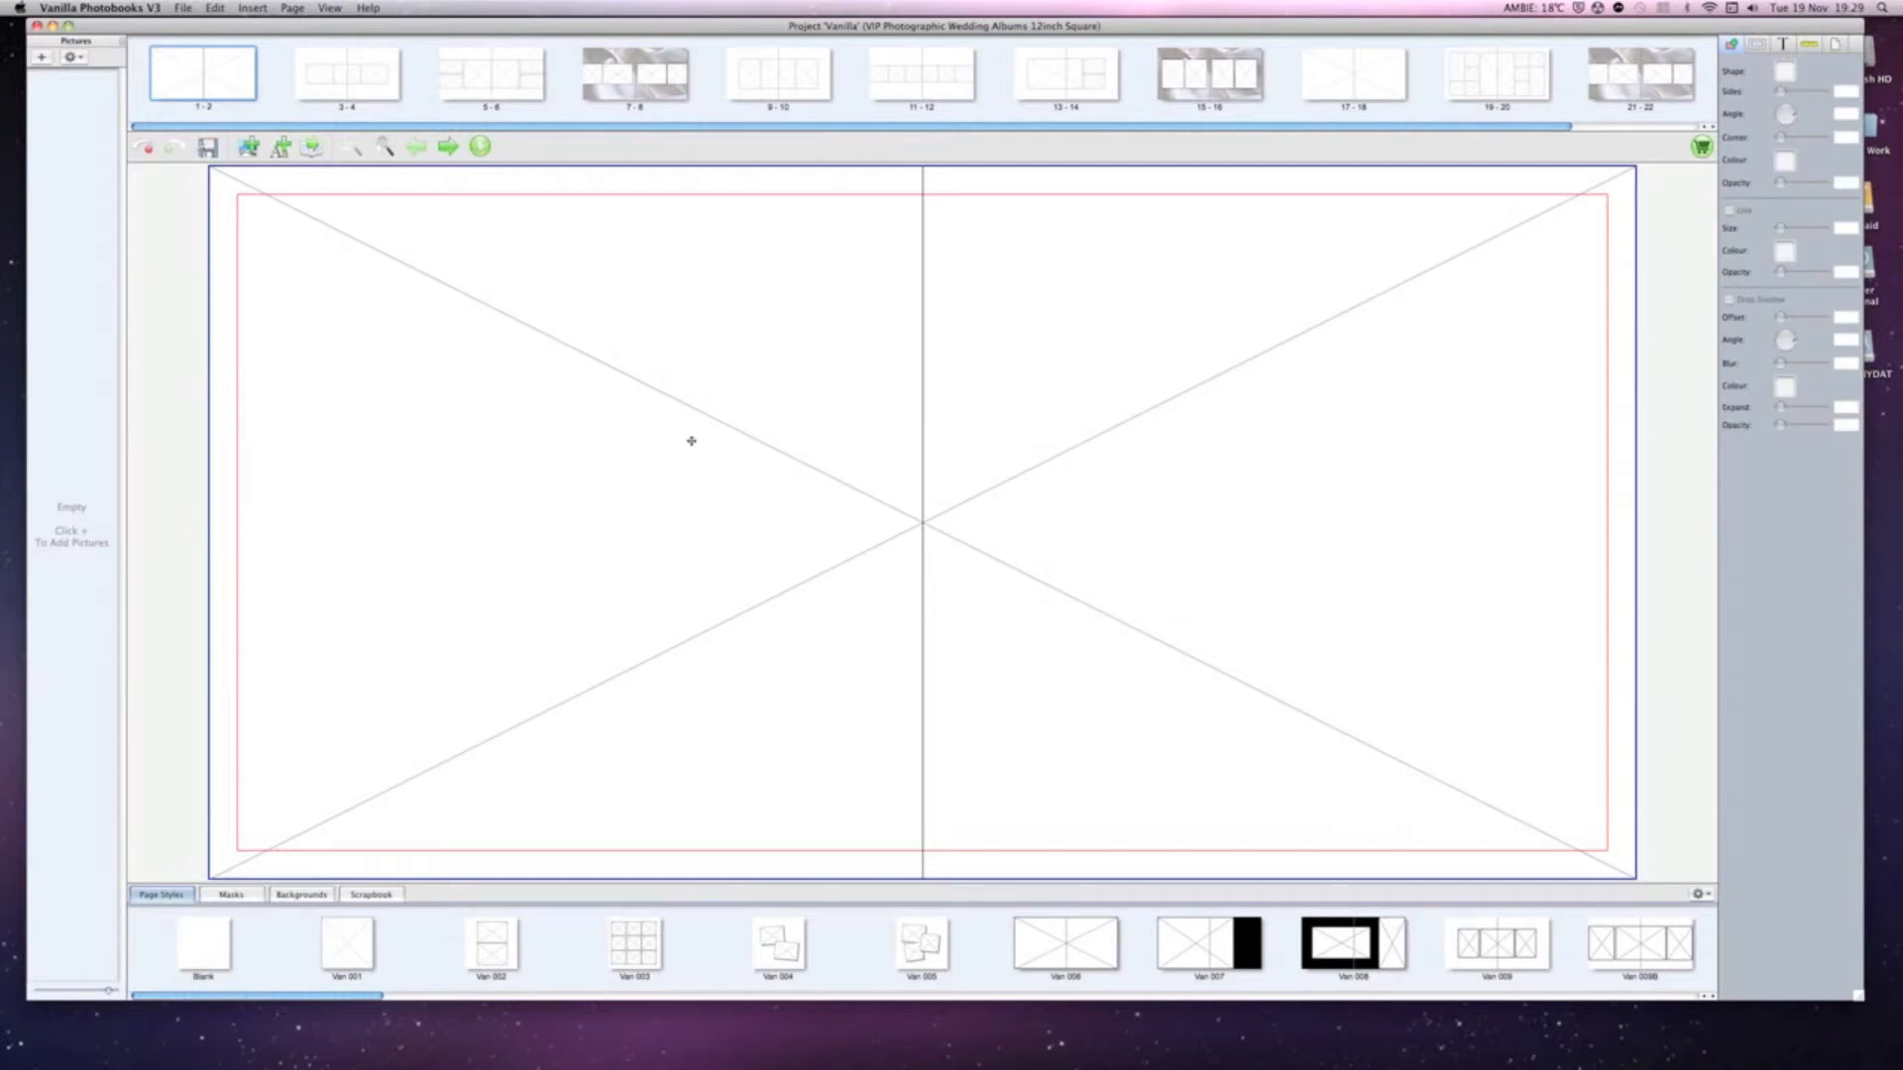
mouse_move(1154, 403)
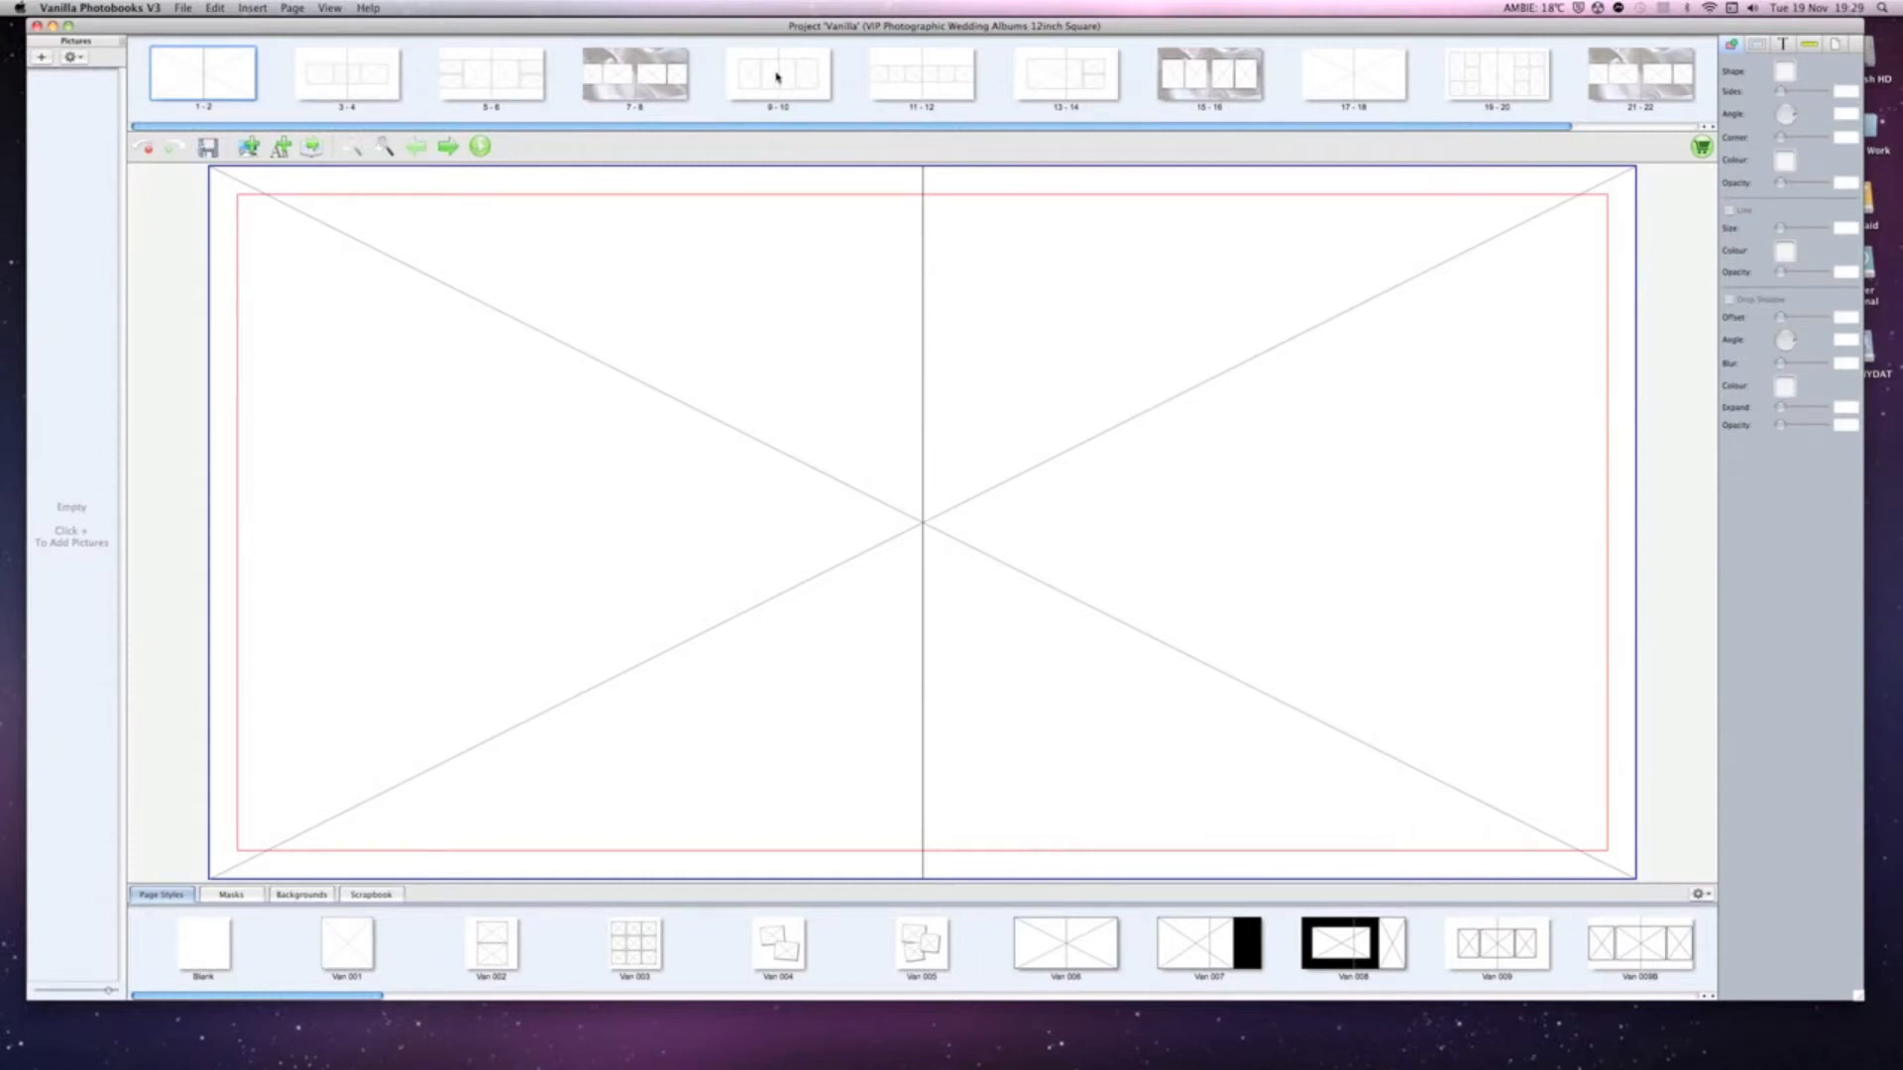
left_click(347, 76)
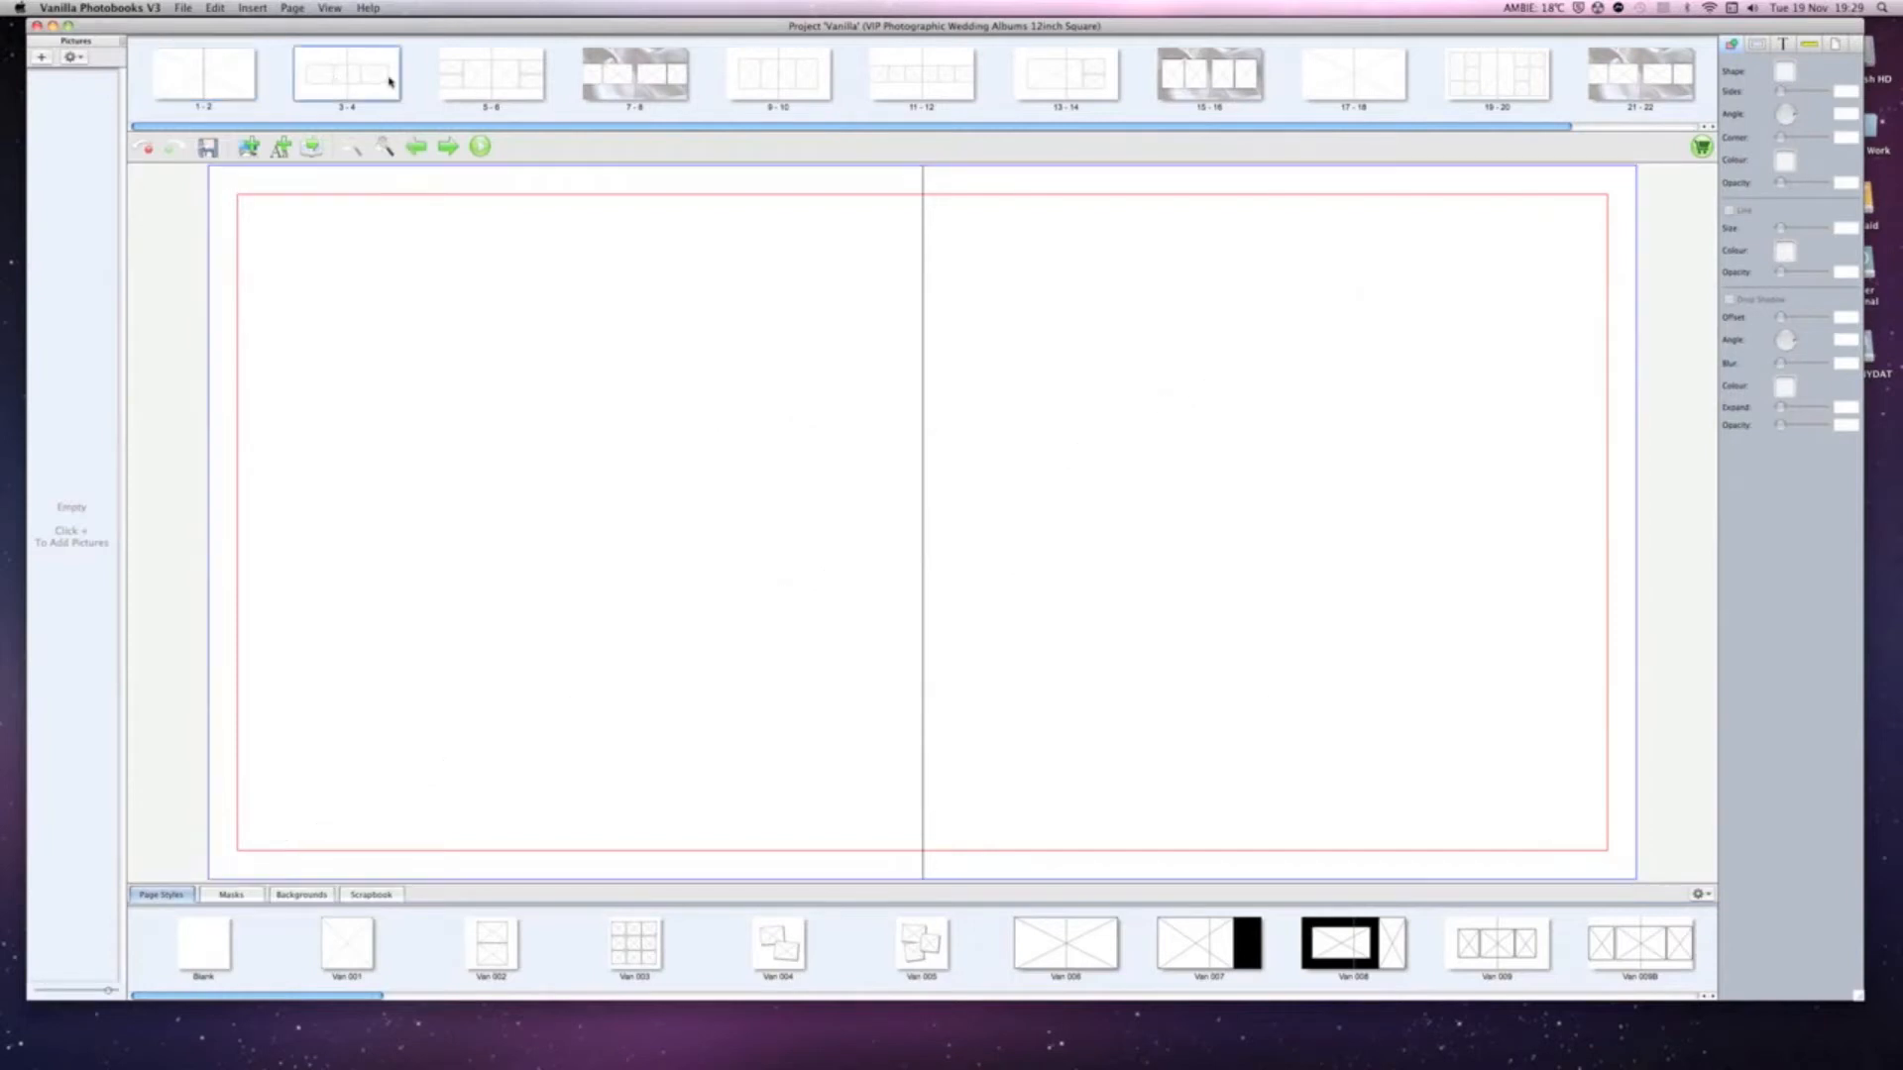
left_click(632, 76)
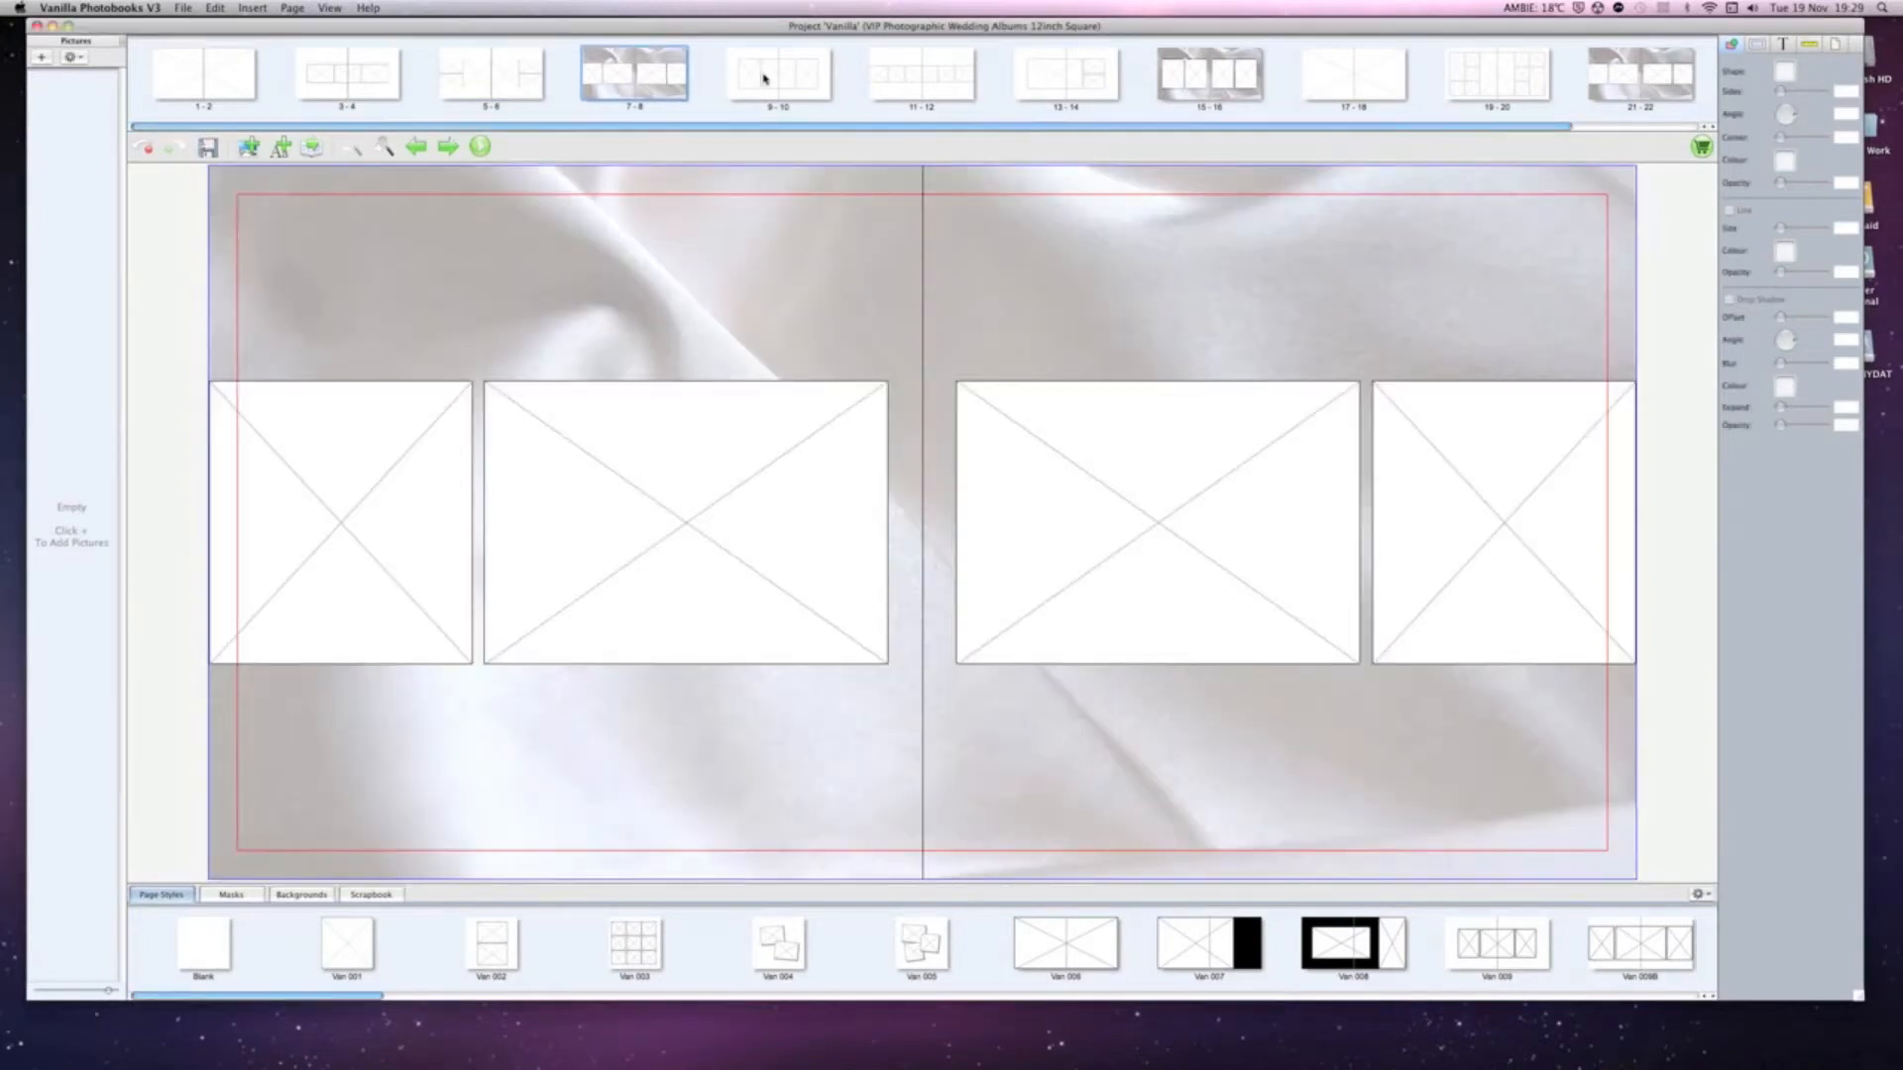
left_click(920, 73)
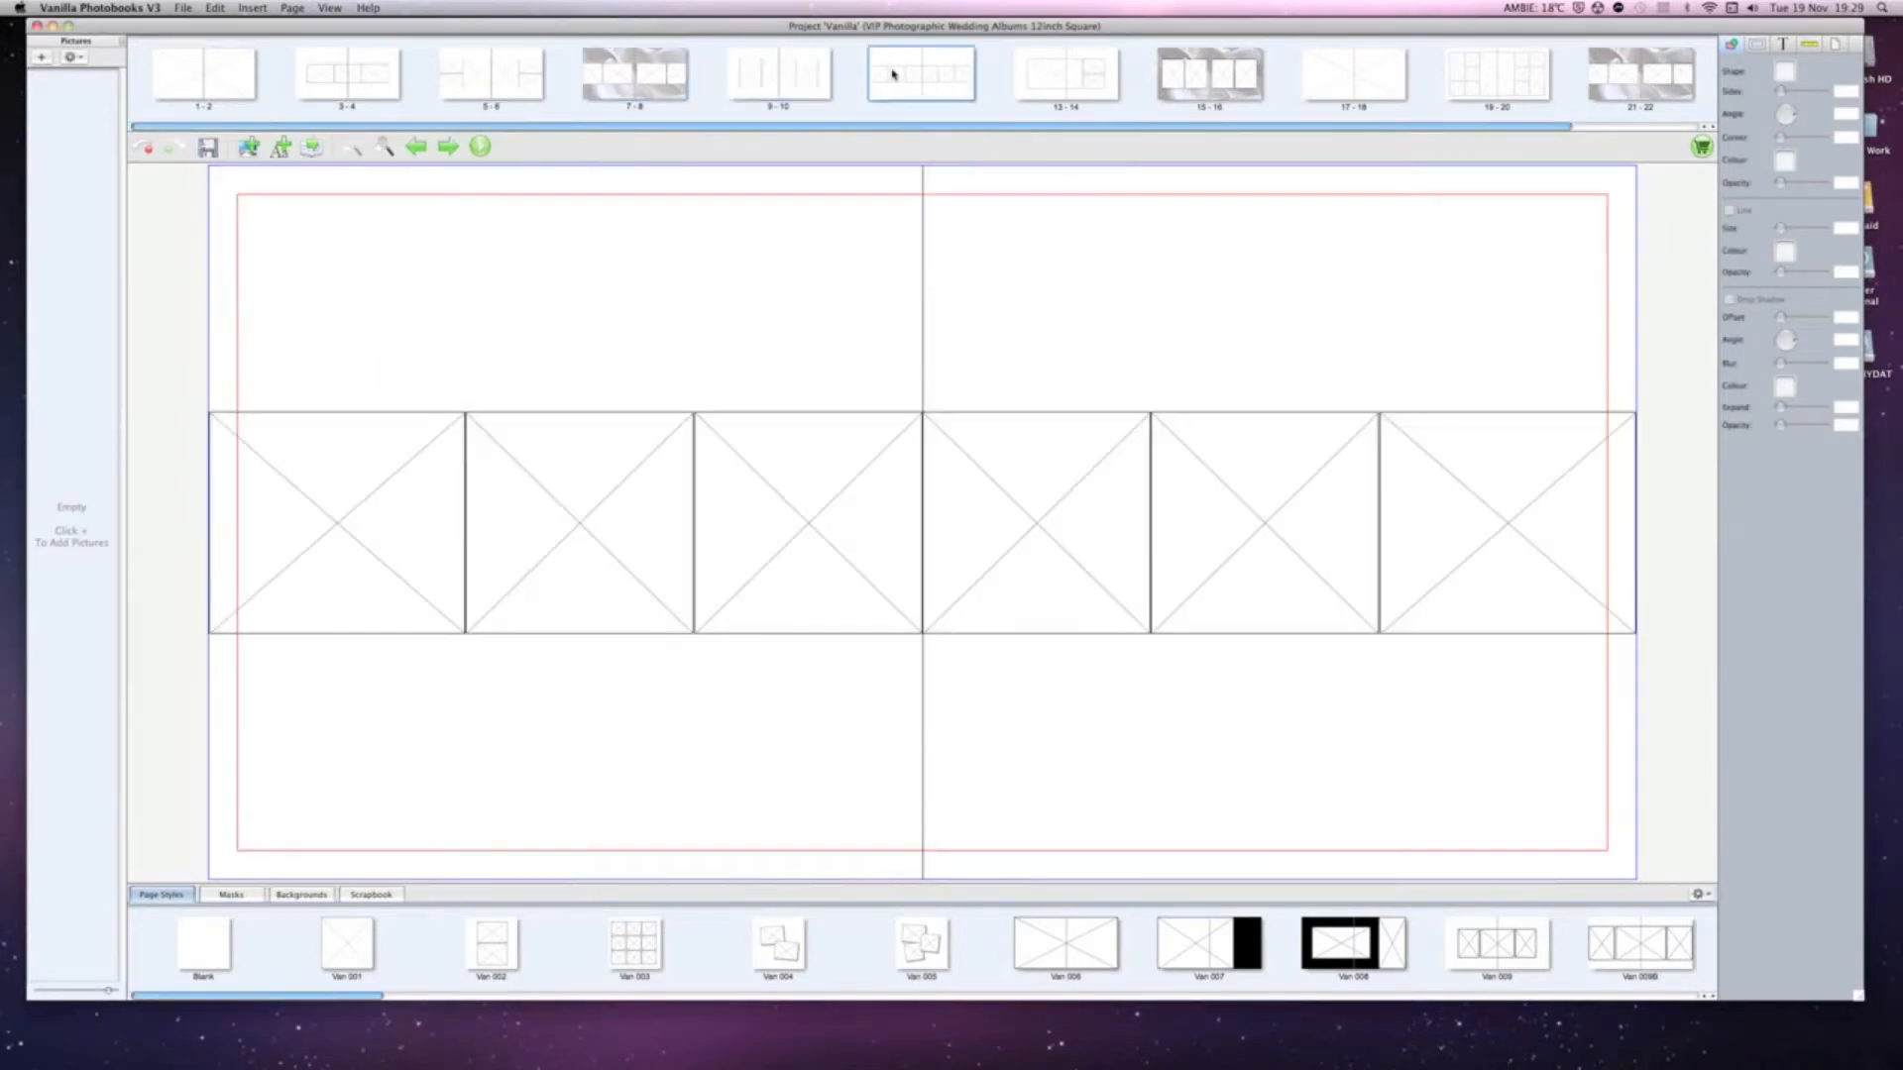
left_click(920, 72)
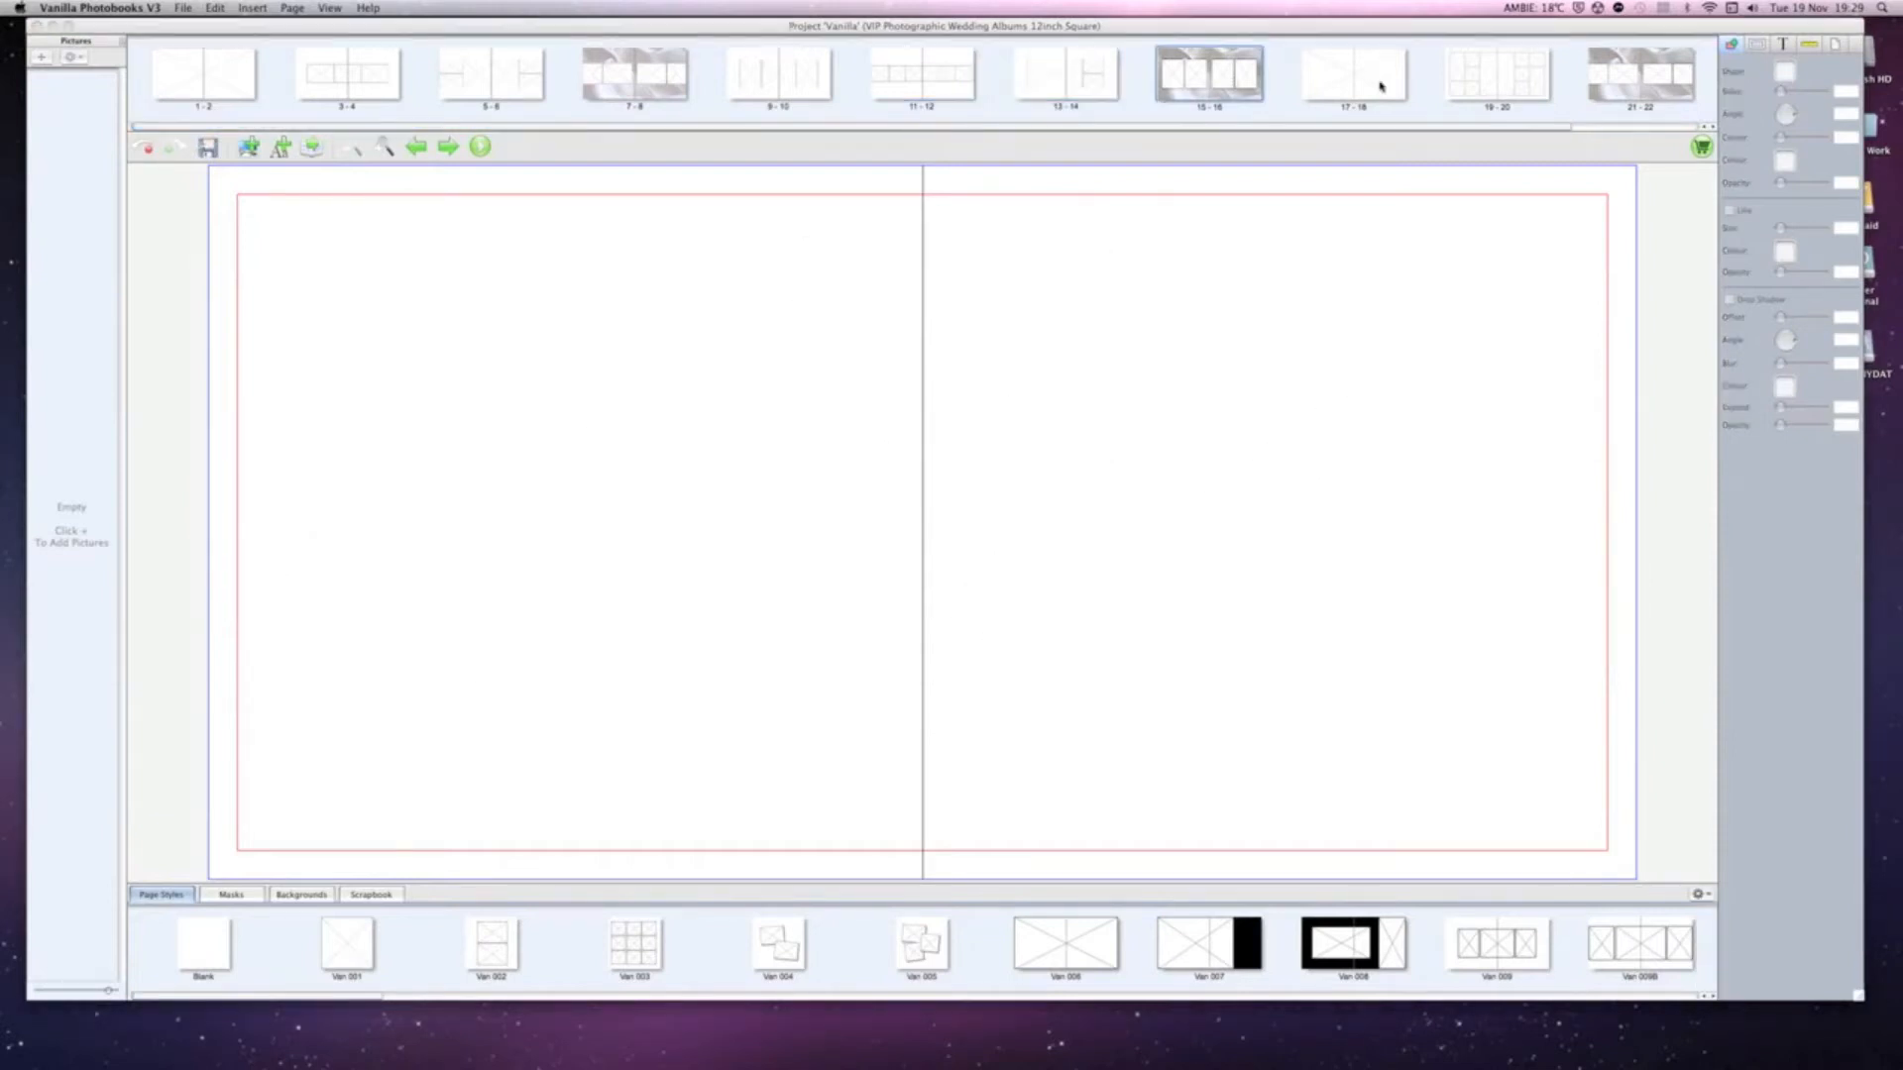
left_click(202, 73)
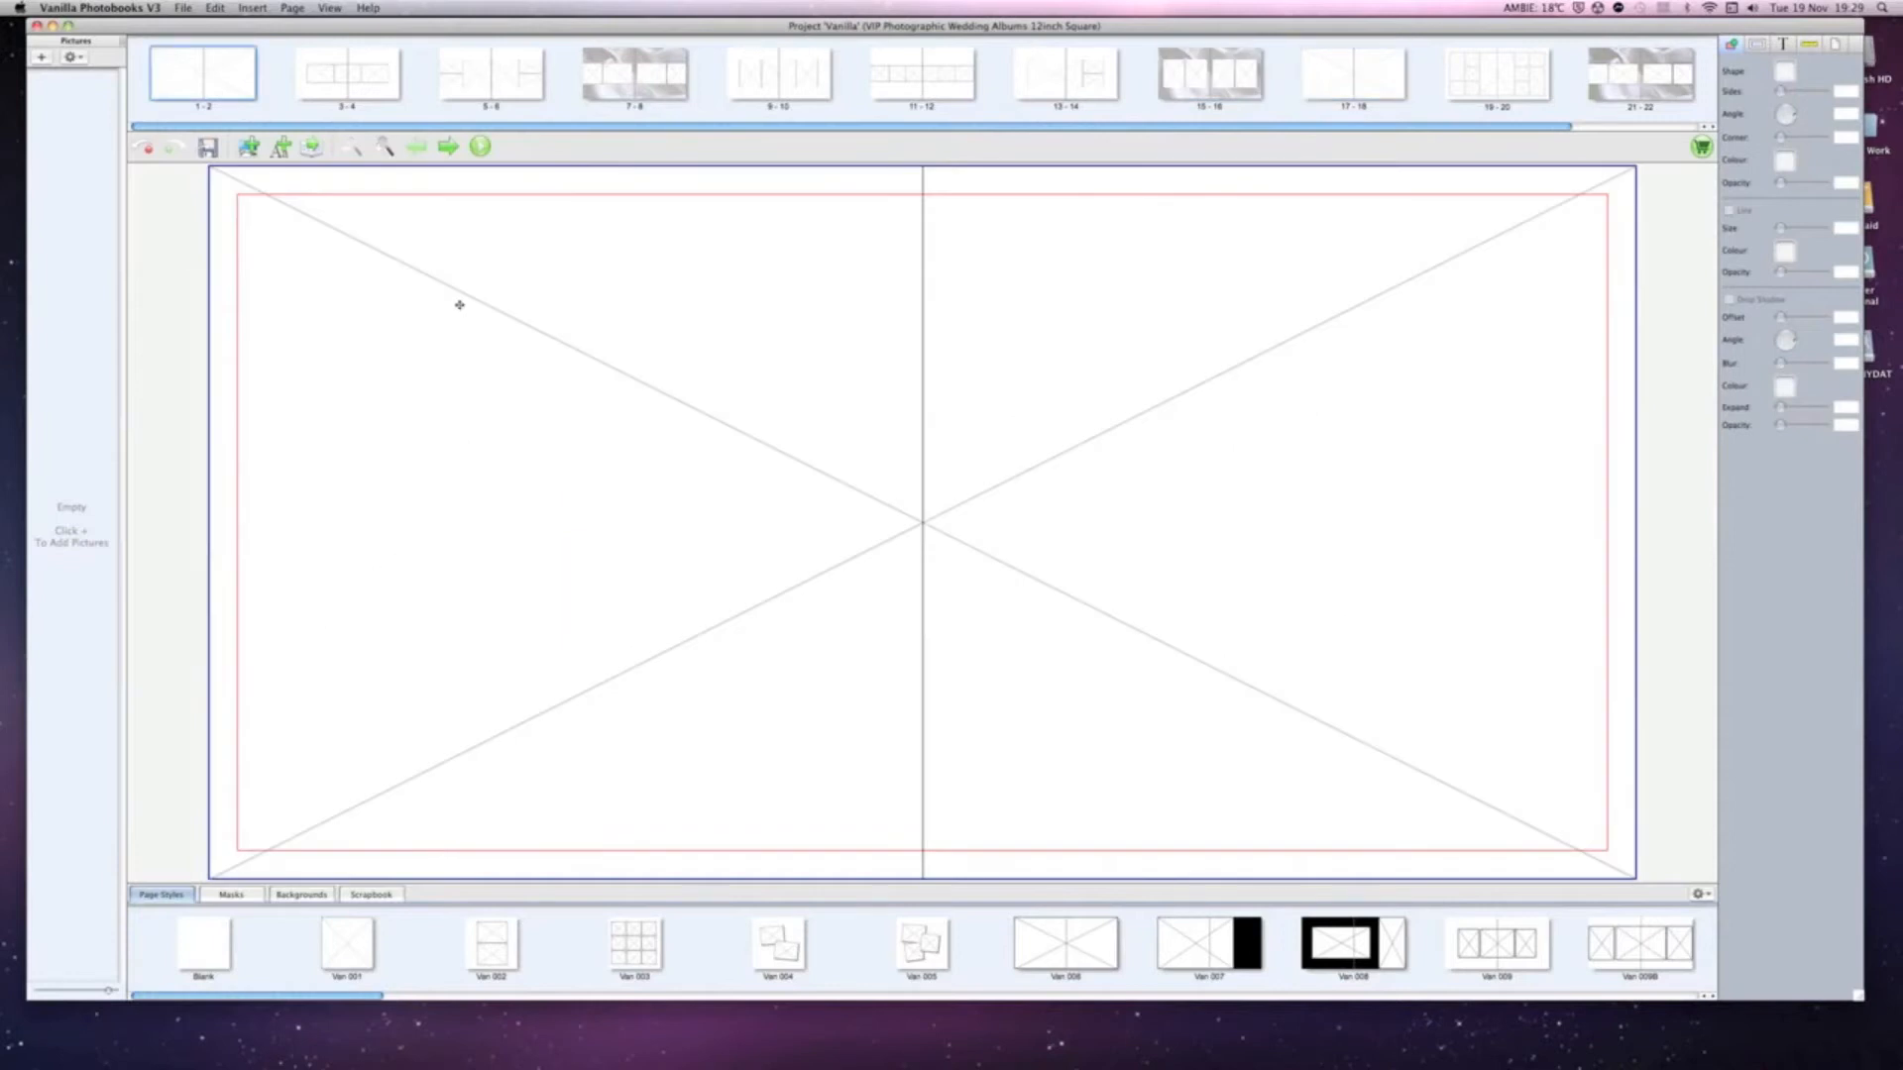
mouse_move(462, 310)
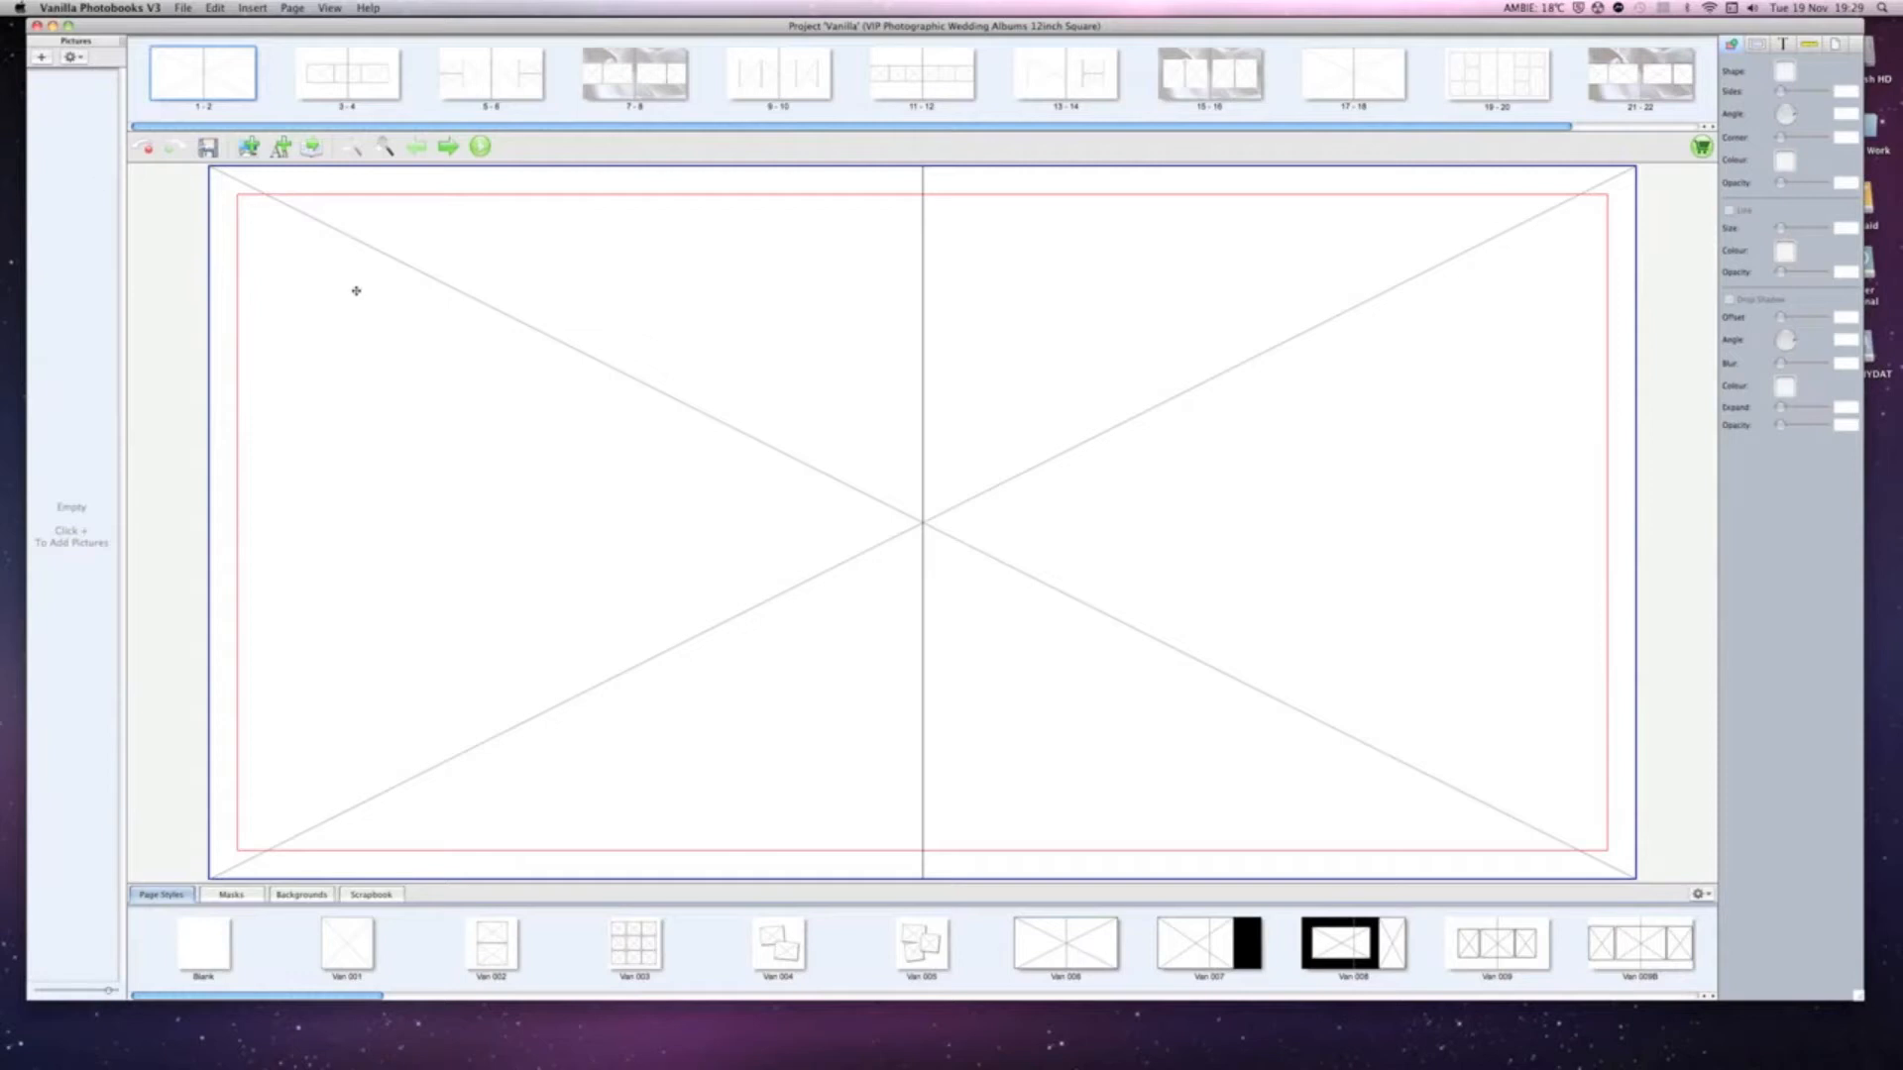
left_click(40, 58)
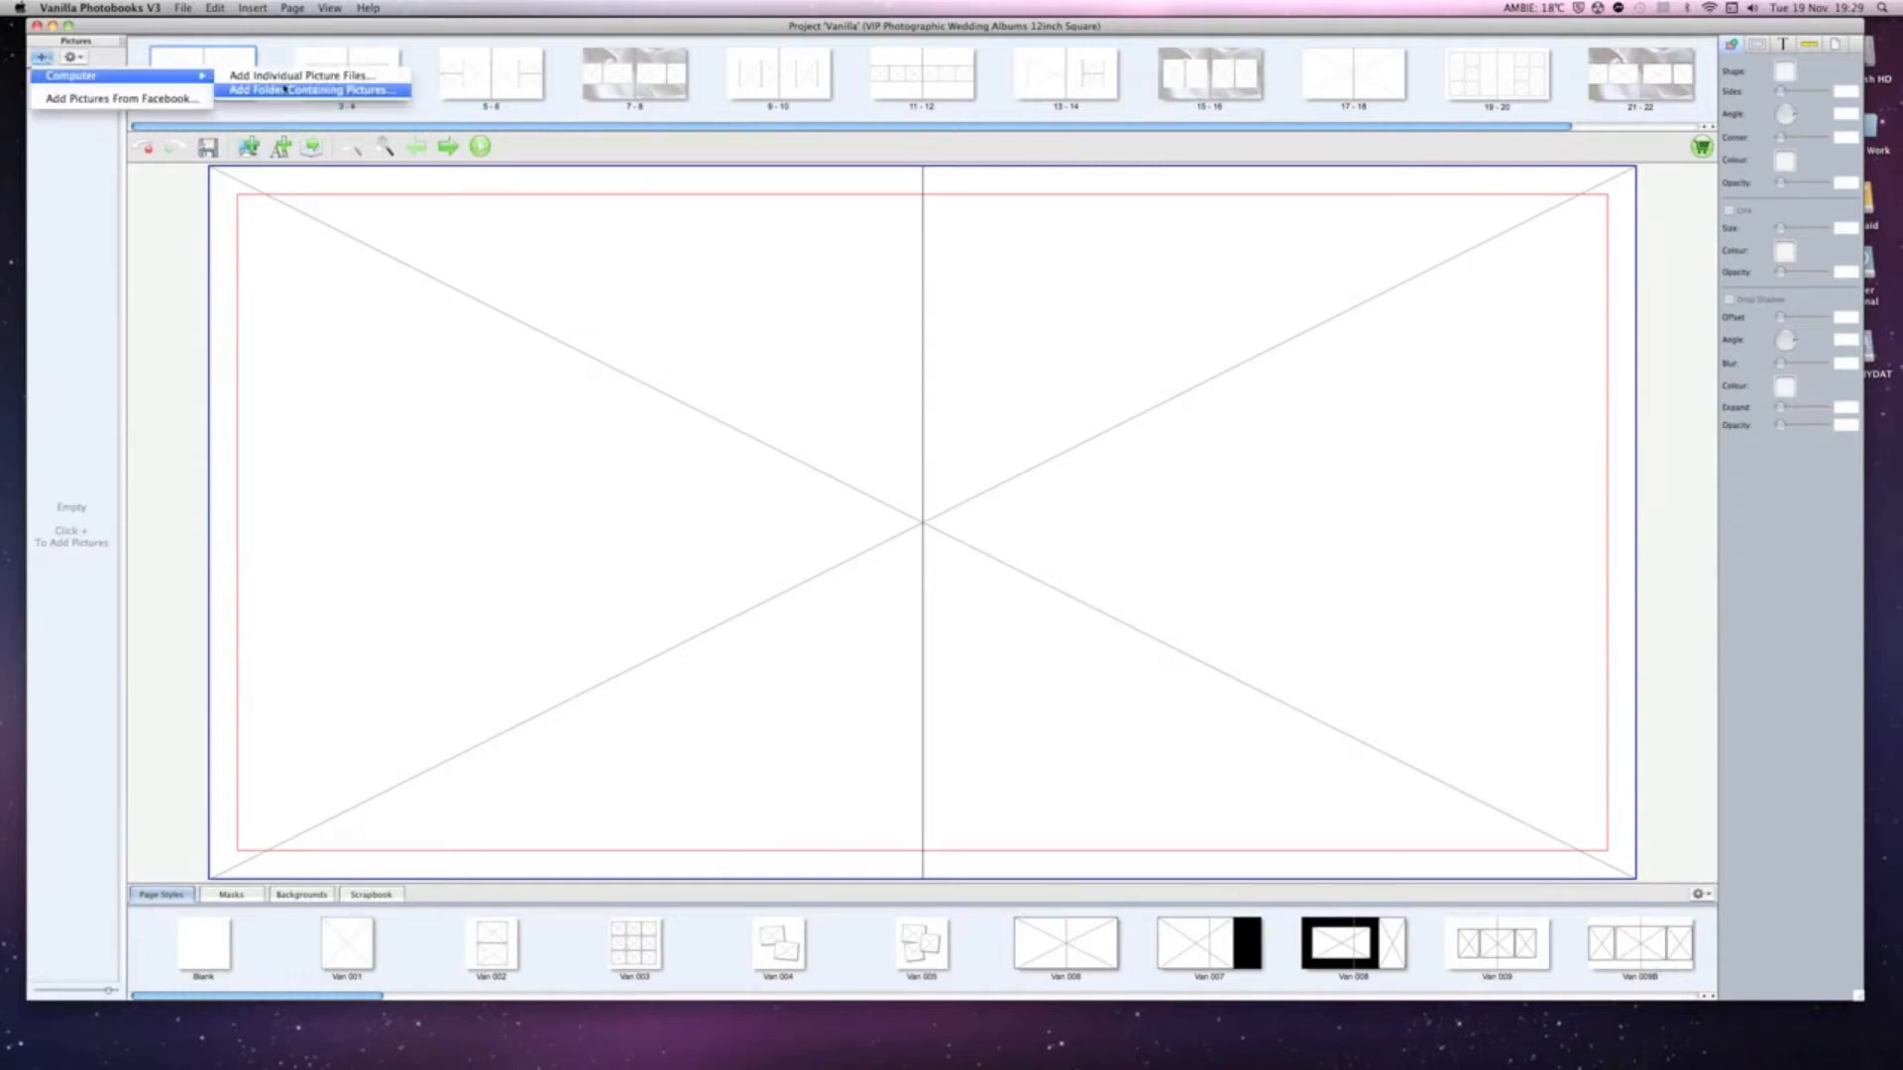
Choose the Wedding Photos folder on the Desktop as the book's picture source.
left_click(313, 89)
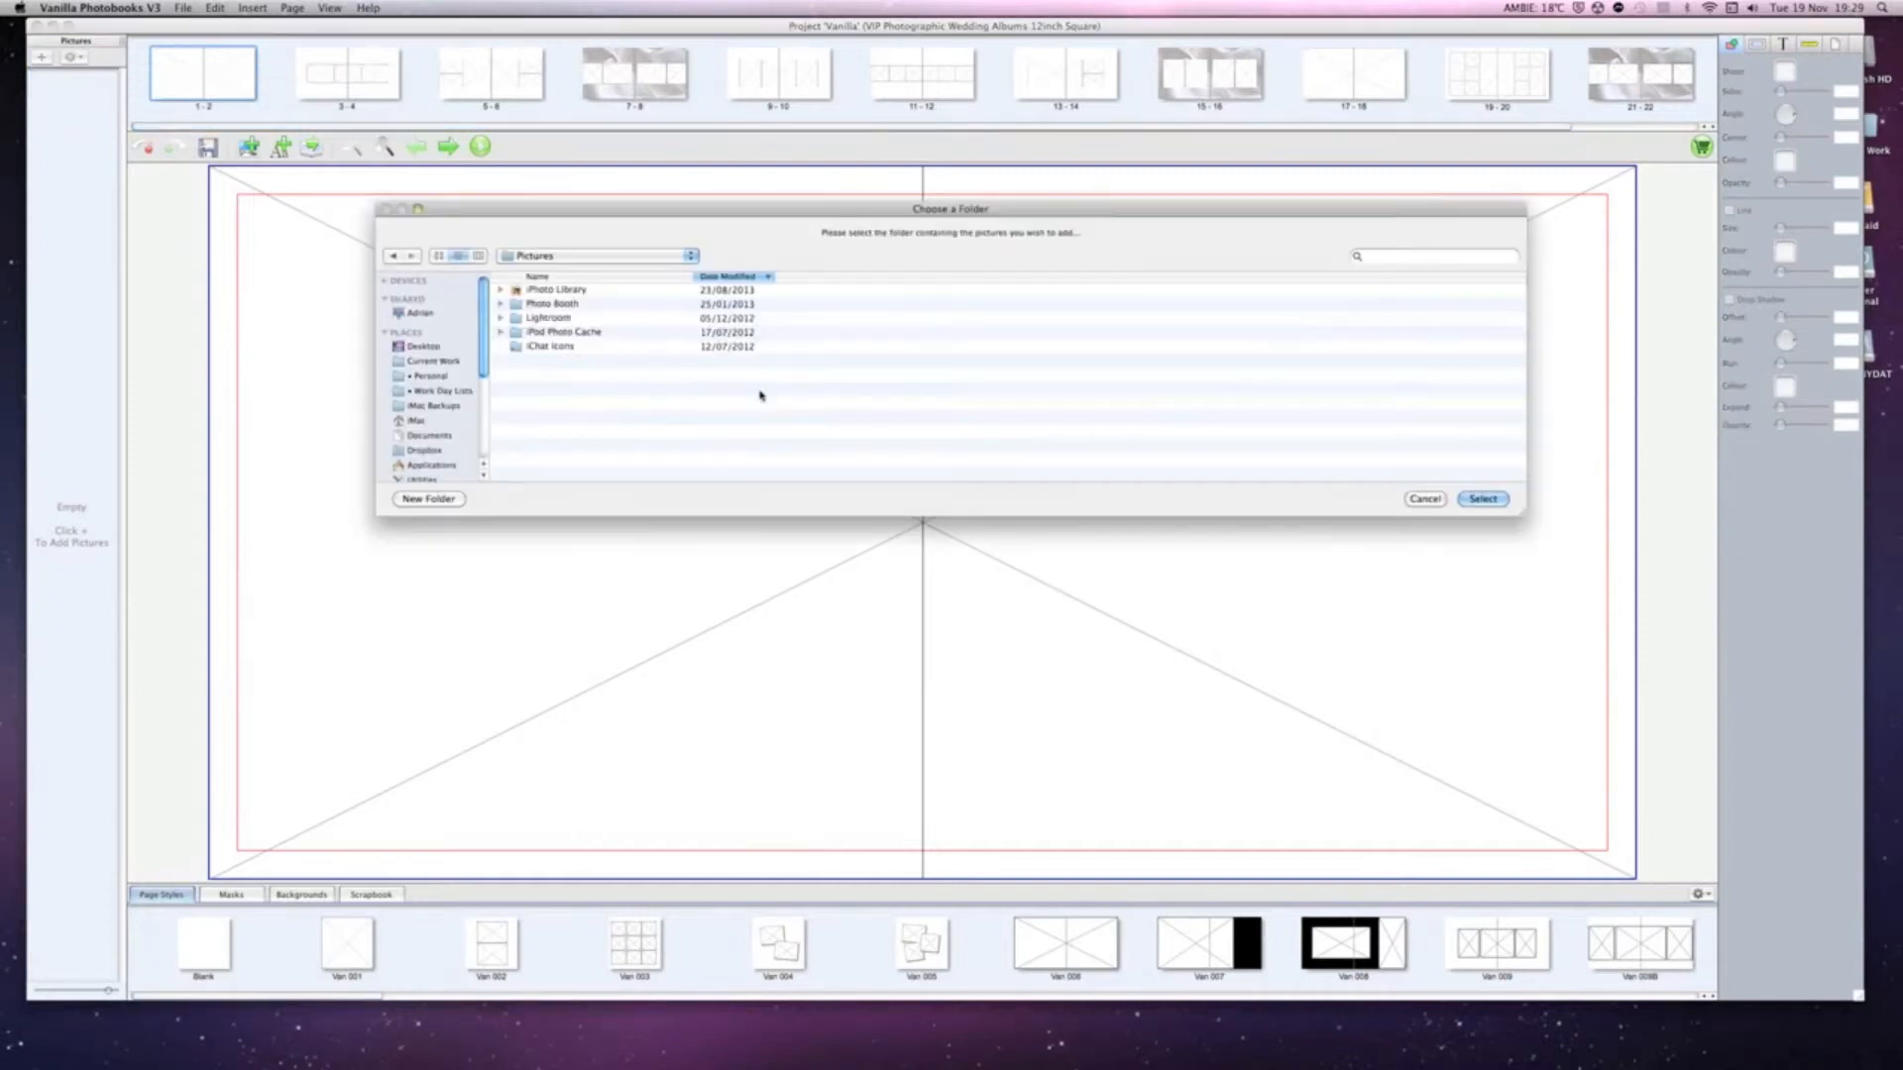
left_click(433, 377)
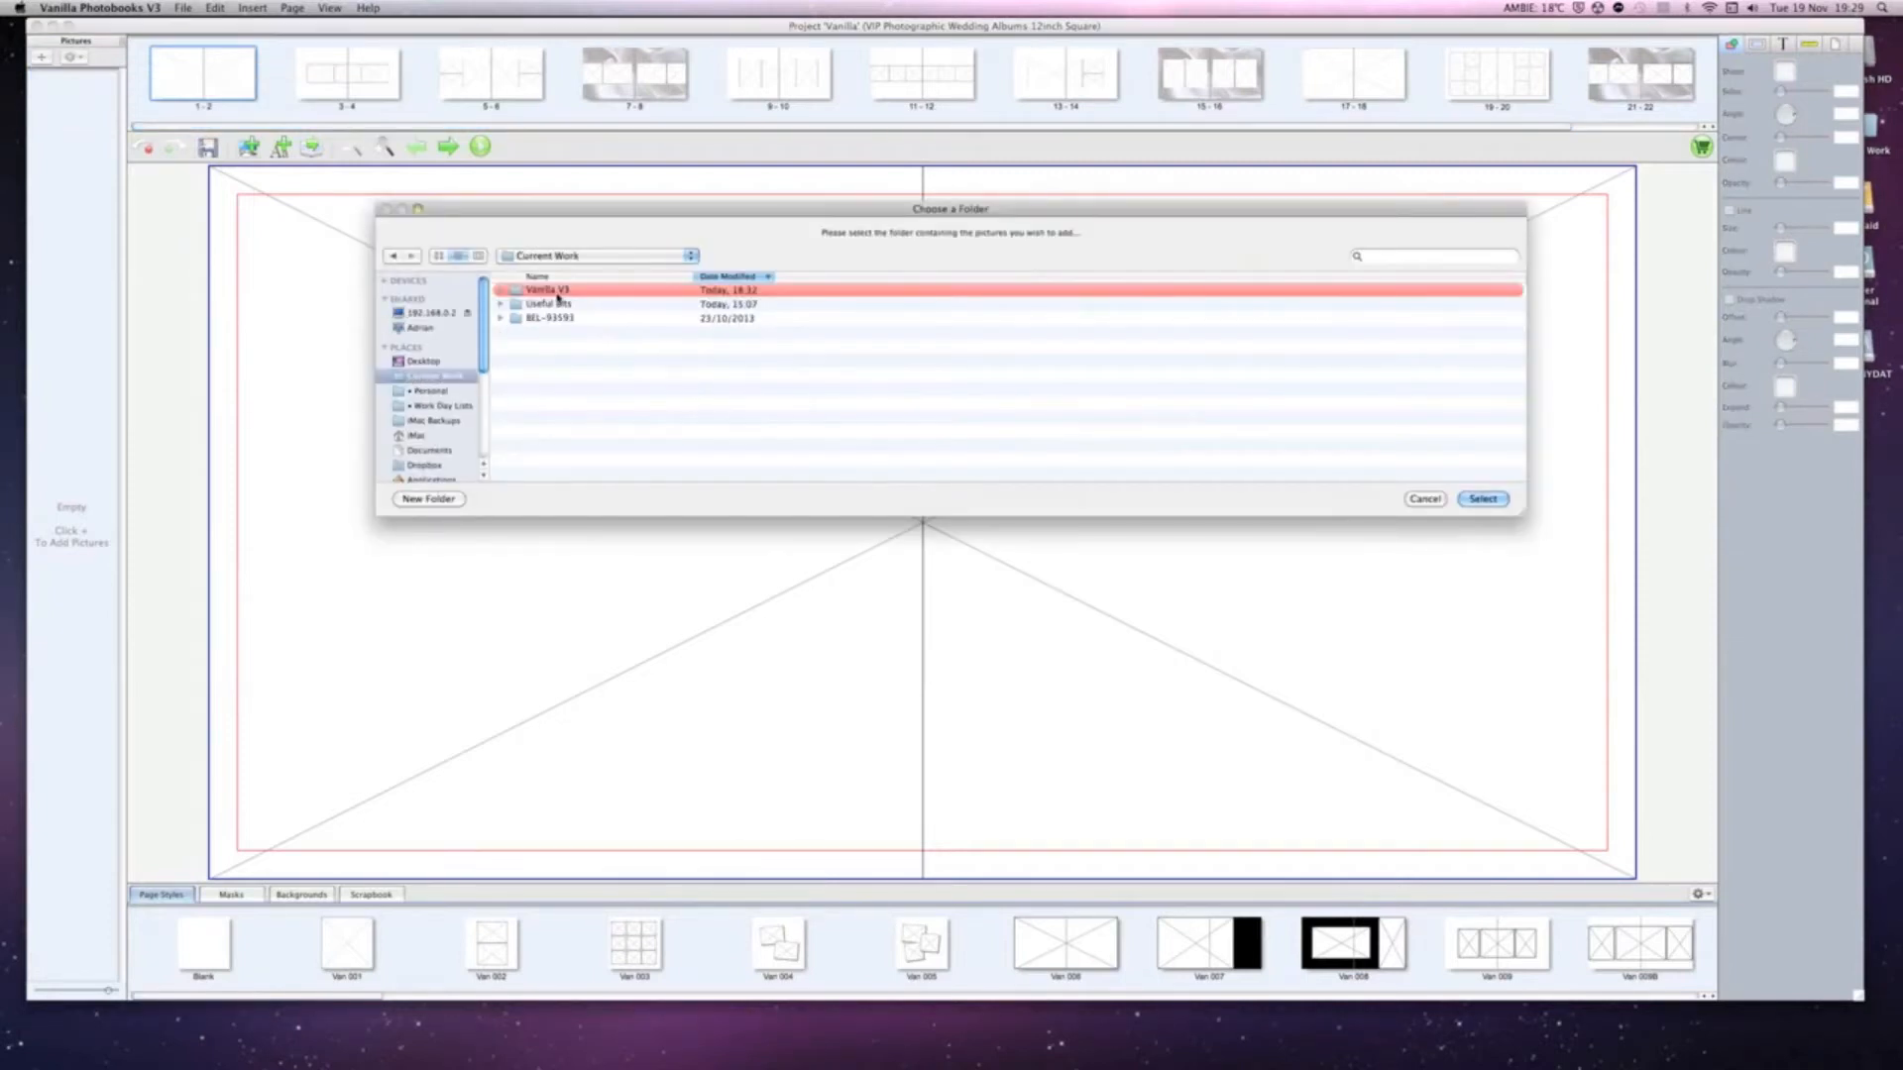
left_click(422, 361)
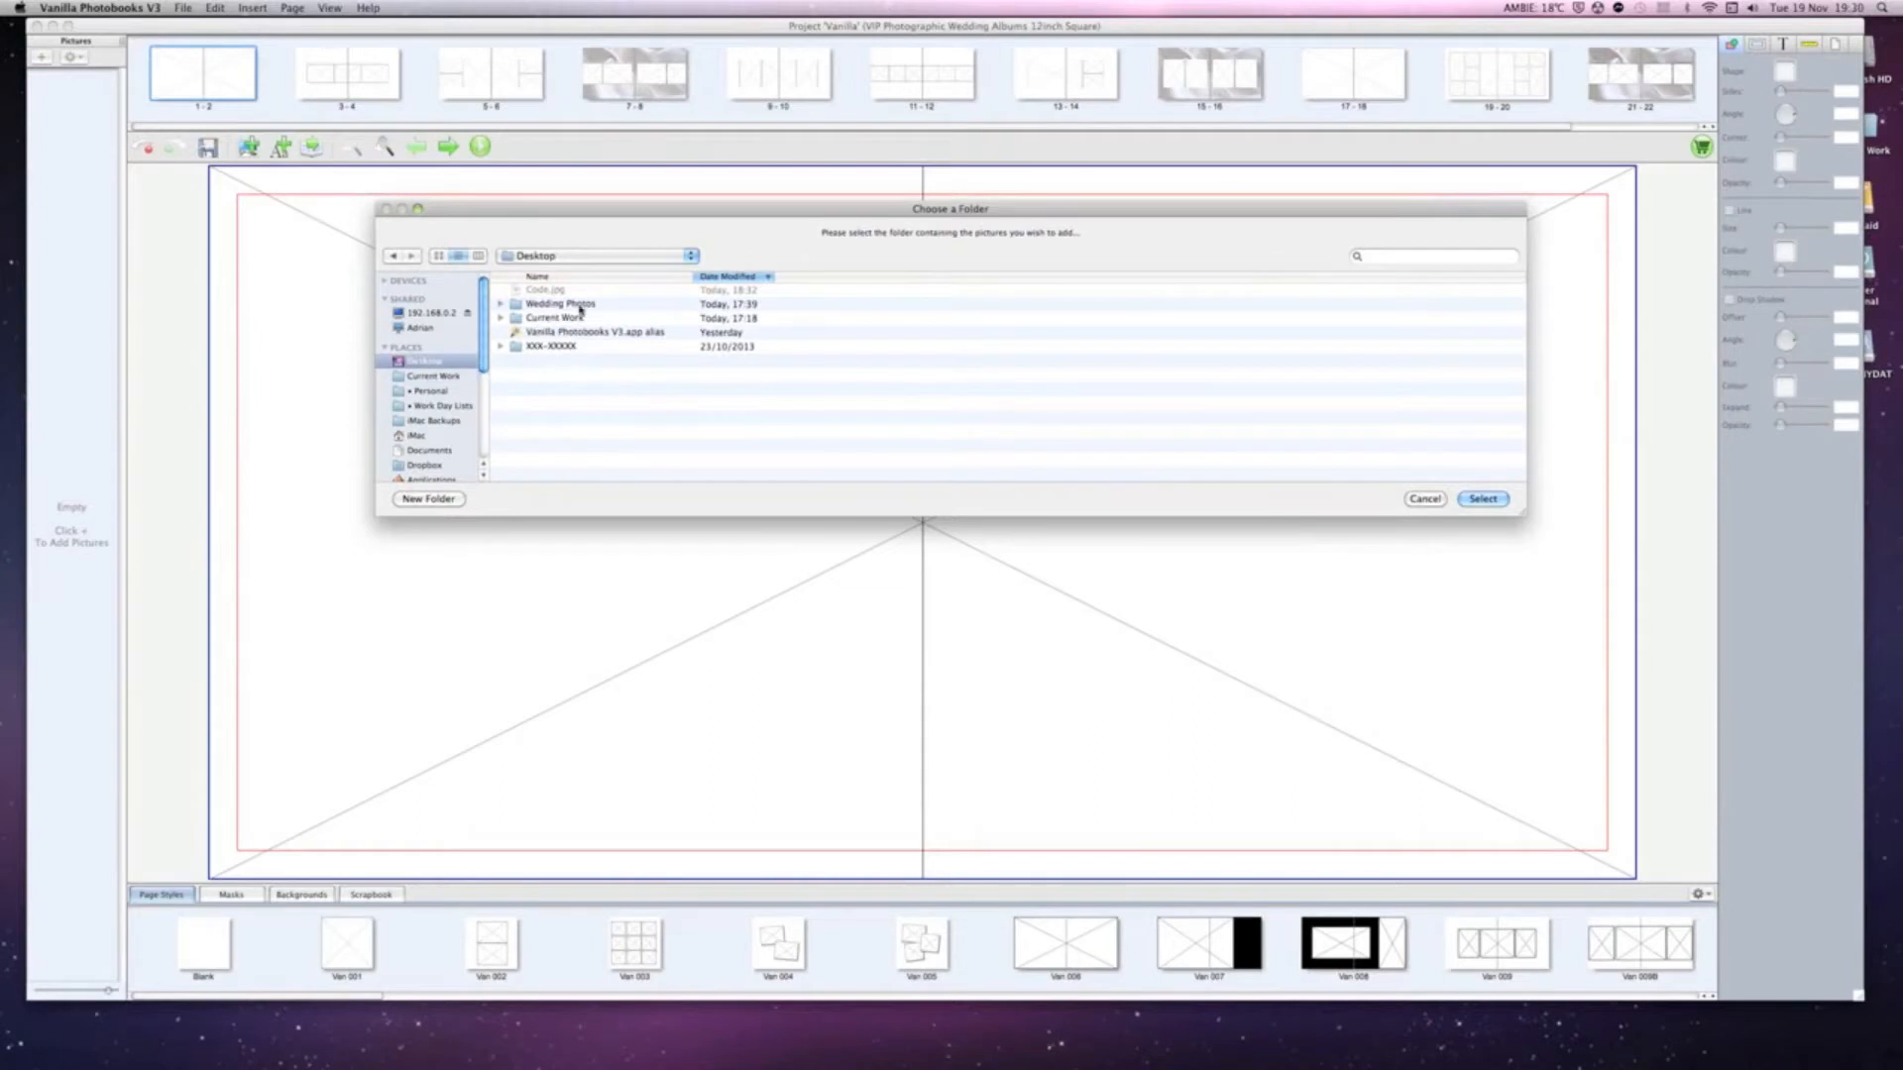
left_click(1425, 499)
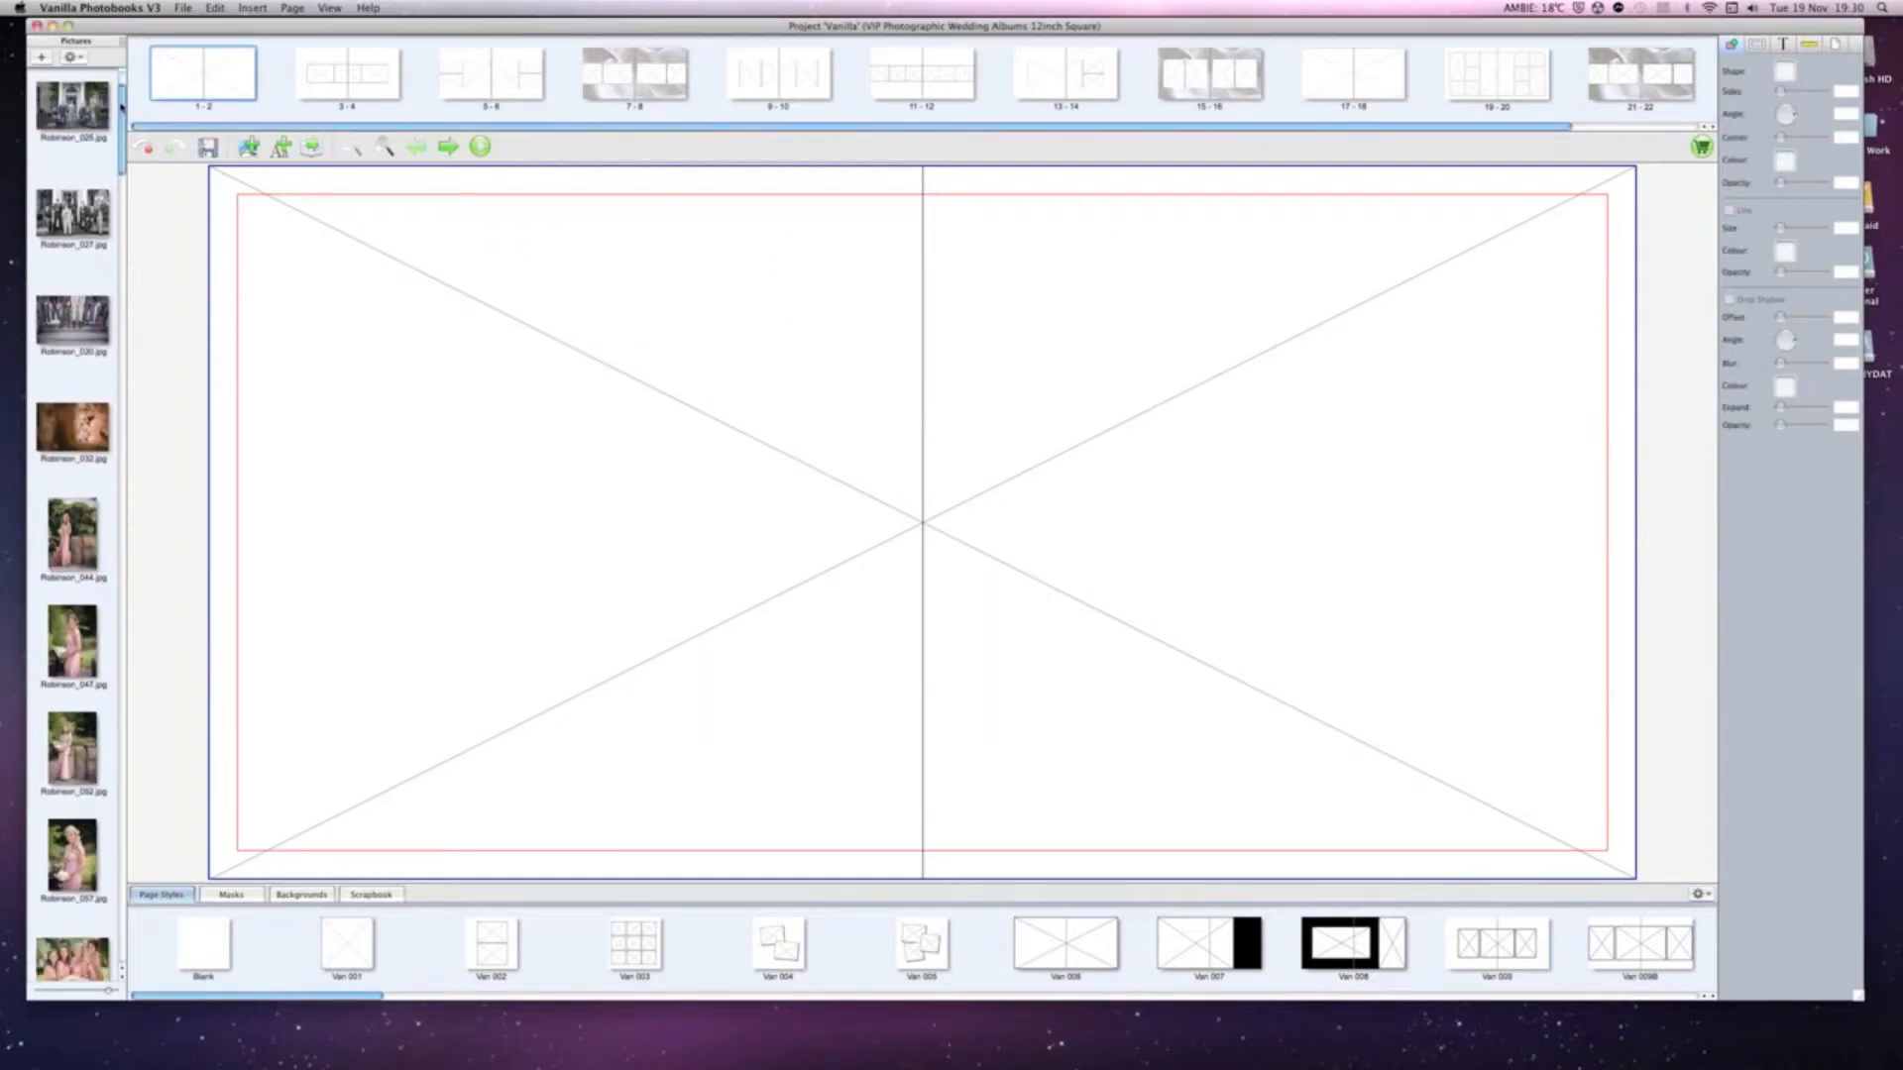
Scroll through the imported Robinson wedding photos in the Pictures panel.
scroll("down", 3)
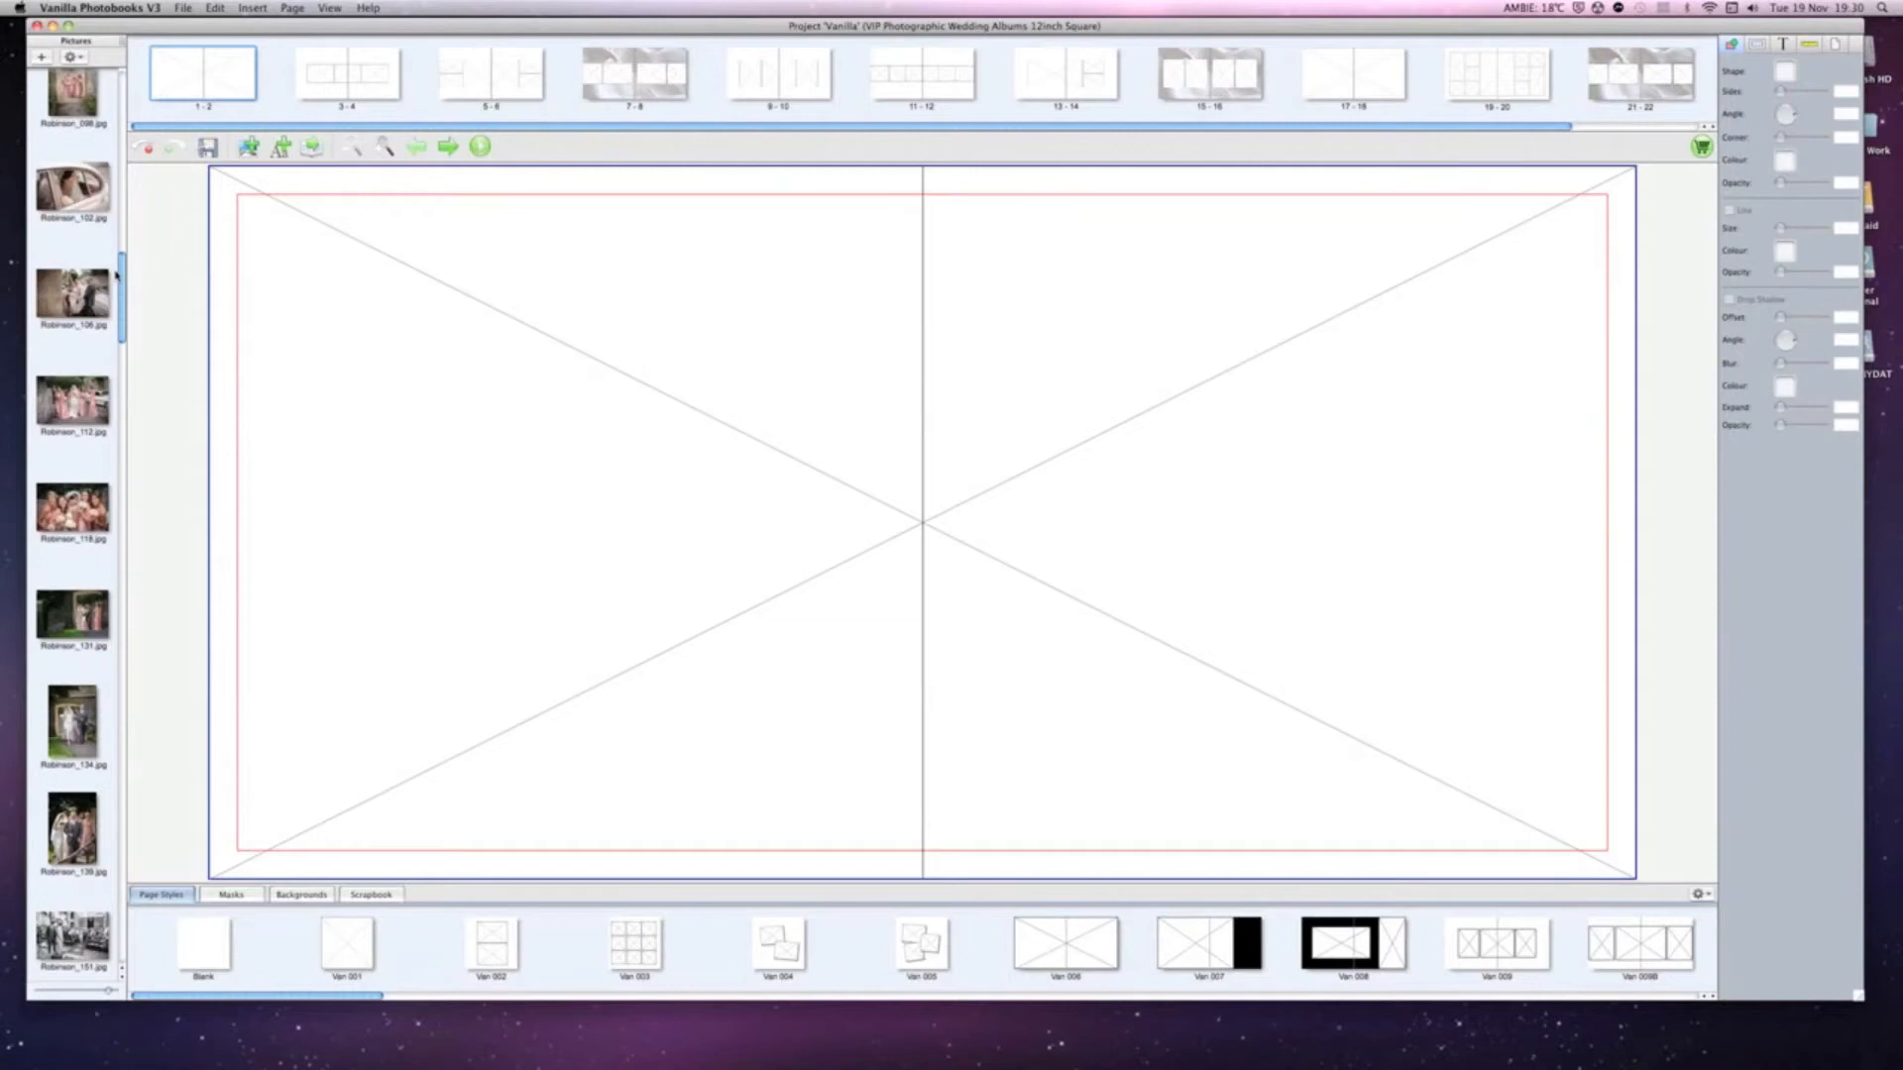
scroll("down", 3)
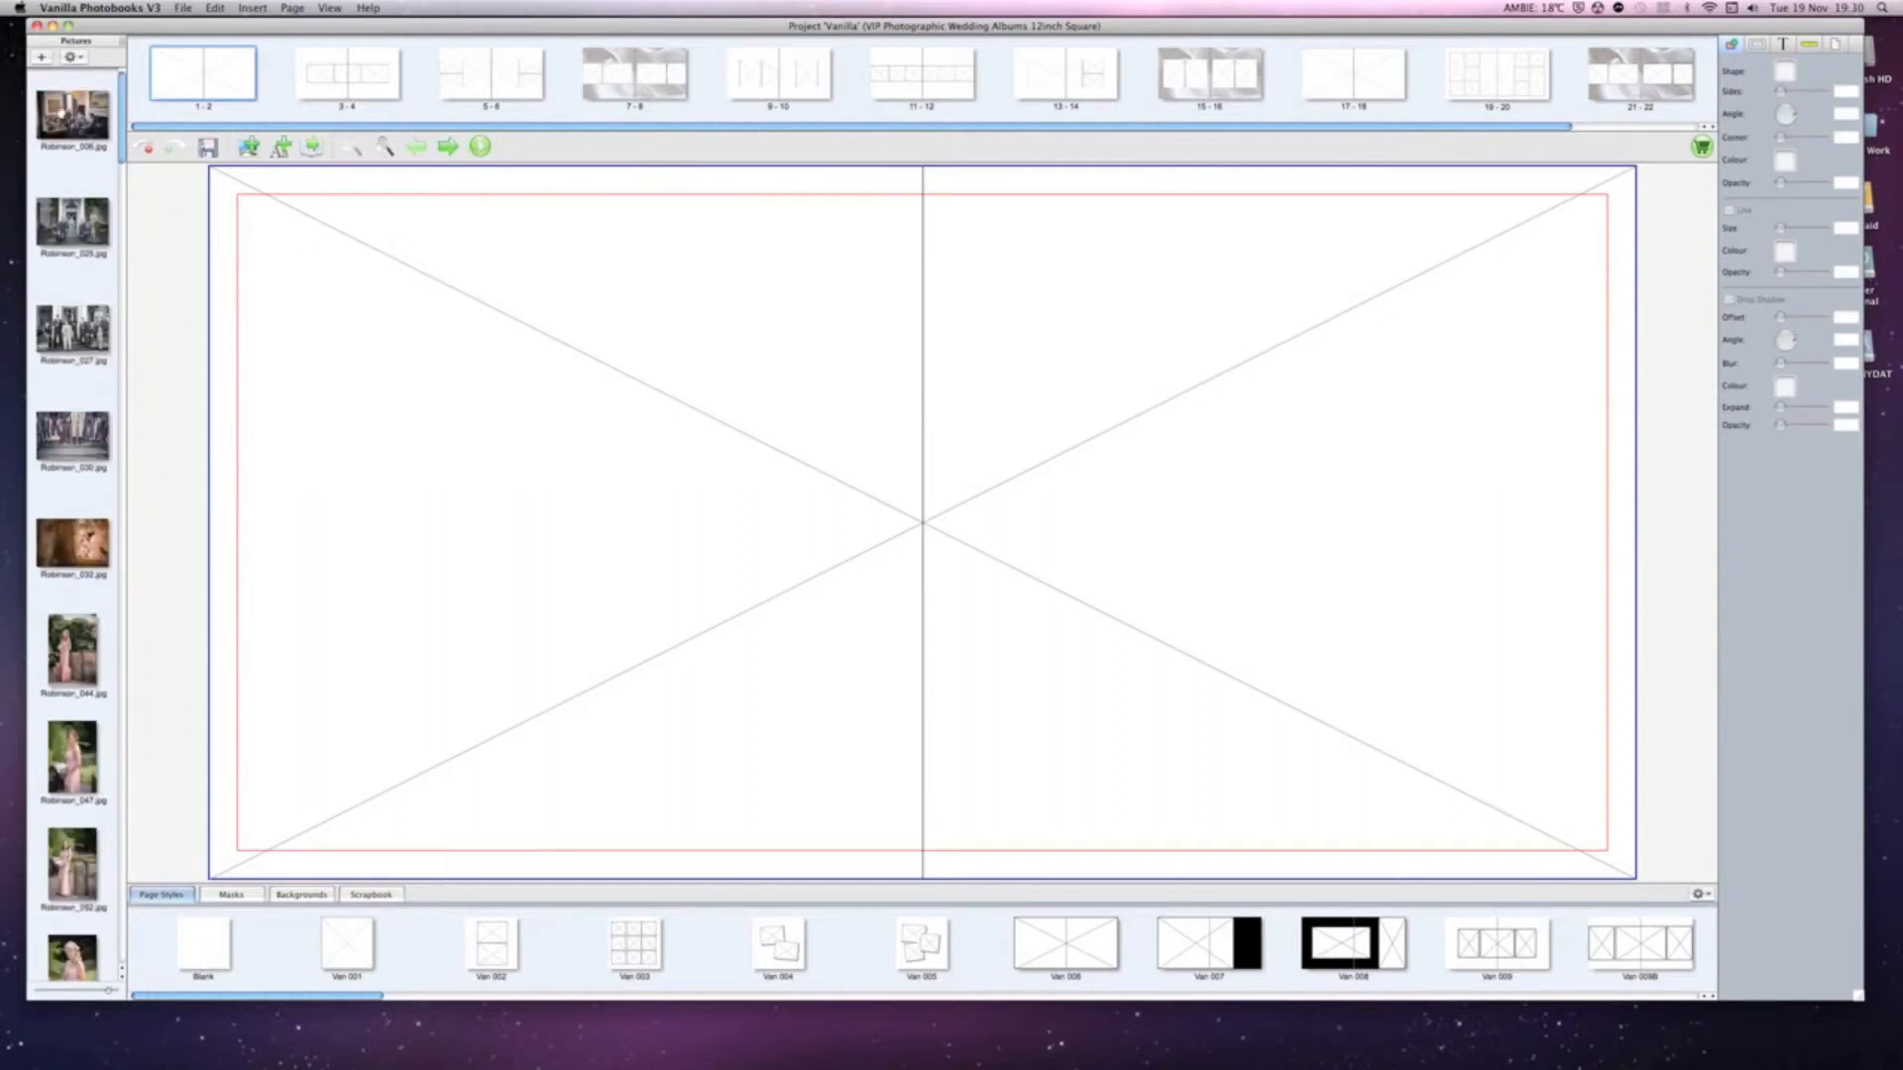
mouse_move(516, 355)
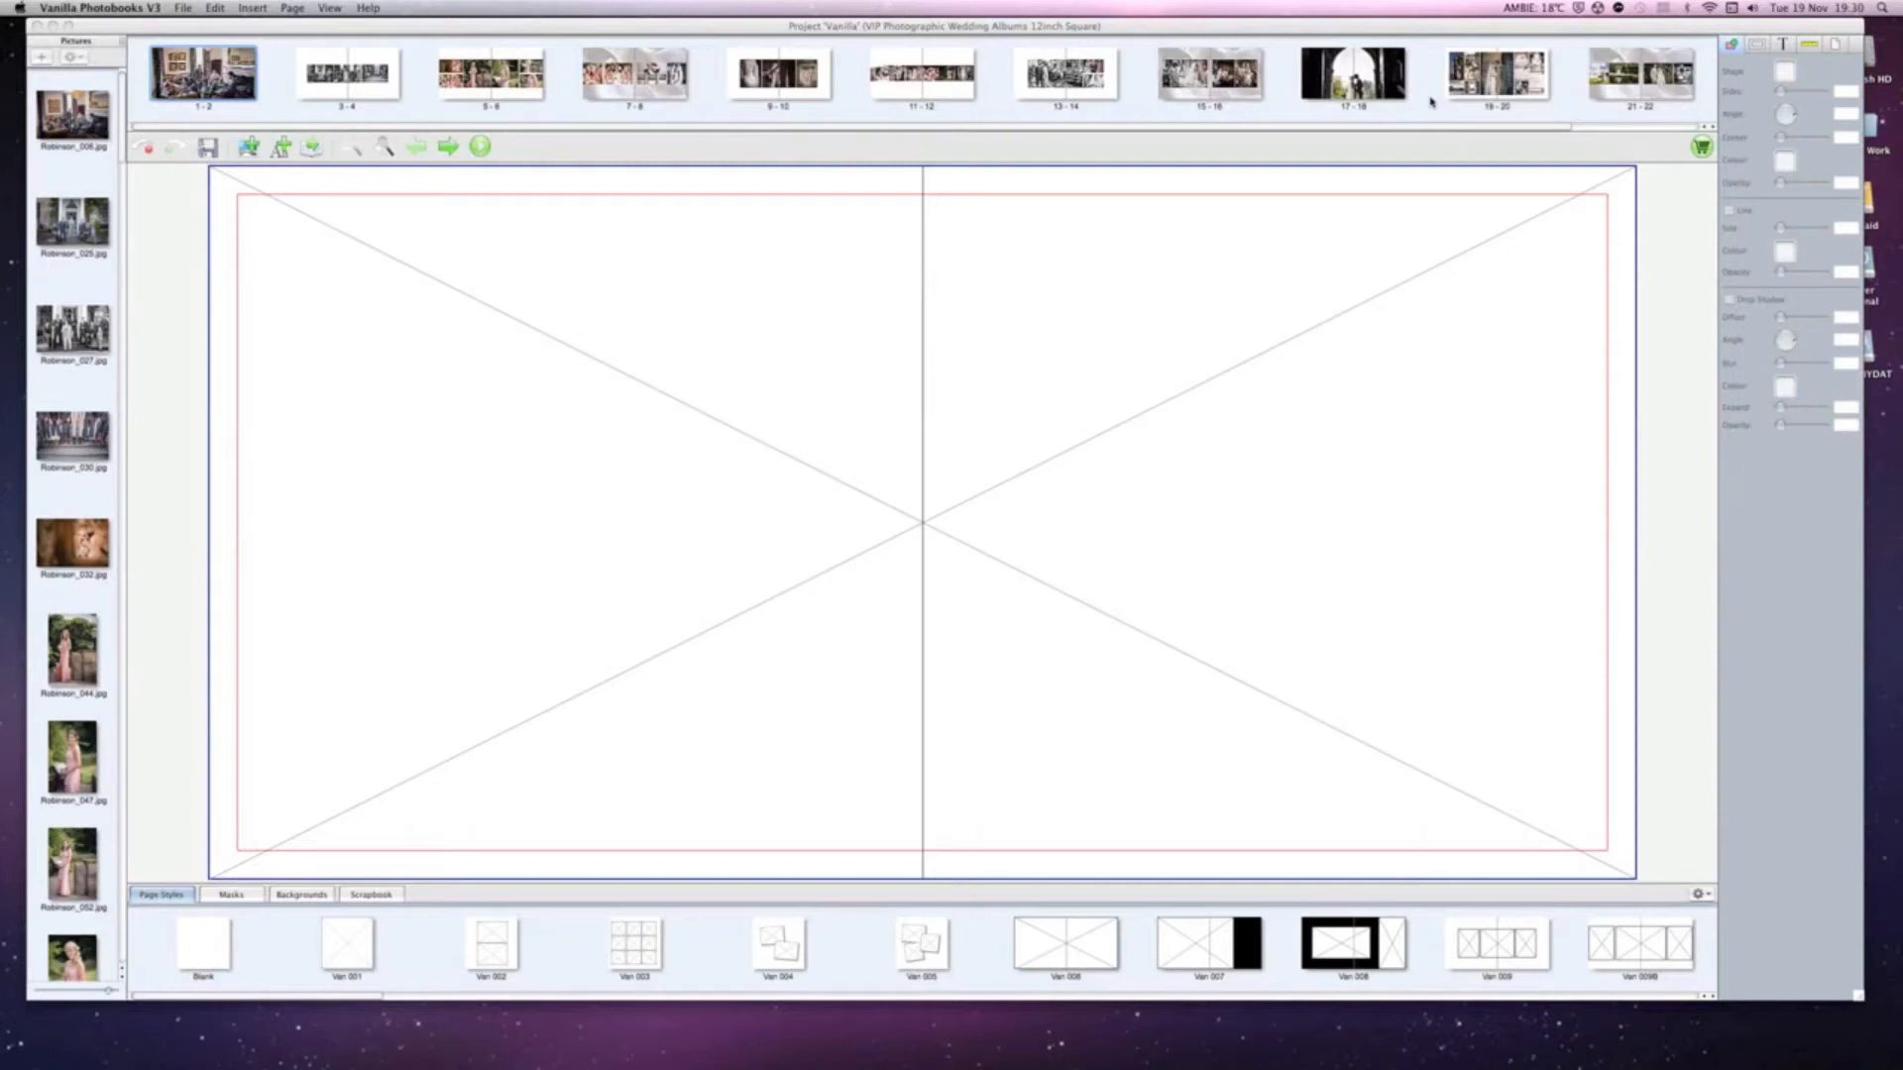
Open spread 3–4, then spread 5–6 with the bridesmaid photos.
left_click(347, 69)
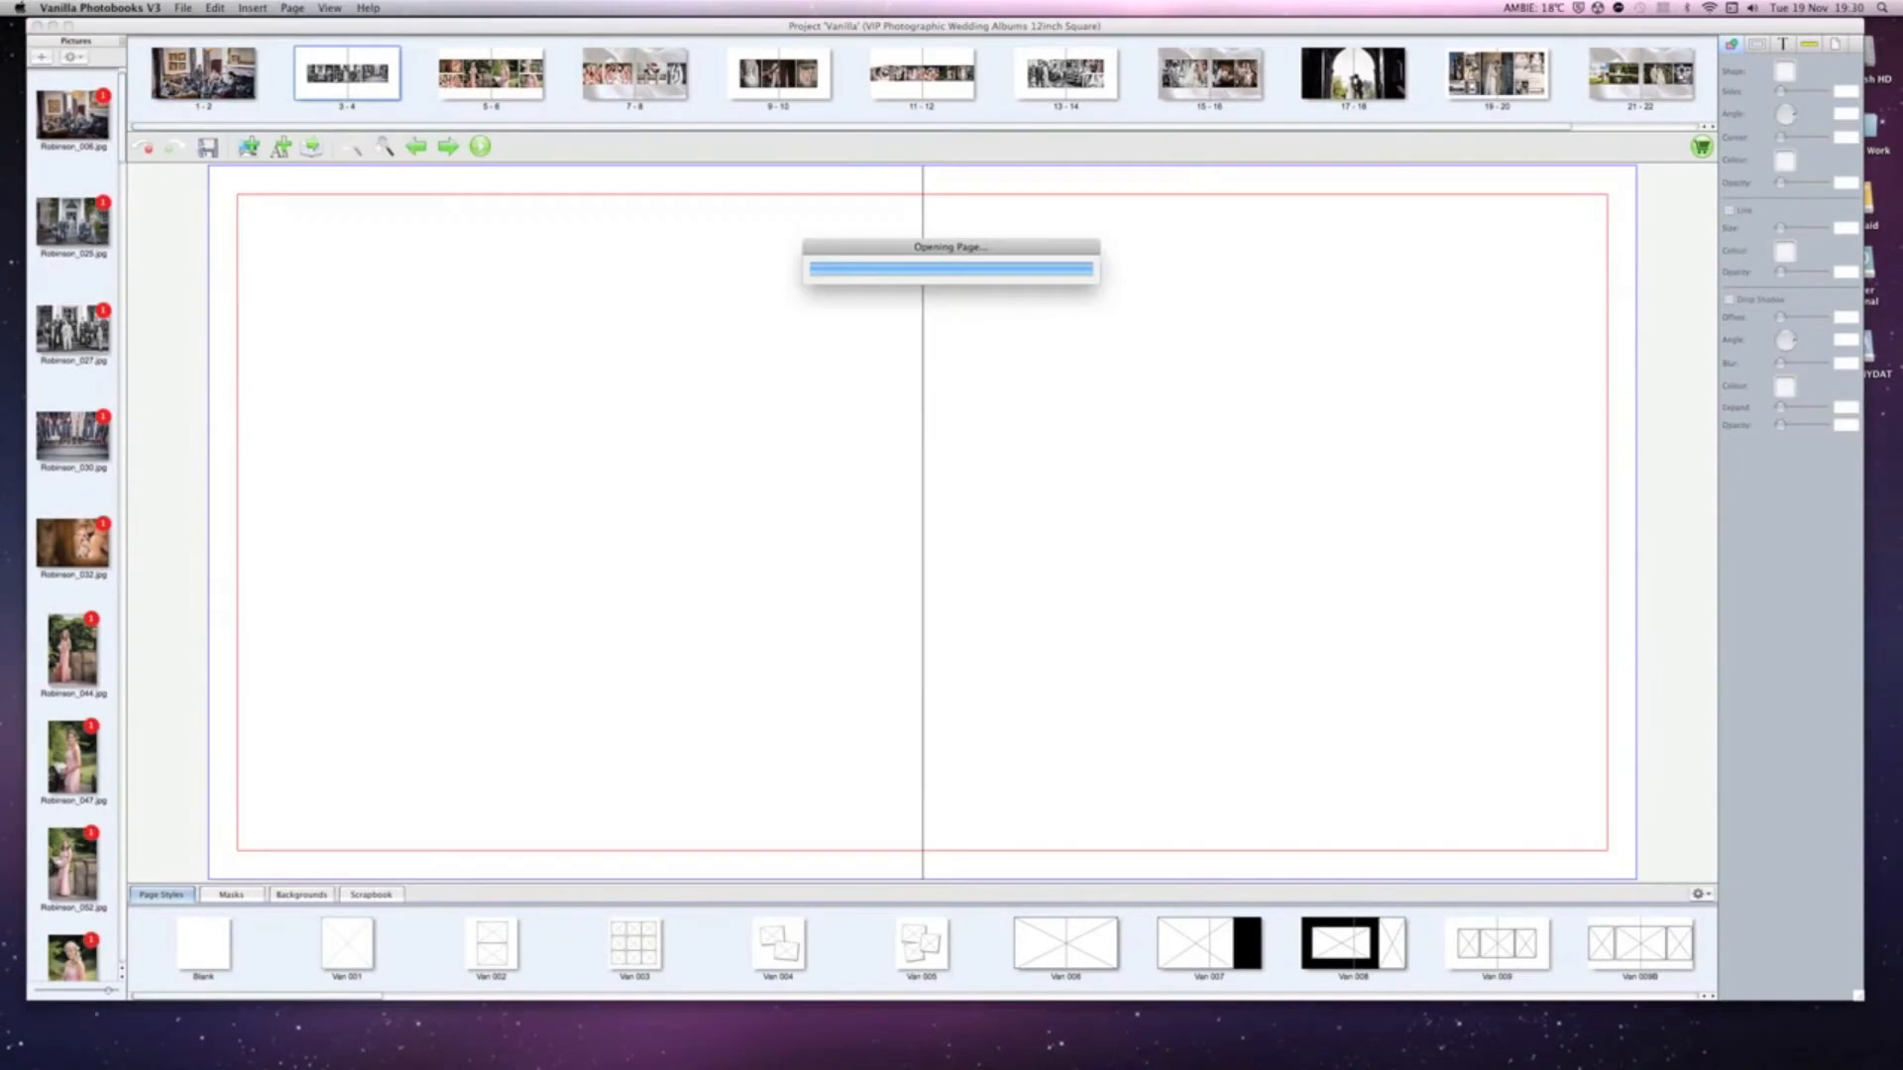
left_click(490, 72)
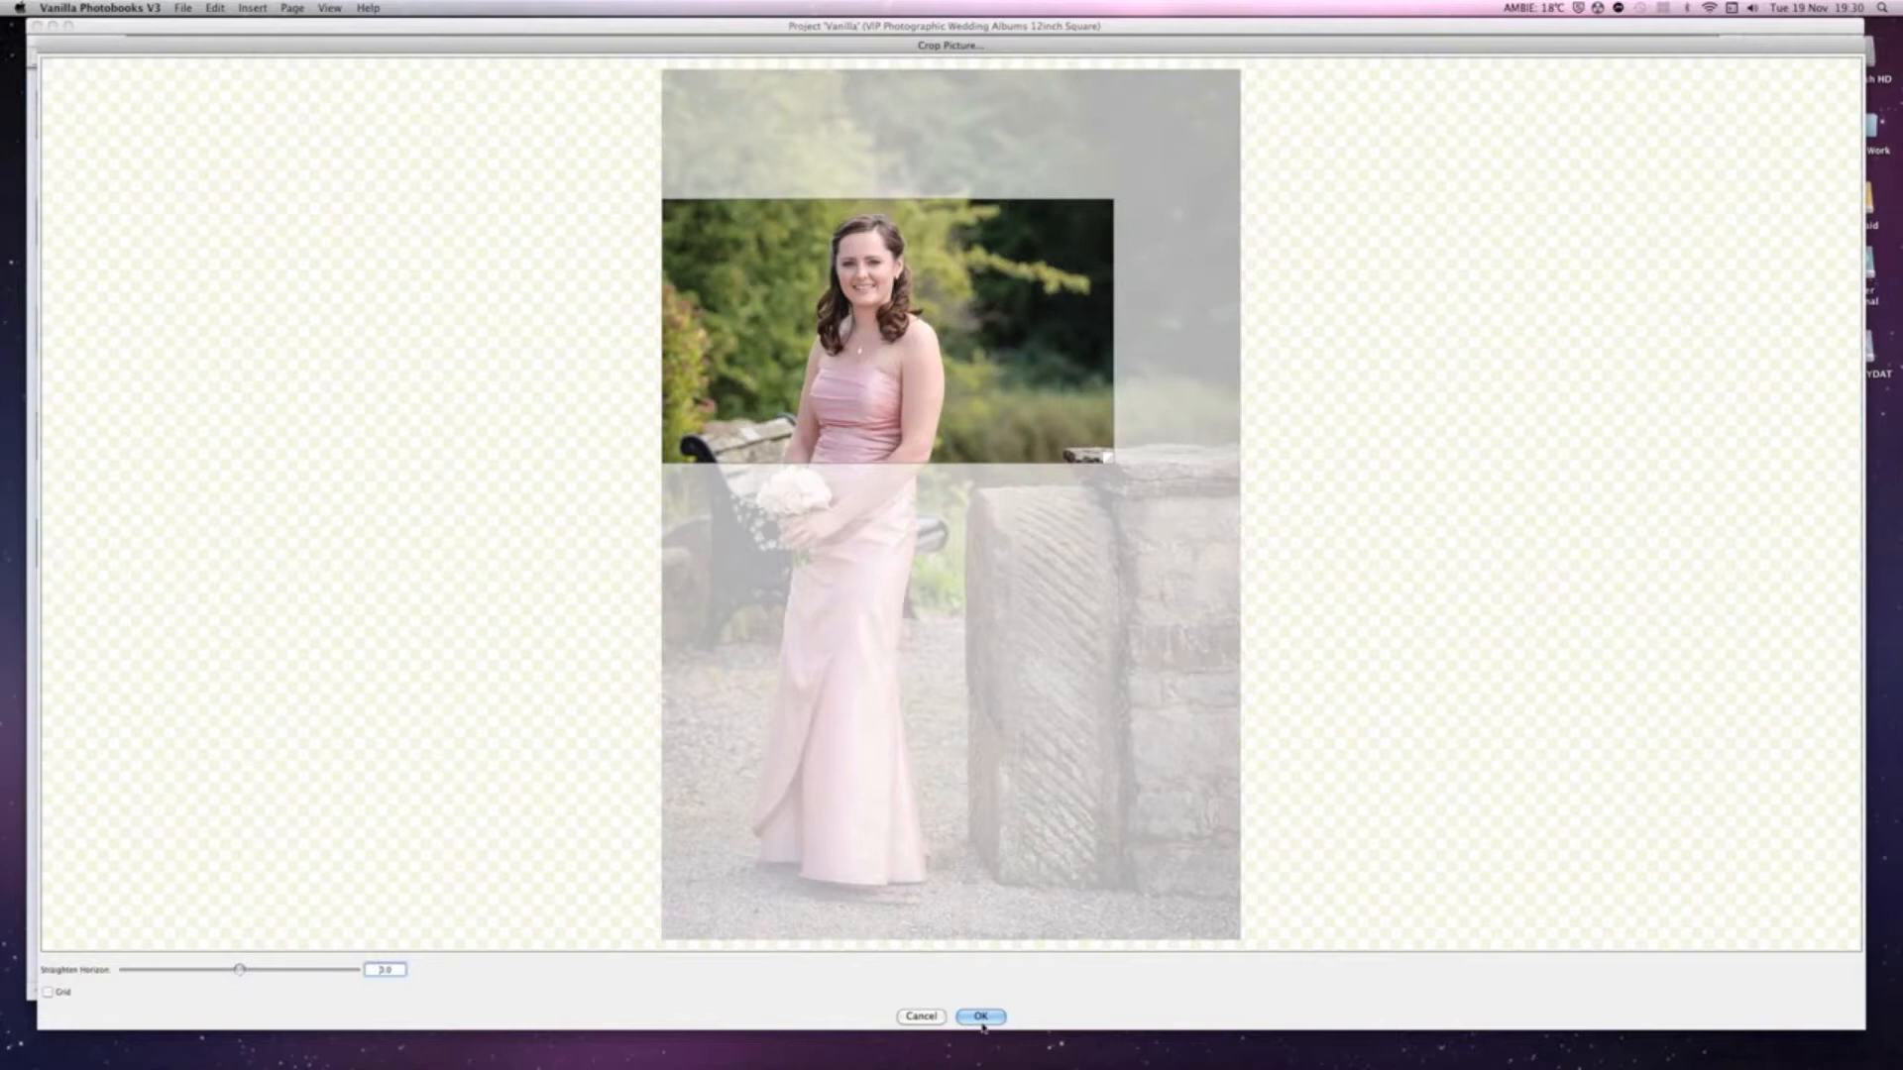
Confirm the full-length crop of the standing bridesmaid photo.
left_click(979, 1015)
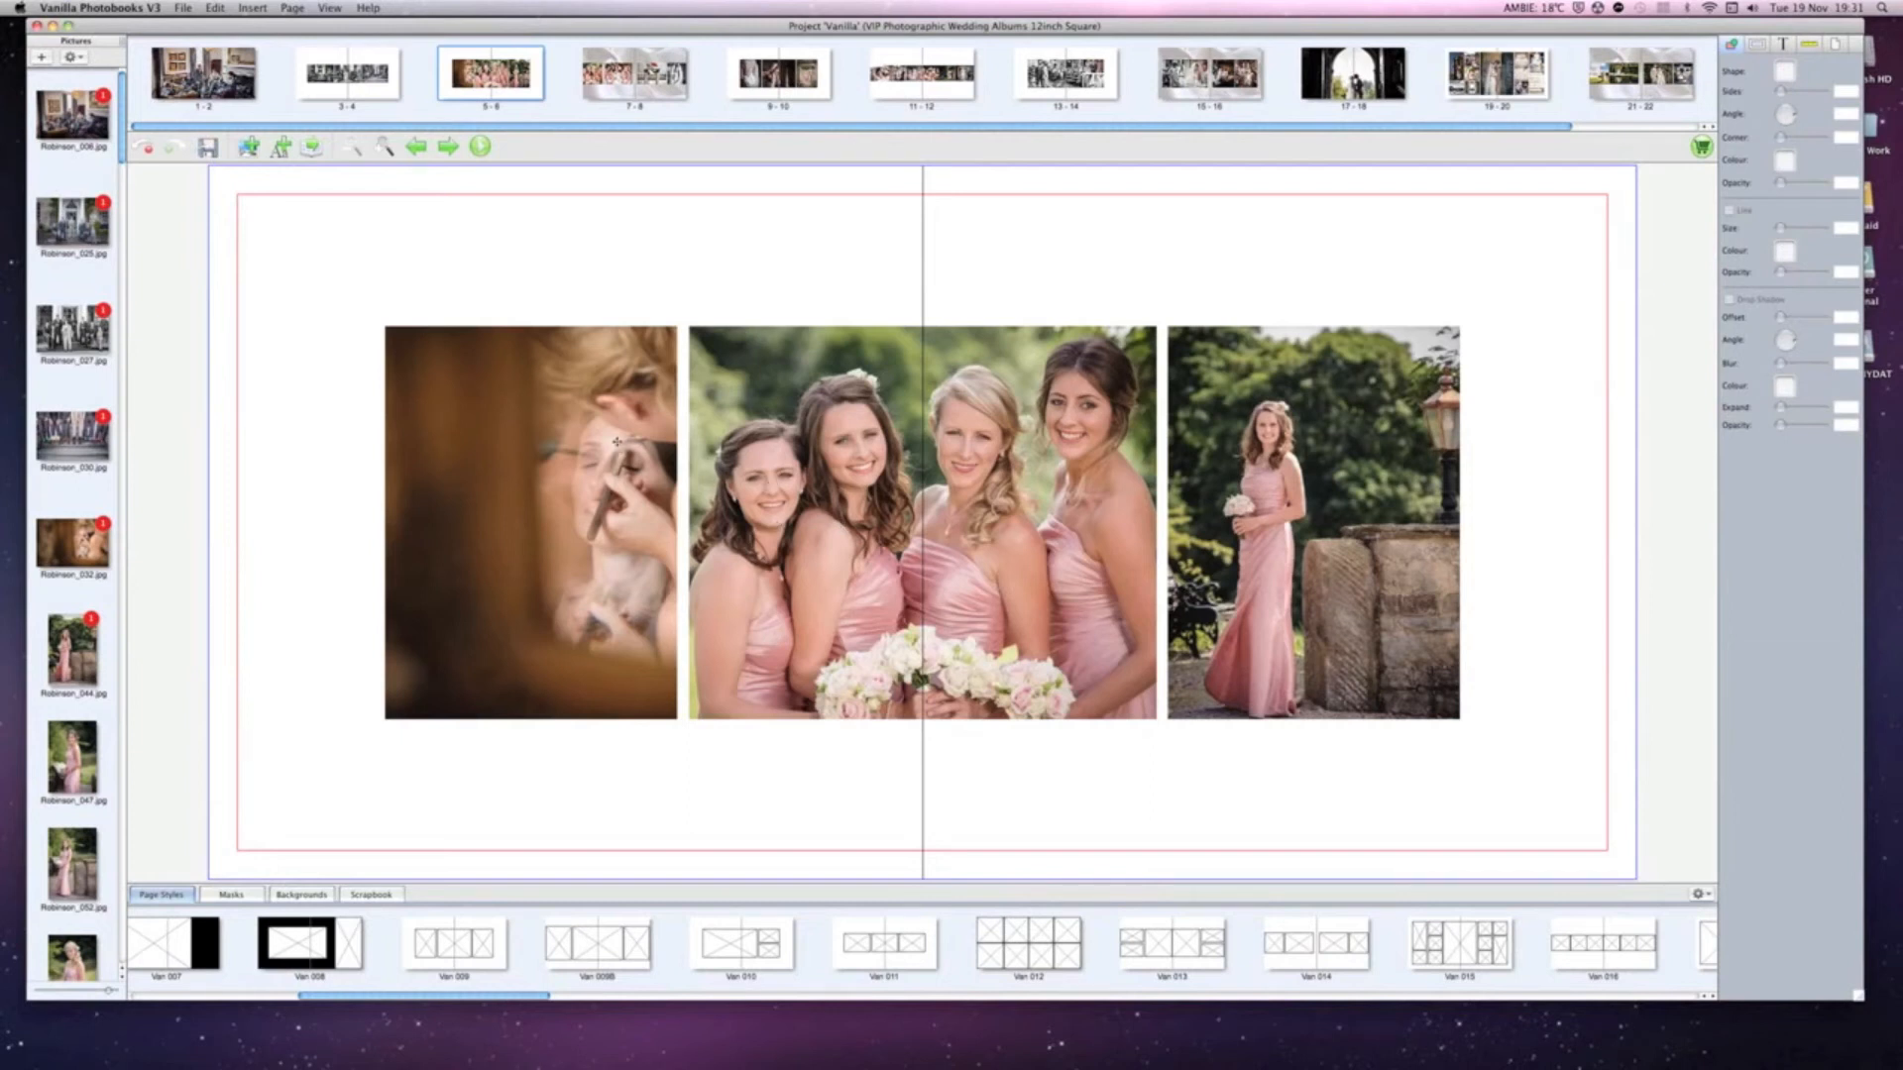
Select the make-up photo on spread 5–6 to reposition it in the custom layout.
left_click(531, 522)
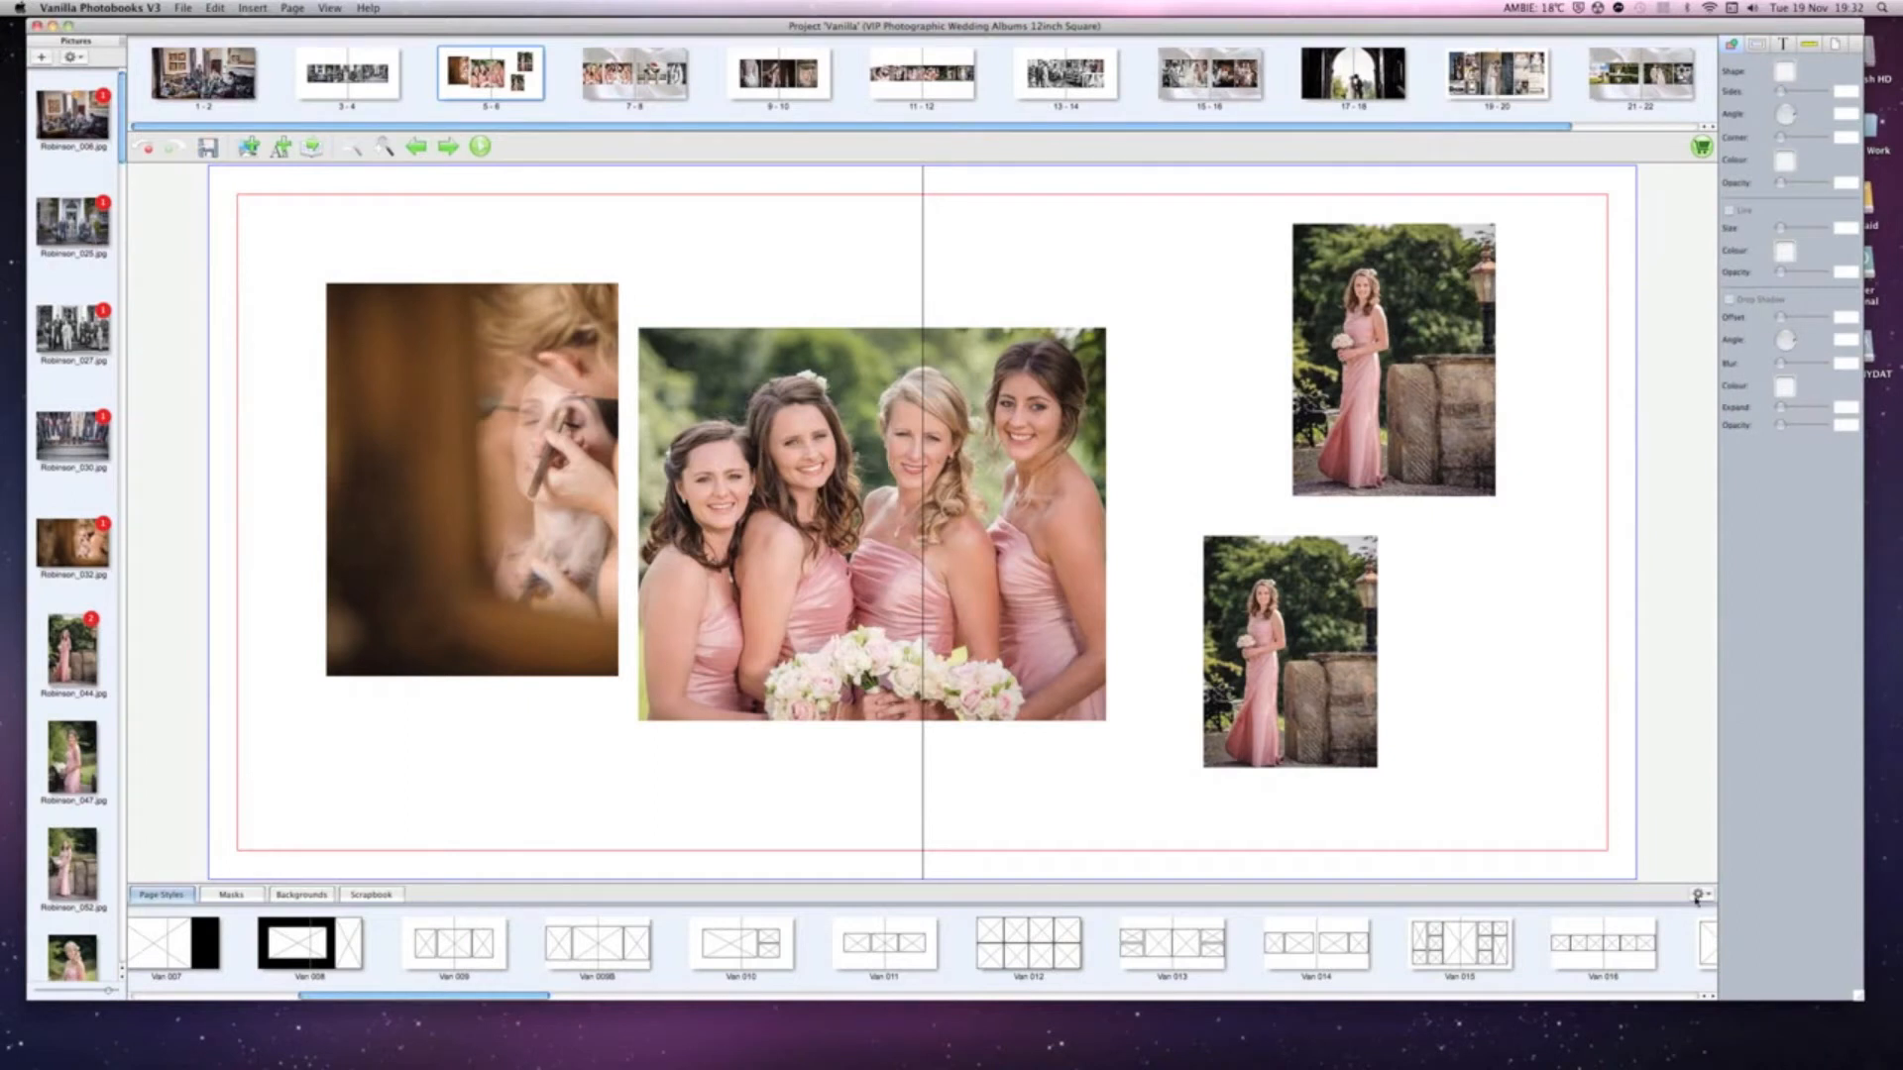
Save spread 5–6's layout as a page style and open spread 7–8.
left_click(1699, 894)
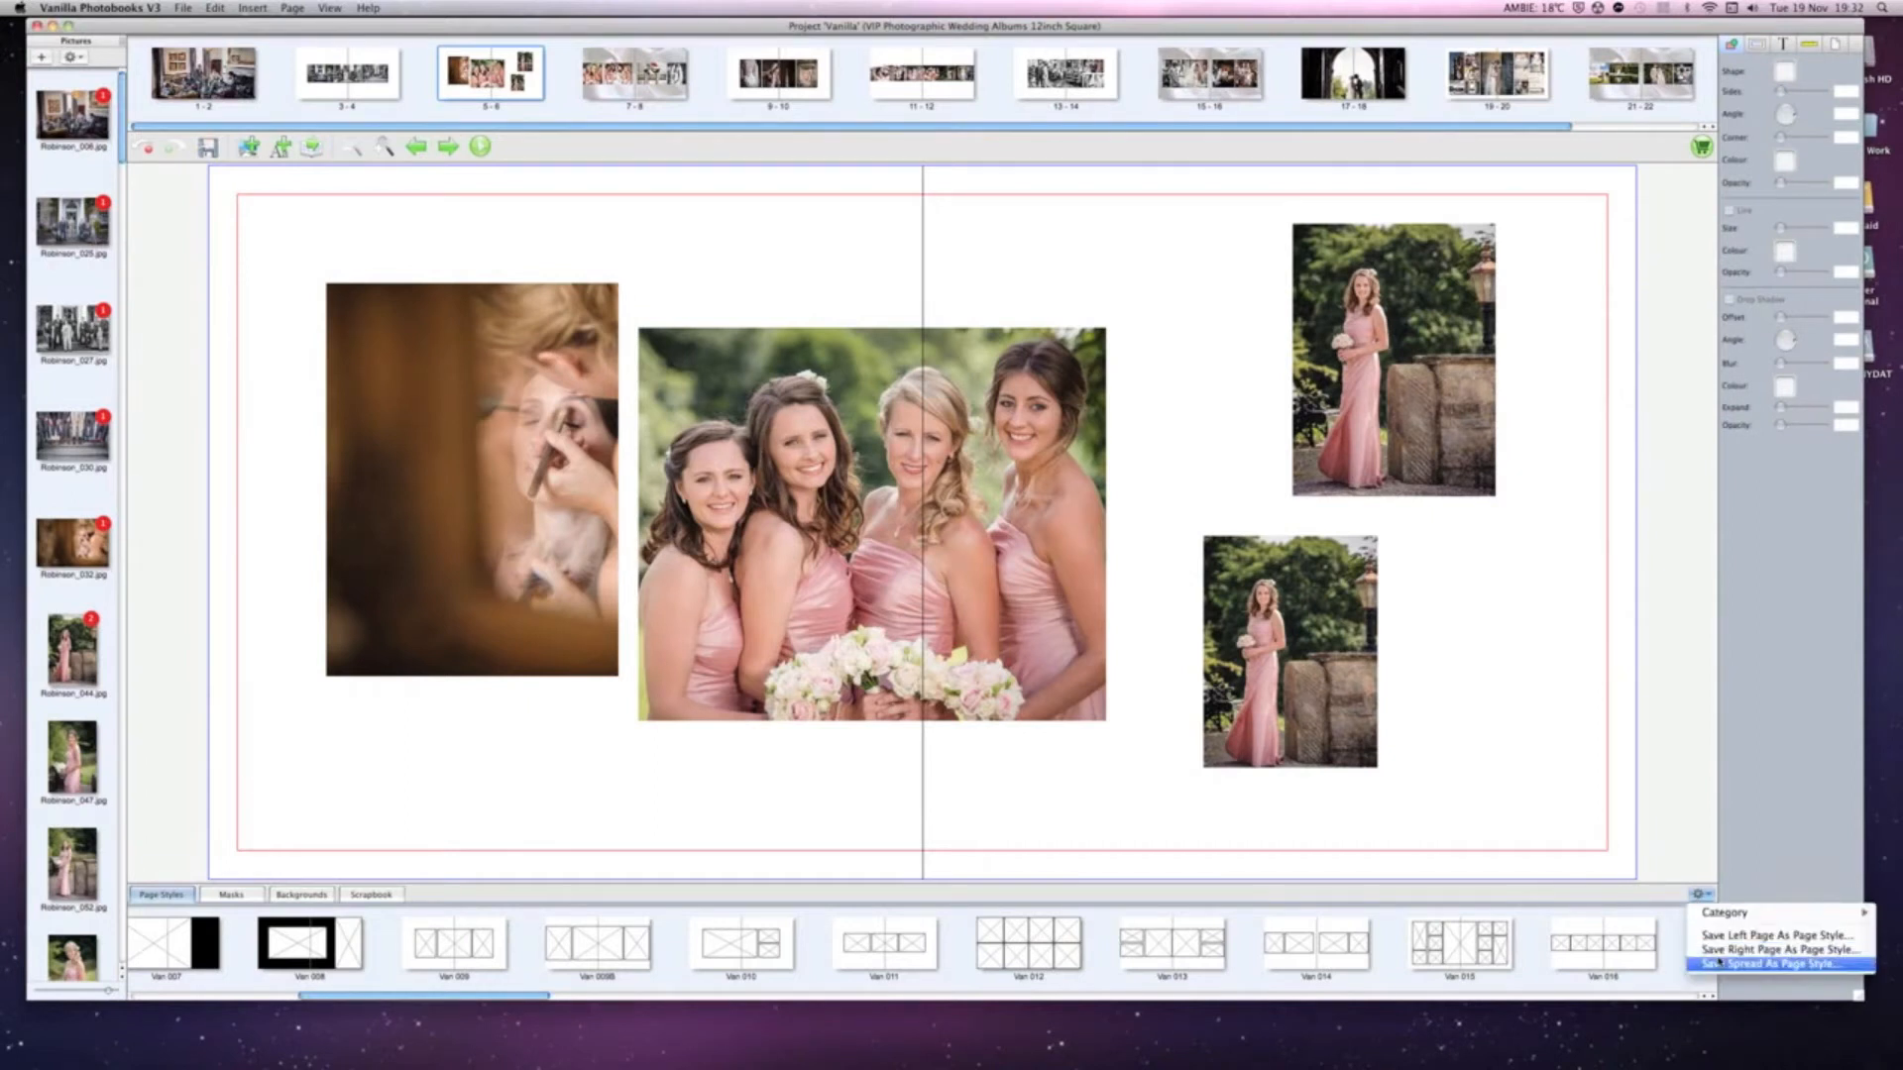
left_click(1772, 964)
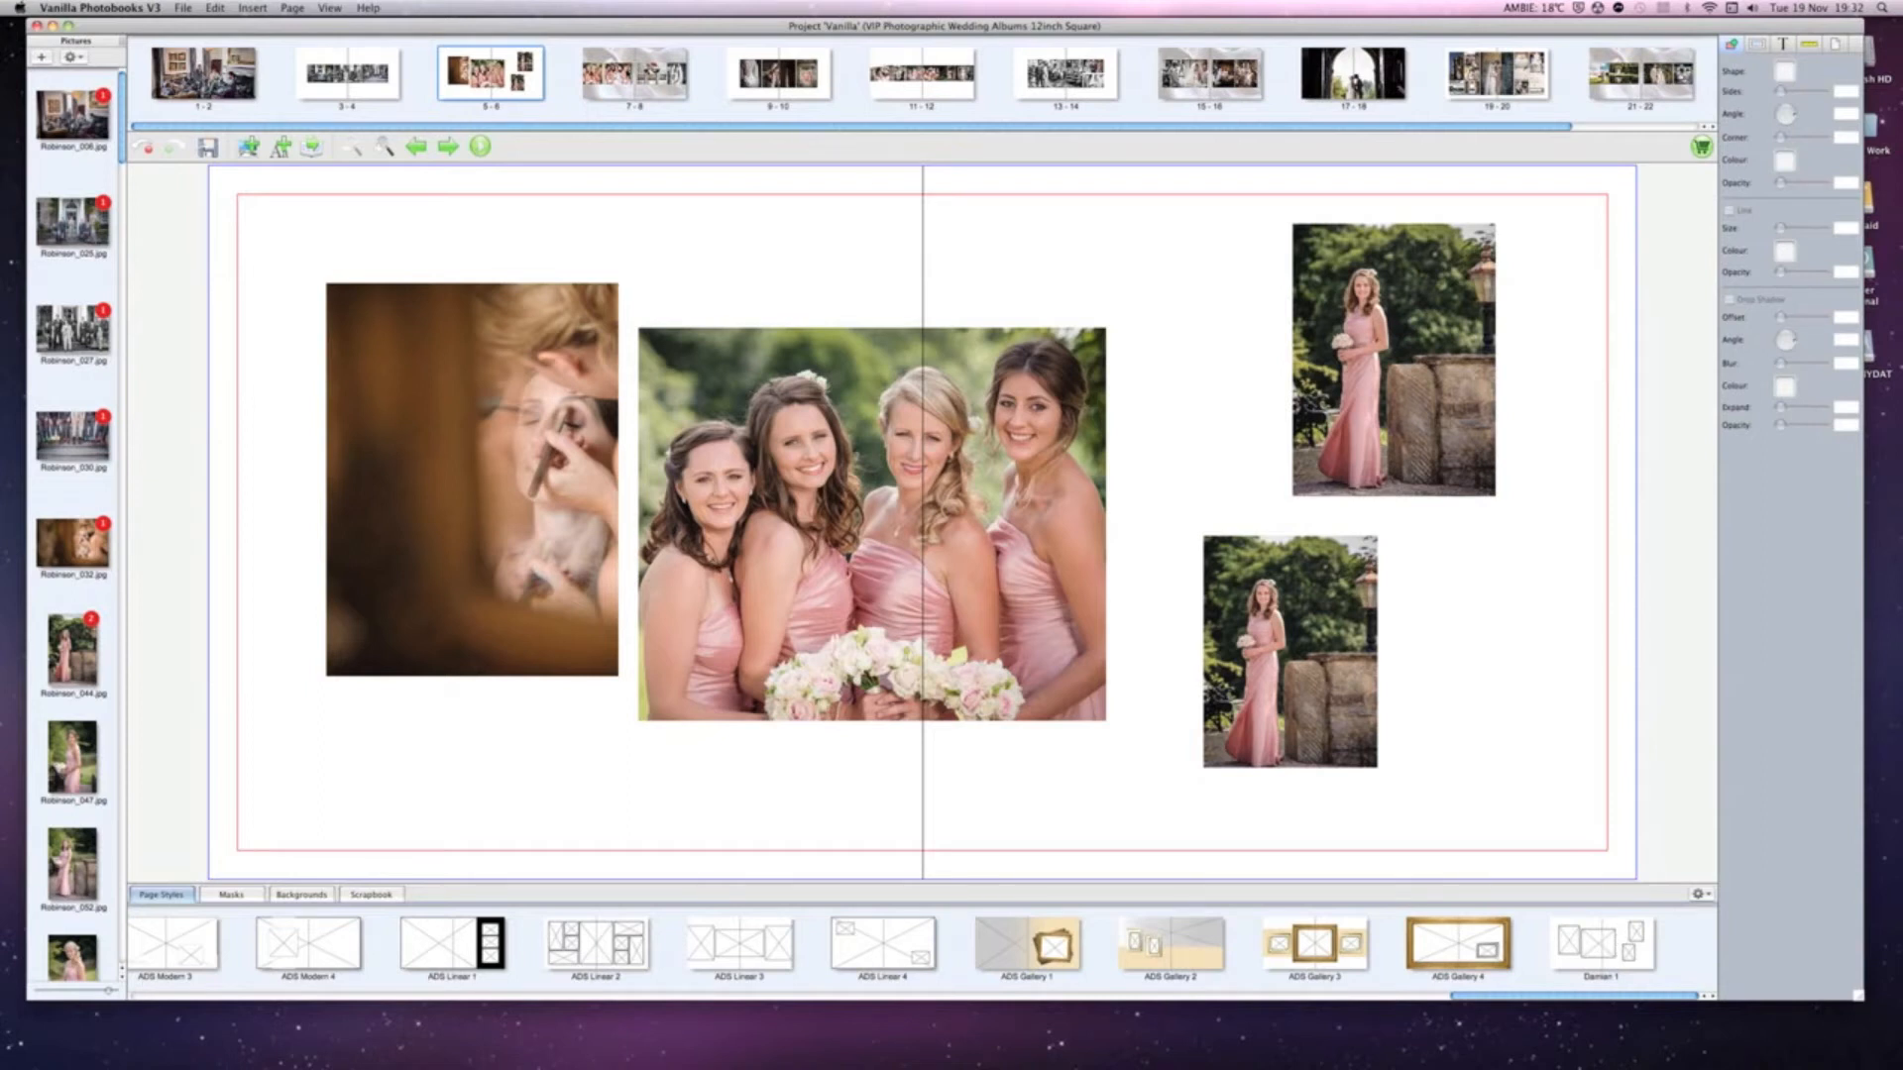
left_click(633, 74)
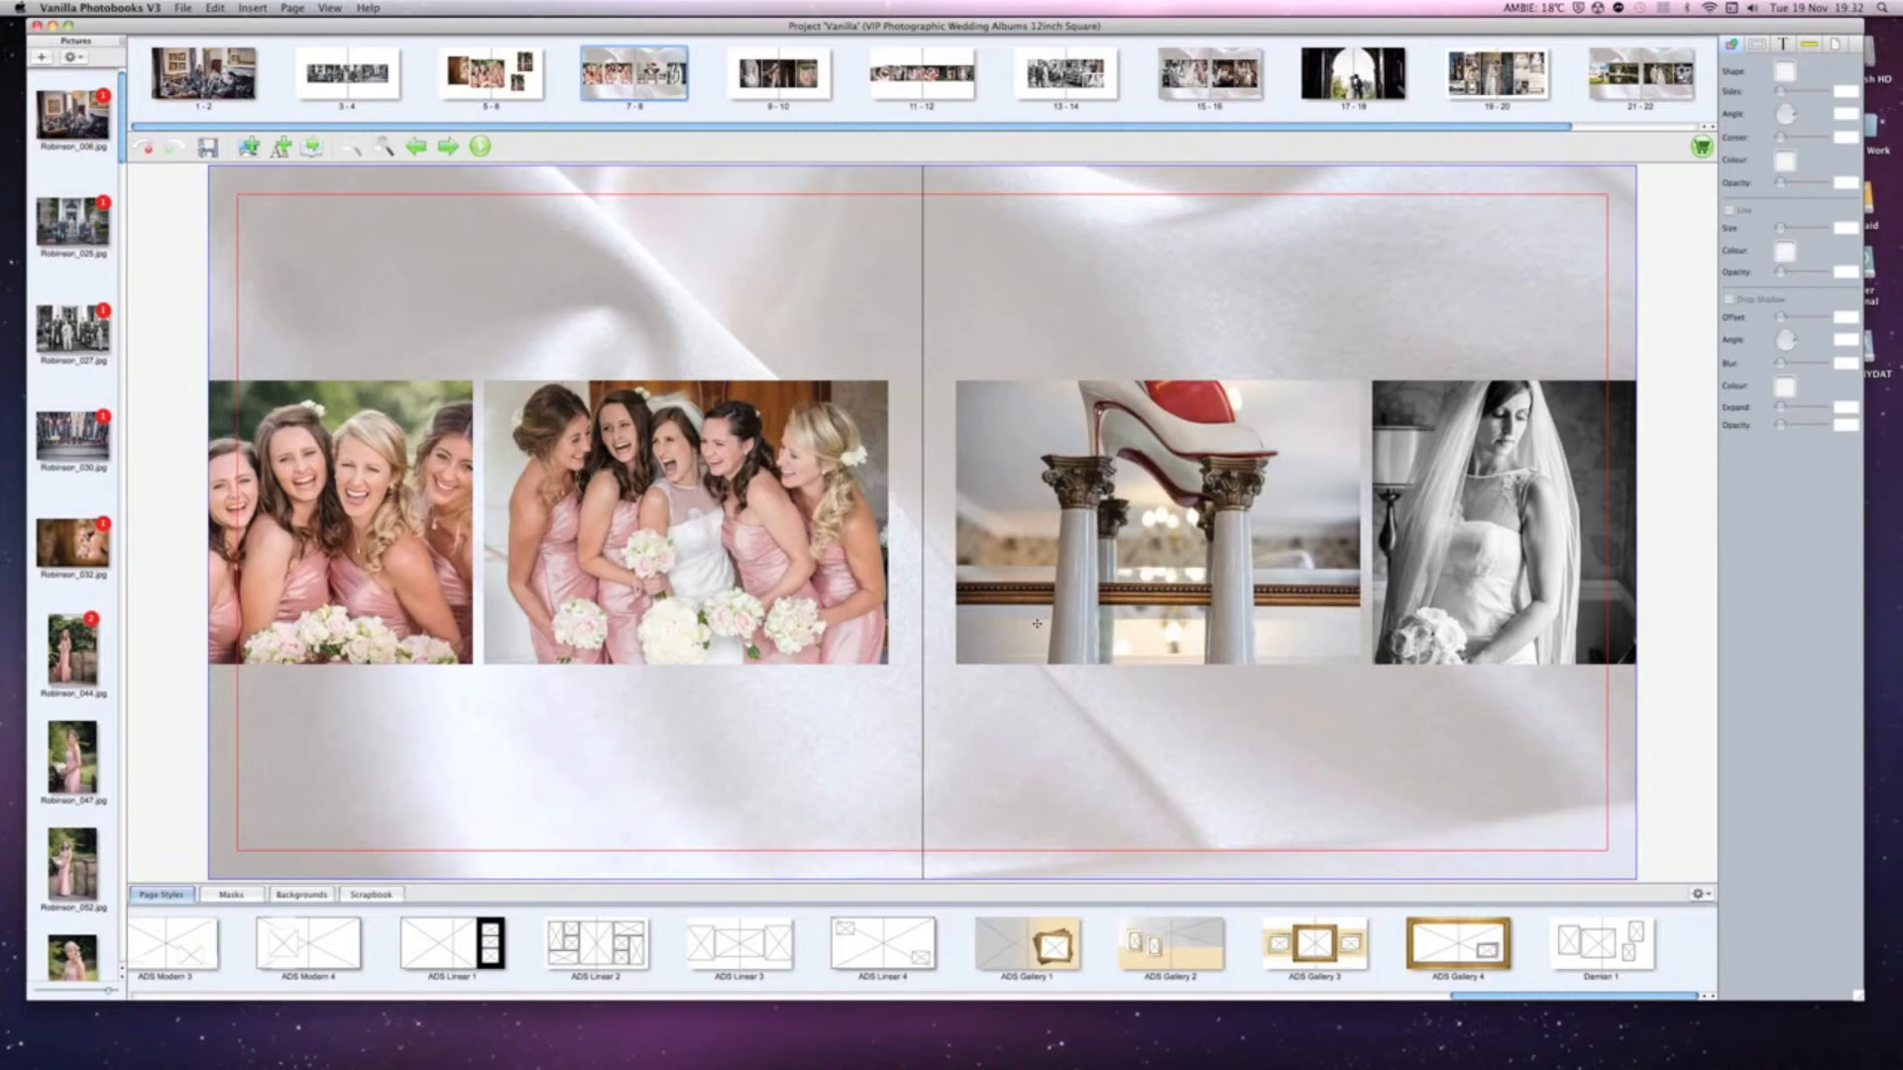
Apply the saved spread style to spread 7–8, then return to spread 3–4.
left_click(489, 72)
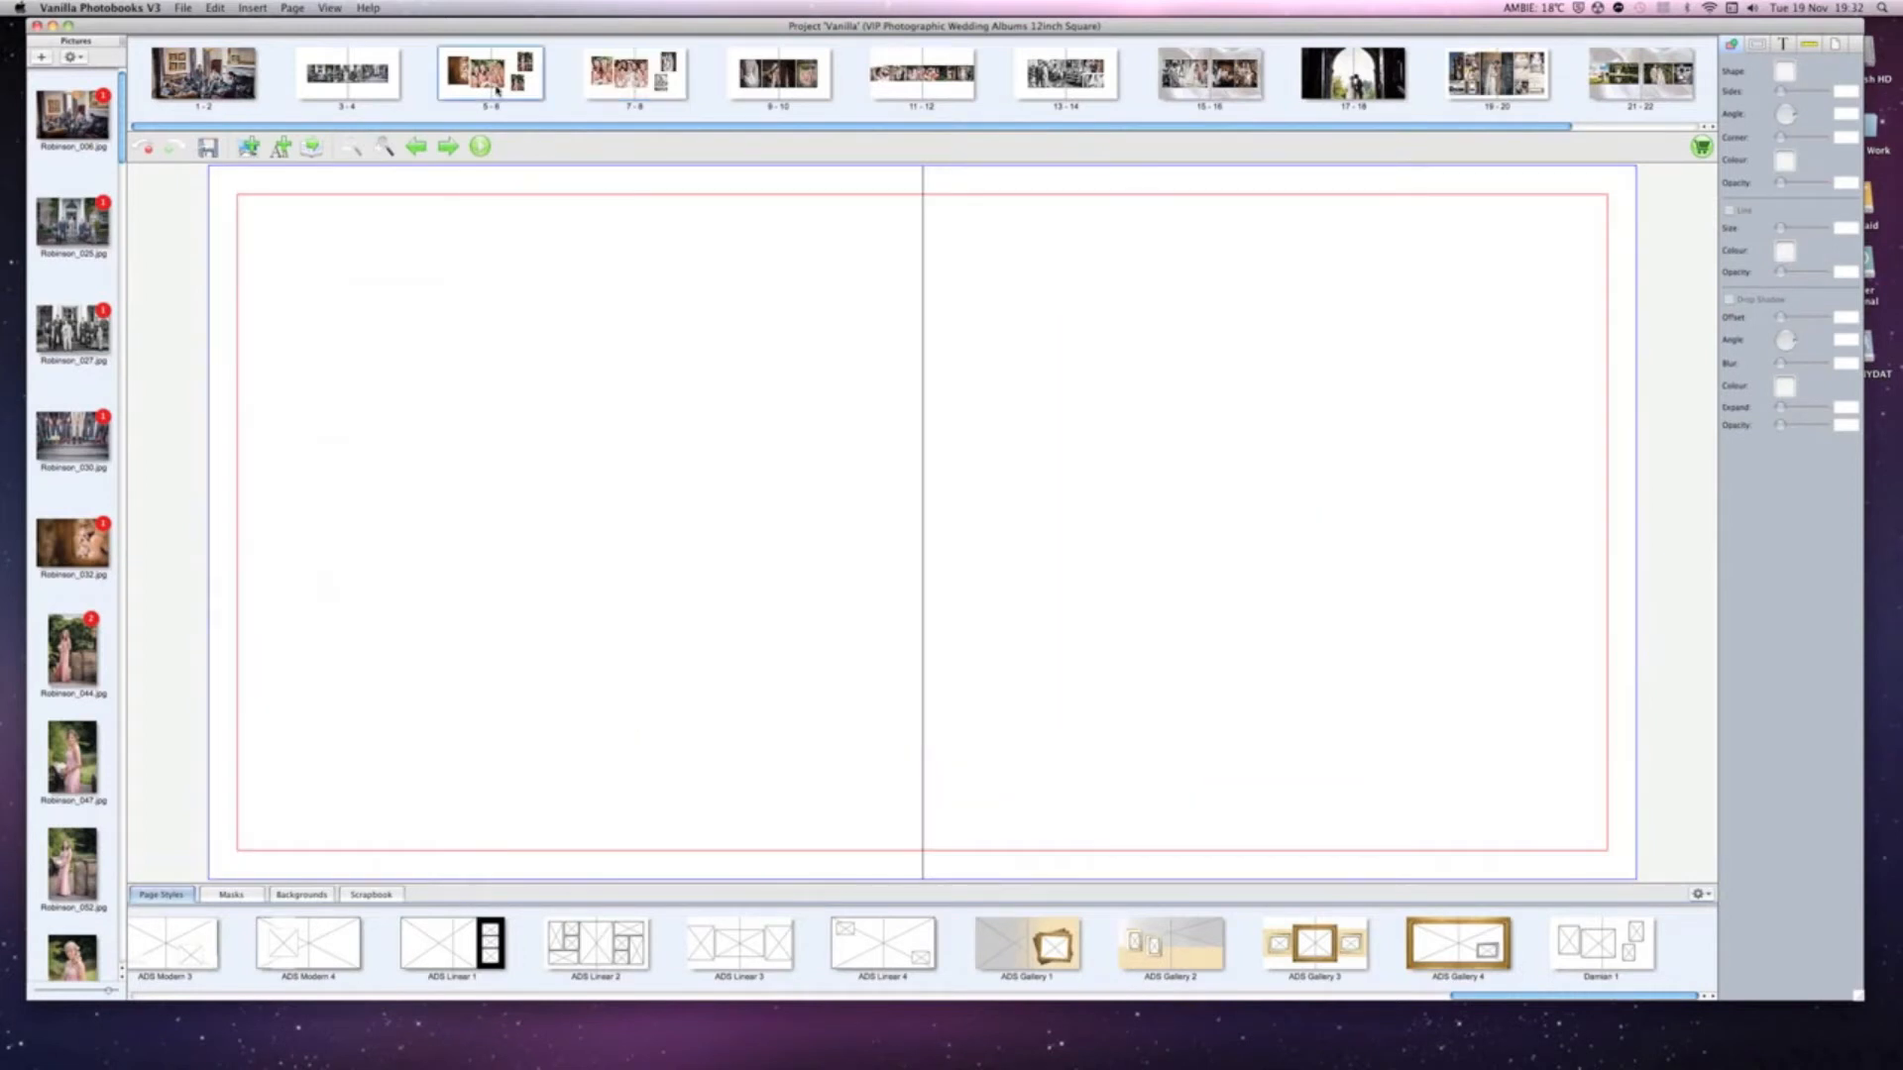
left_click(490, 73)
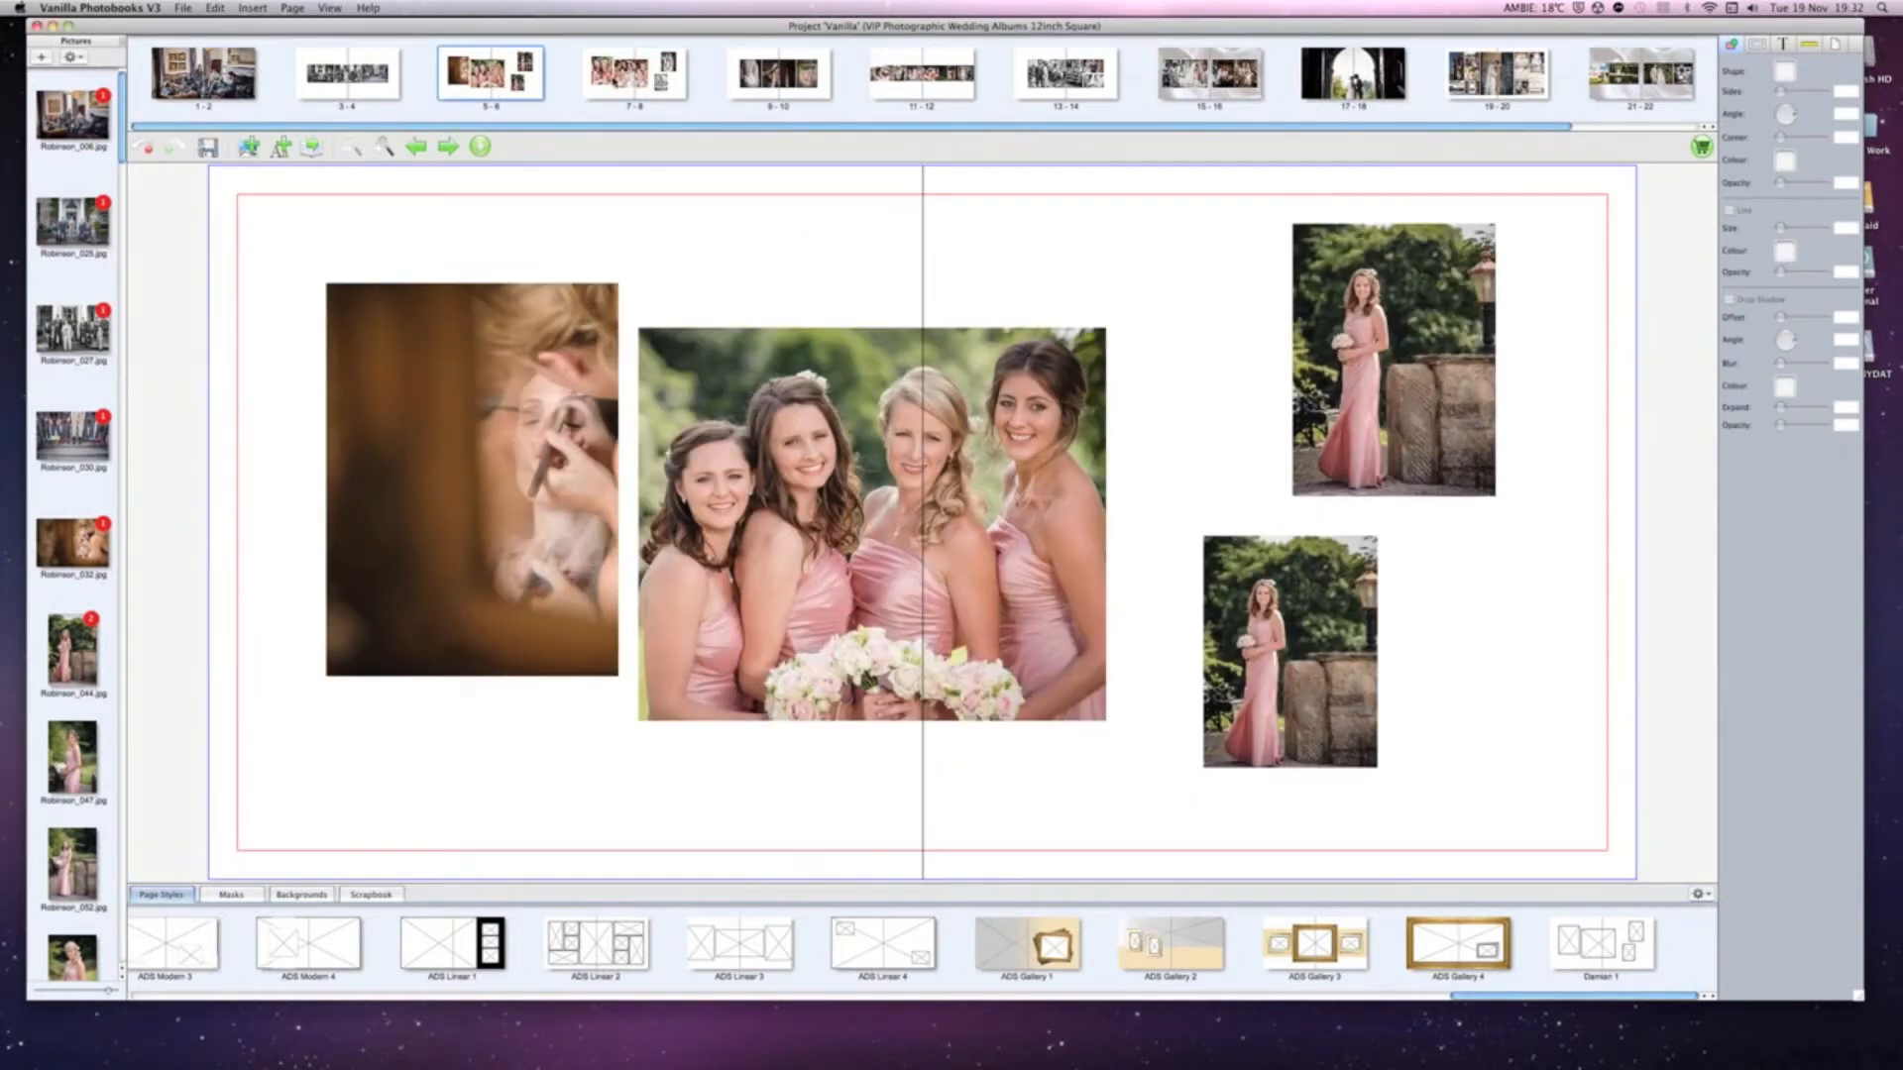
left_click(633, 70)
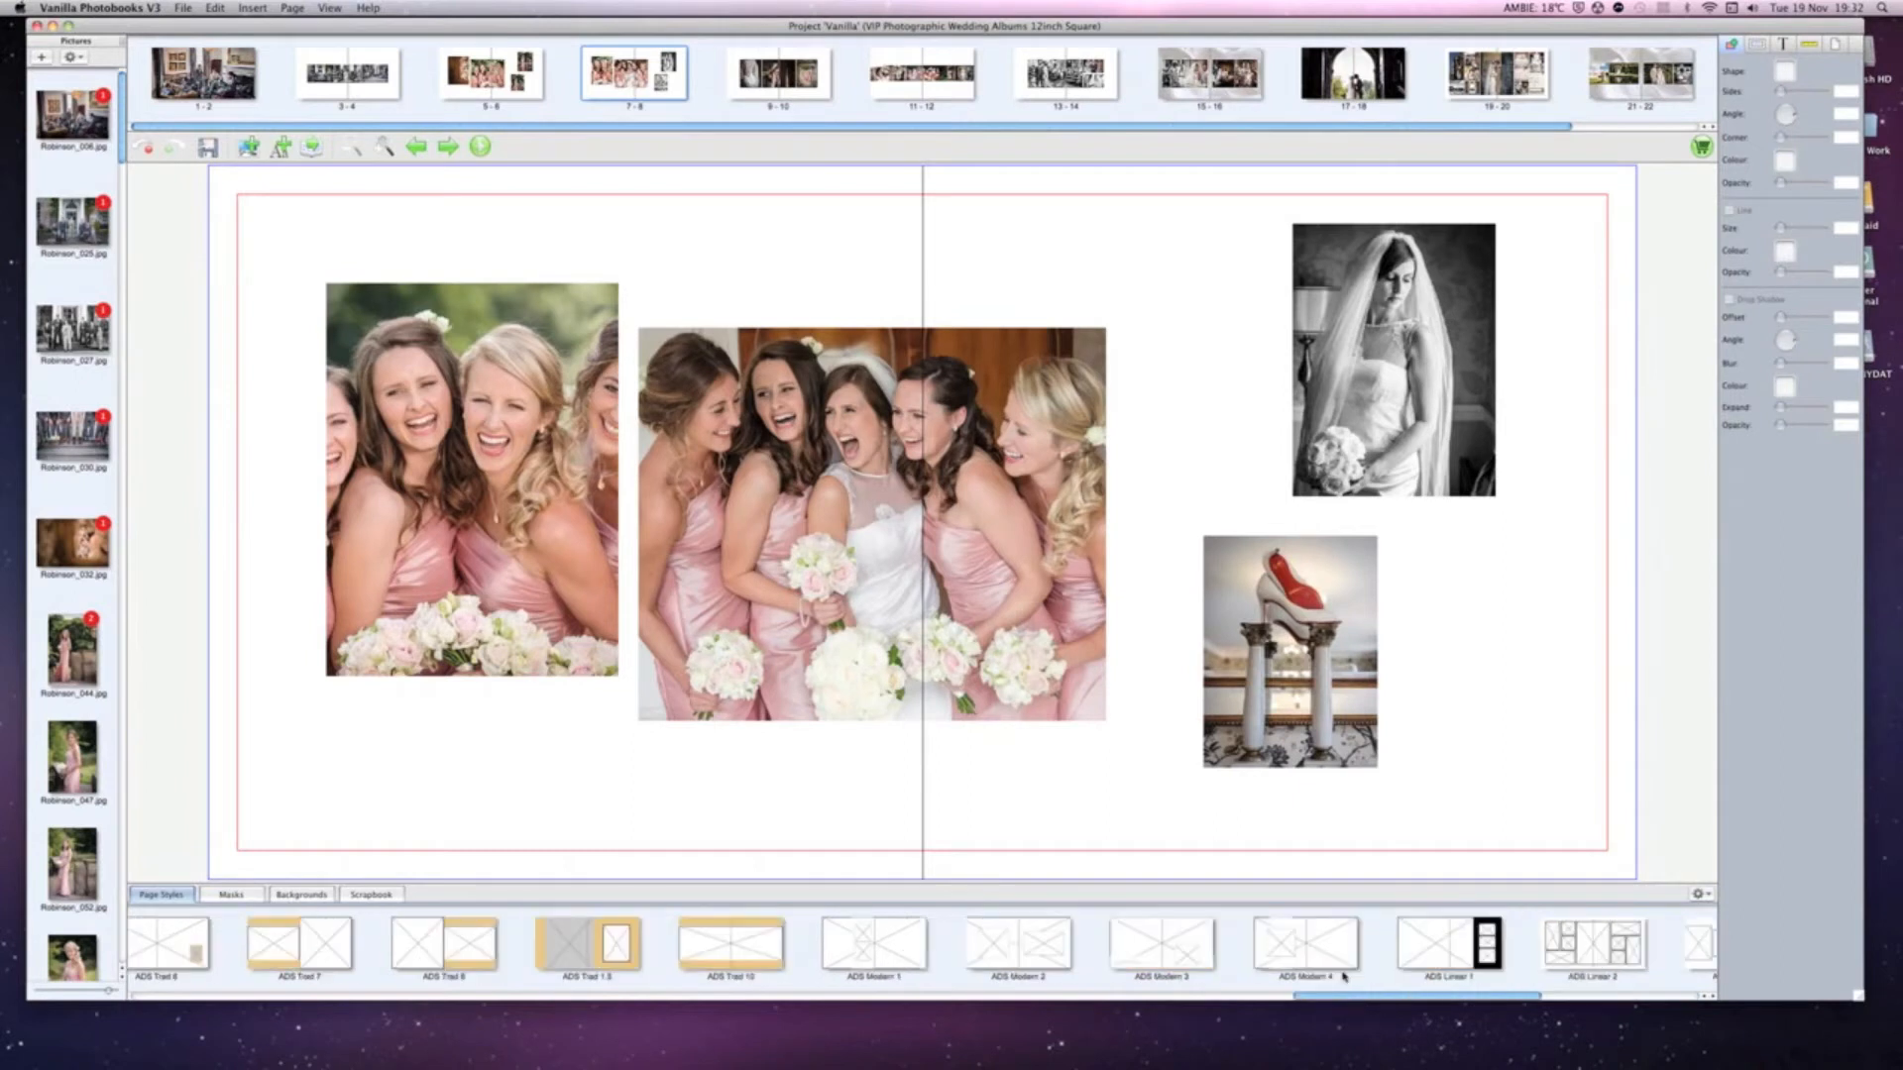
left_click(347, 71)
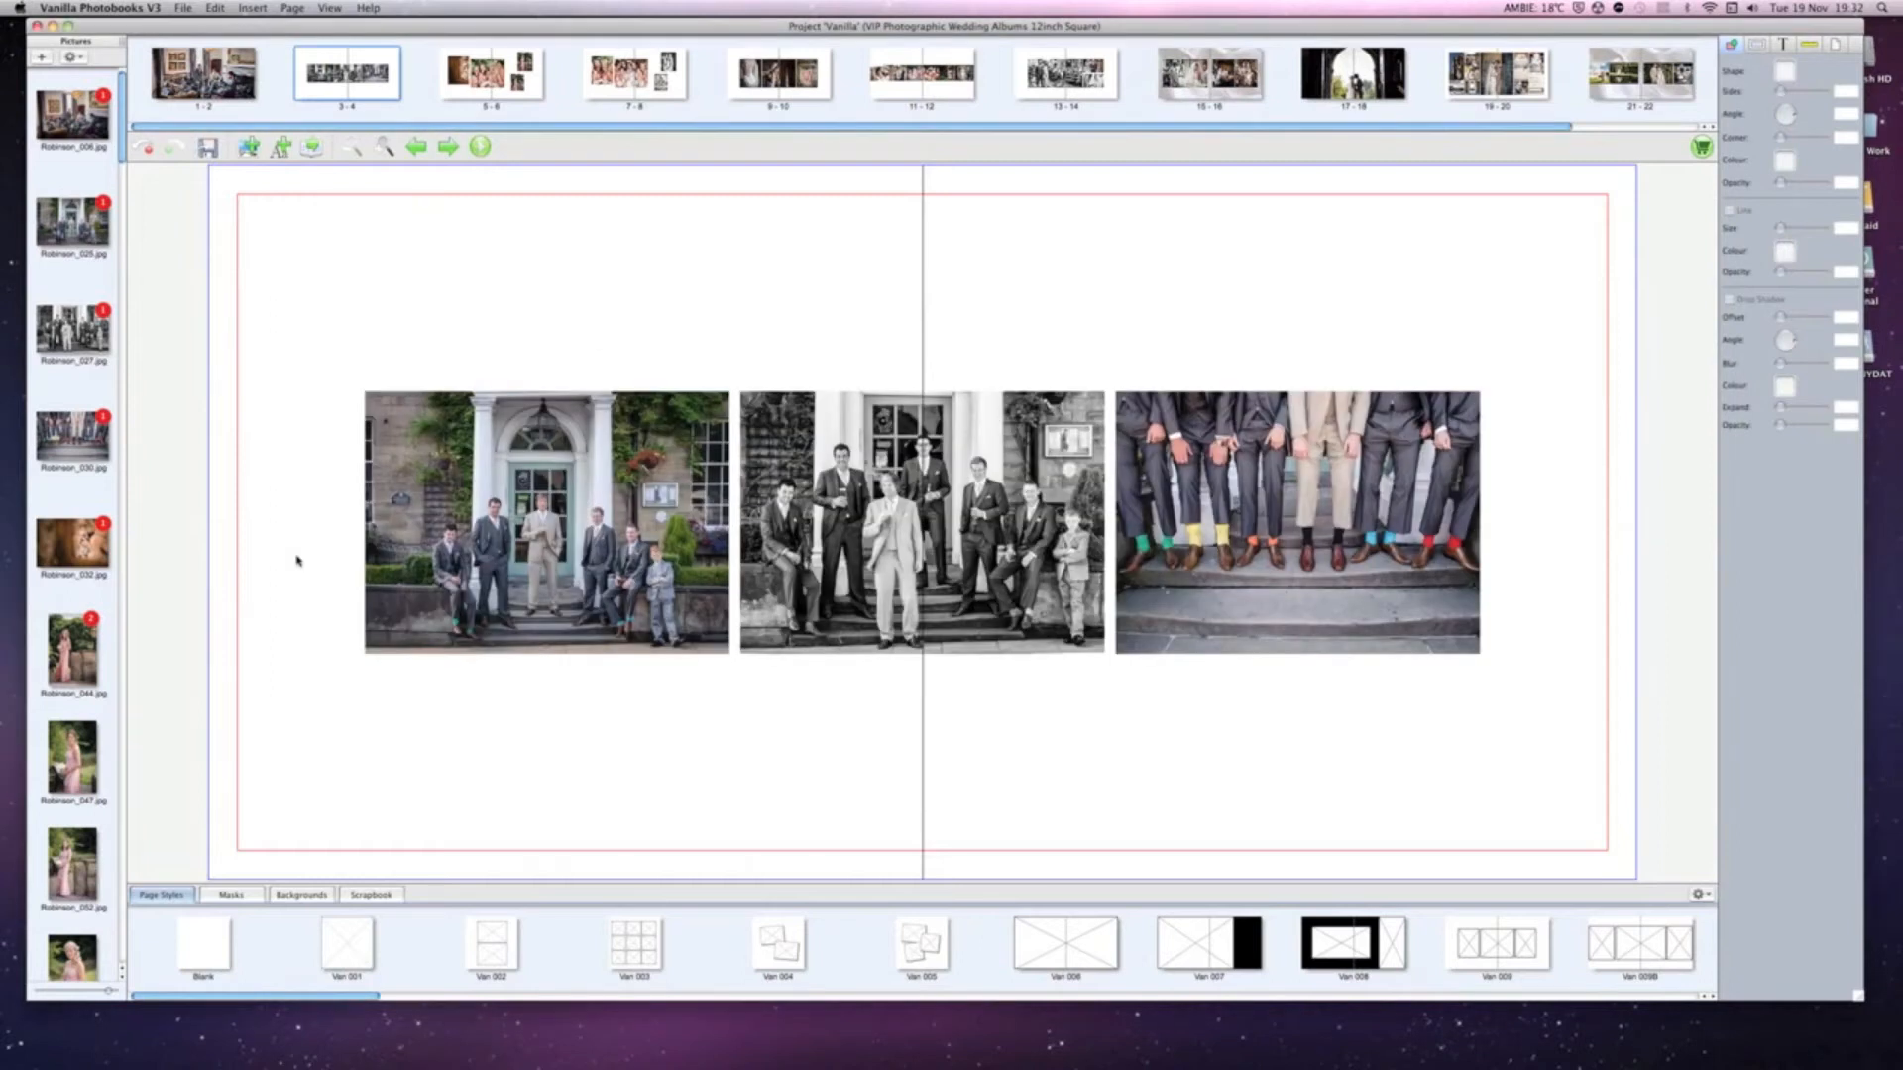
mouse_move(862, 299)
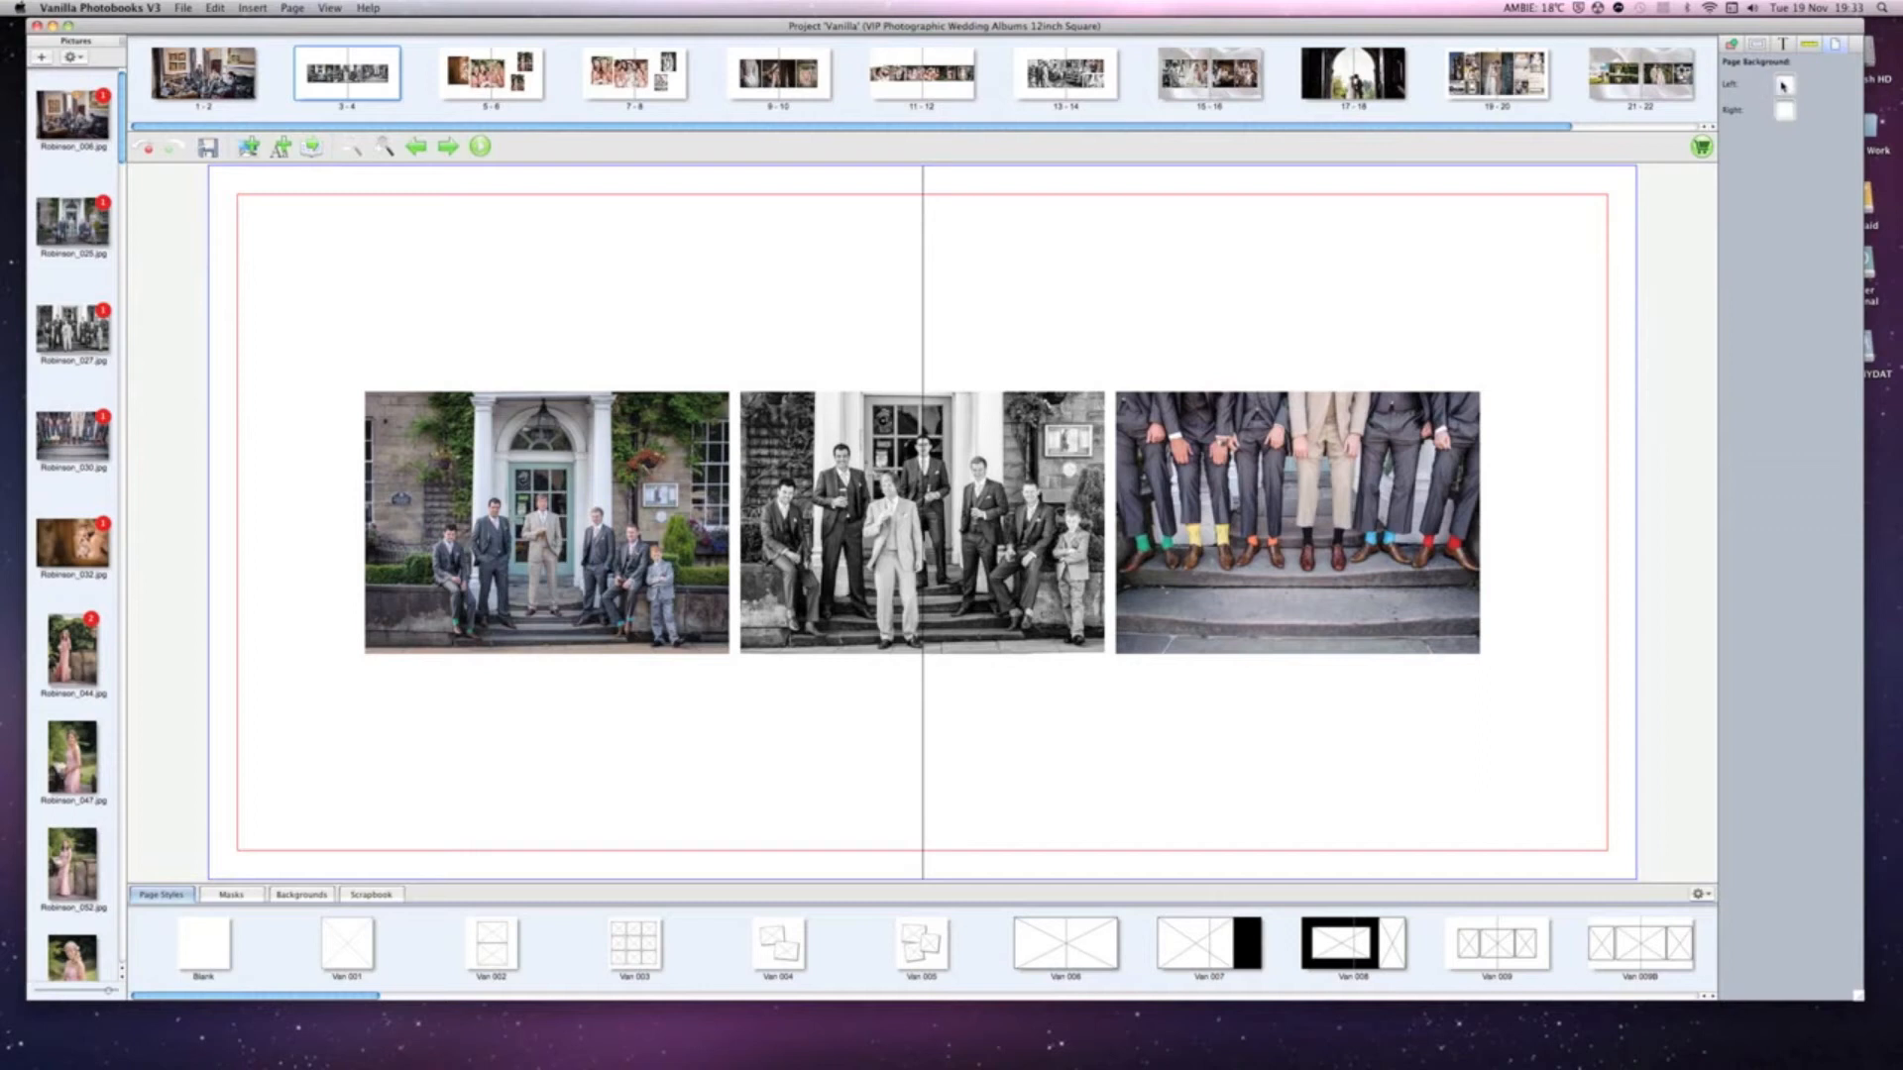
left_click(1782, 83)
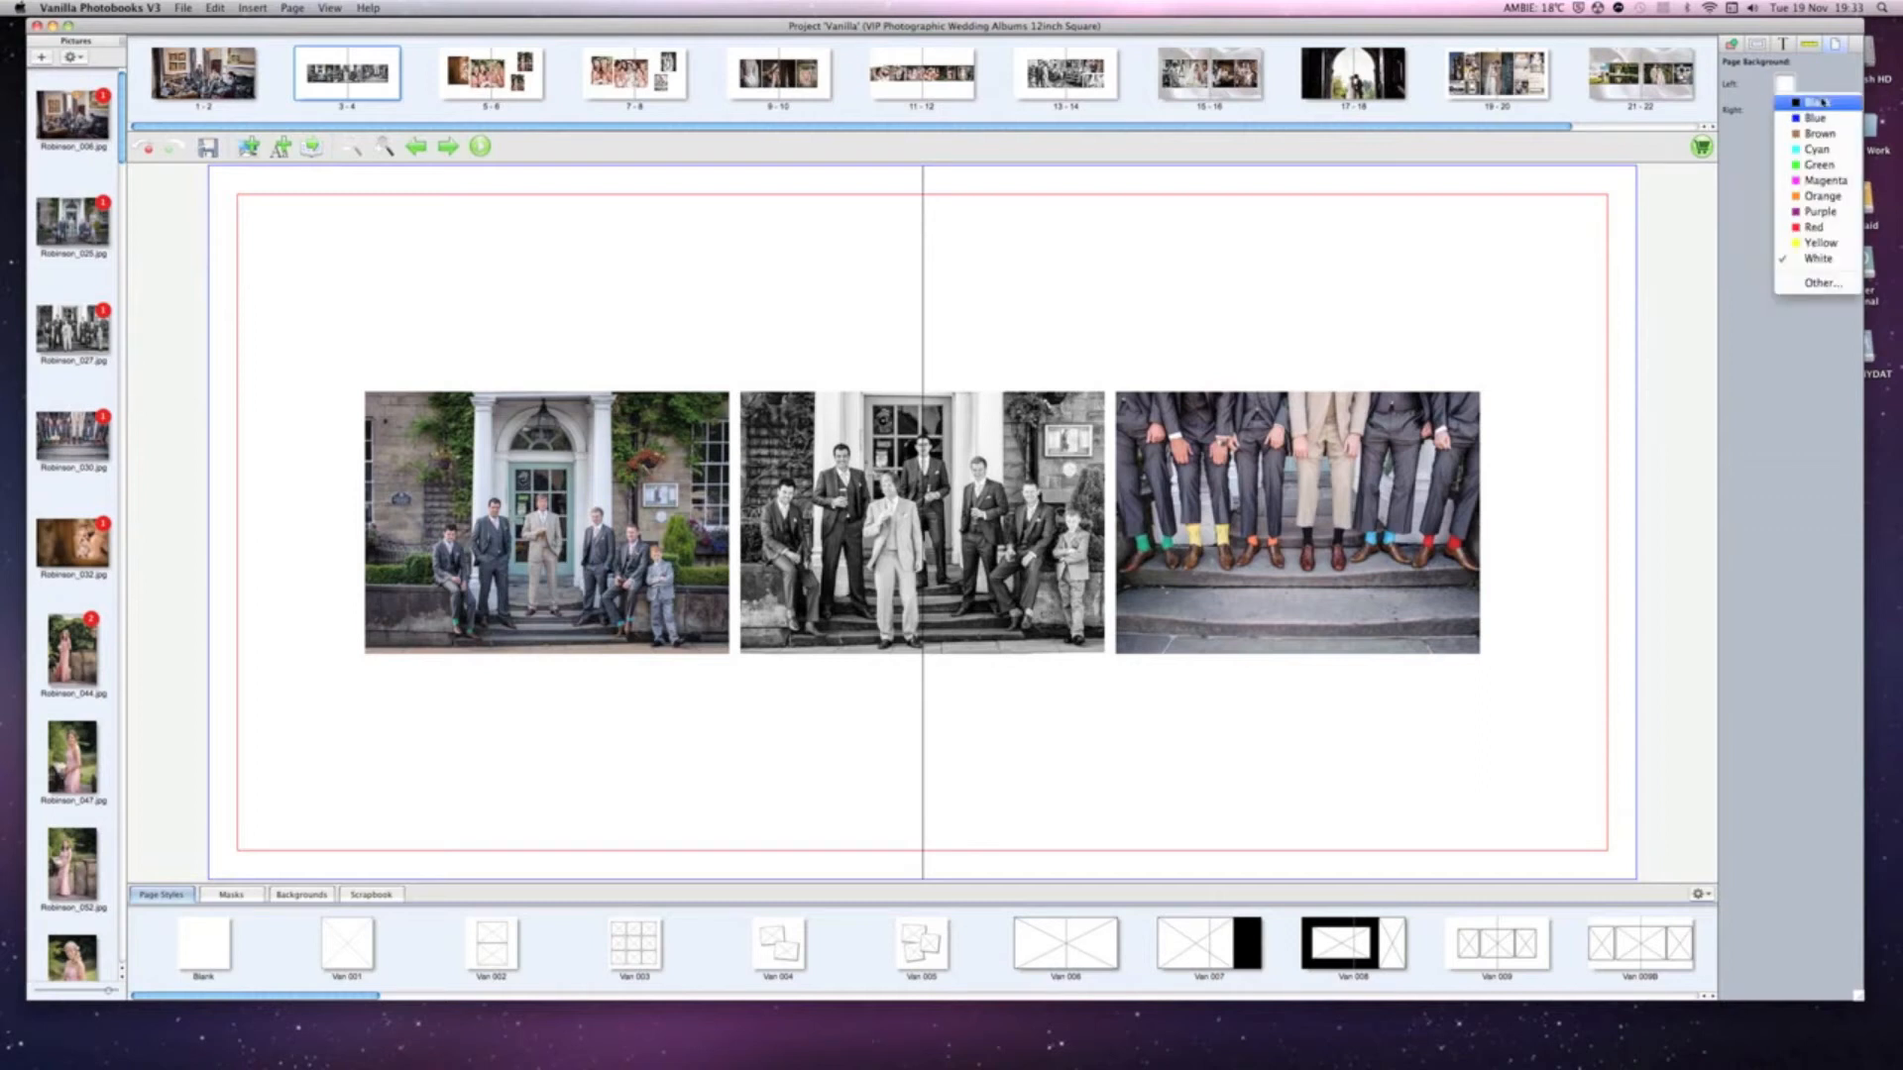
left_click(1818, 99)
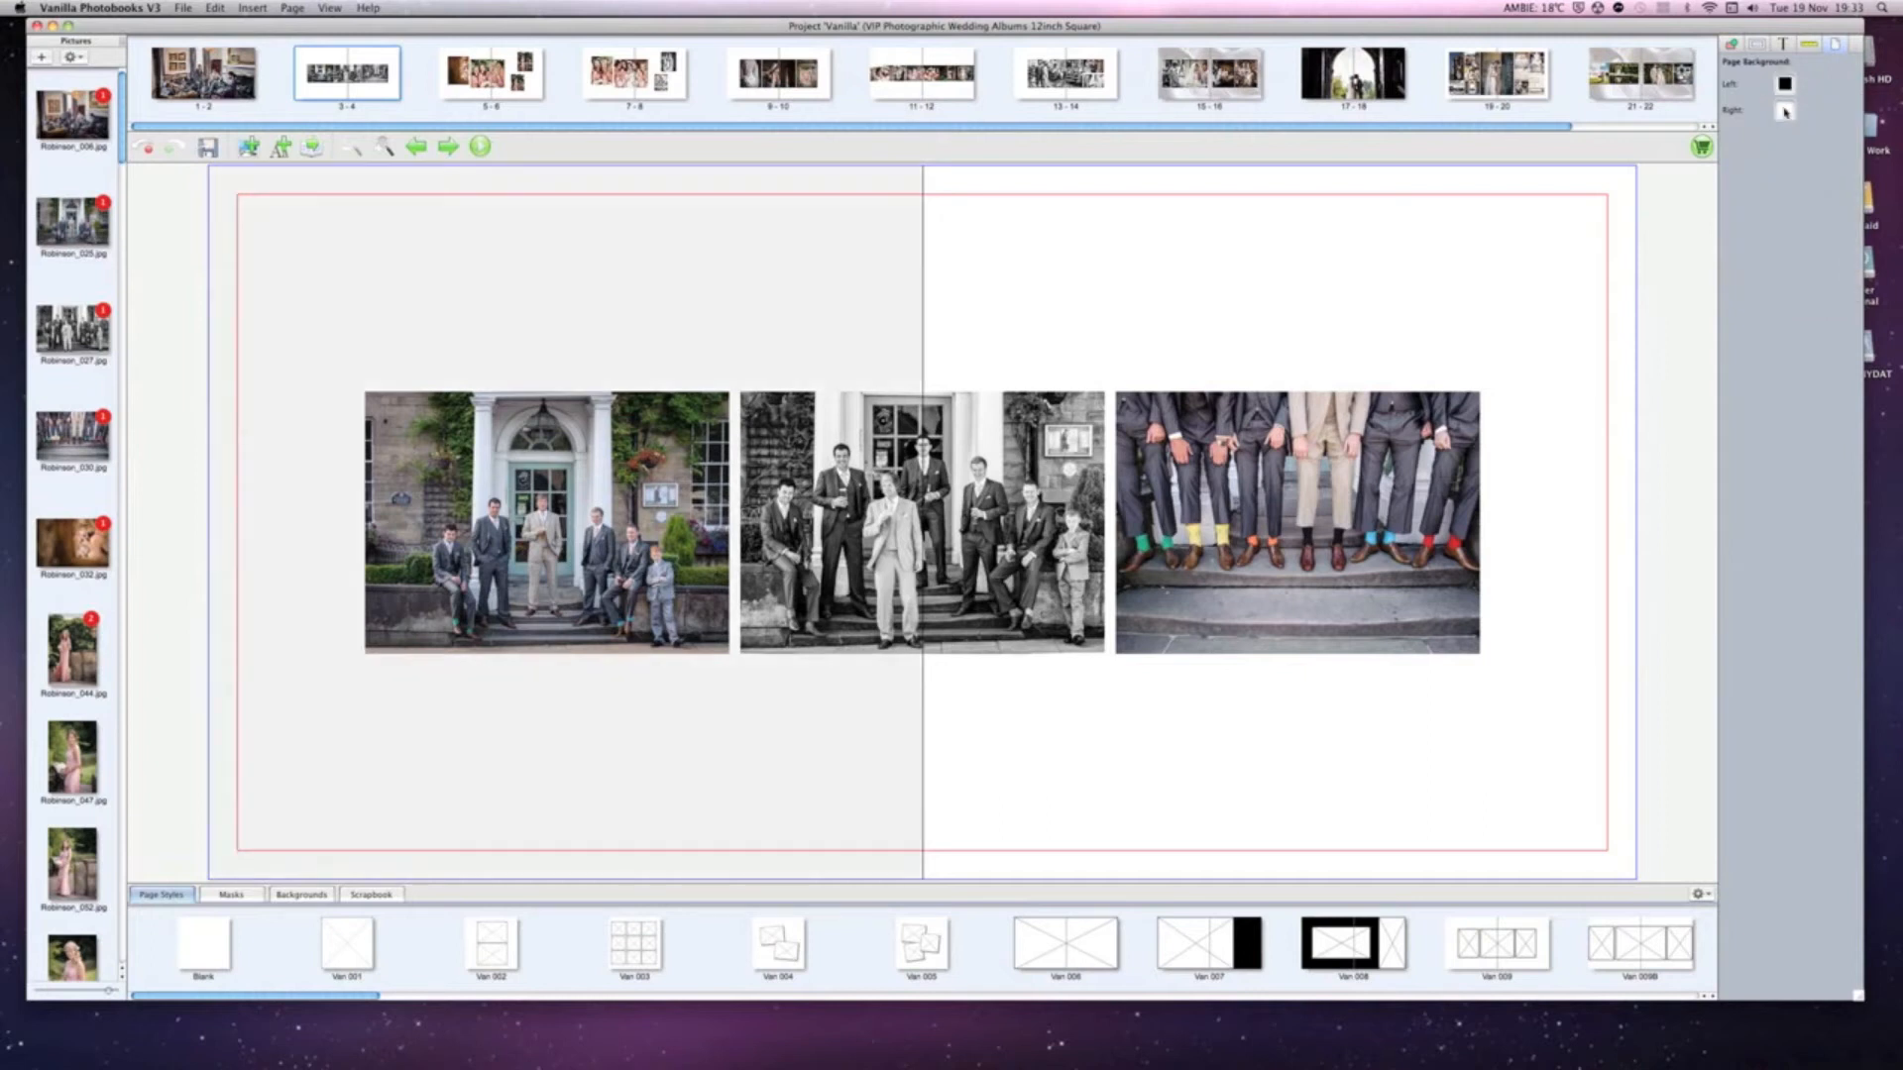
left_click(1782, 109)
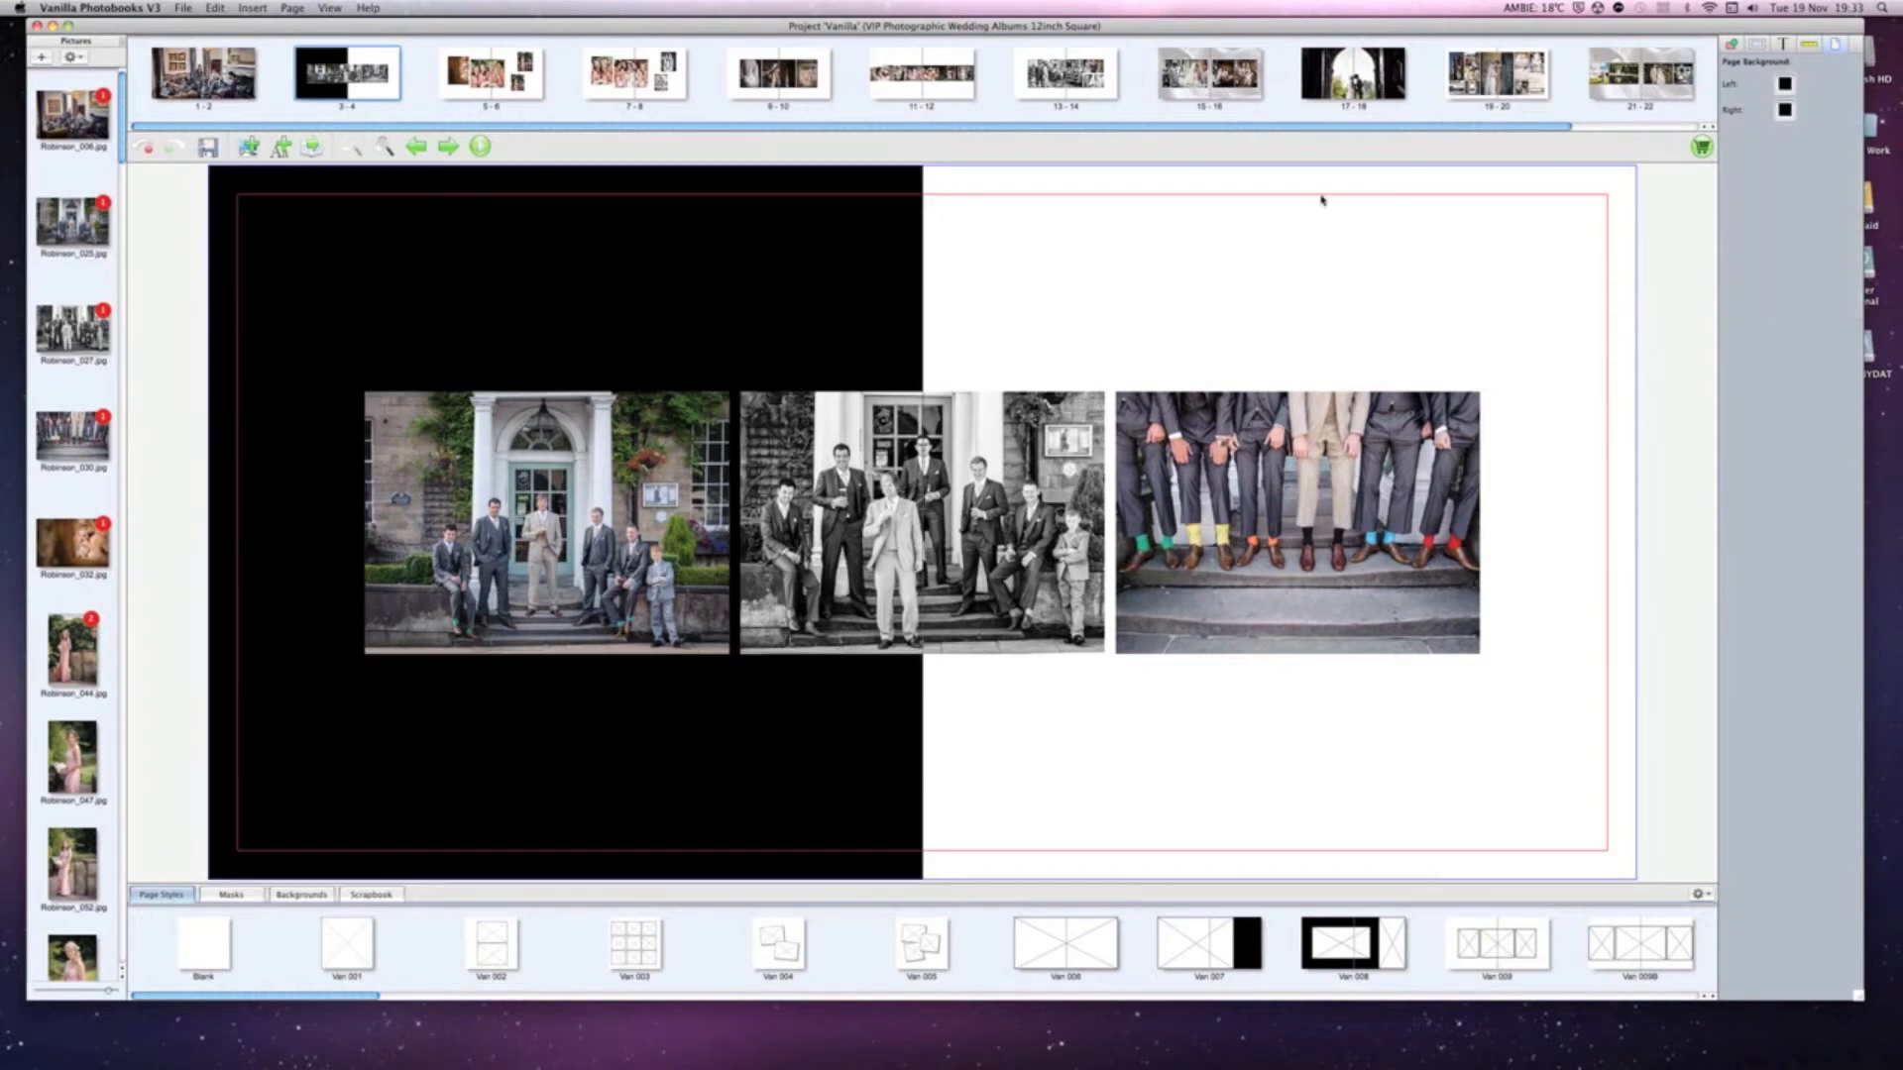
left_click(1784, 109)
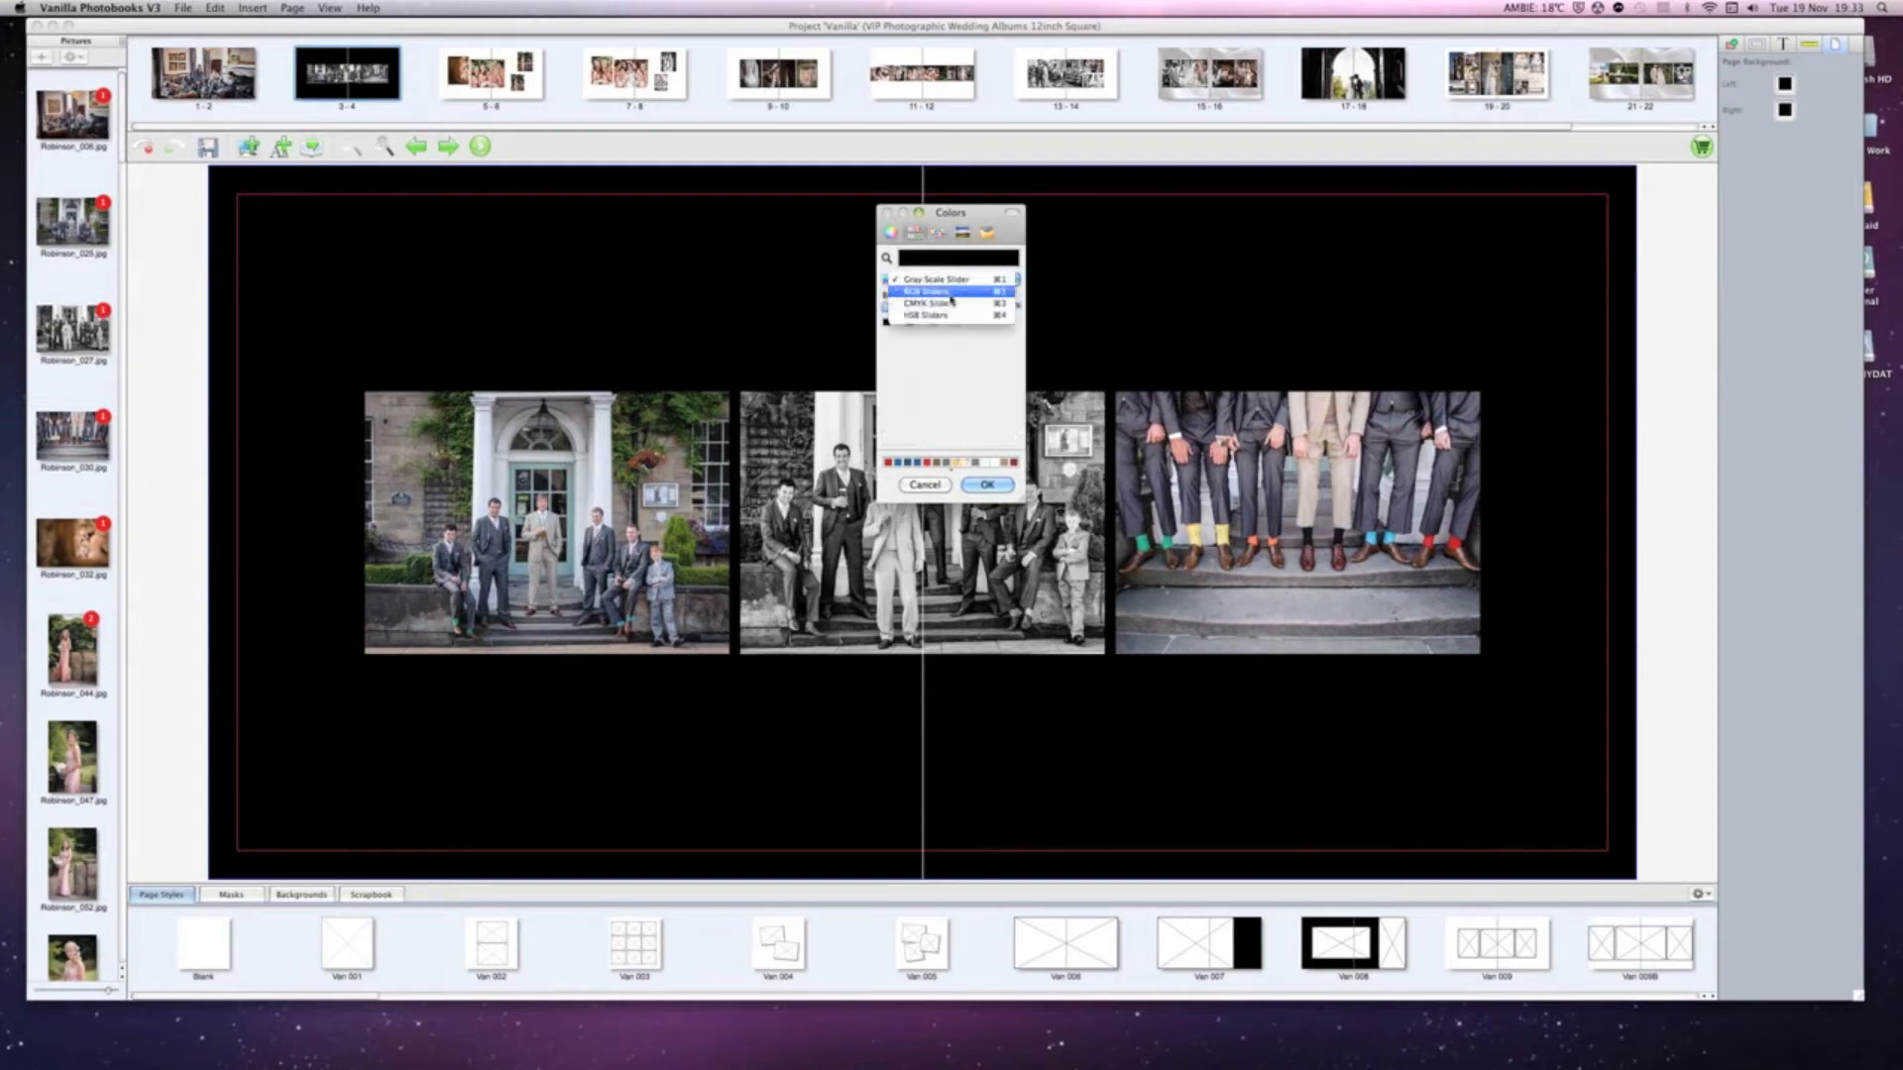
left_click(928, 301)
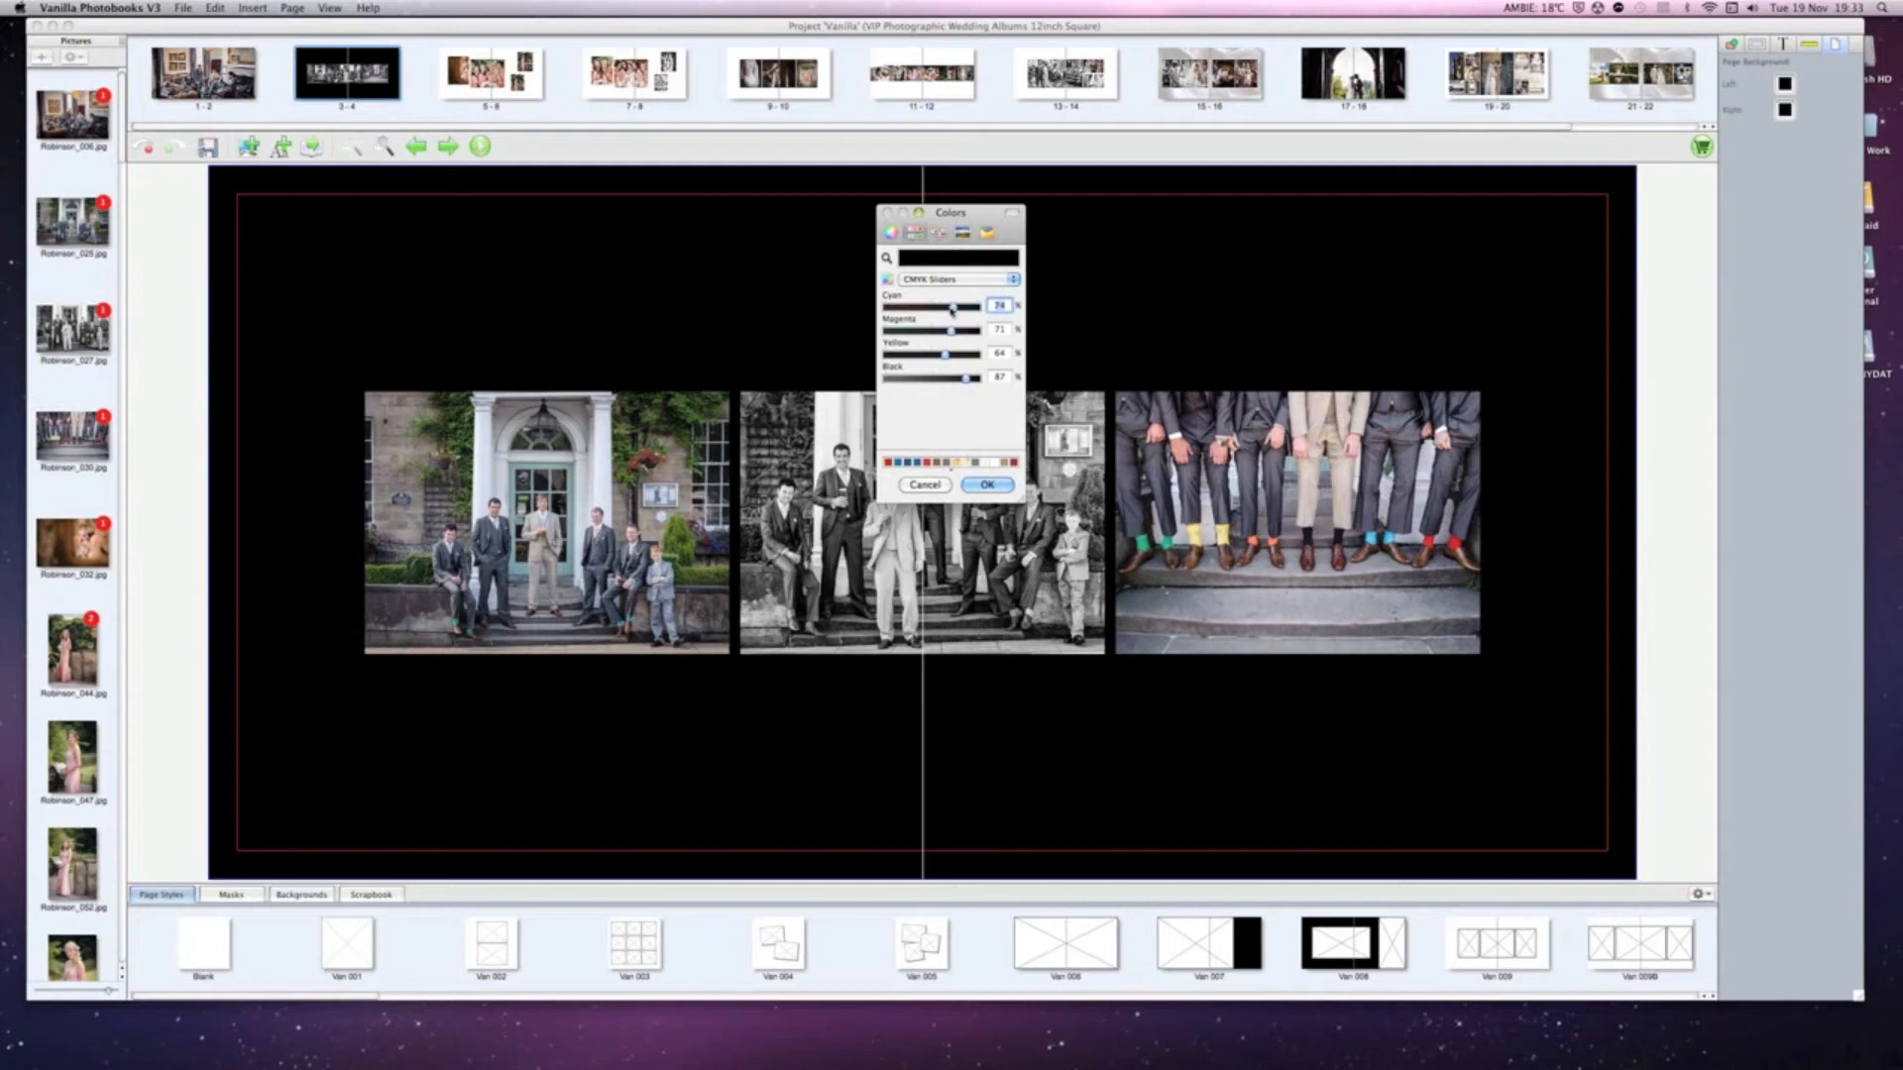
left_click_drag(969, 376, 973, 377)
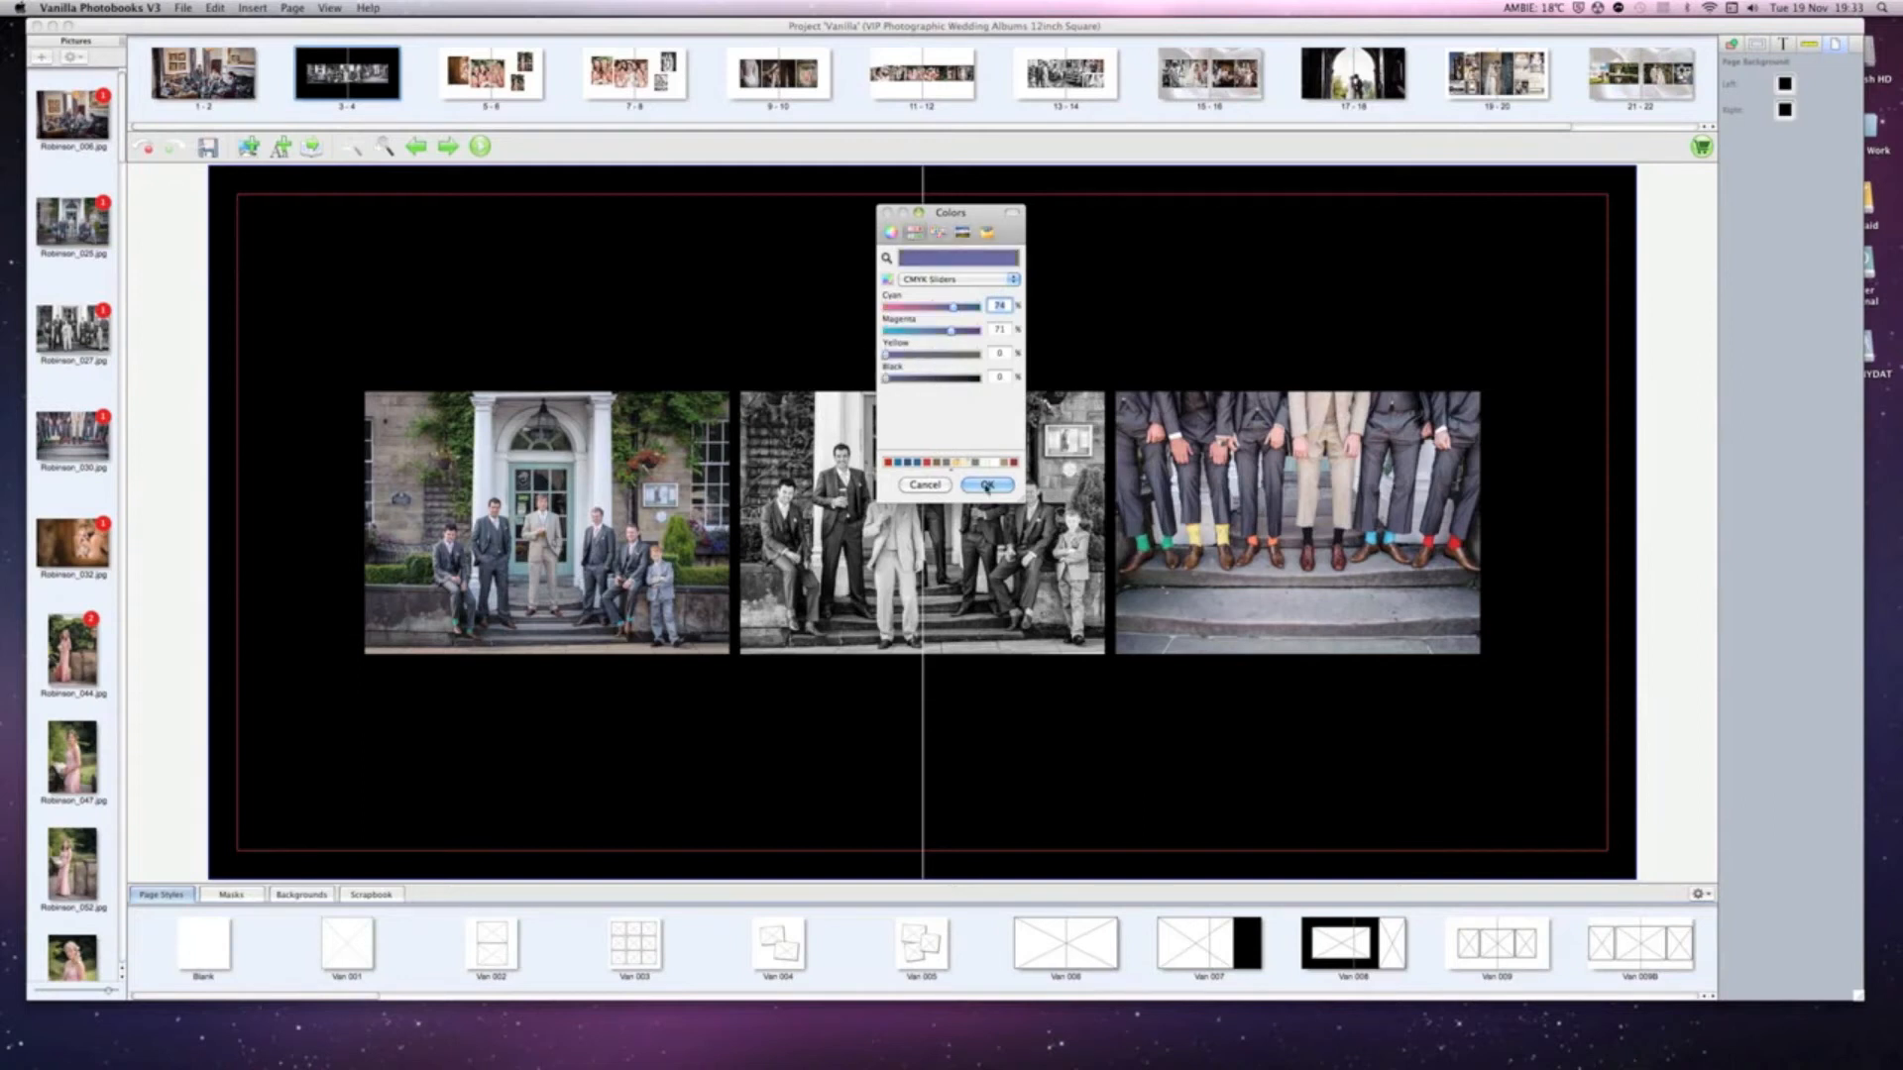
left_click(985, 484)
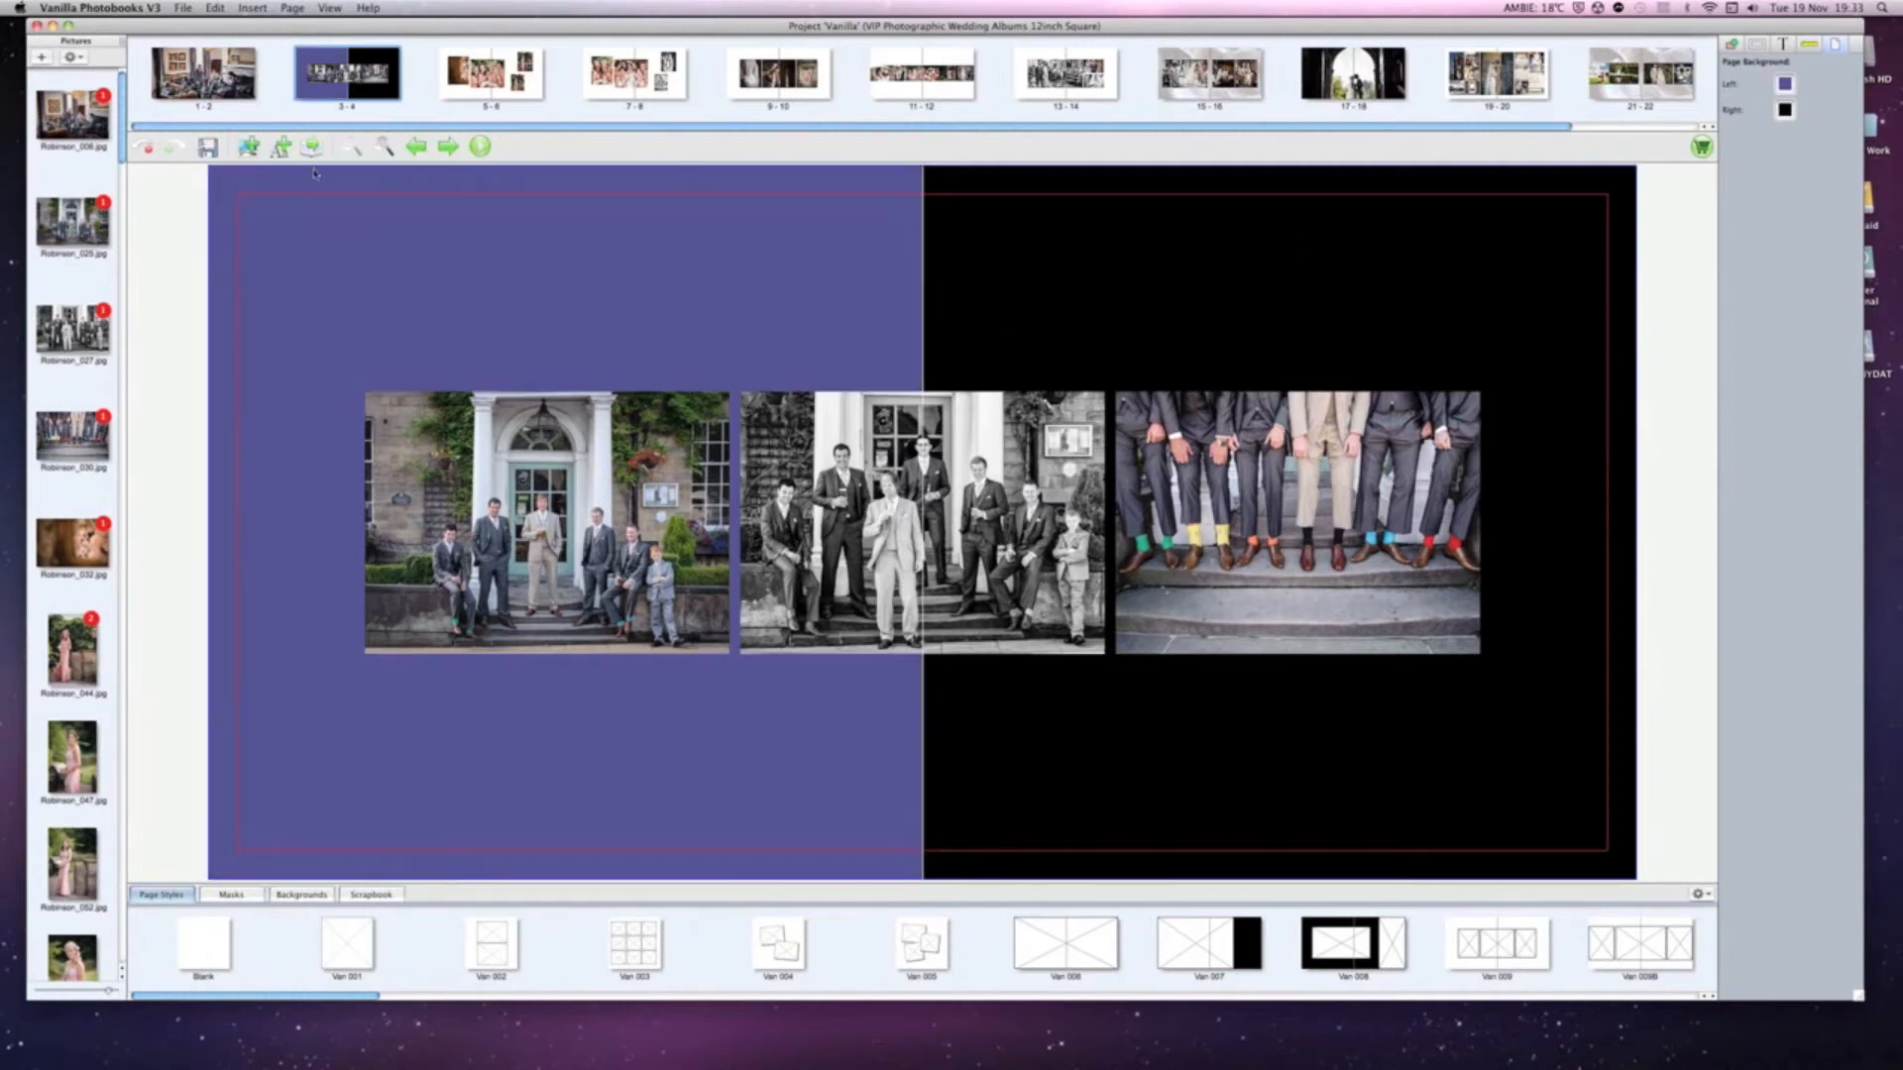
mouse_move(571, 196)
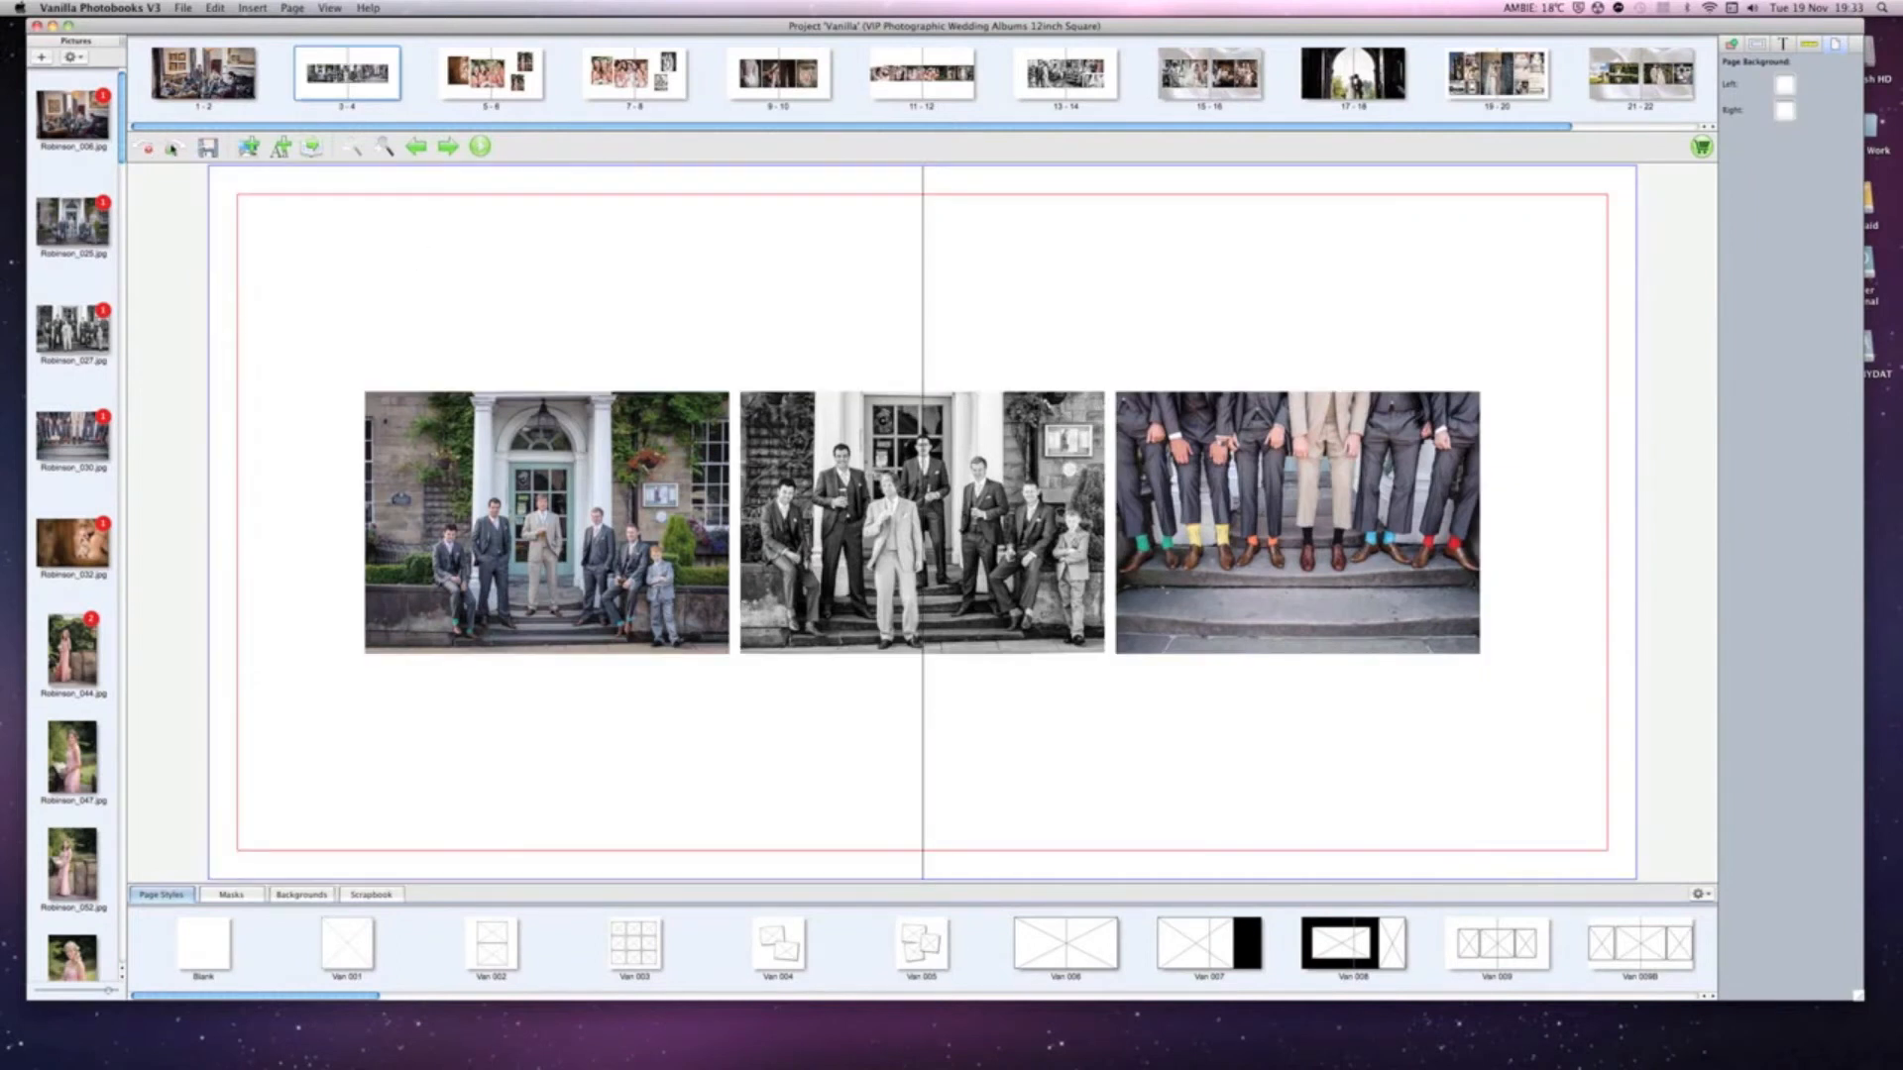
mouse_move(404, 874)
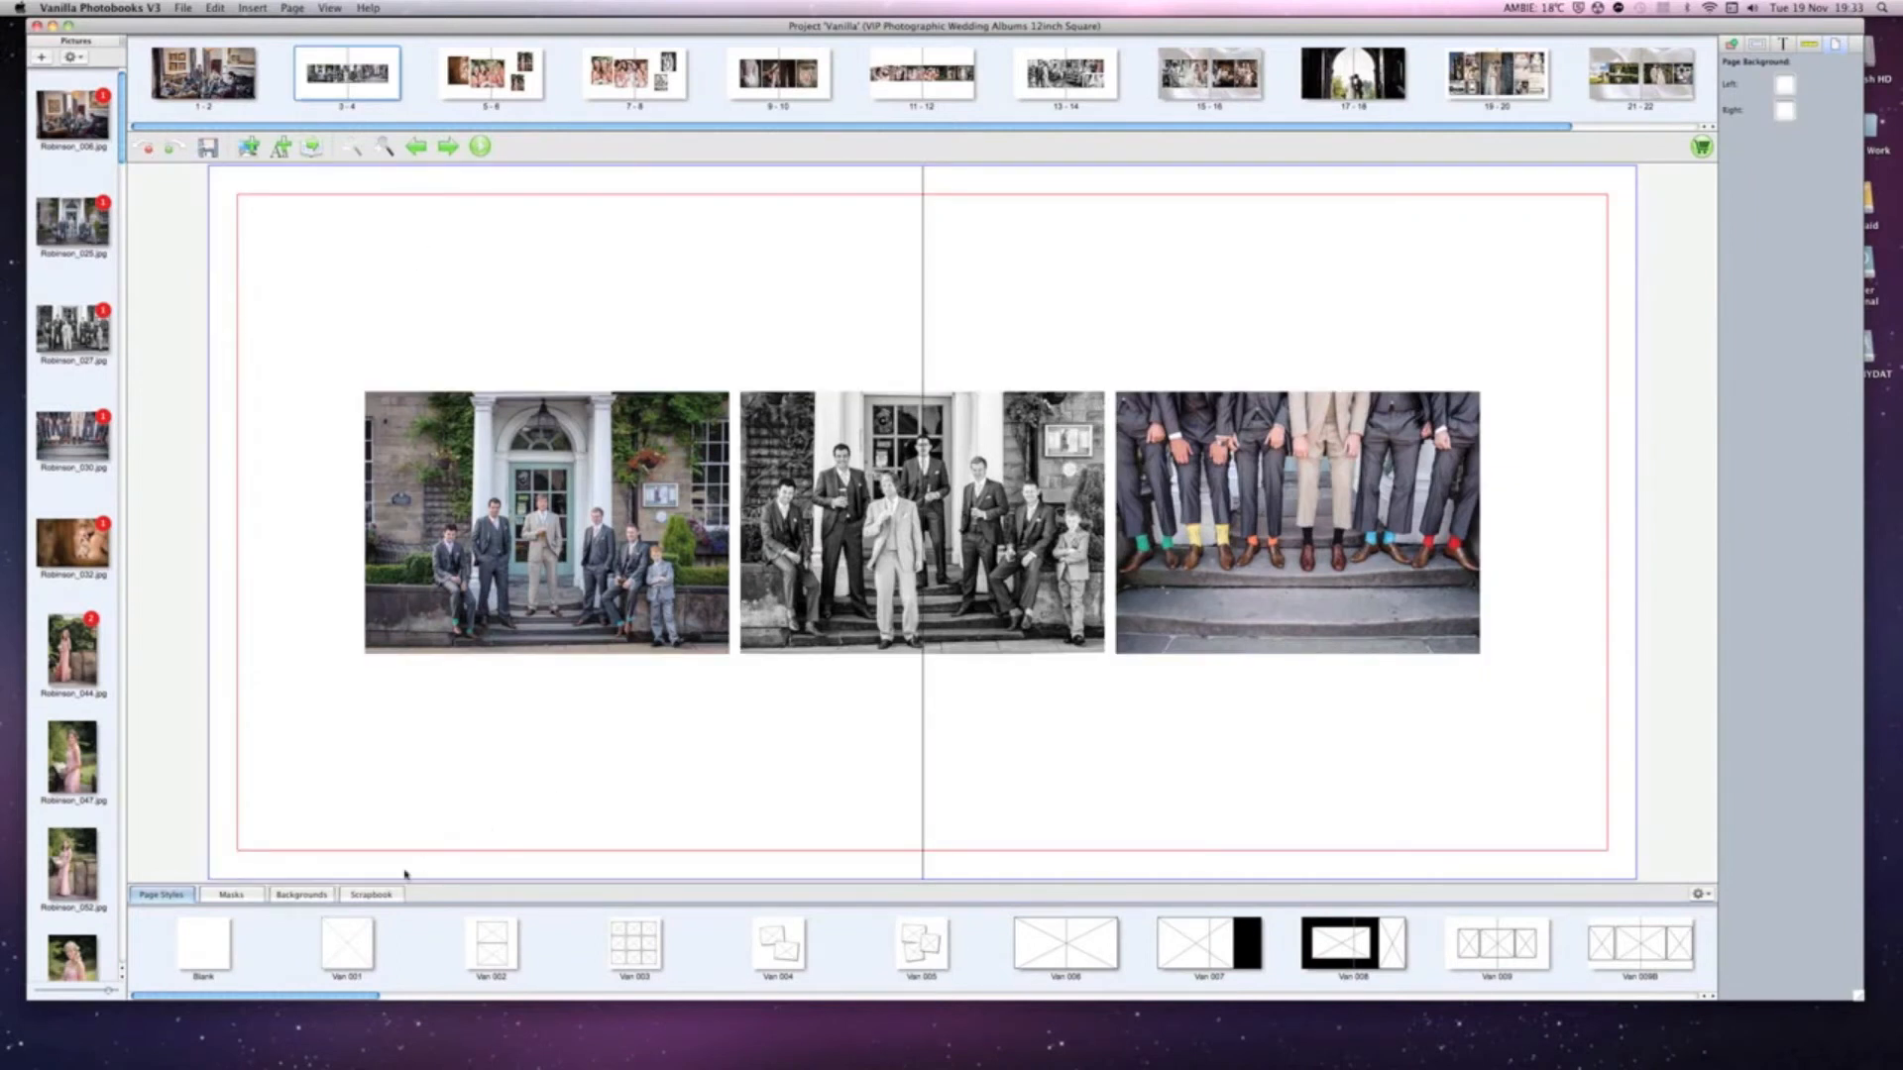
mouse_move(1631, 226)
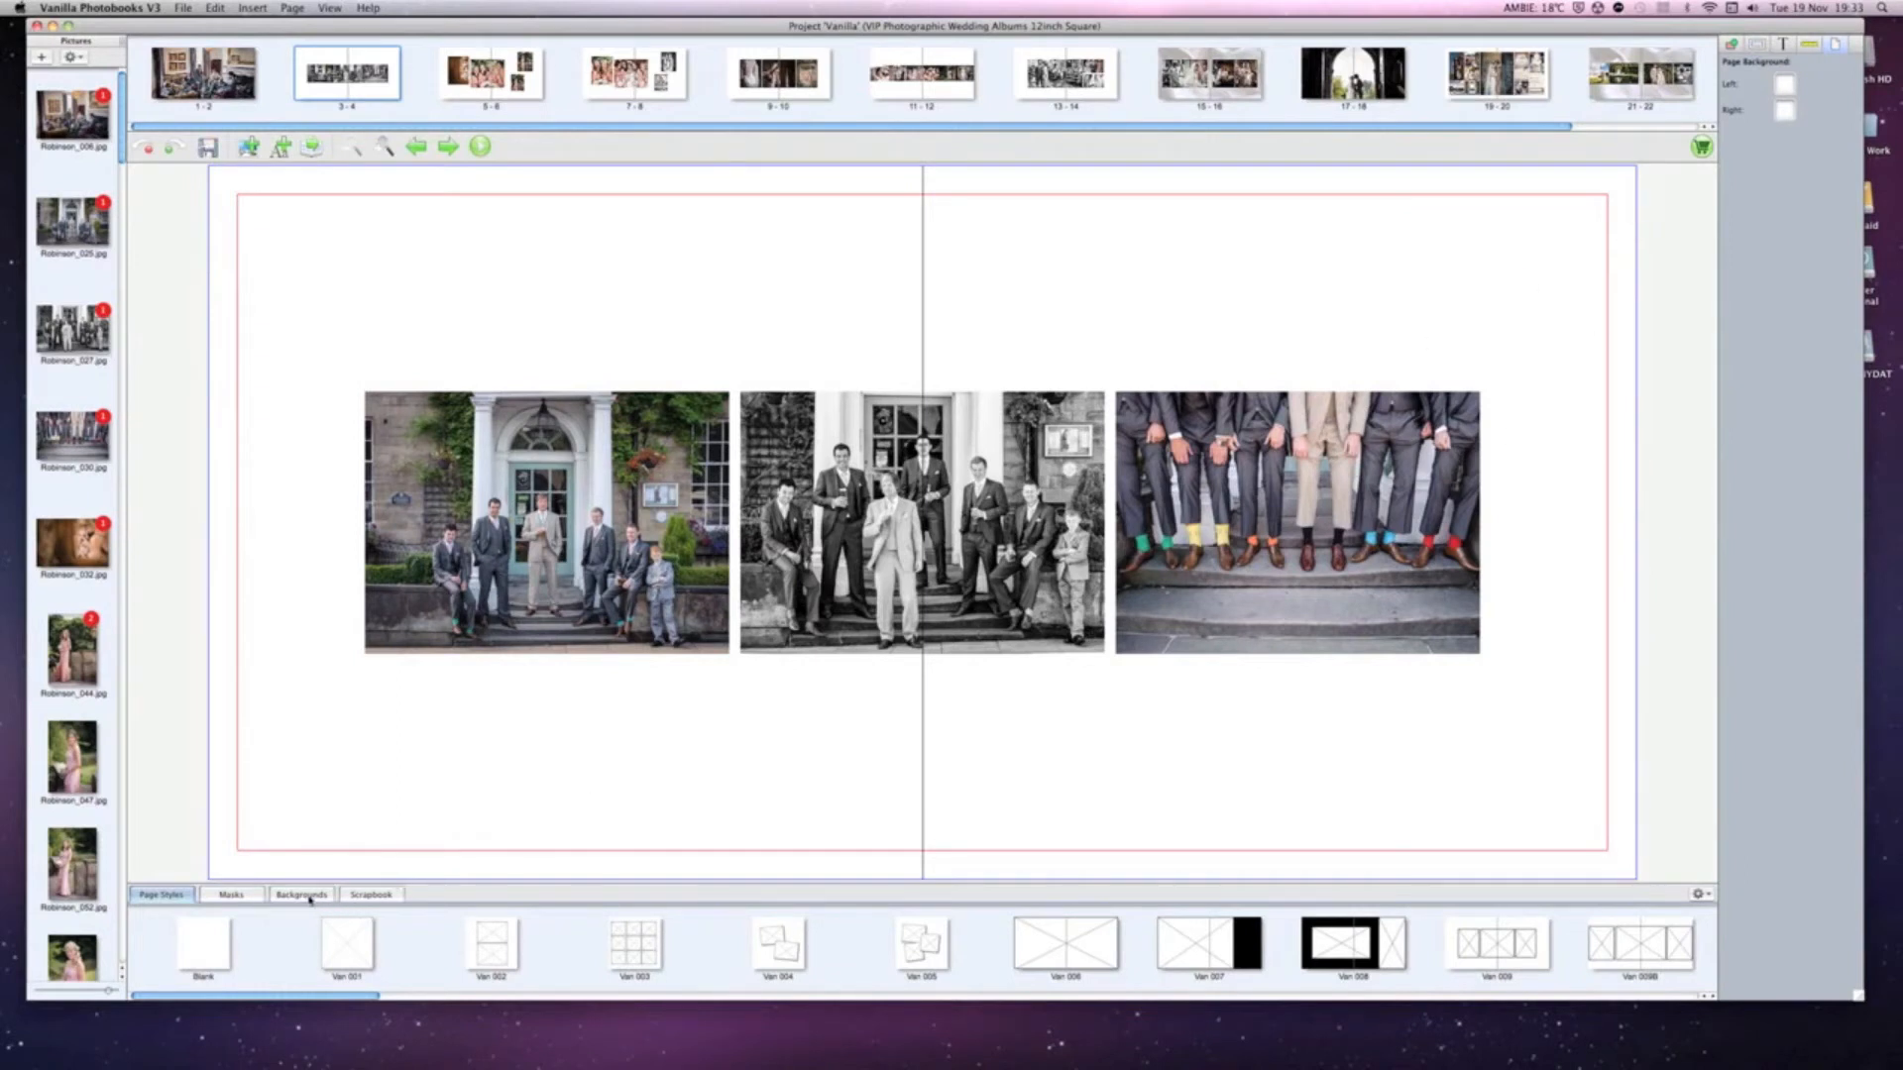
Set a cropped white silk photo as the spread 3–4 background and select it.
left_click(301, 894)
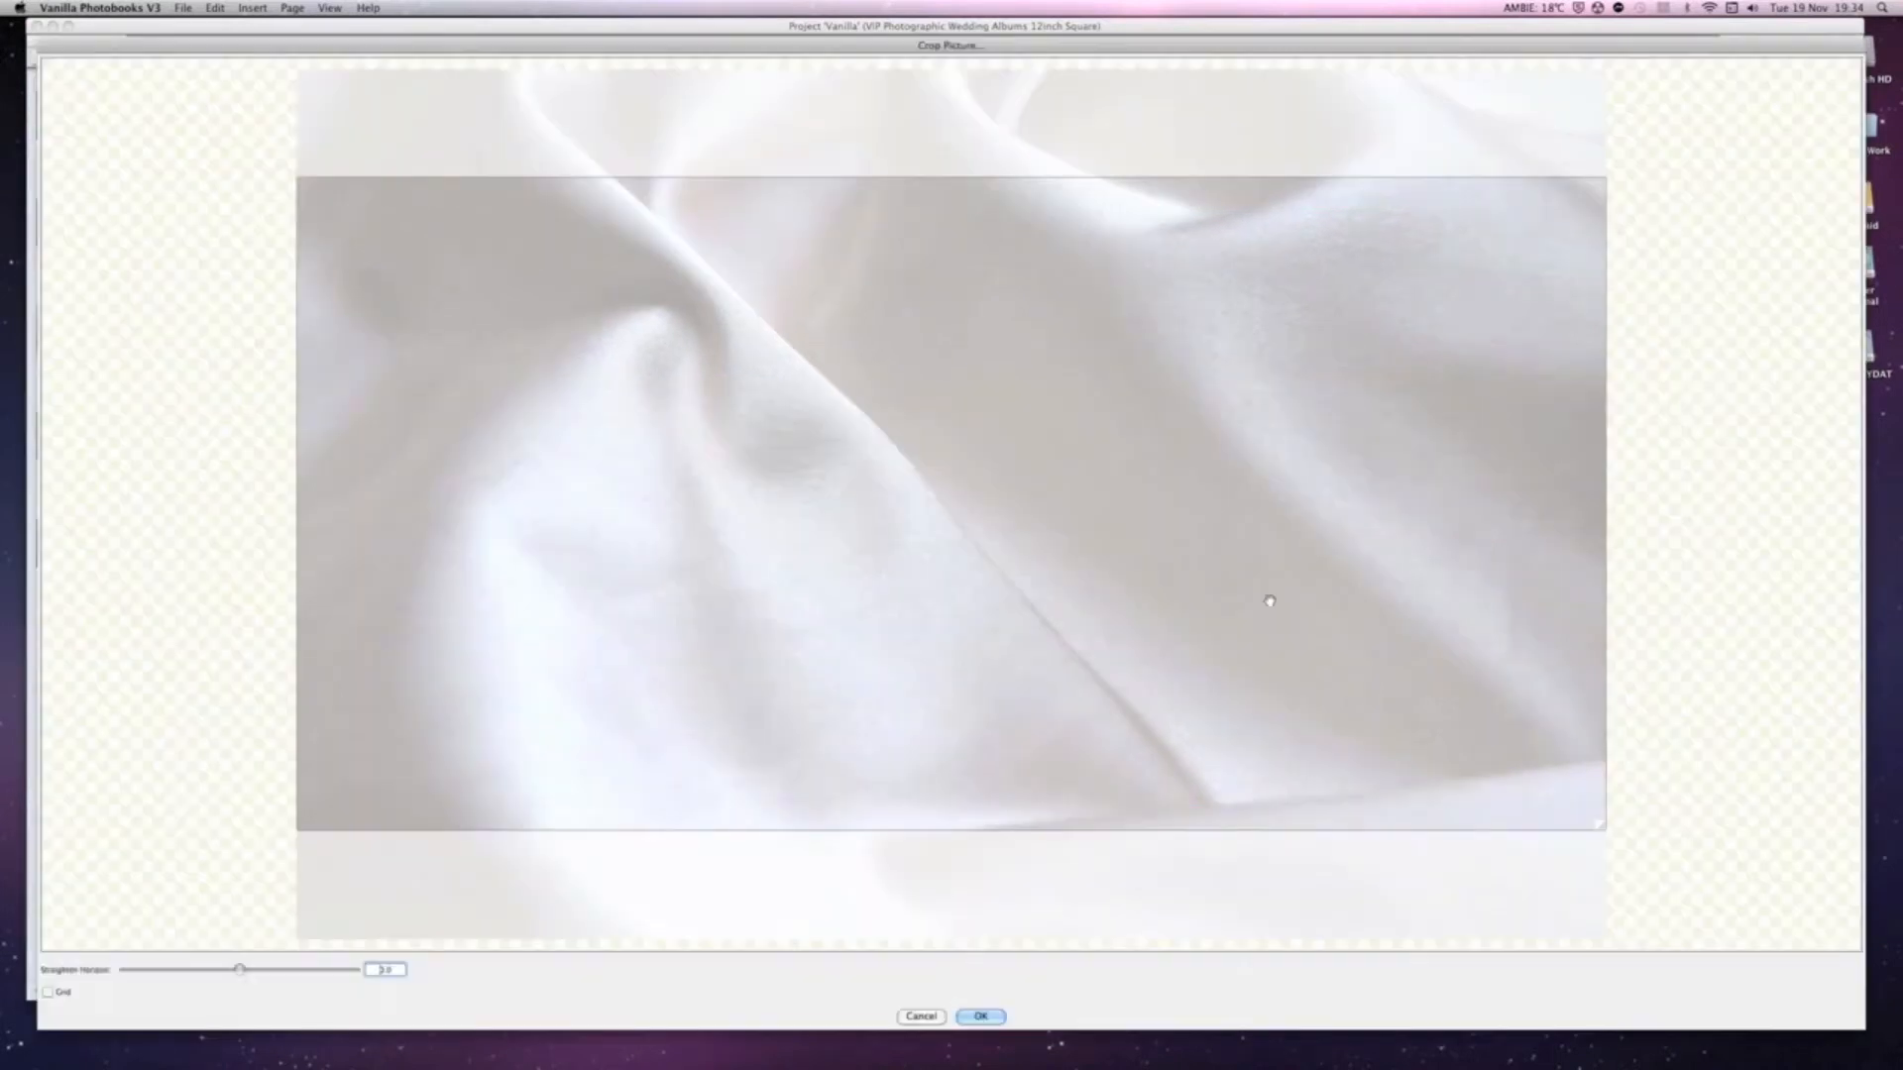
left_click(979, 1015)
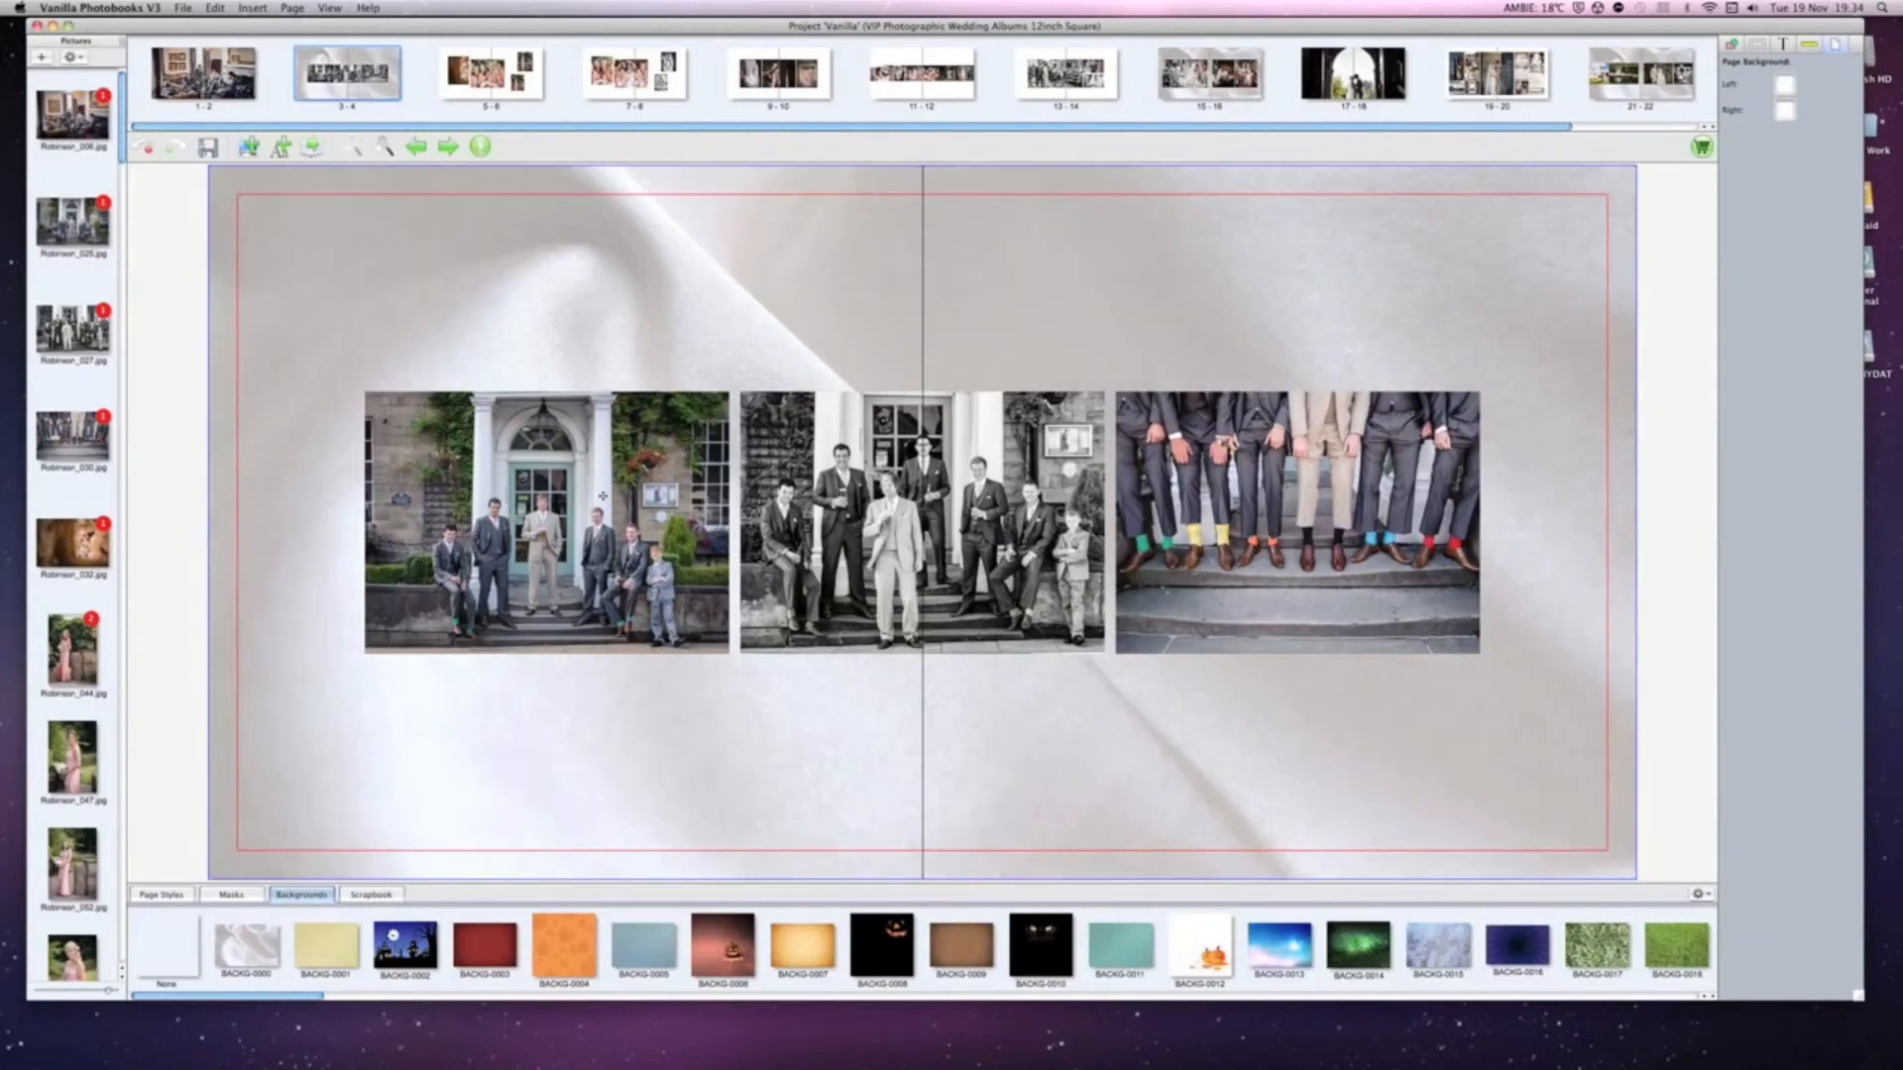
left_click(547, 522)
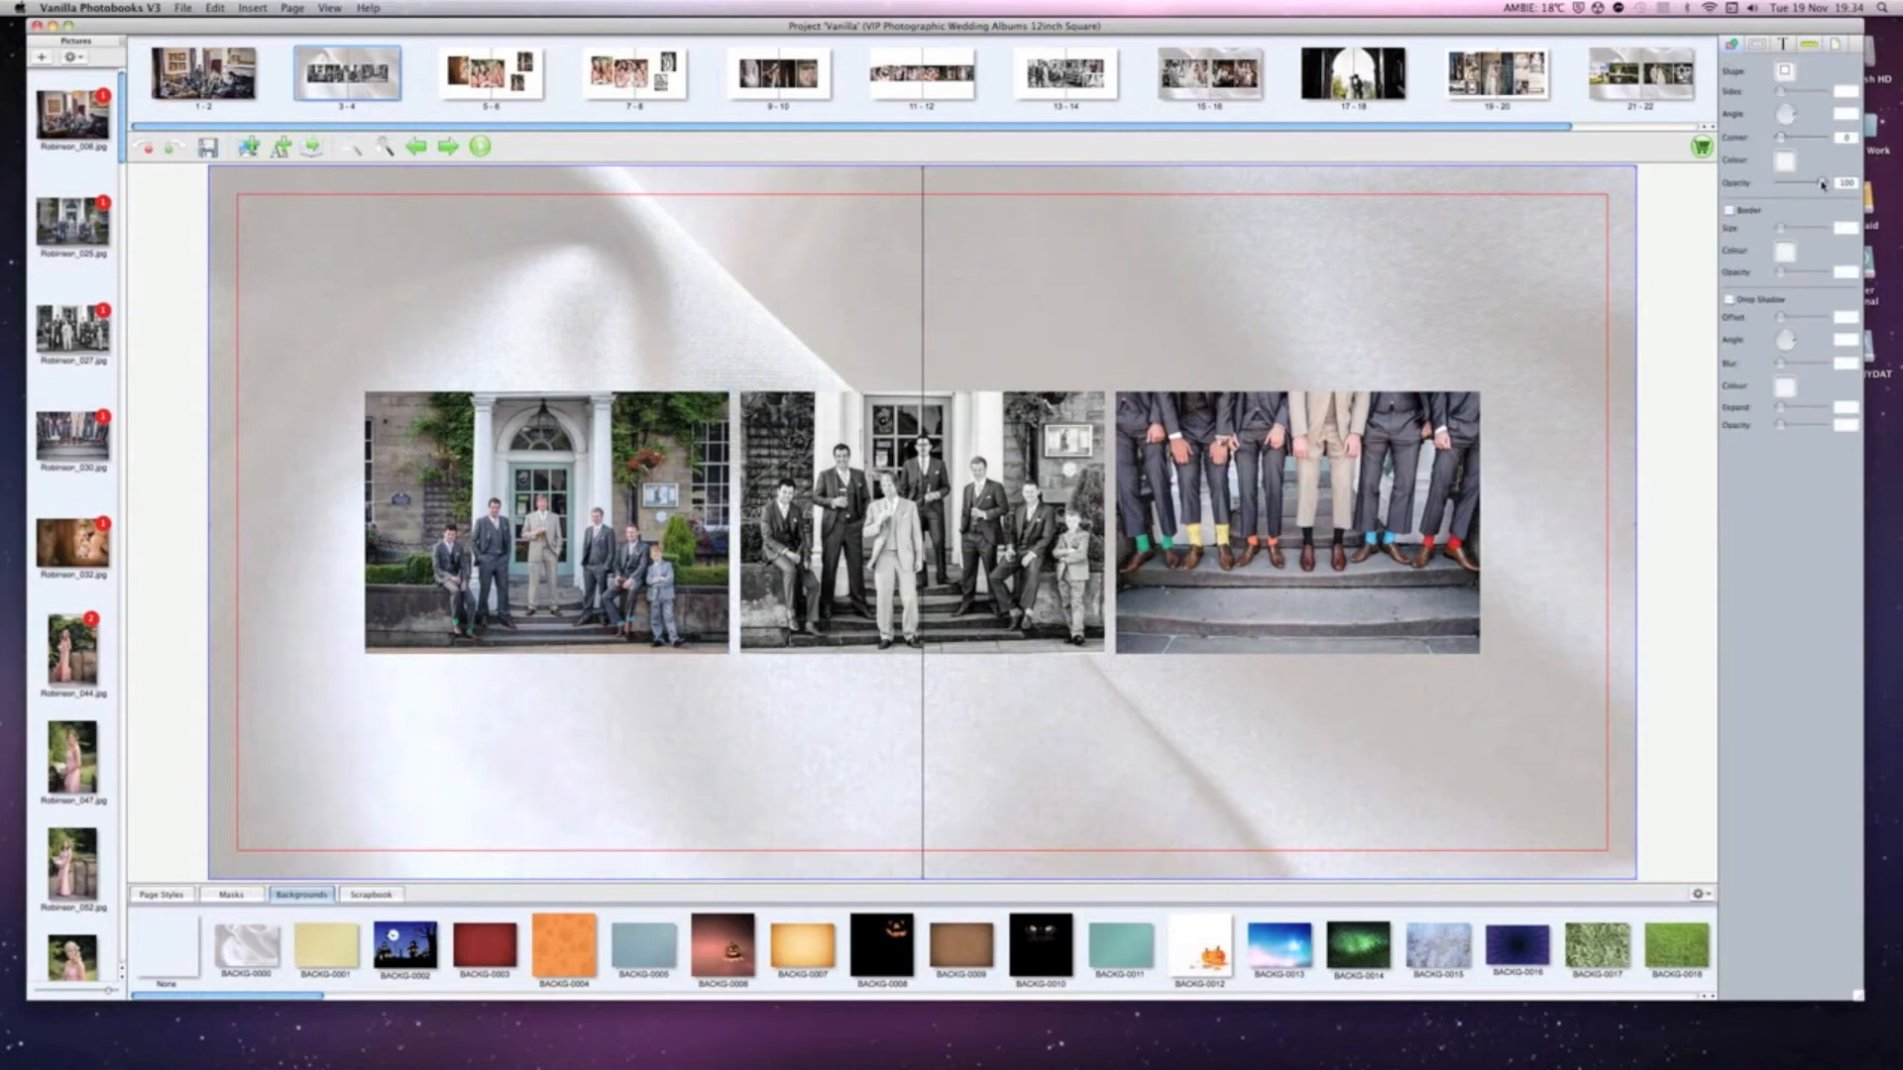
Lower the silk background's opacity so it sits paler behind the group photos.
left_click_drag(1823, 182, 1820, 183)
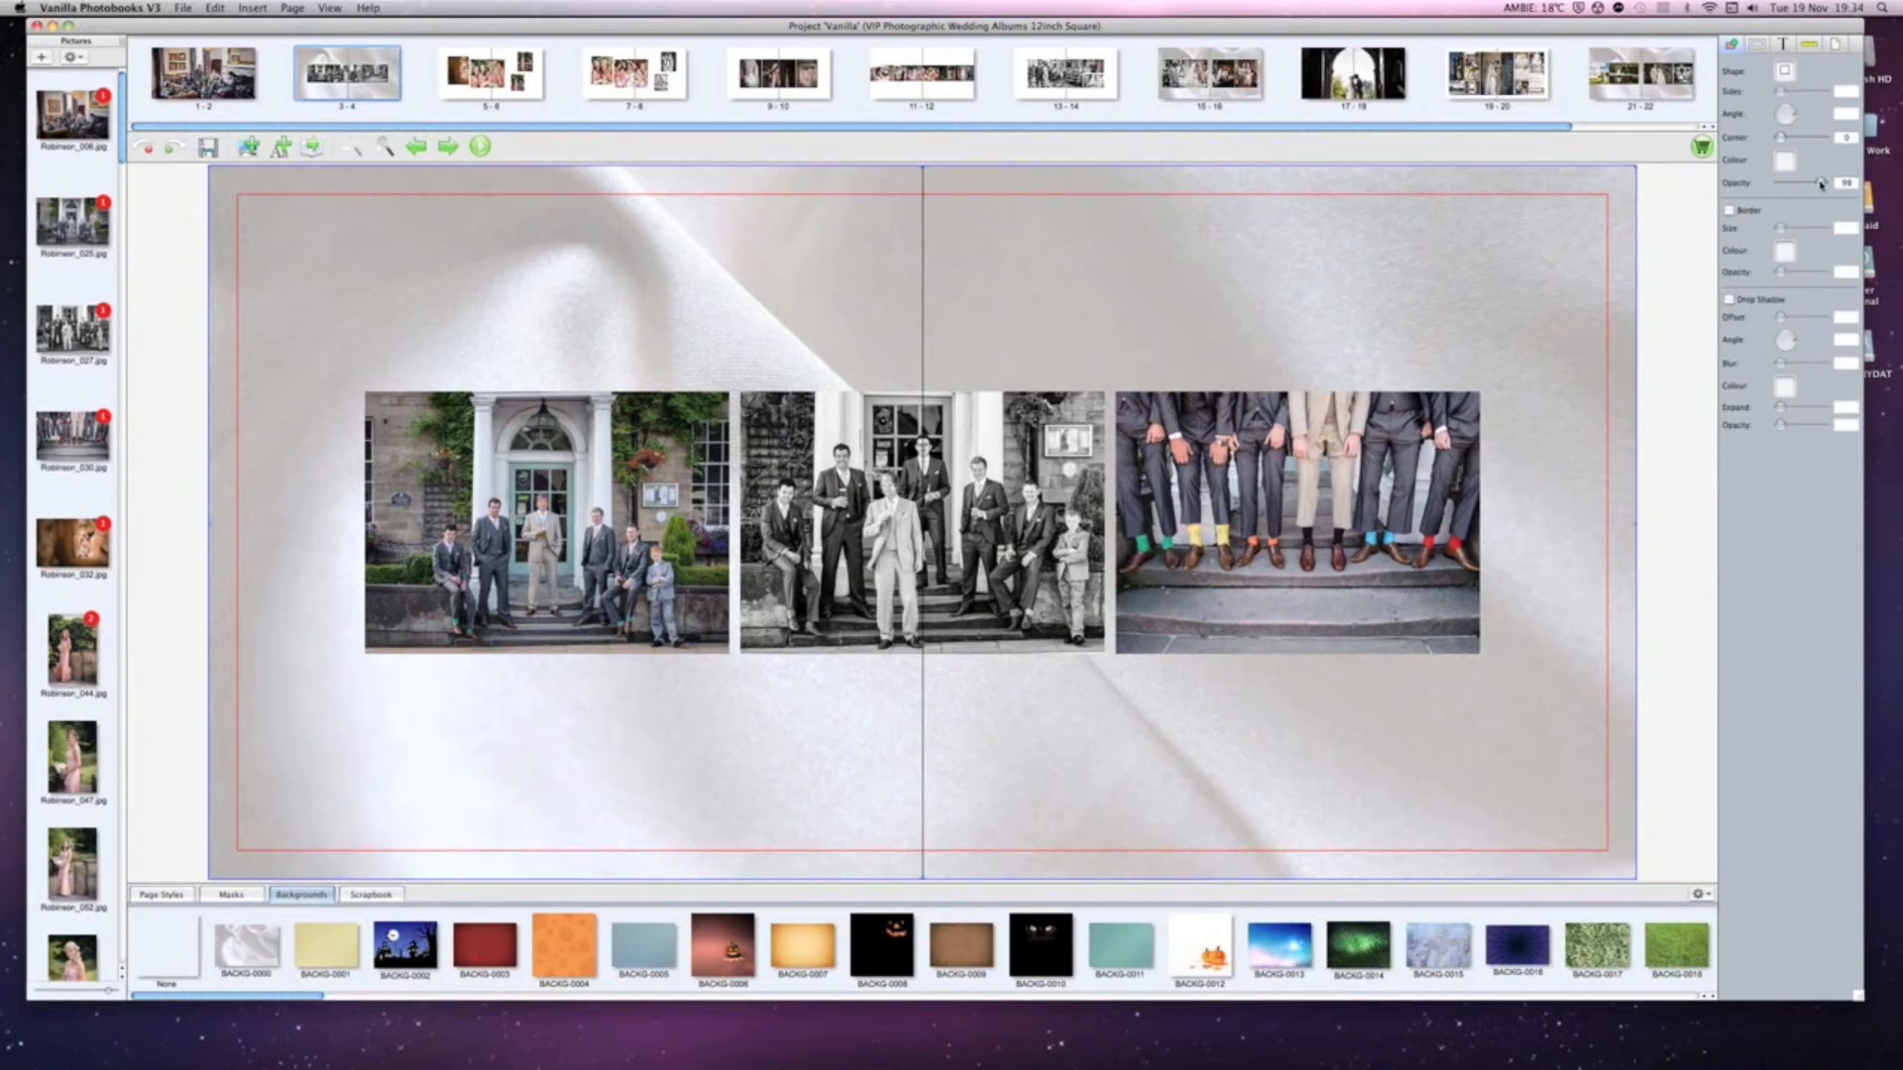
left_click_drag(1820, 182, 1791, 183)
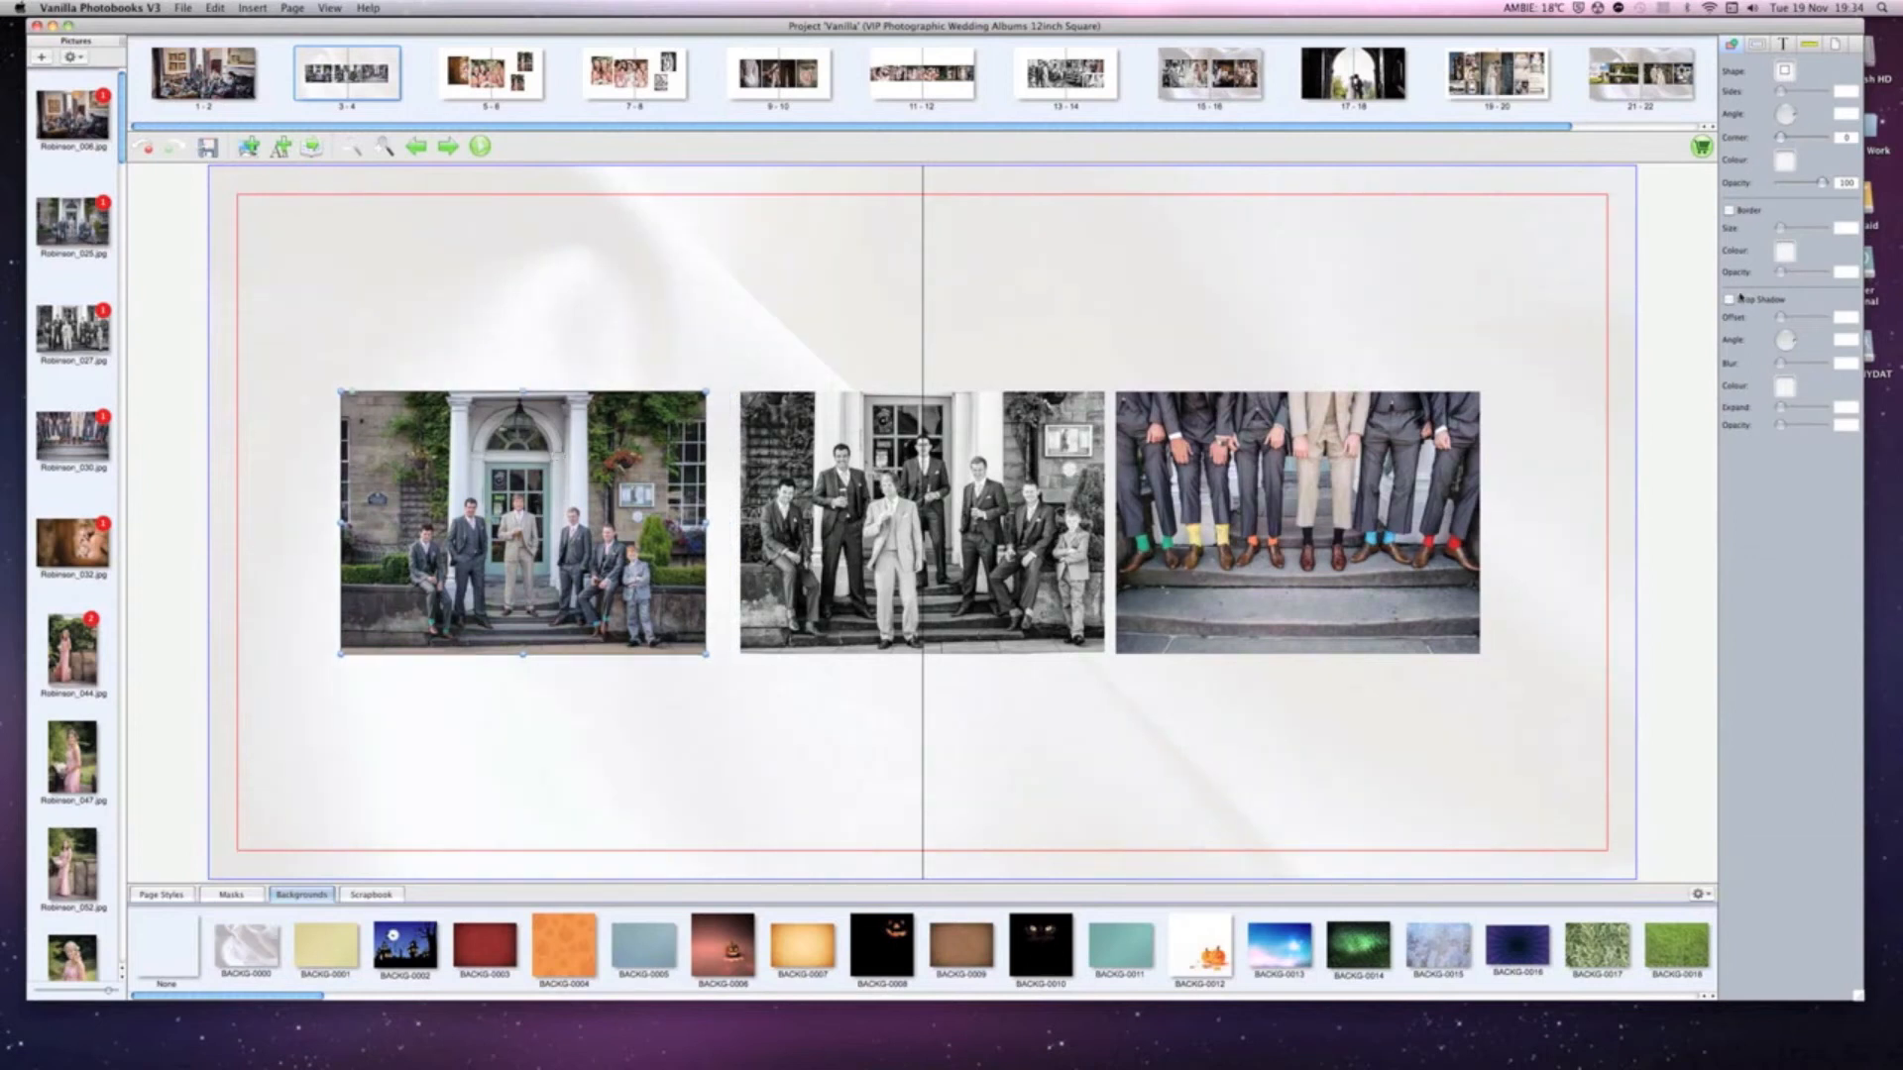
Add drop shadows to the three group photos on spread 3–4.
left_click(1730, 300)
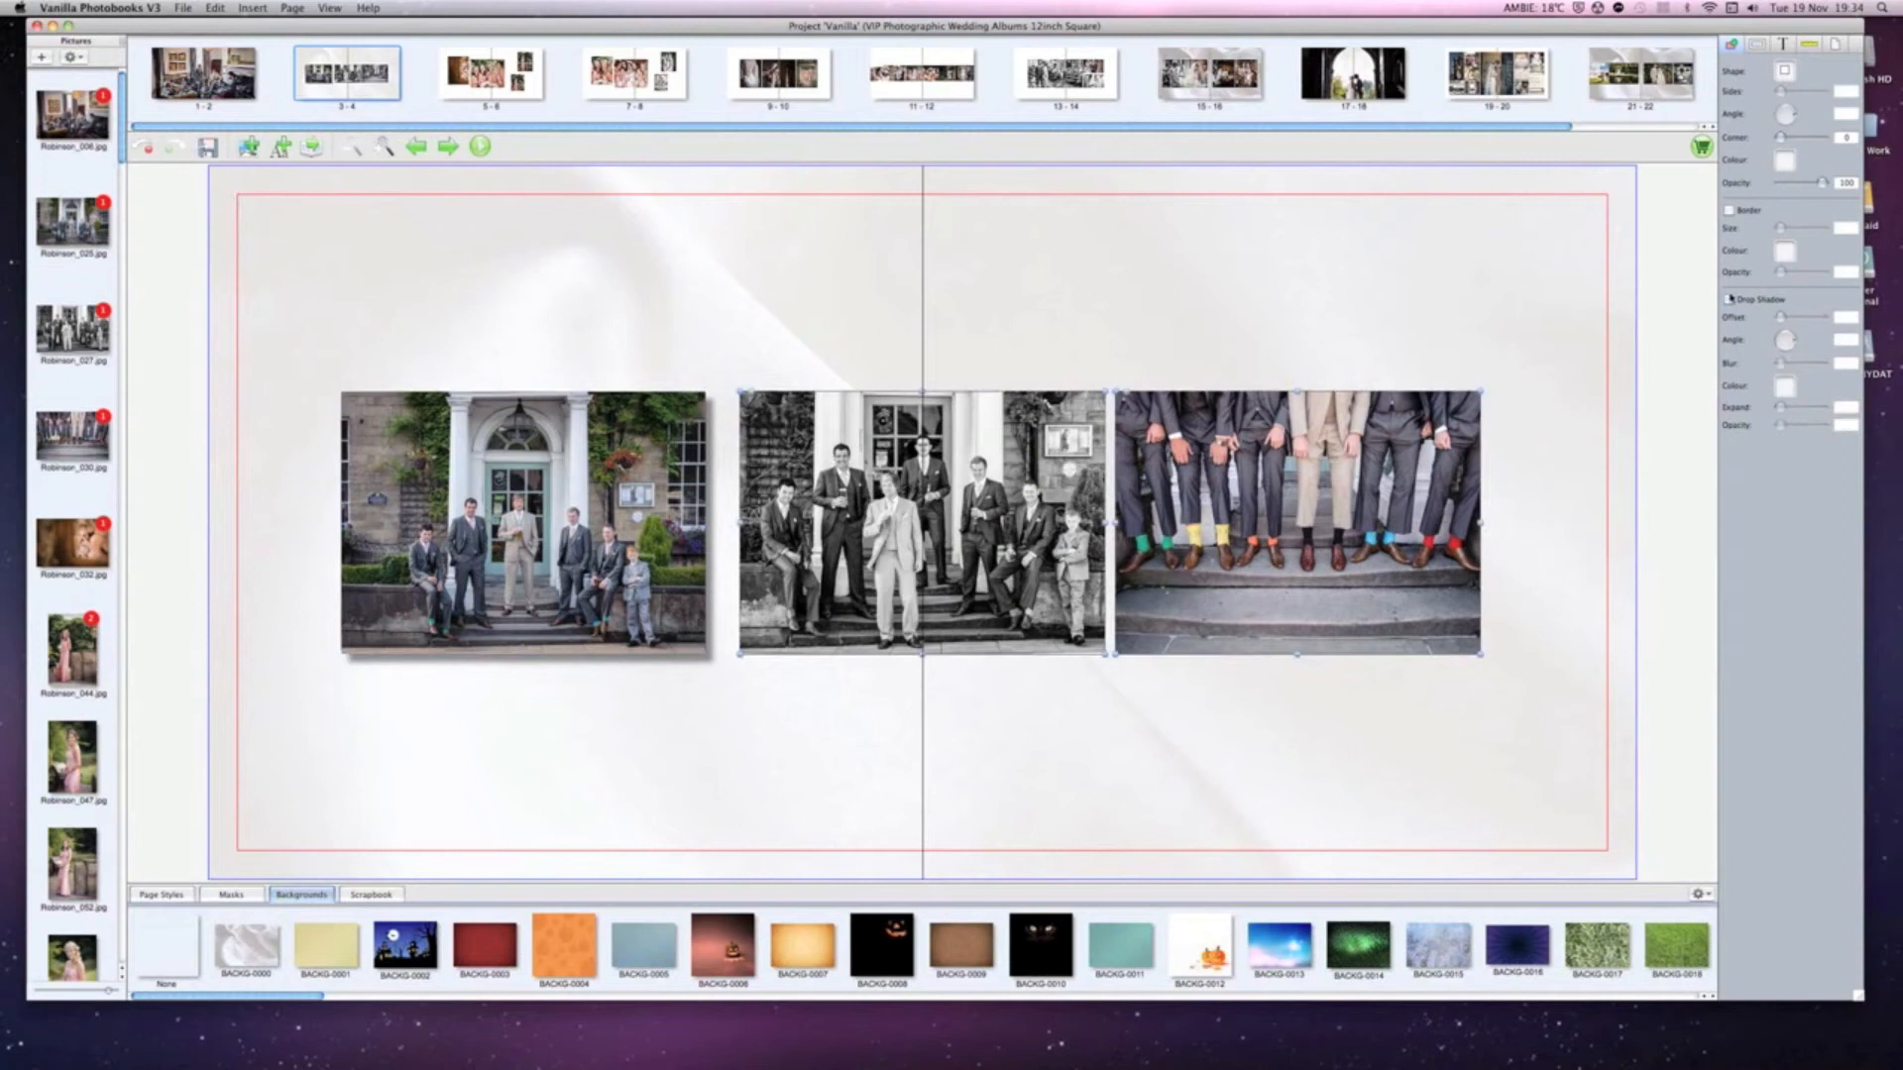
left_click(1729, 300)
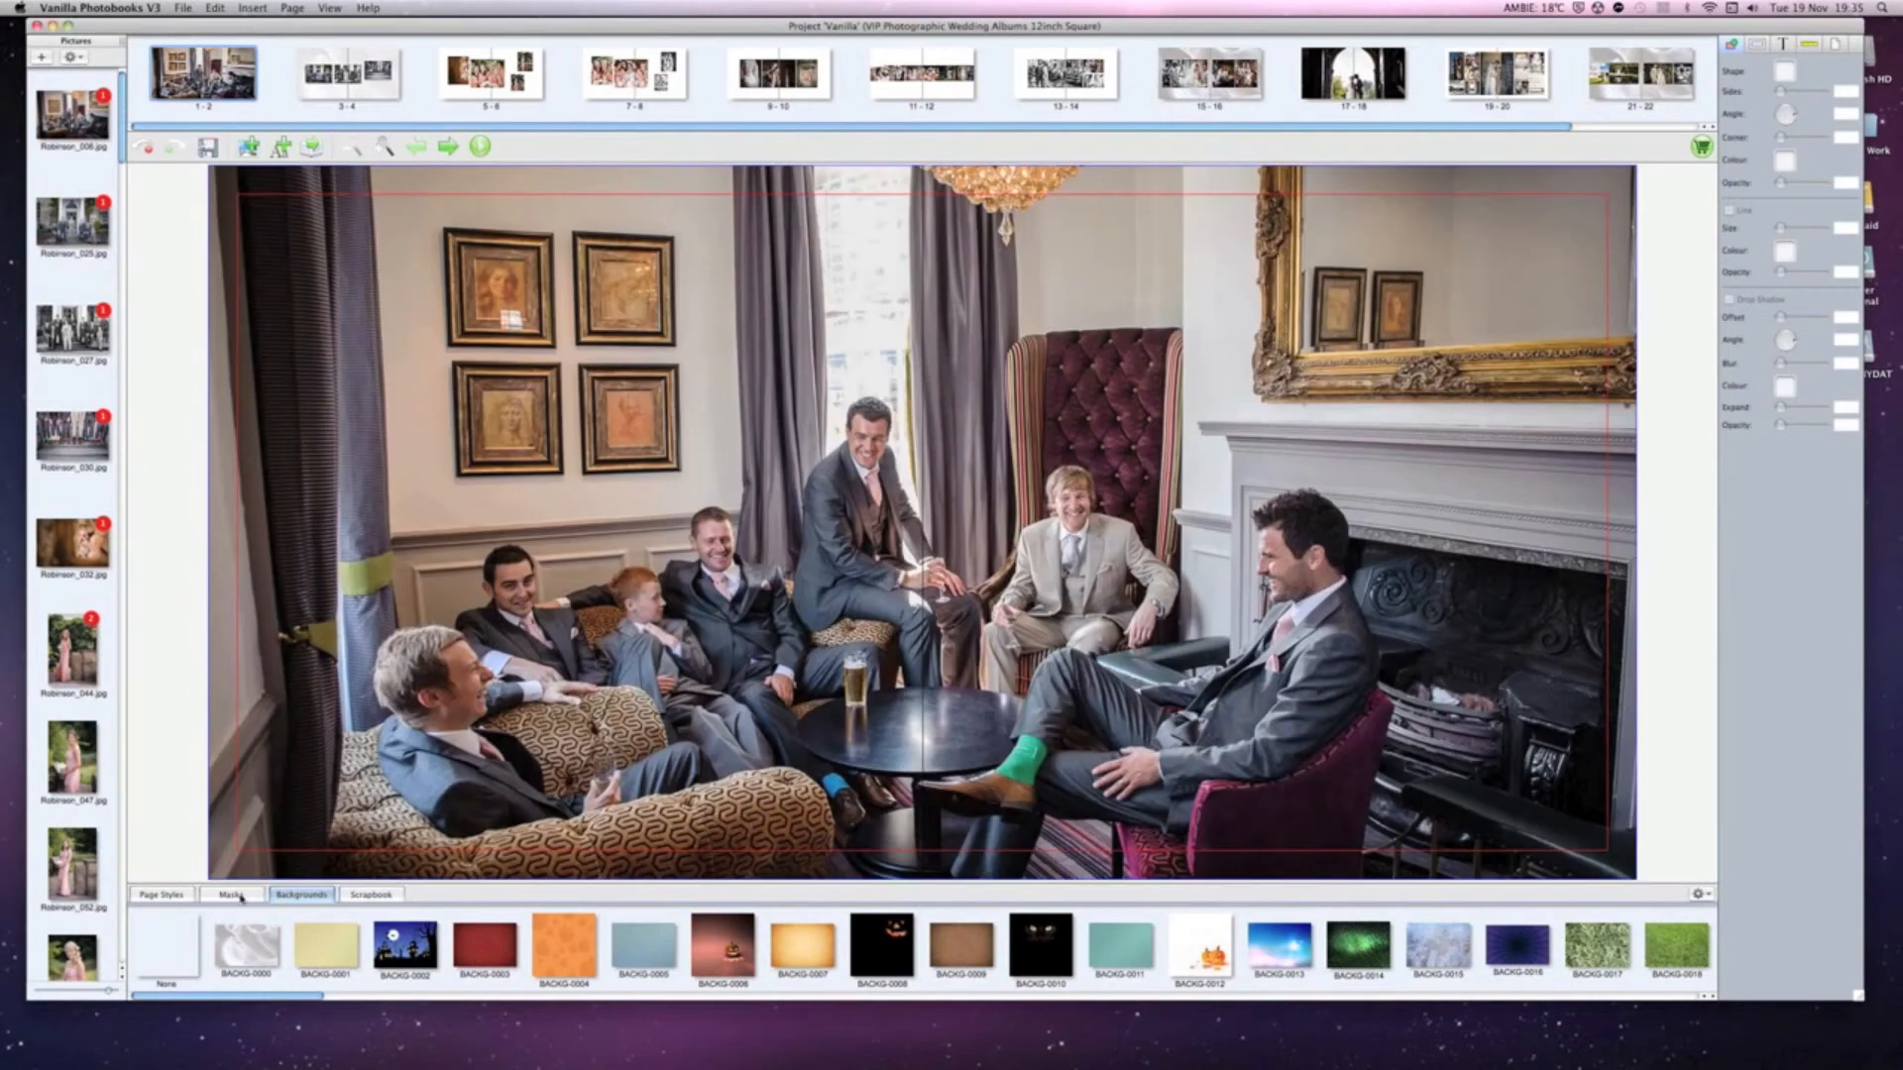
Apply a soft-edged mask from the Masks collection to the lounge photo.
left_click(232, 896)
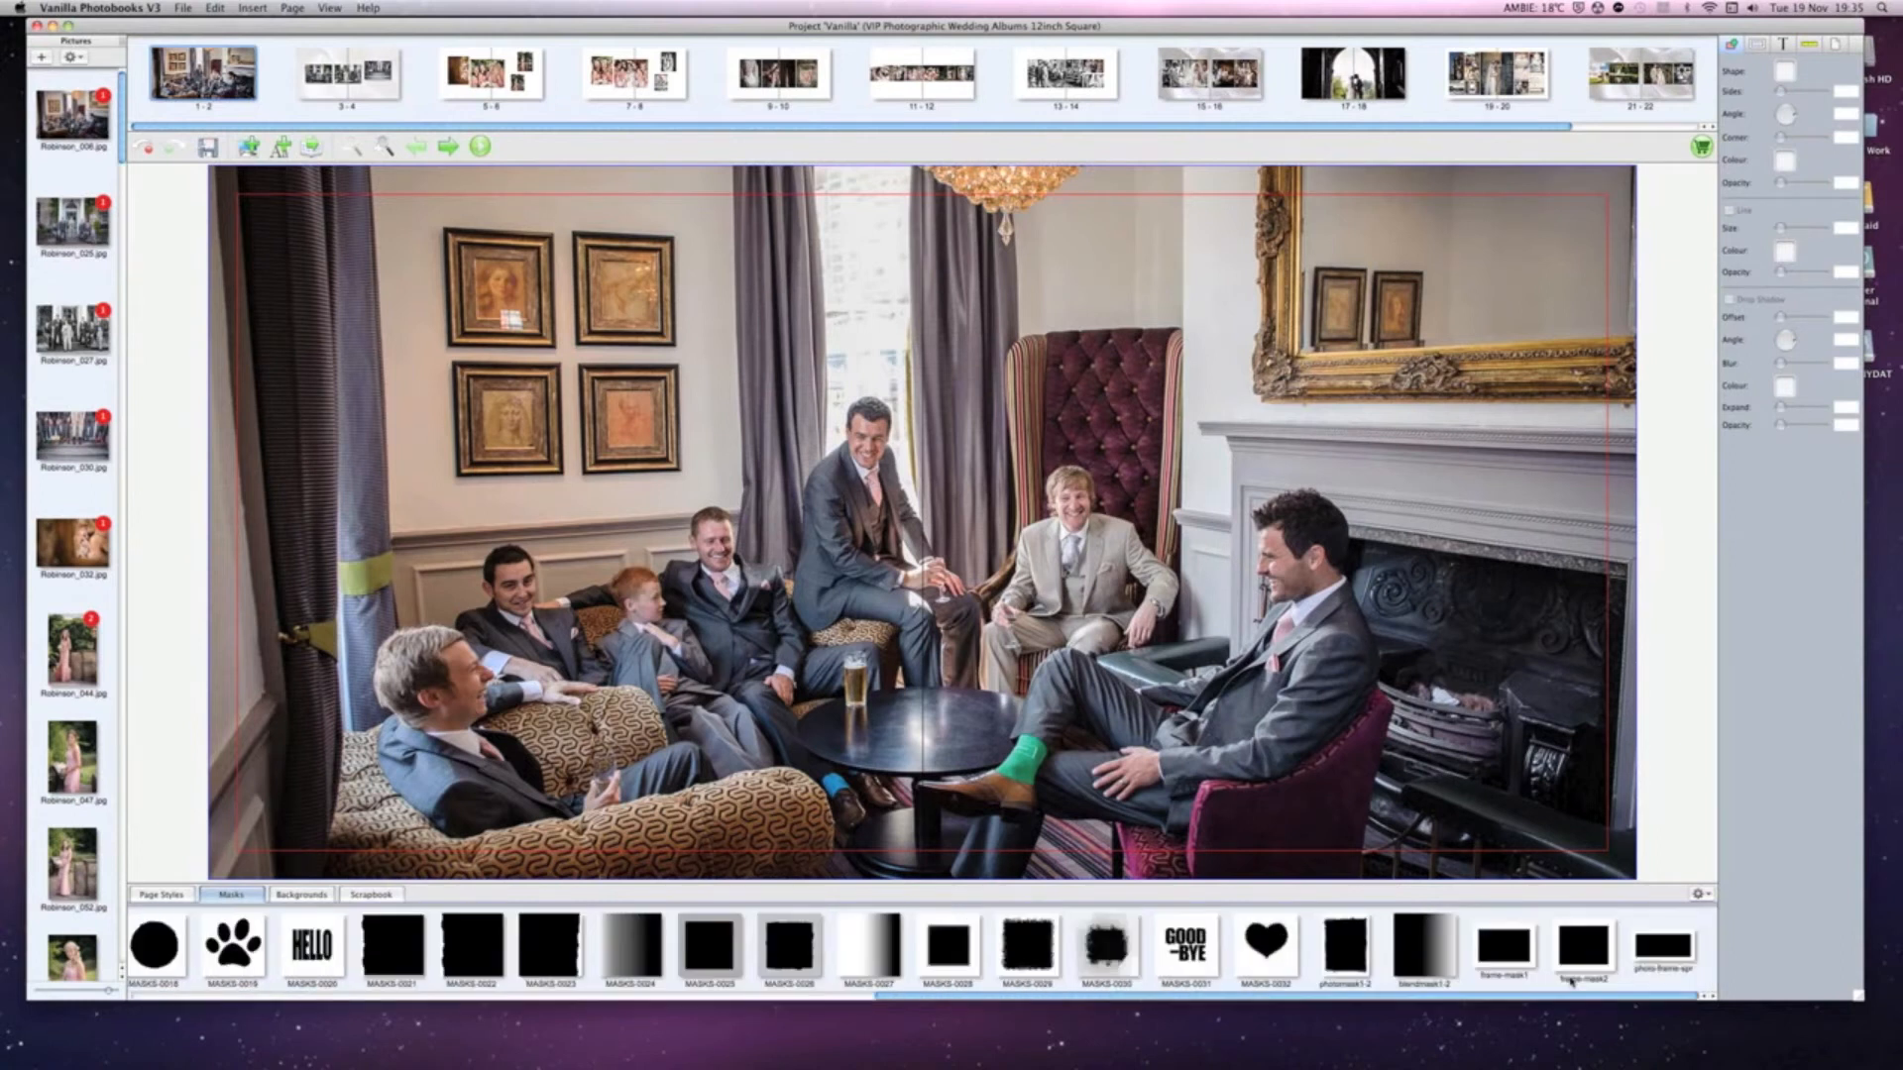
scroll("left", 3)
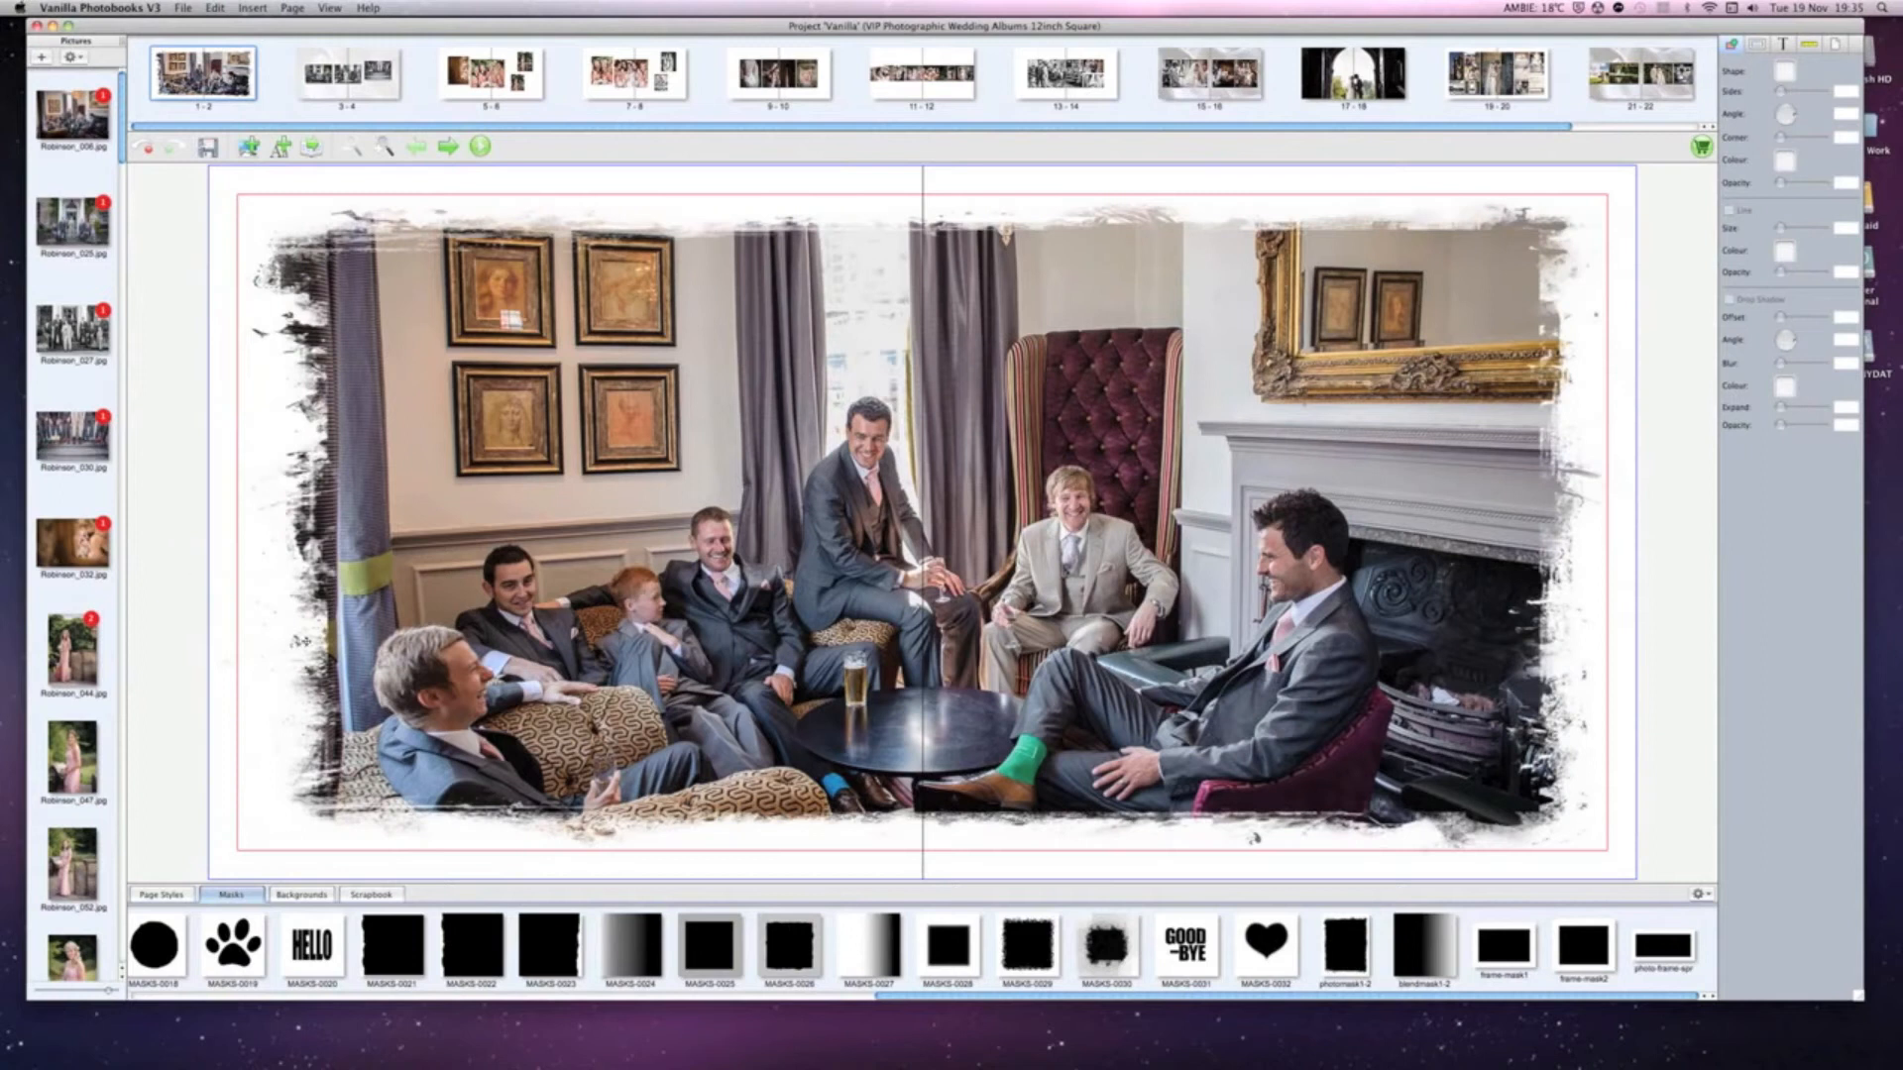
mouse_move(171, 534)
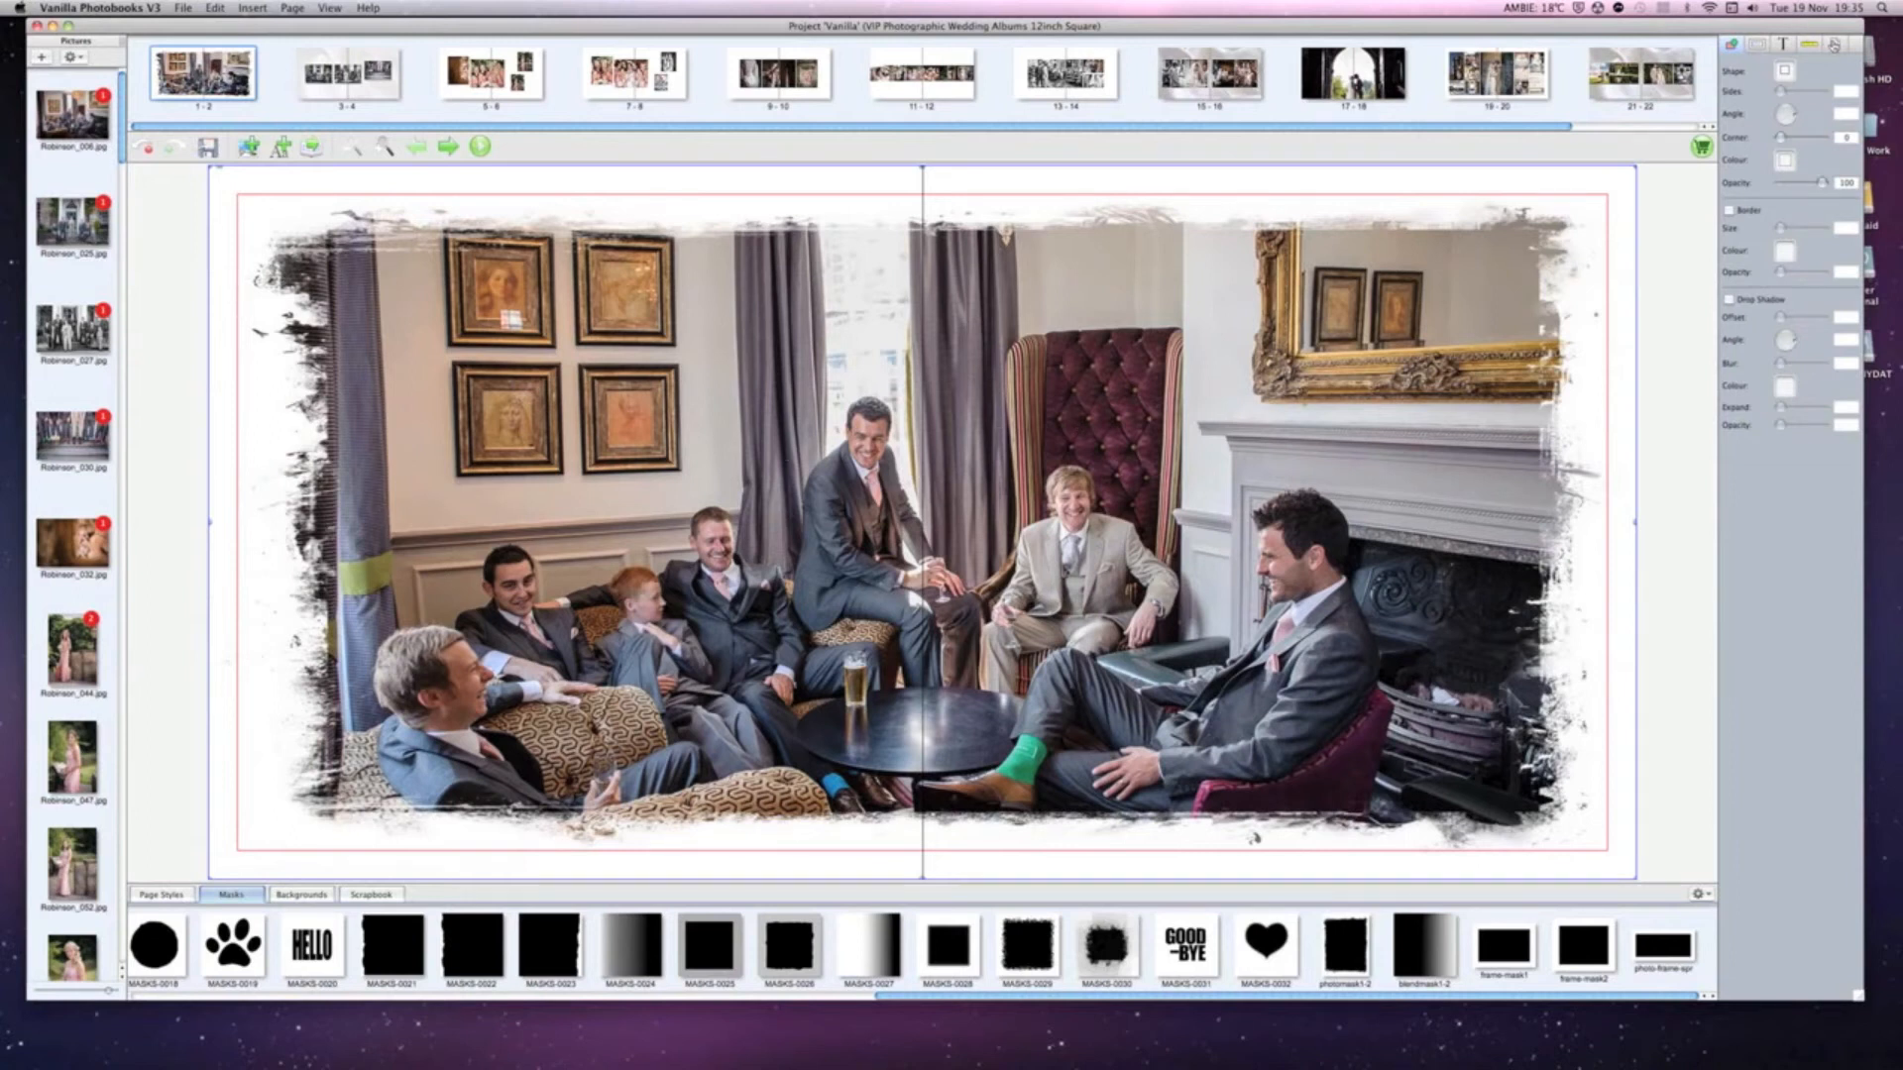
Set both the Left and Right Page Background of spread 1–2 to Black.
left_click(1787, 67)
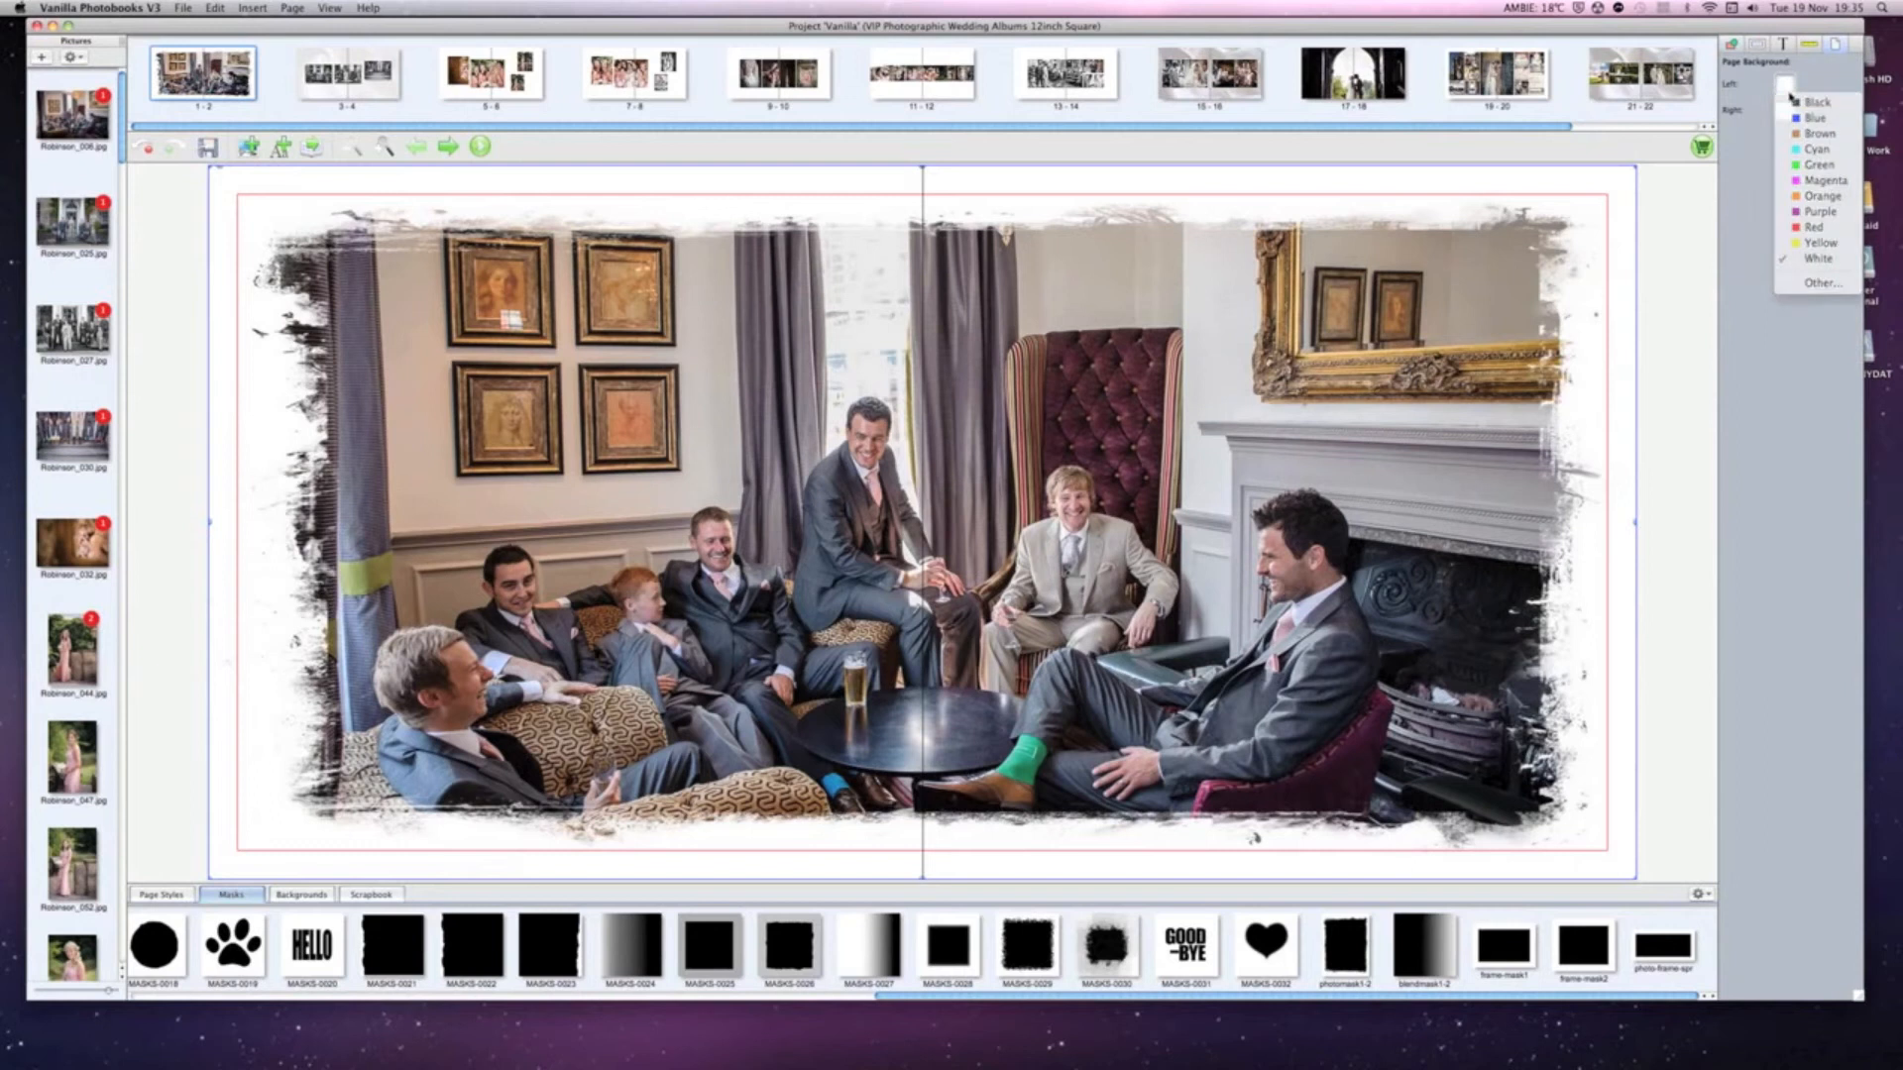
left_click(1817, 101)
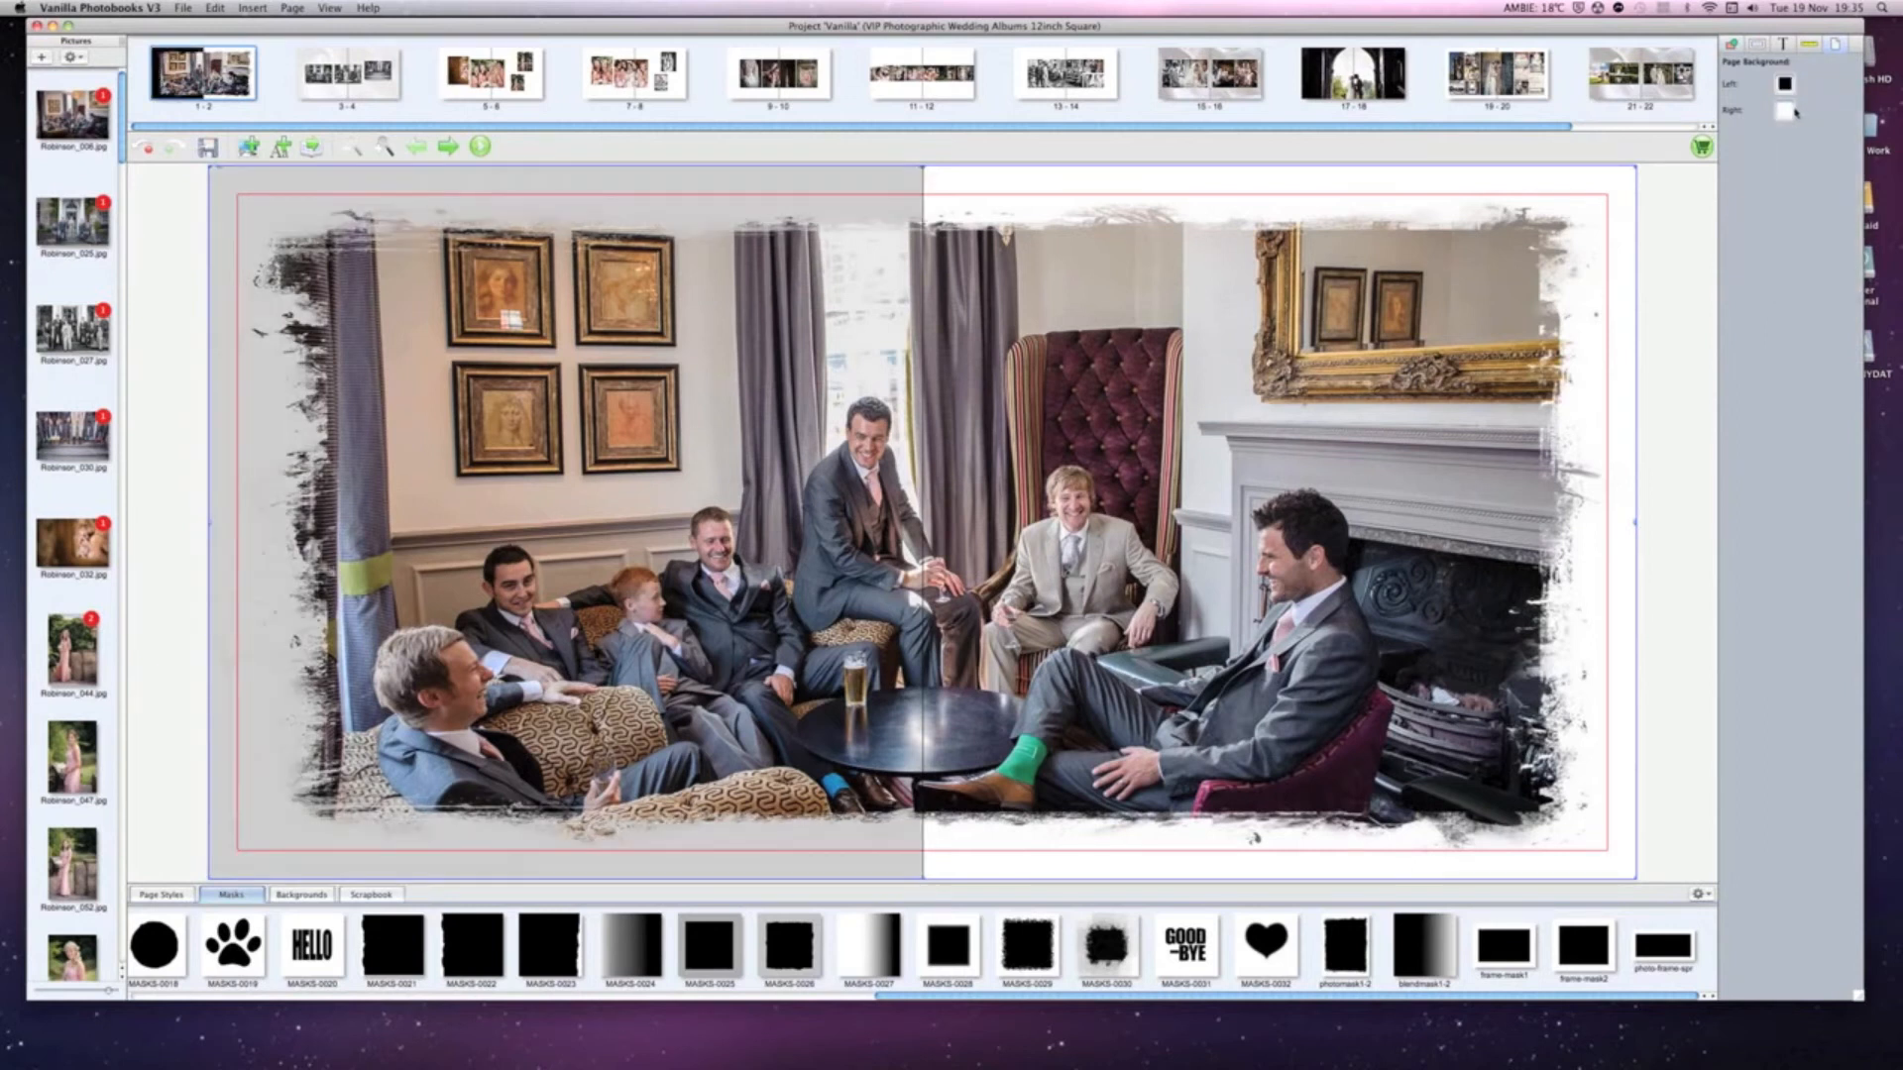
left_click(1784, 83)
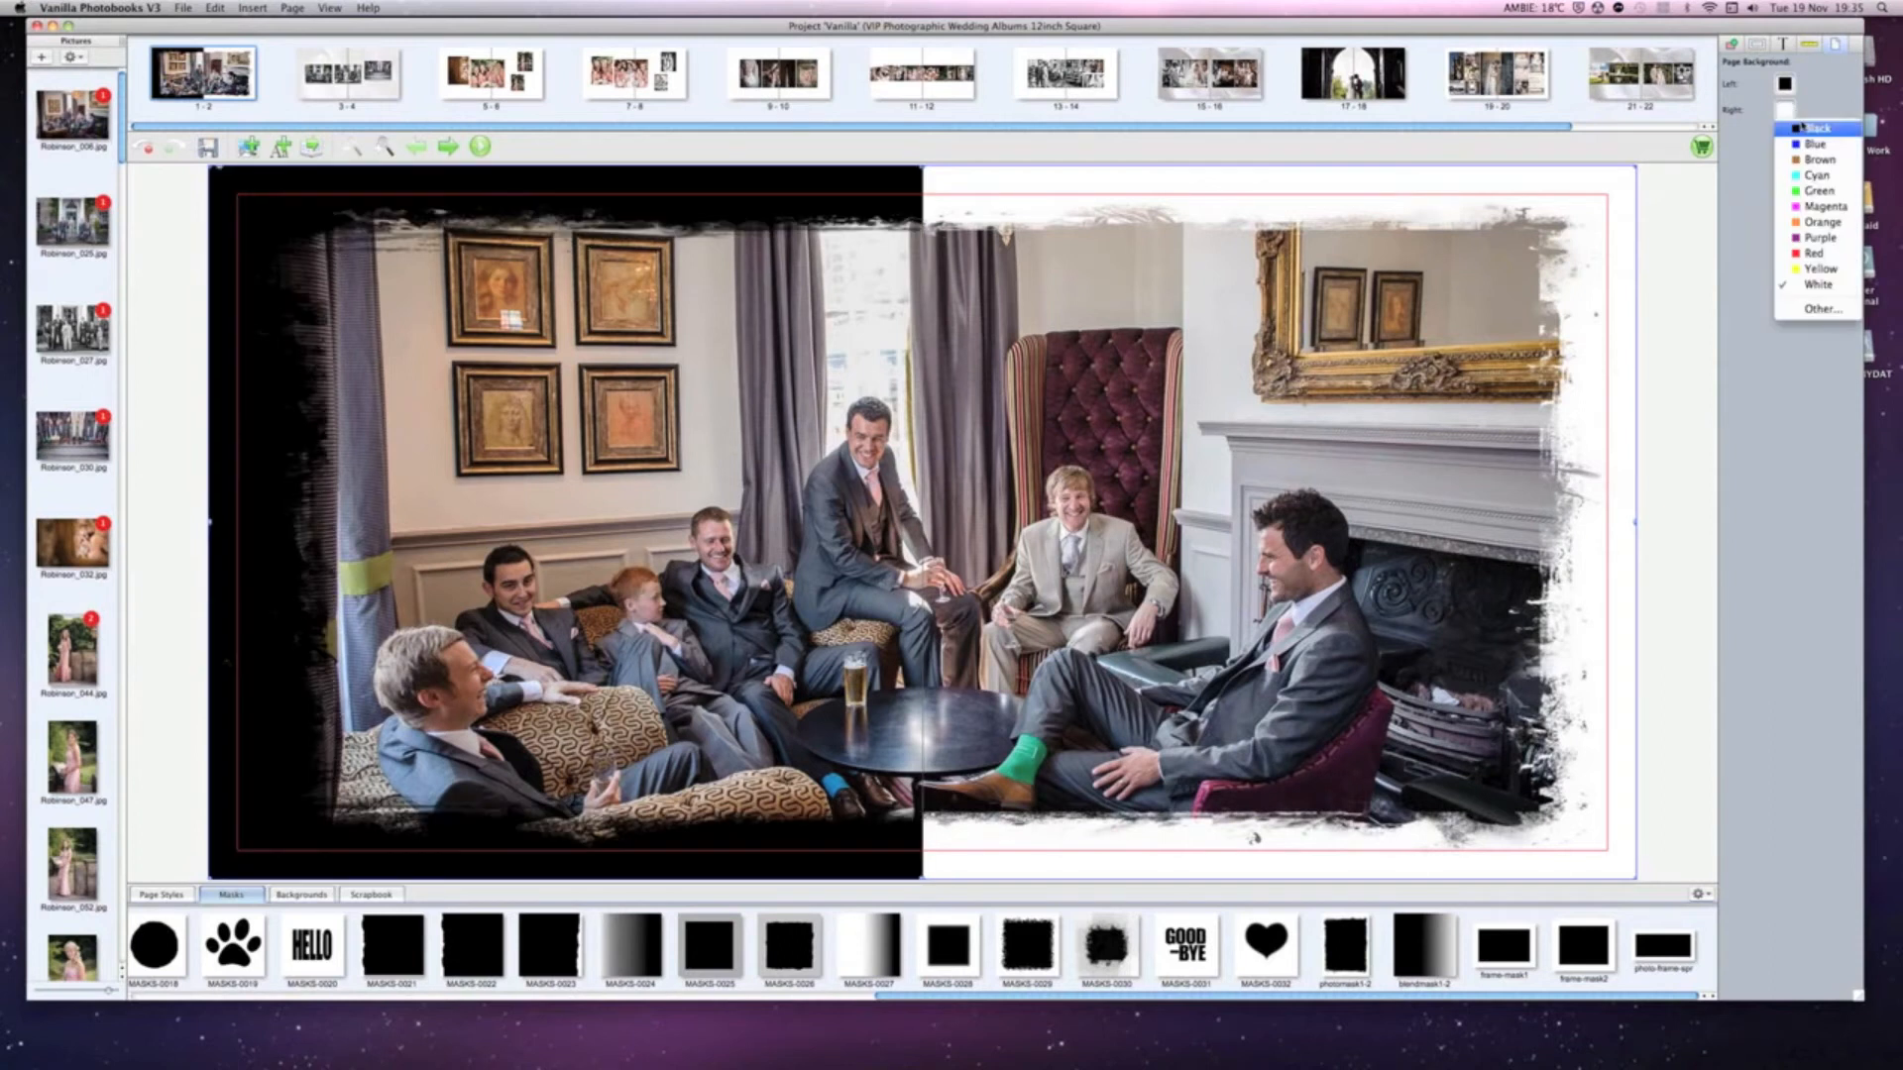
left_click(1814, 127)
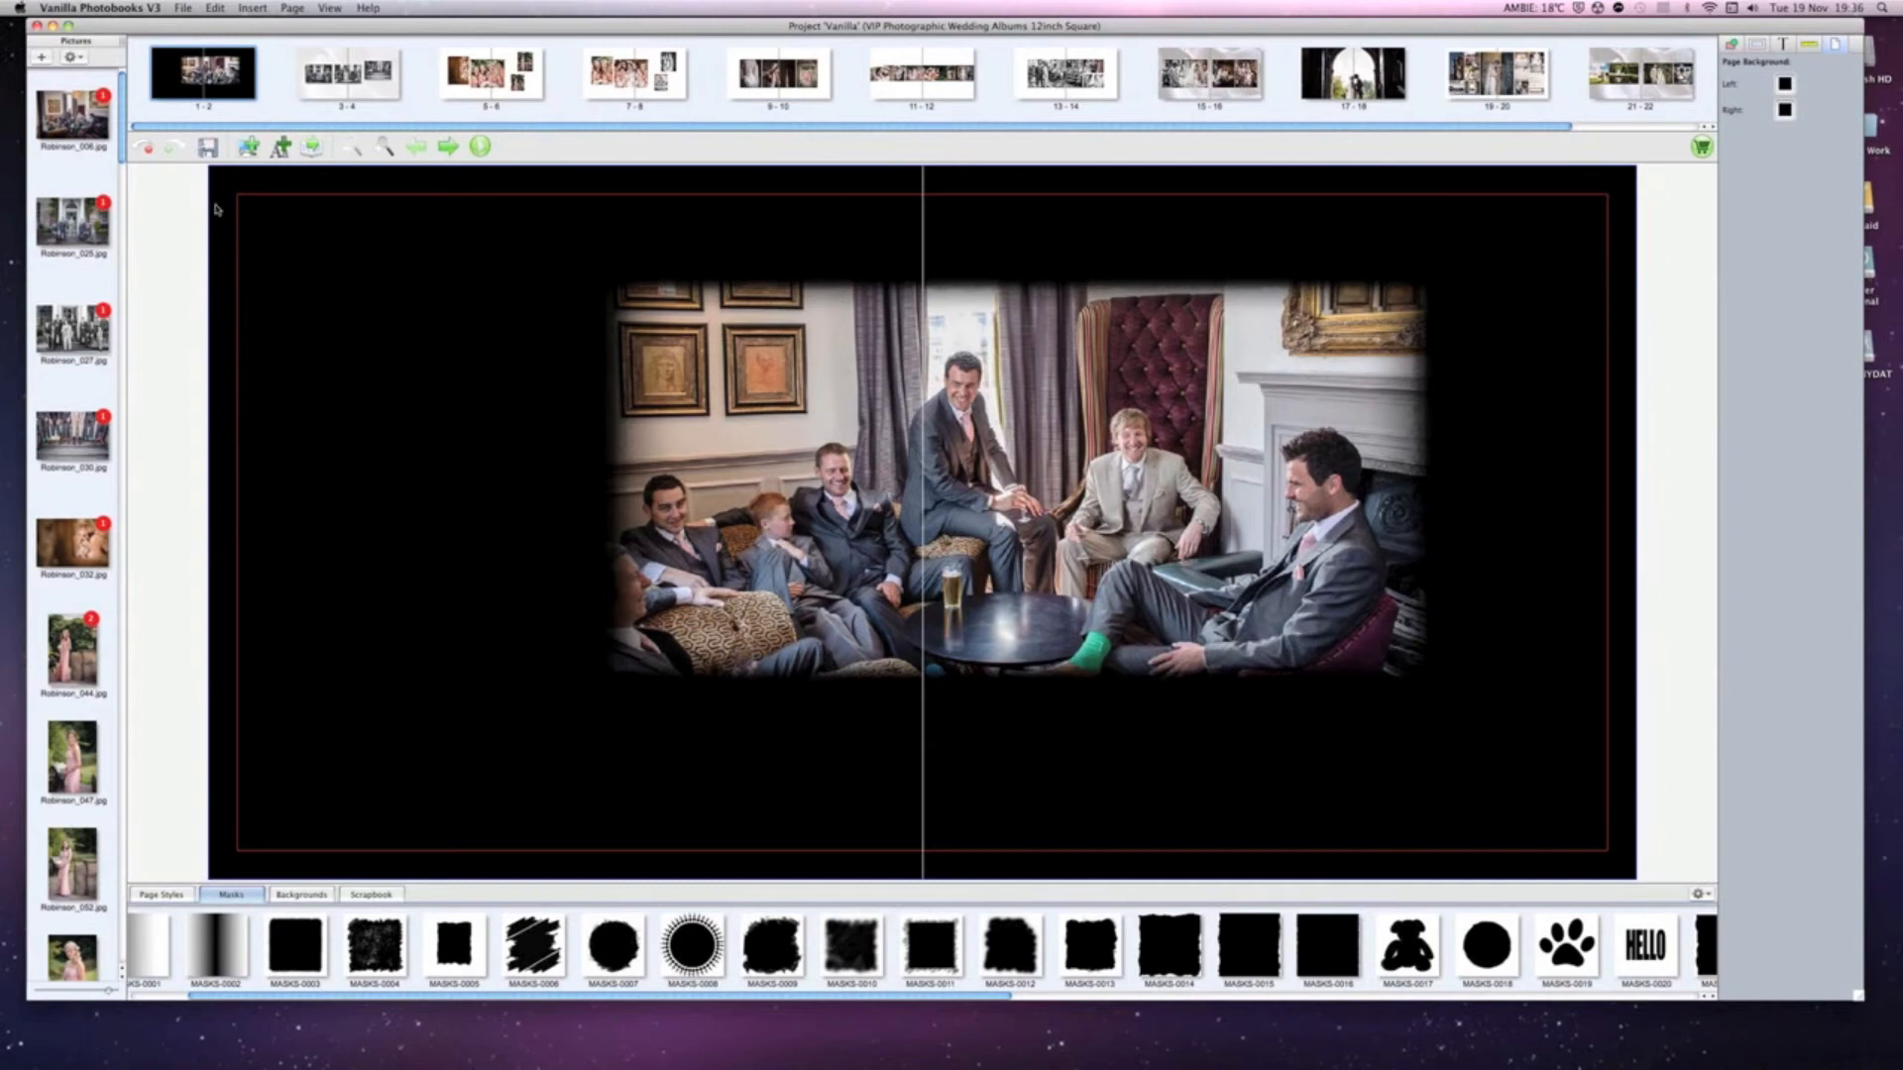
mouse_move(561, 431)
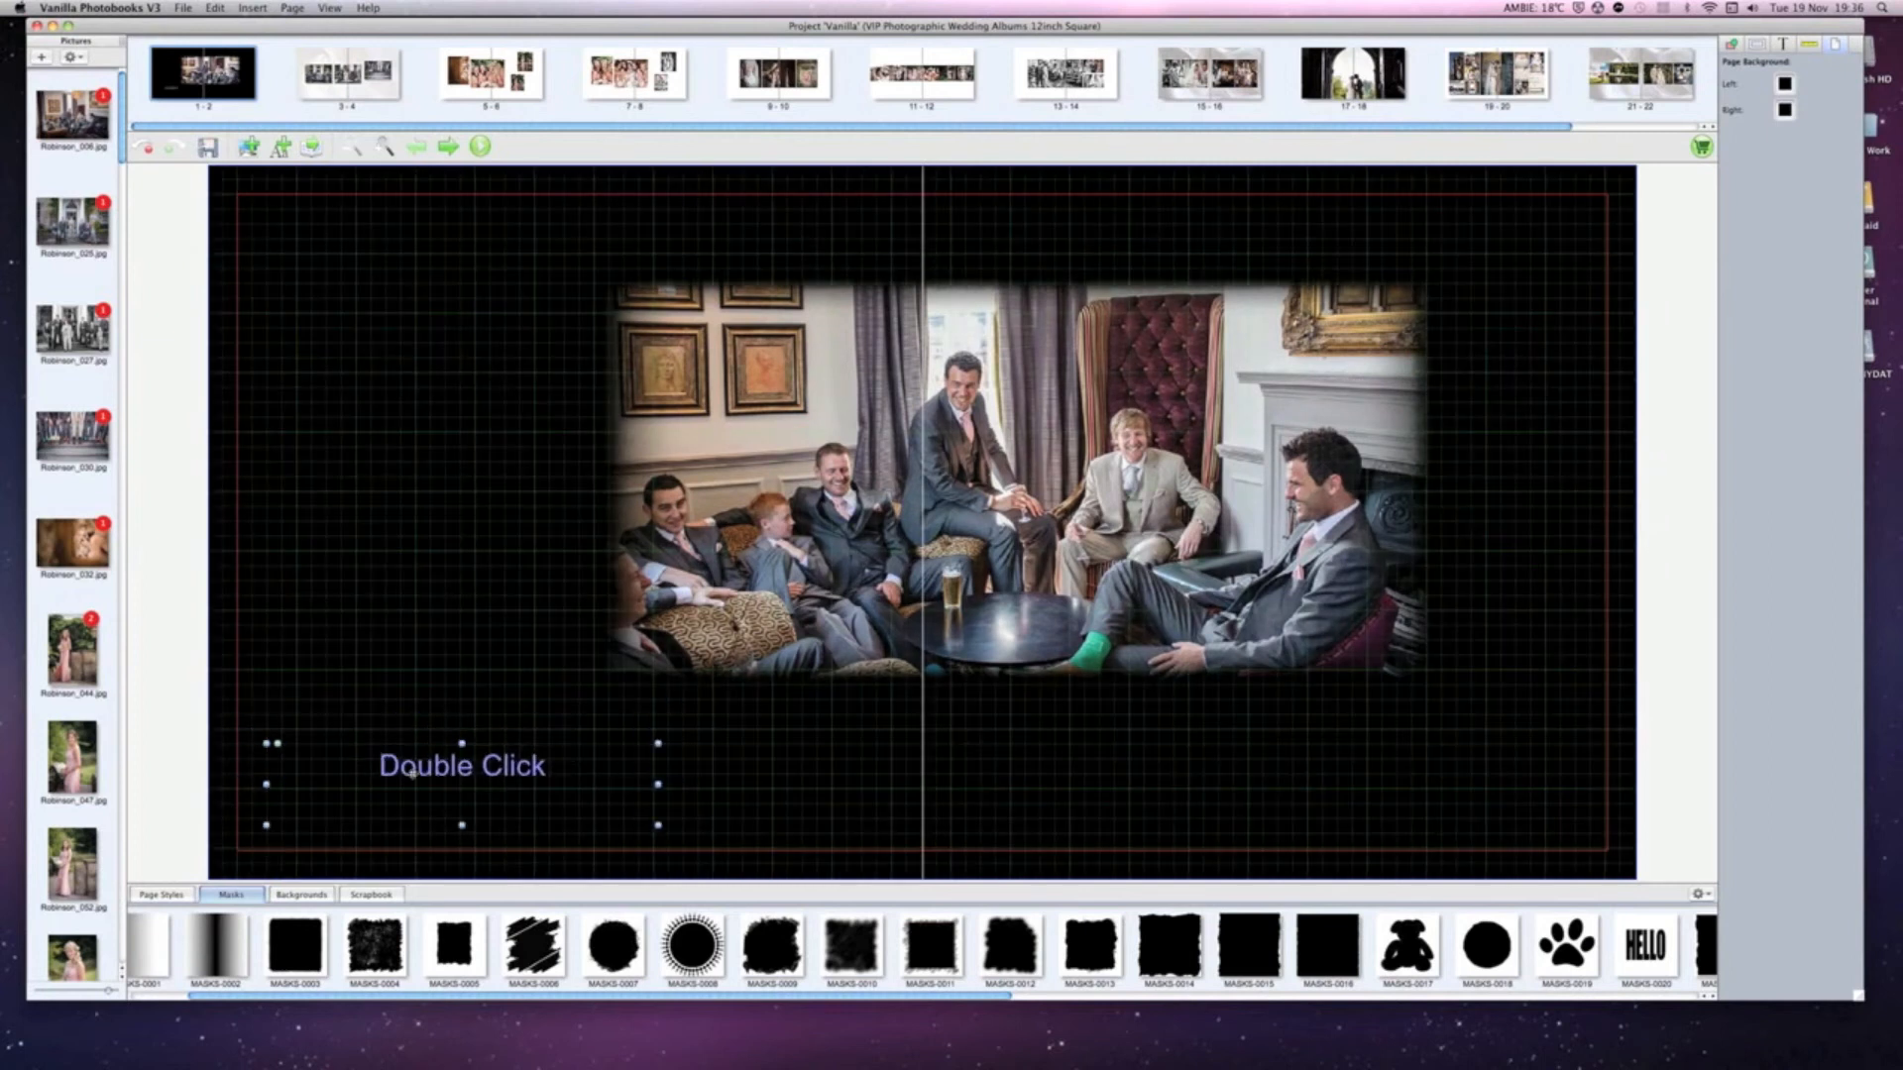
Enter the title 'Our Wedding' in the text box and set its colour to White.
double_click(462, 765)
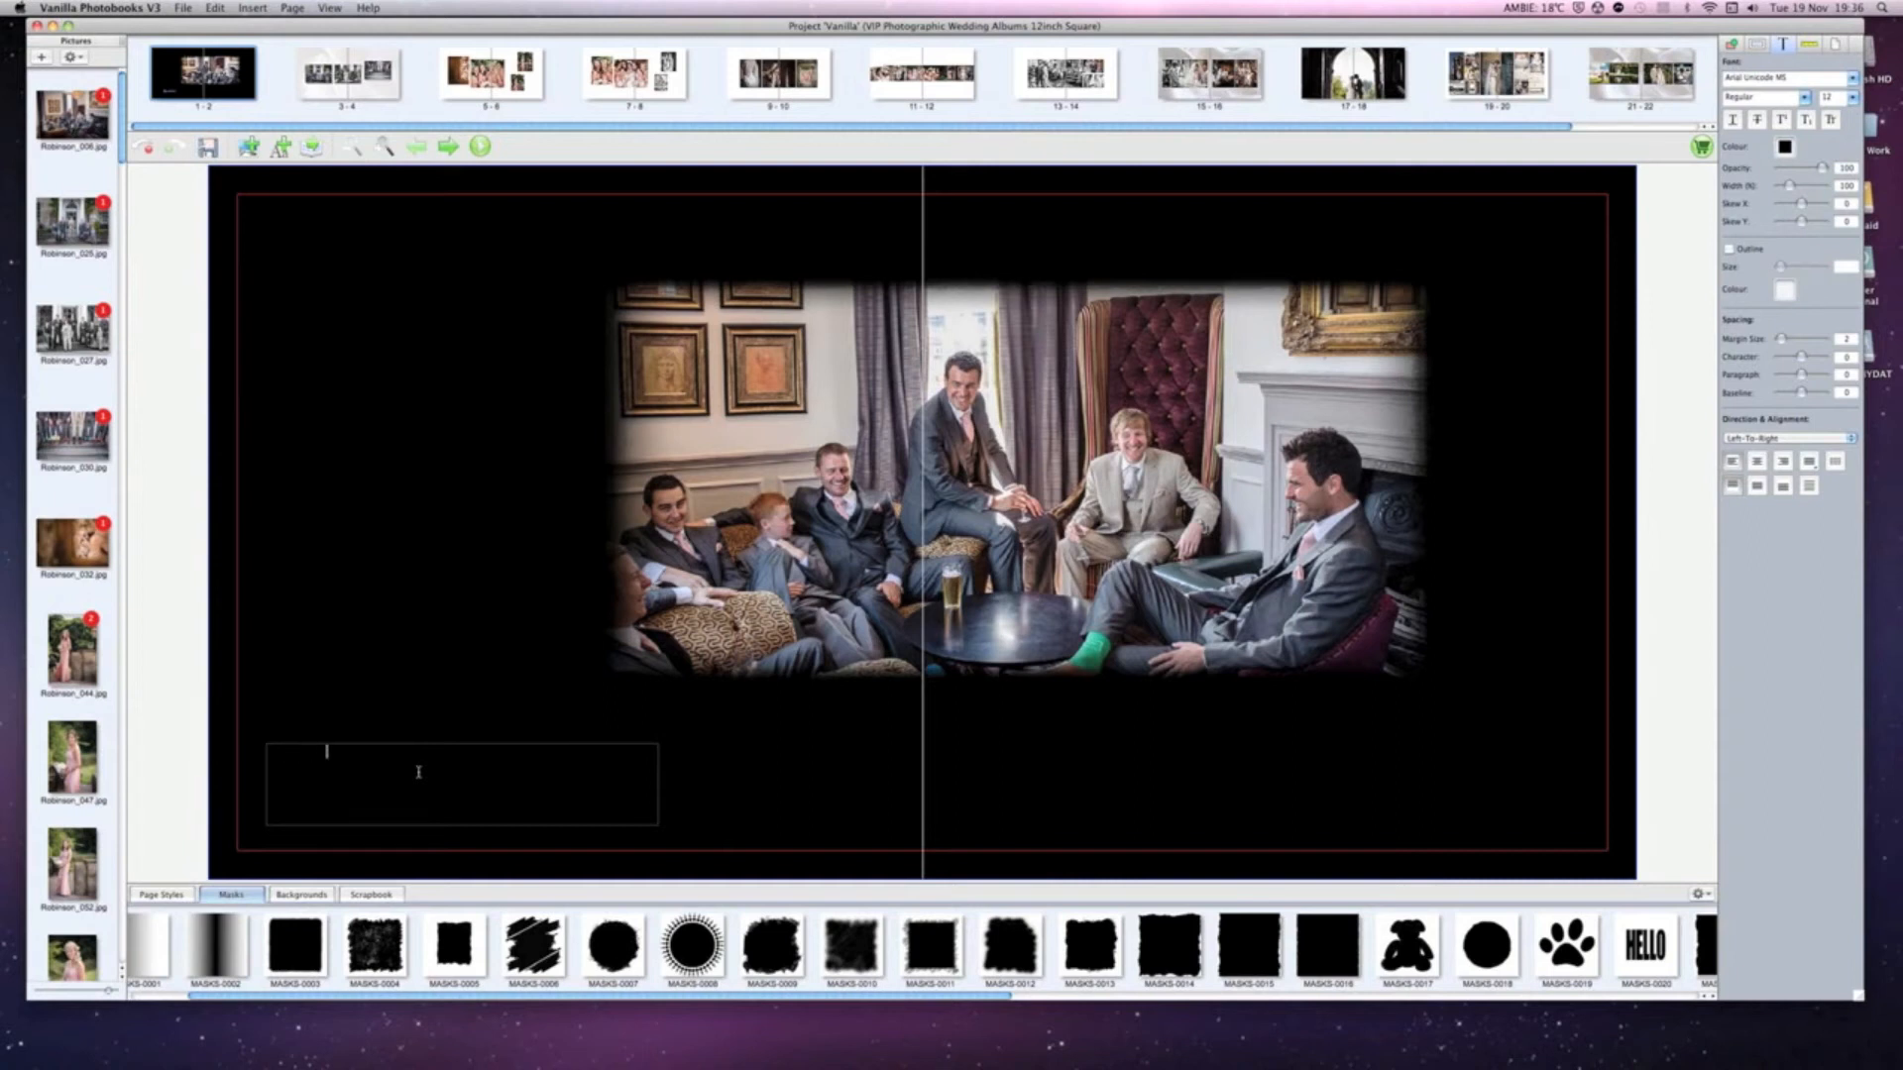
type("Our Wedding")
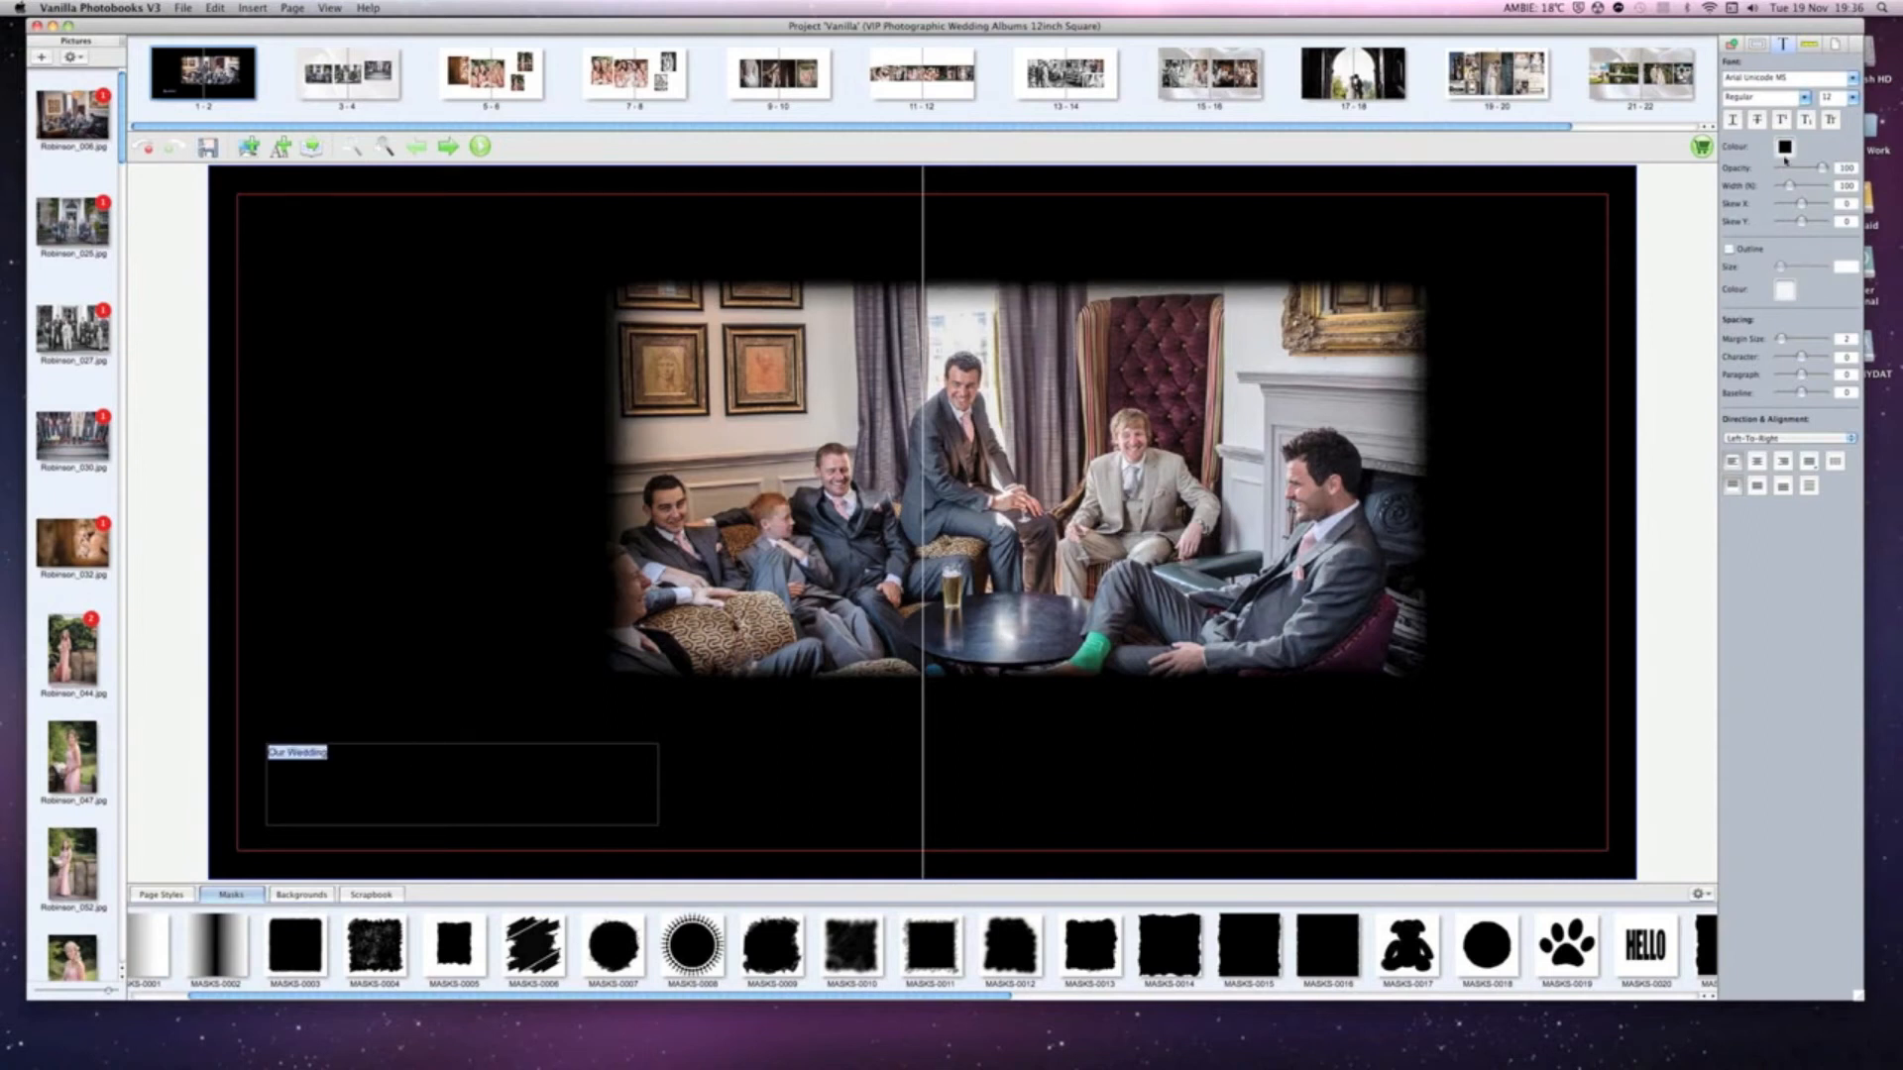
left_click(1784, 147)
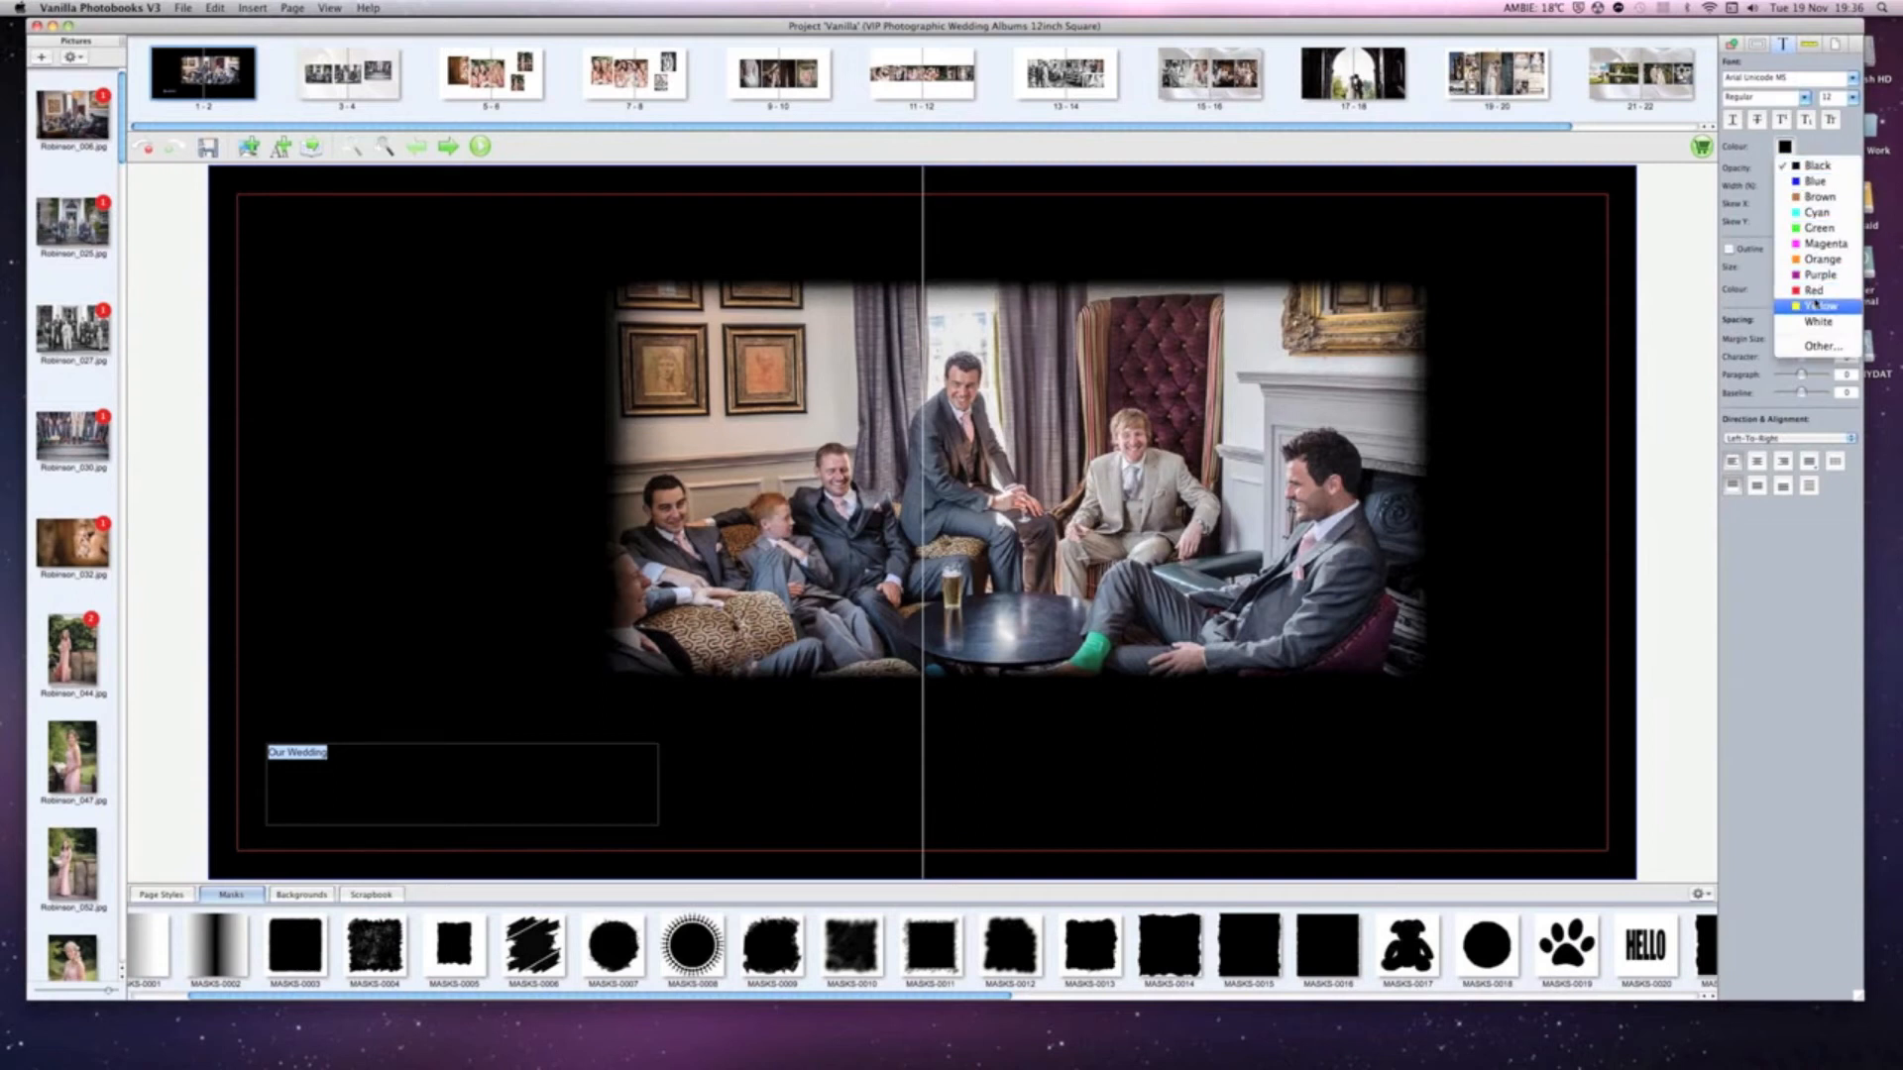
left_click(1816, 321)
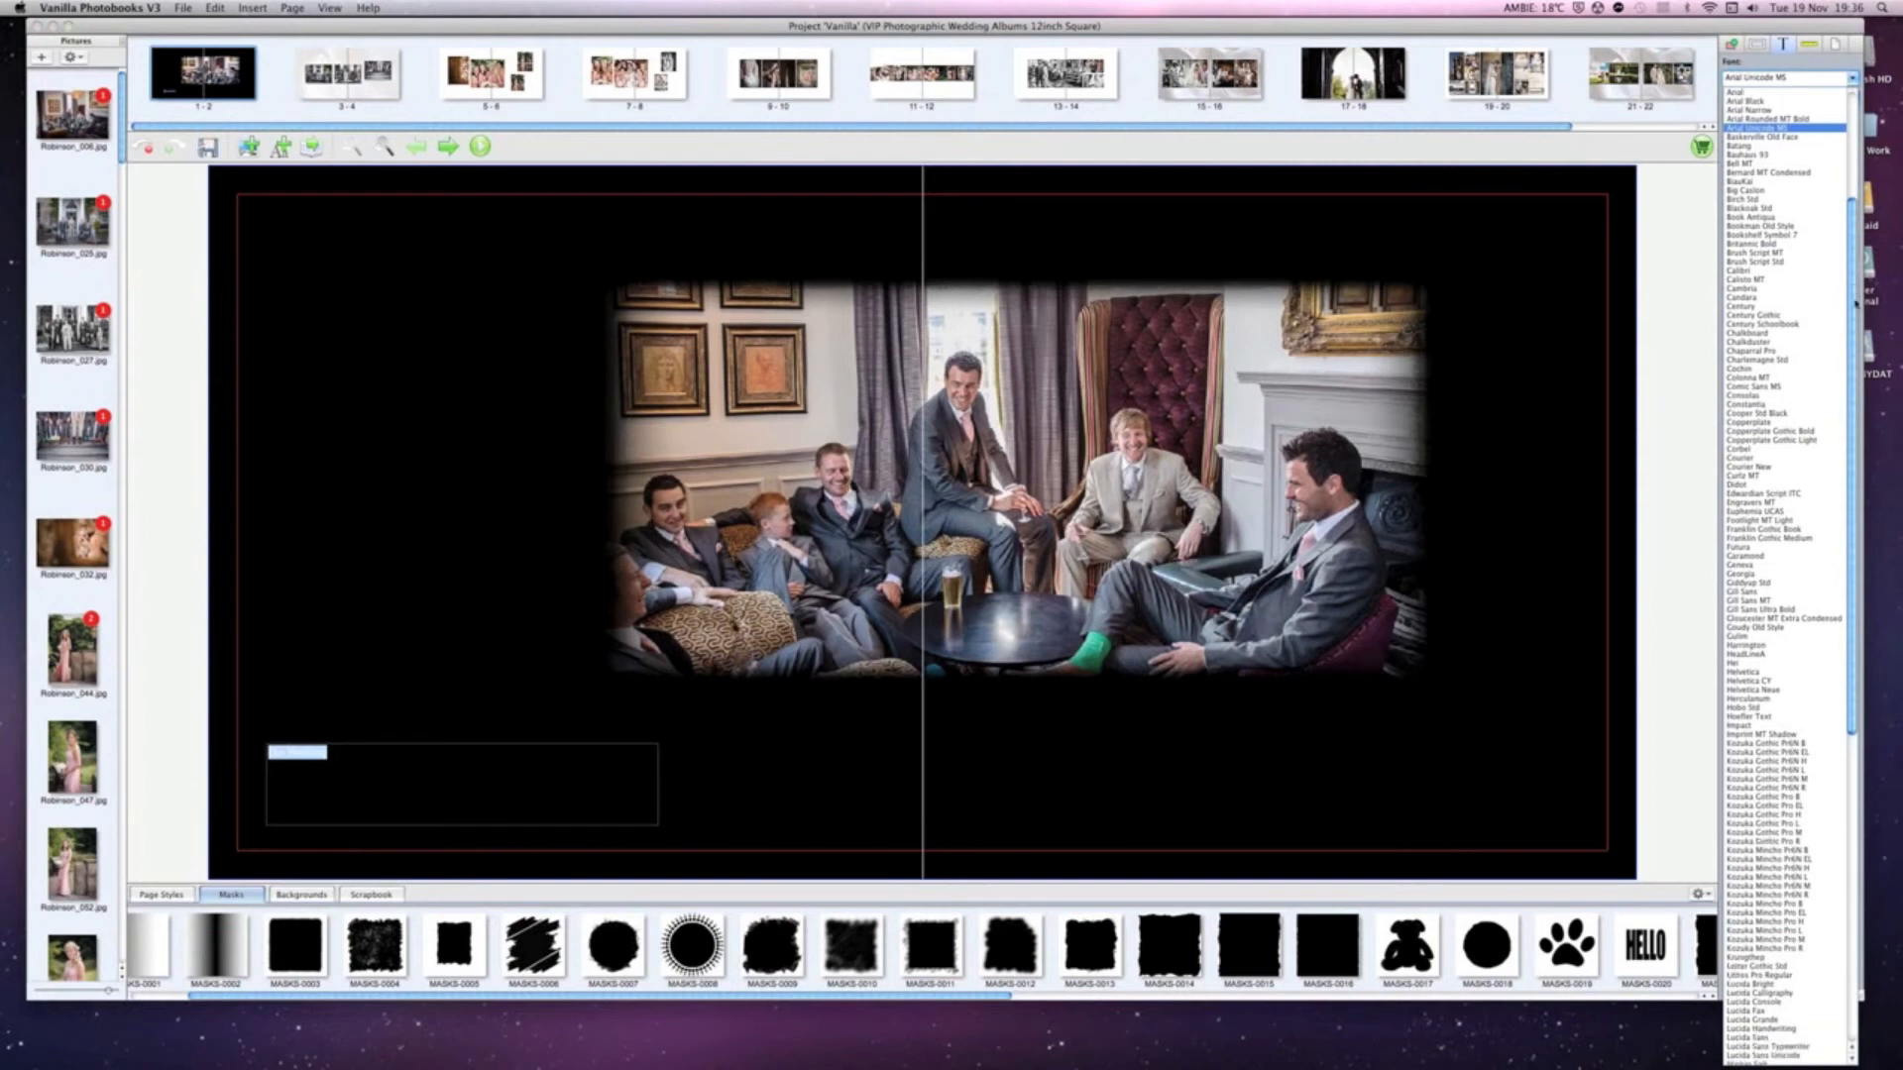
Set the title font to Edwardian Script ITC and finish editing the text.
scroll("down", 3)
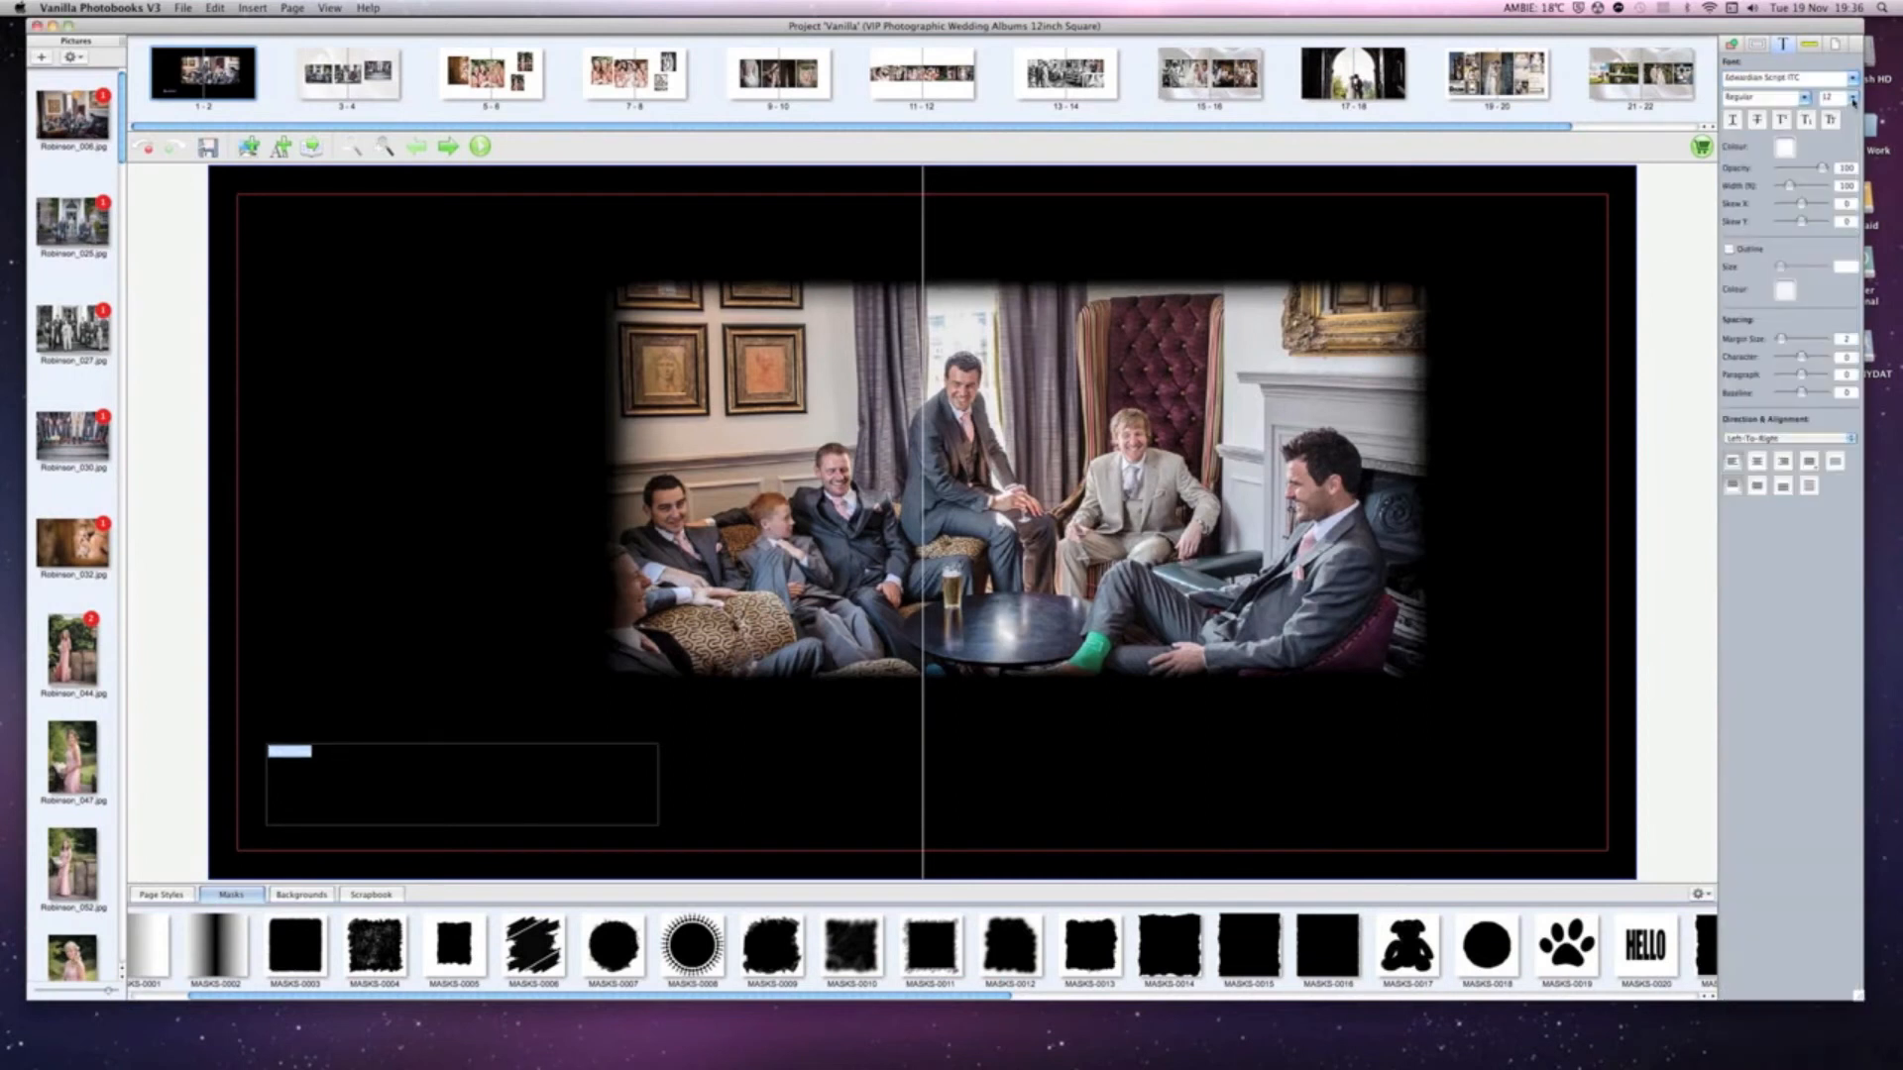
type("Our Wedding")
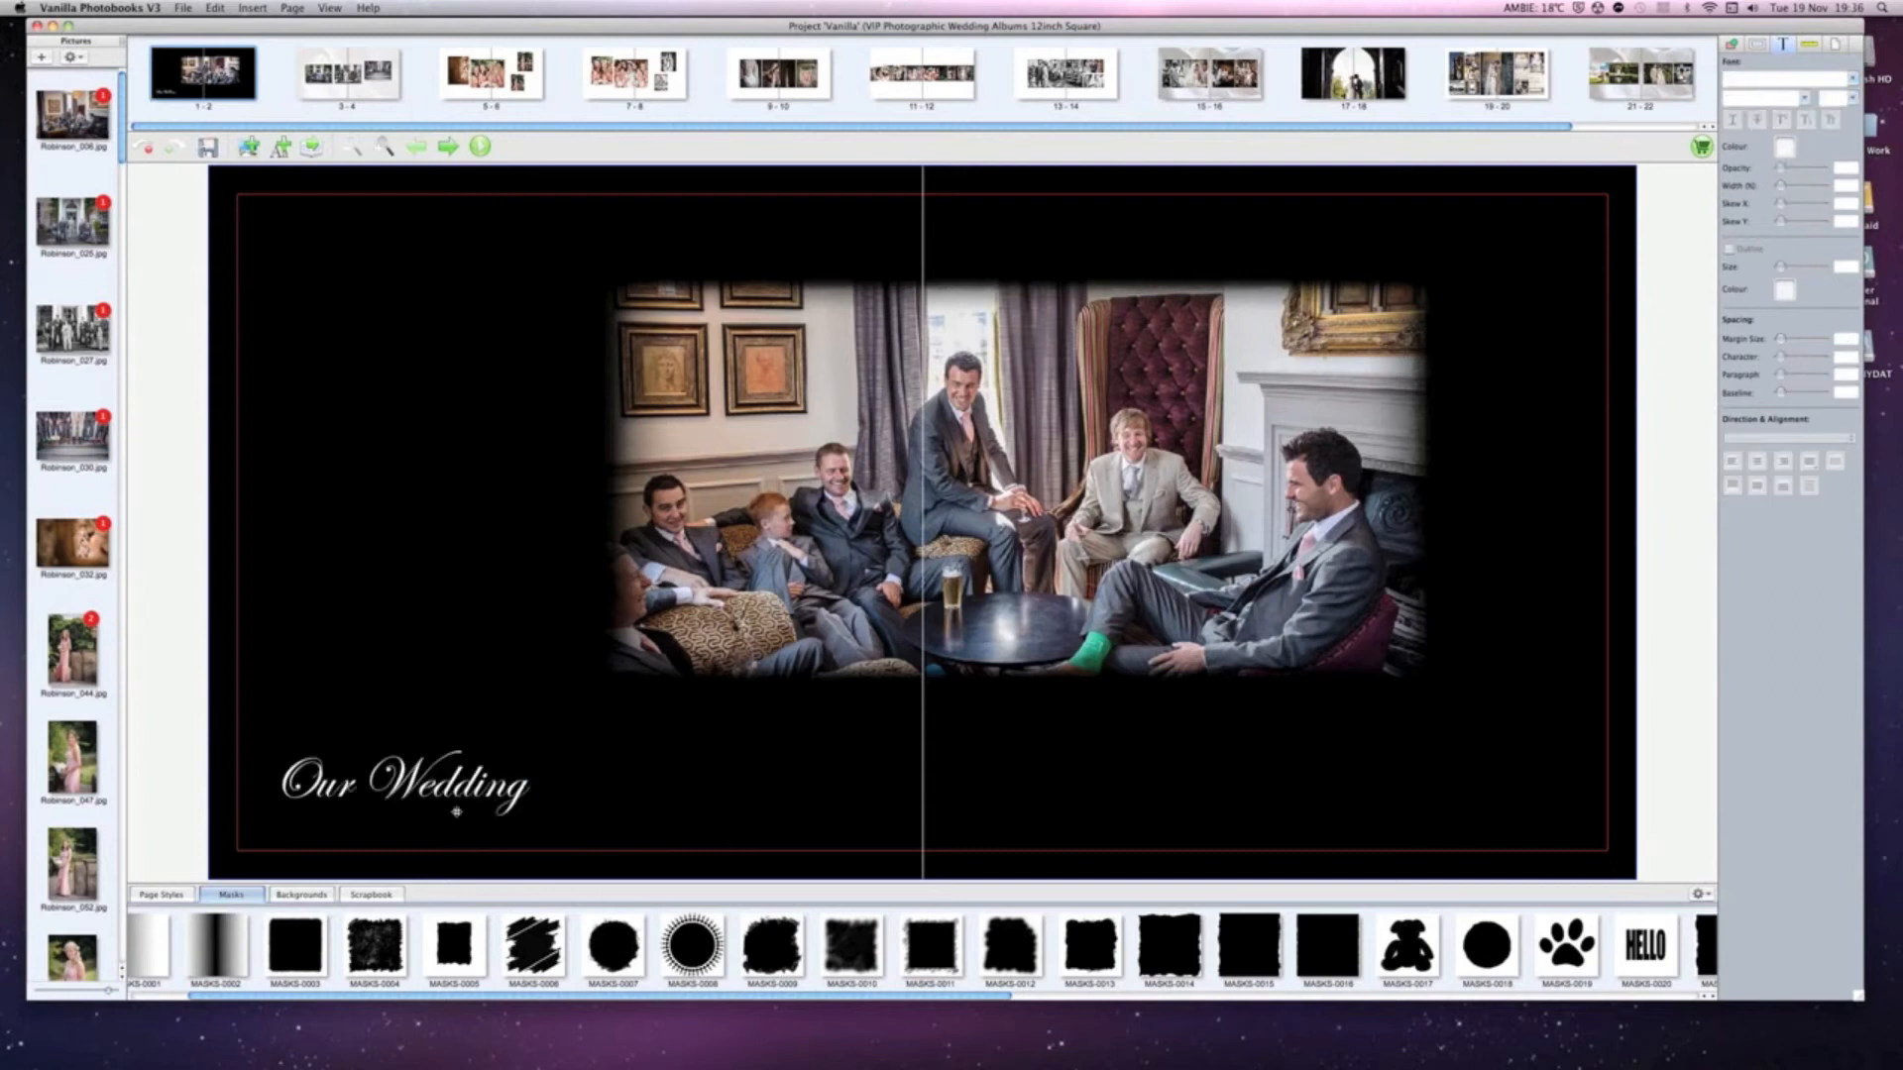
left_click(405, 784)
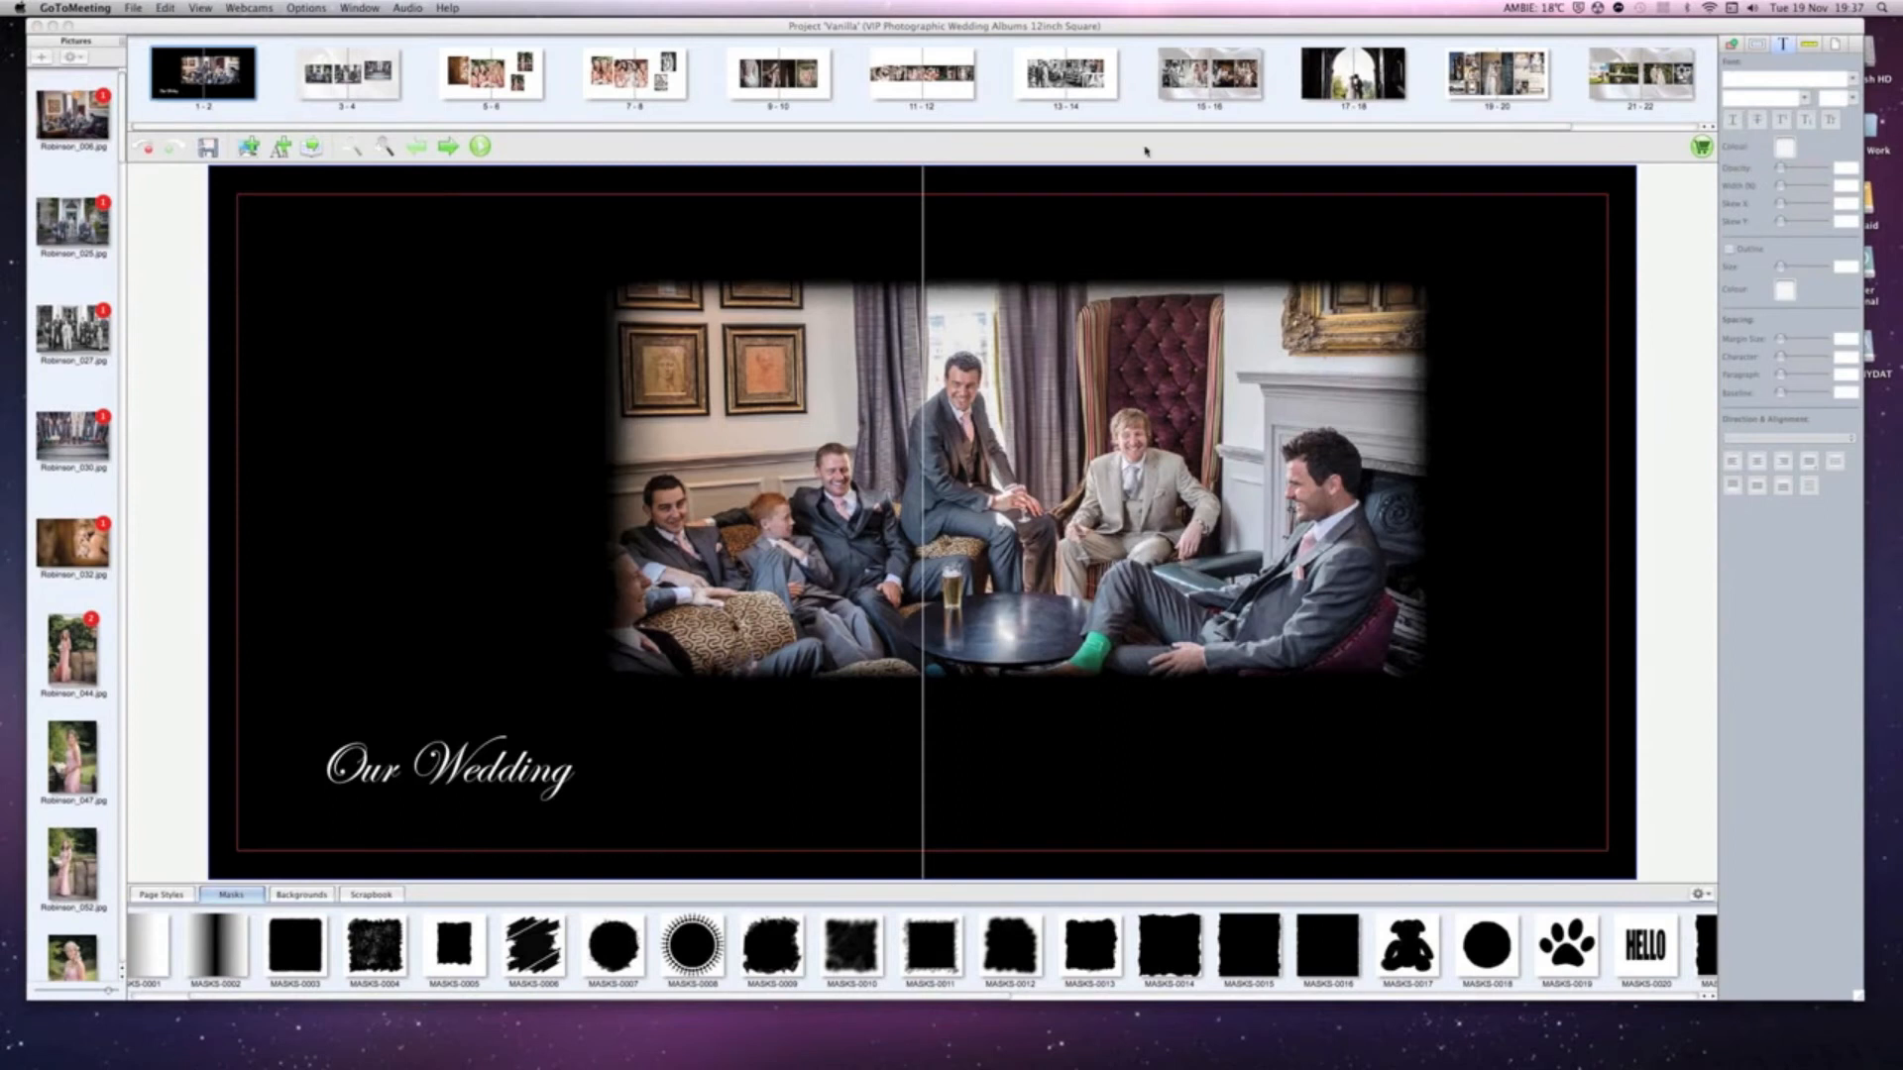
left_click(446, 769)
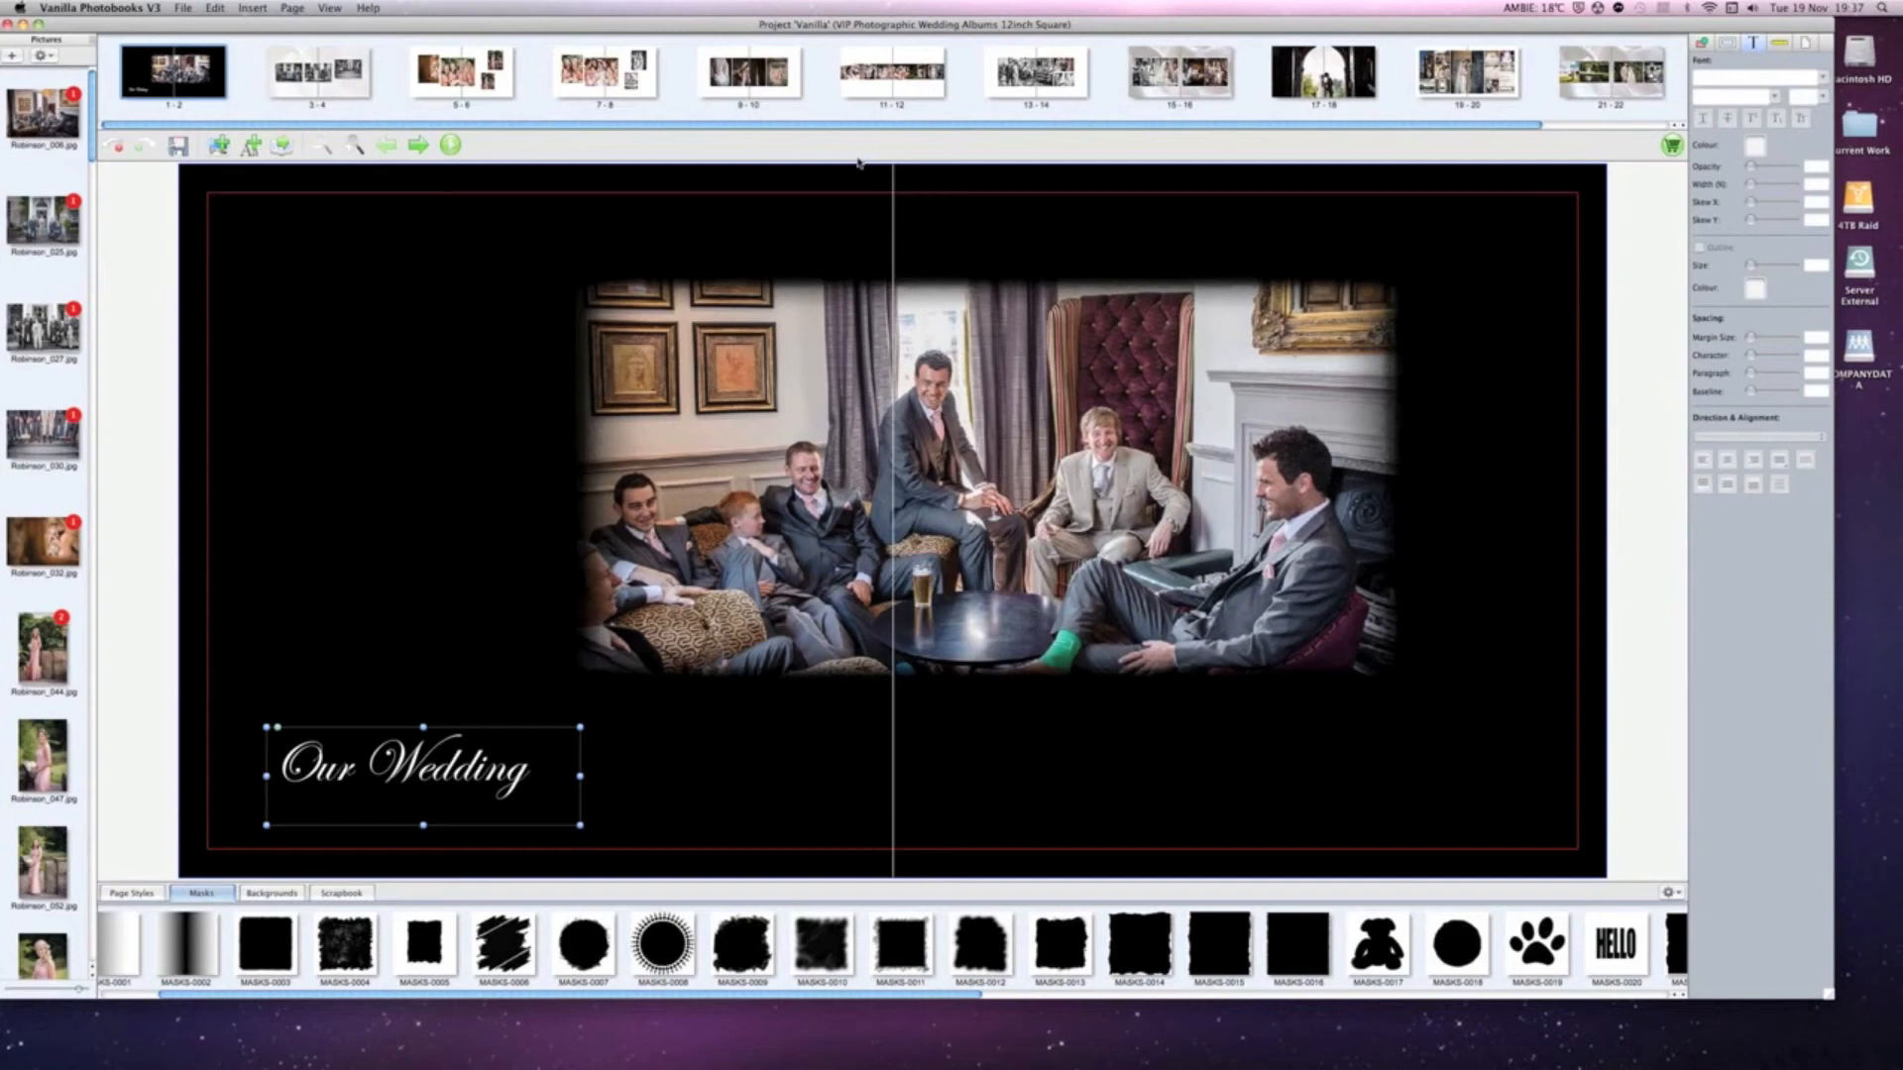
Move the soft-edged lounge photo up and right, clear of the title.
left_click(214, 409)
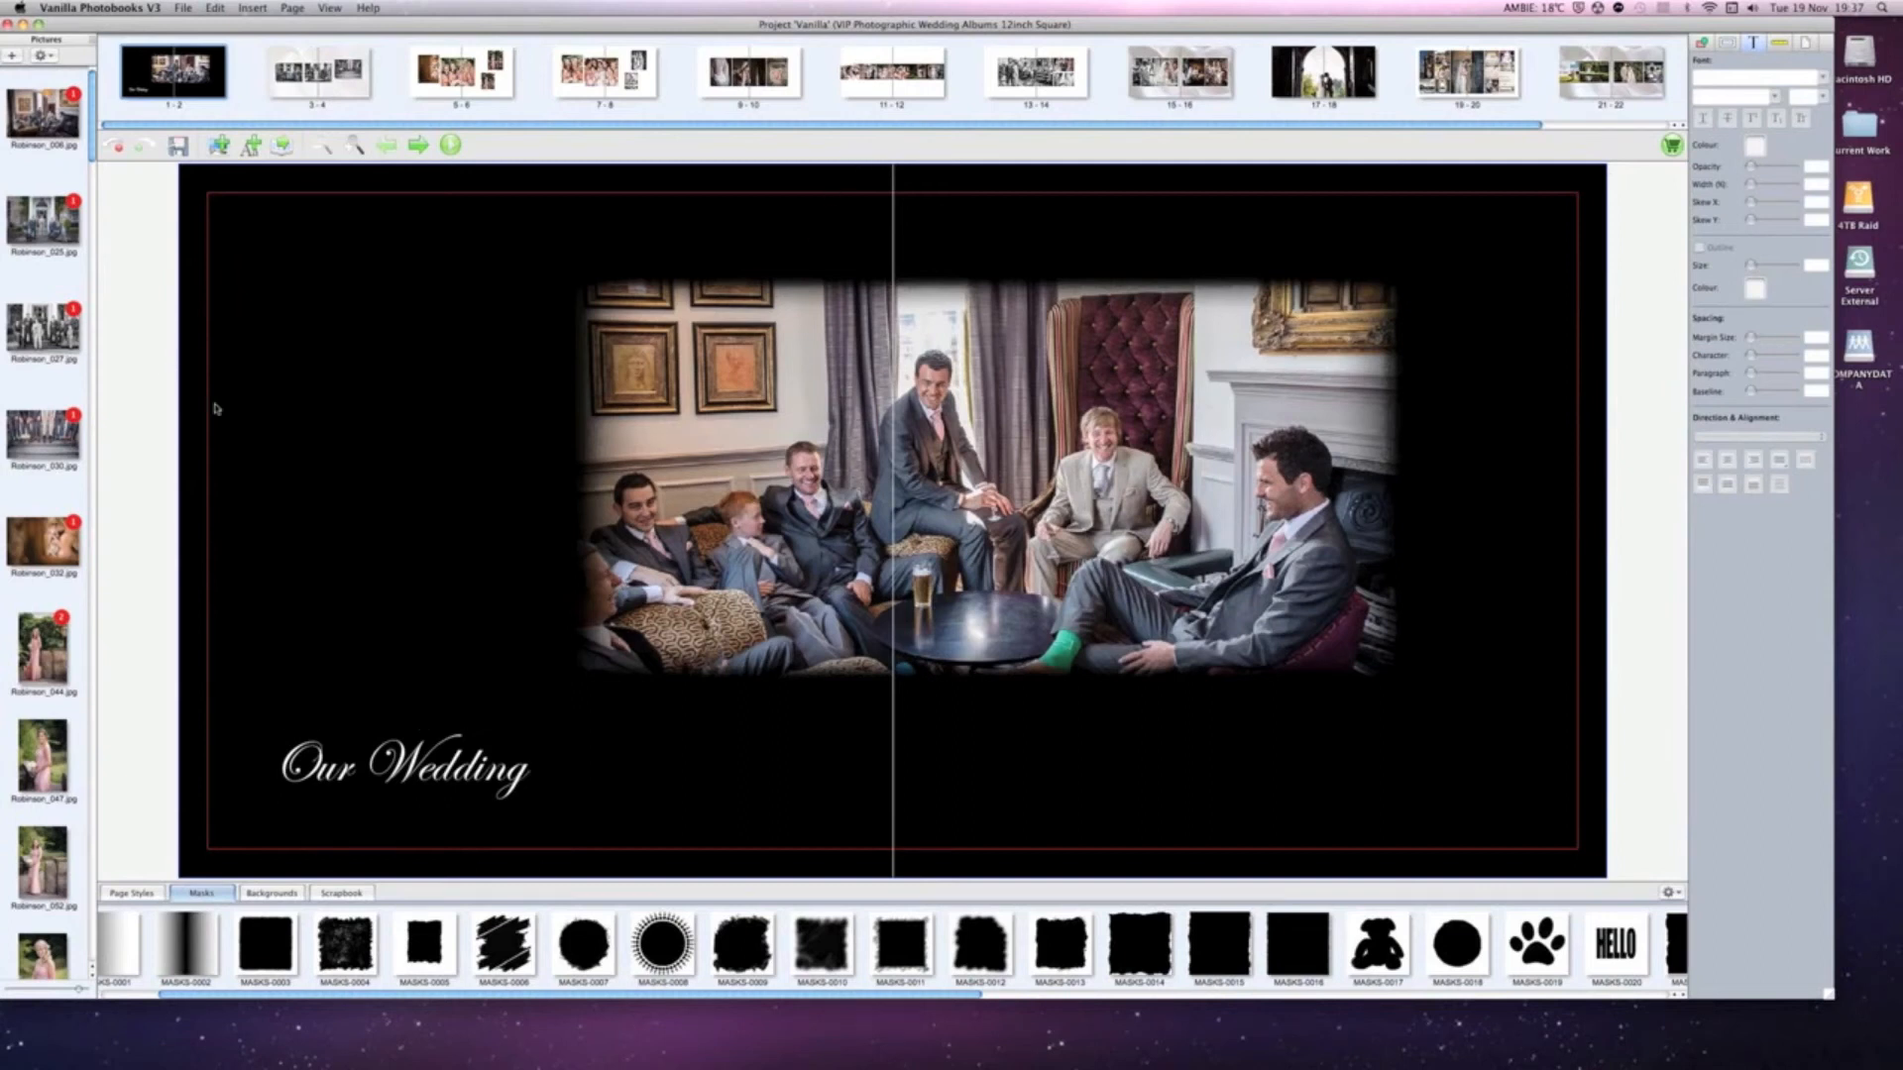
mouse_move(1675, 204)
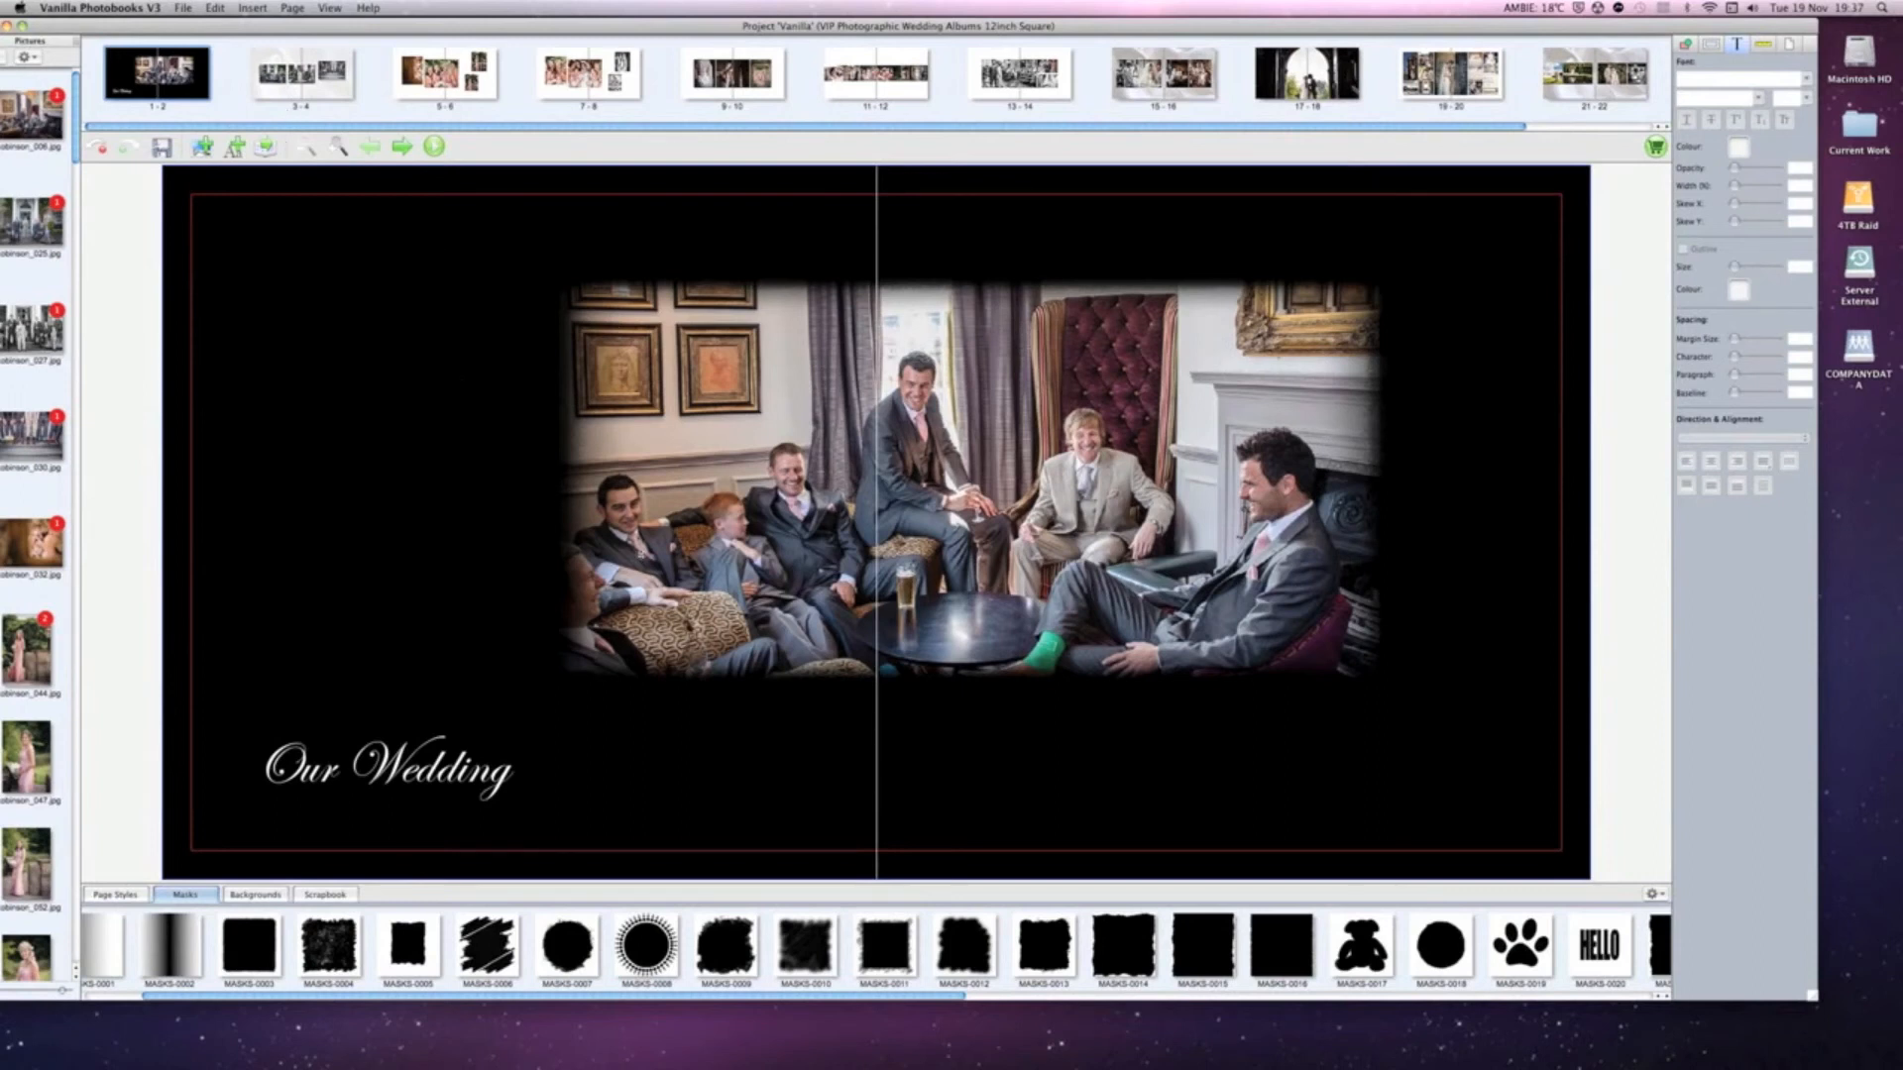
left_click(642, 539)
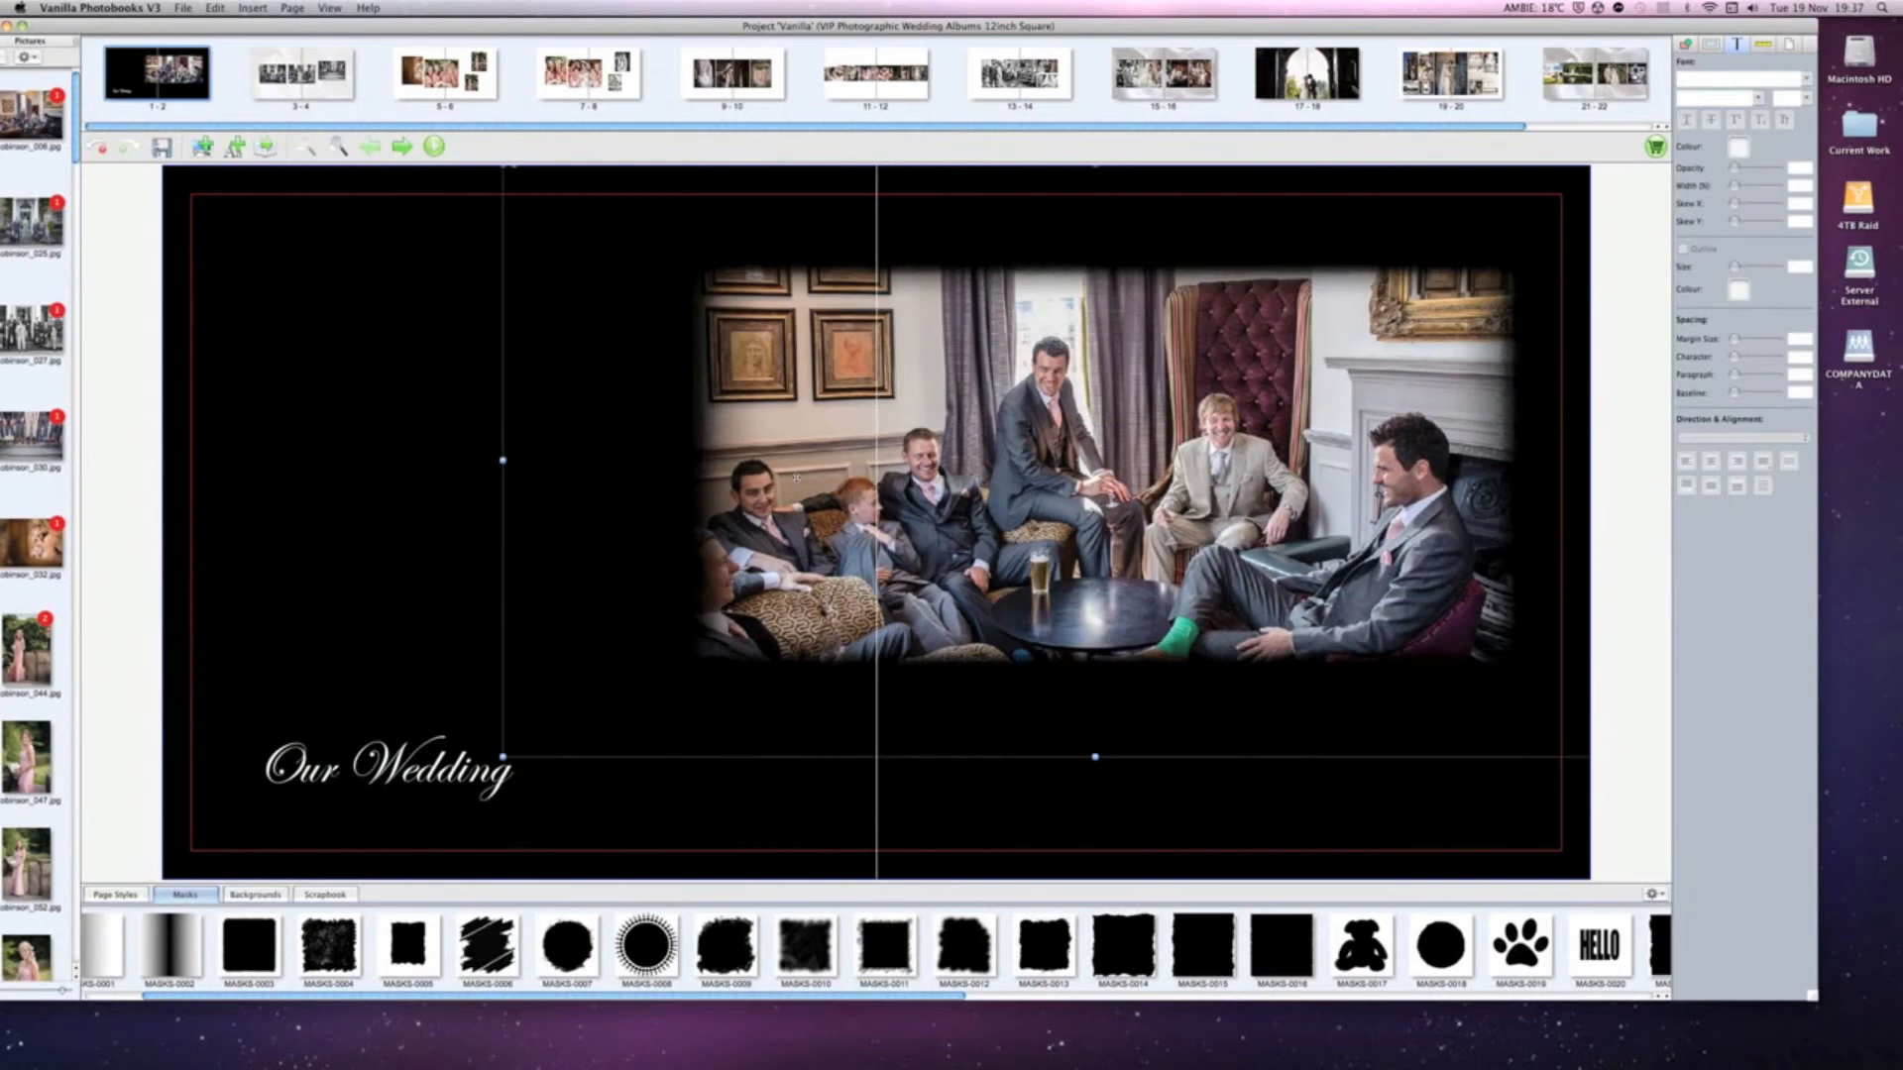
mouse_move(120, 539)
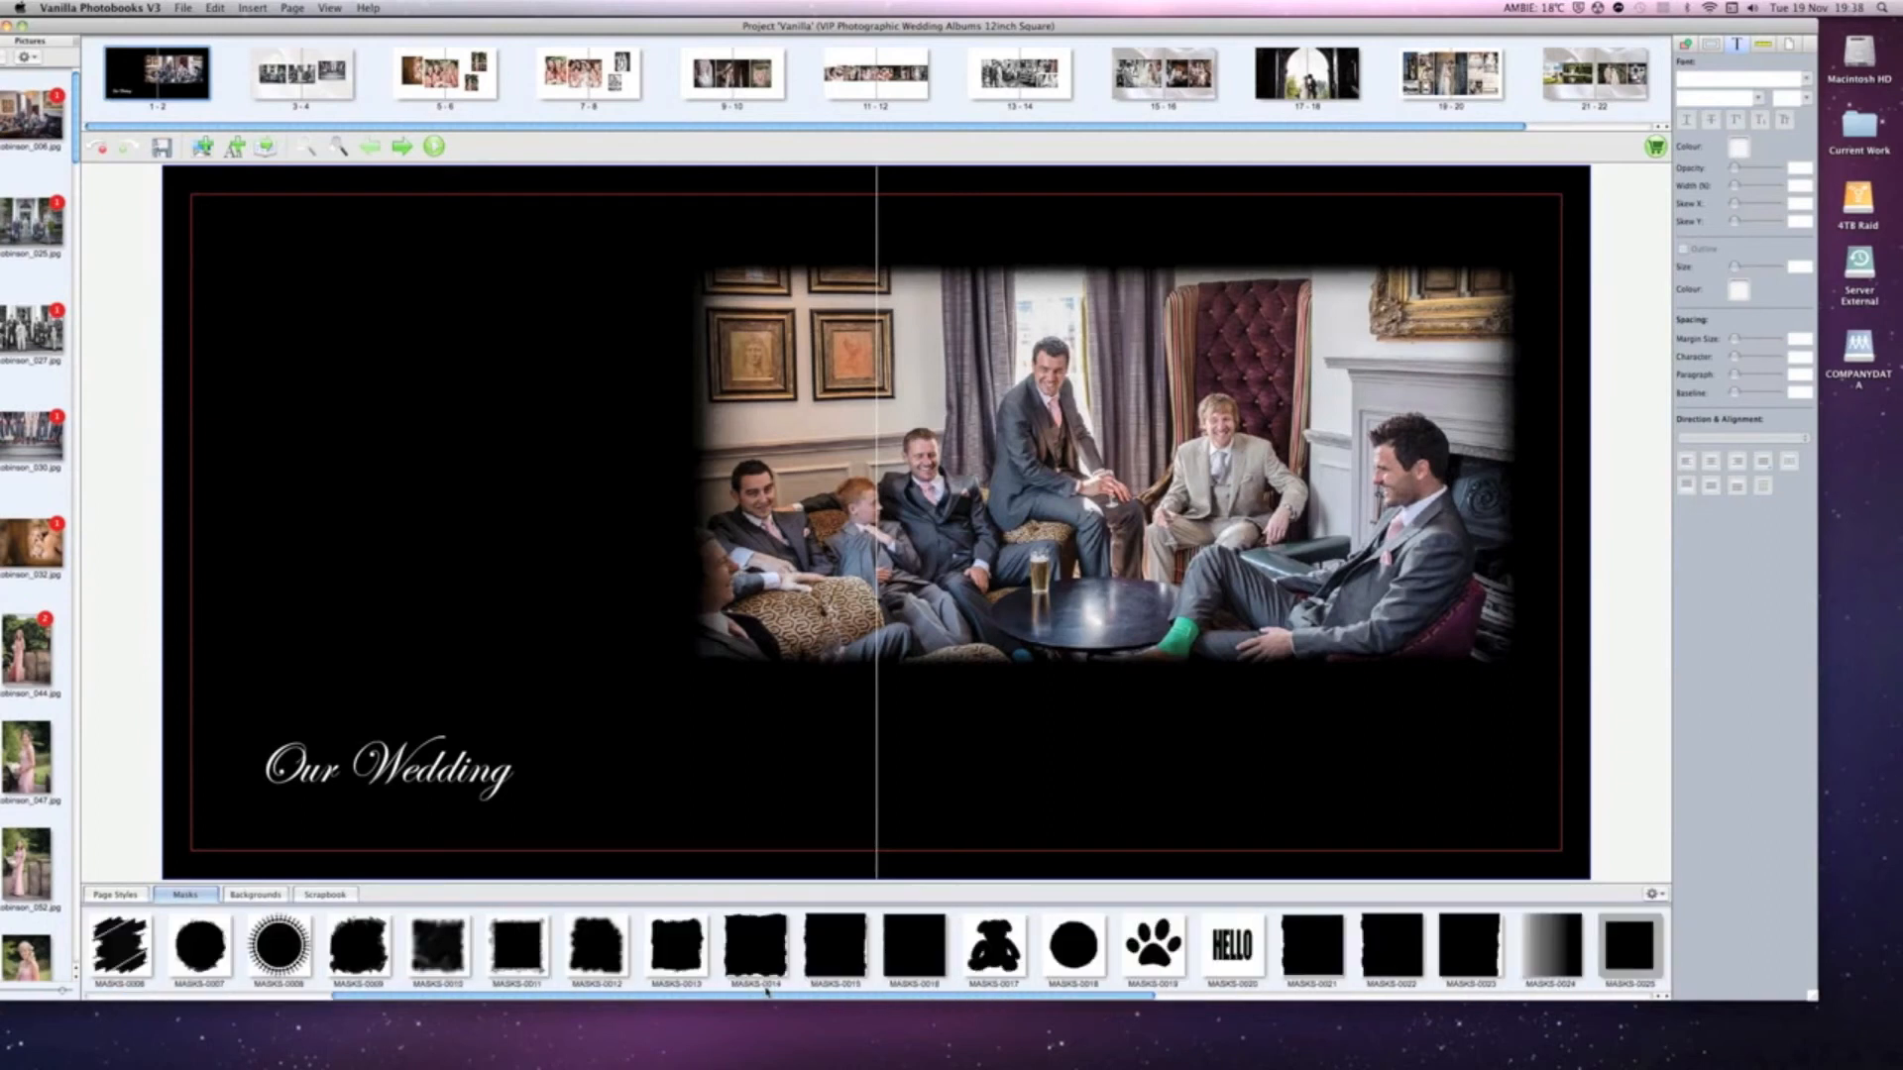
scroll("right", 3)
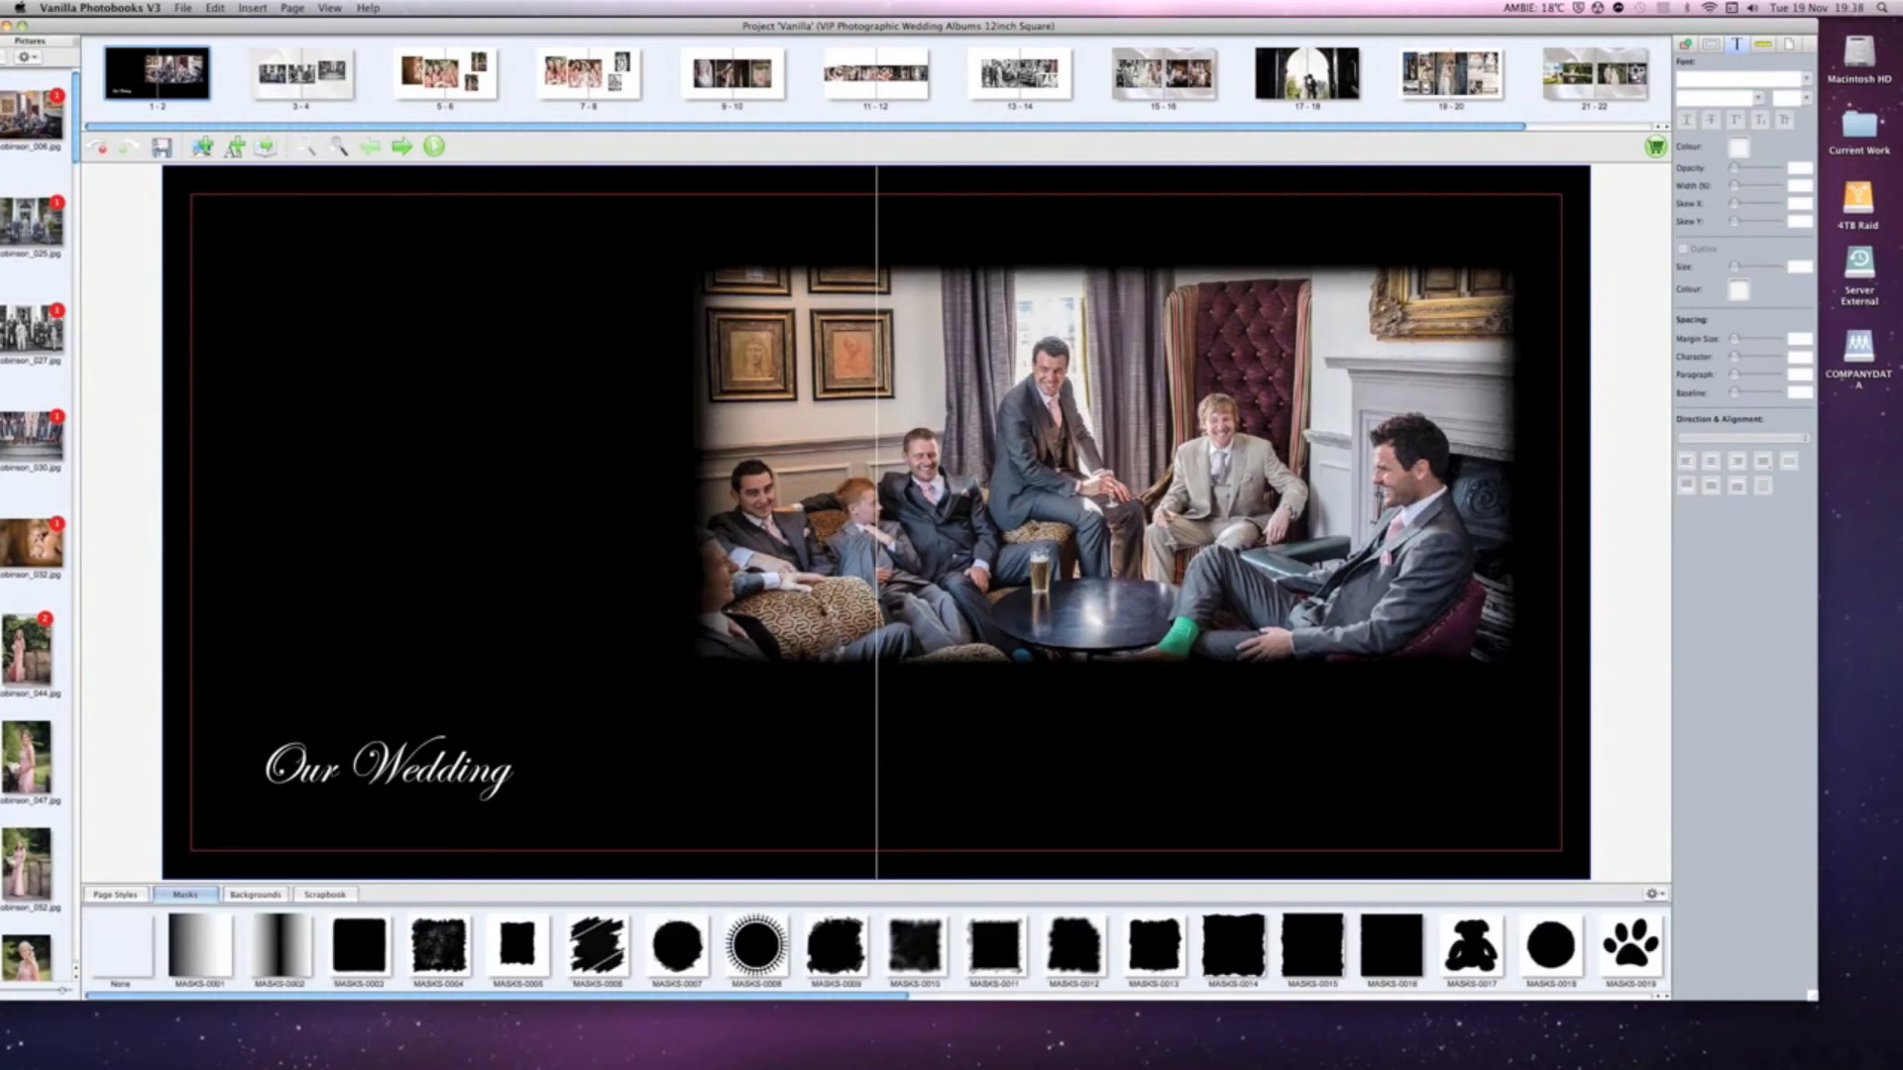
mouse_move(187, 866)
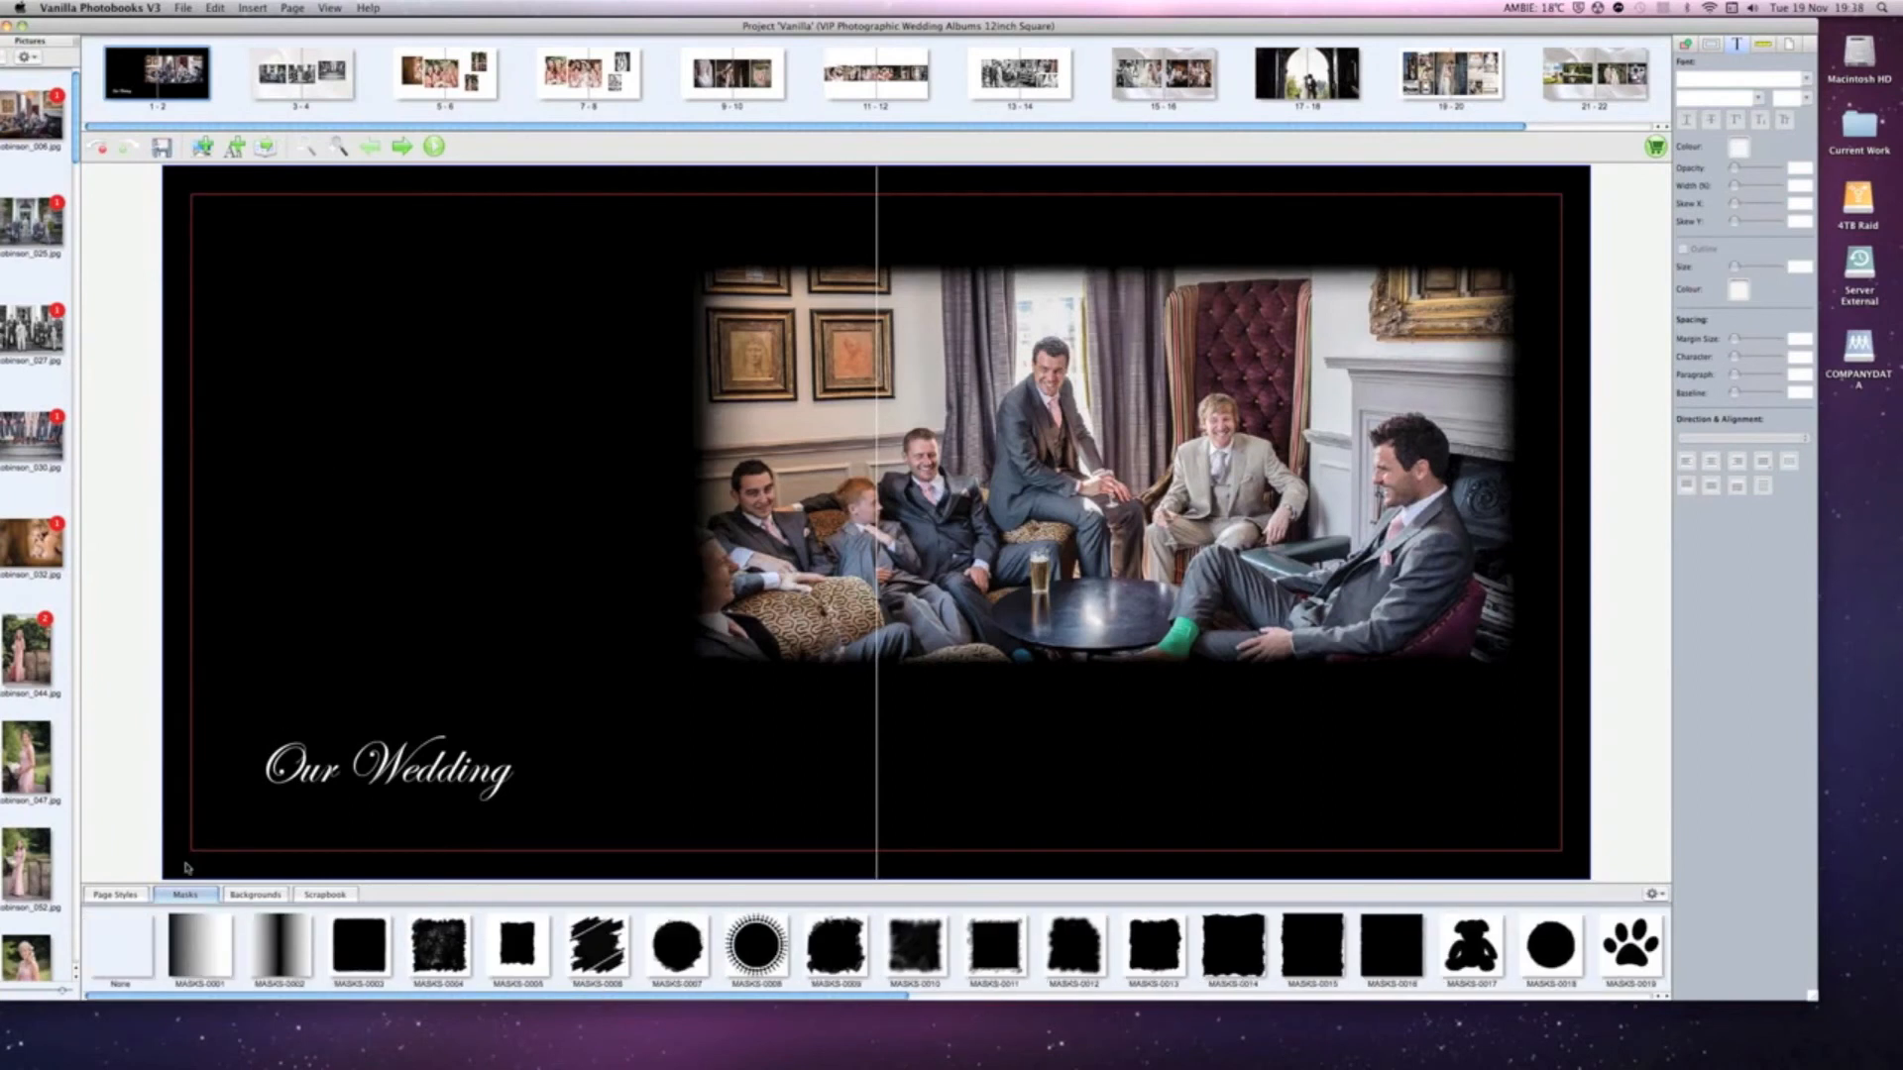
left_click(115, 894)
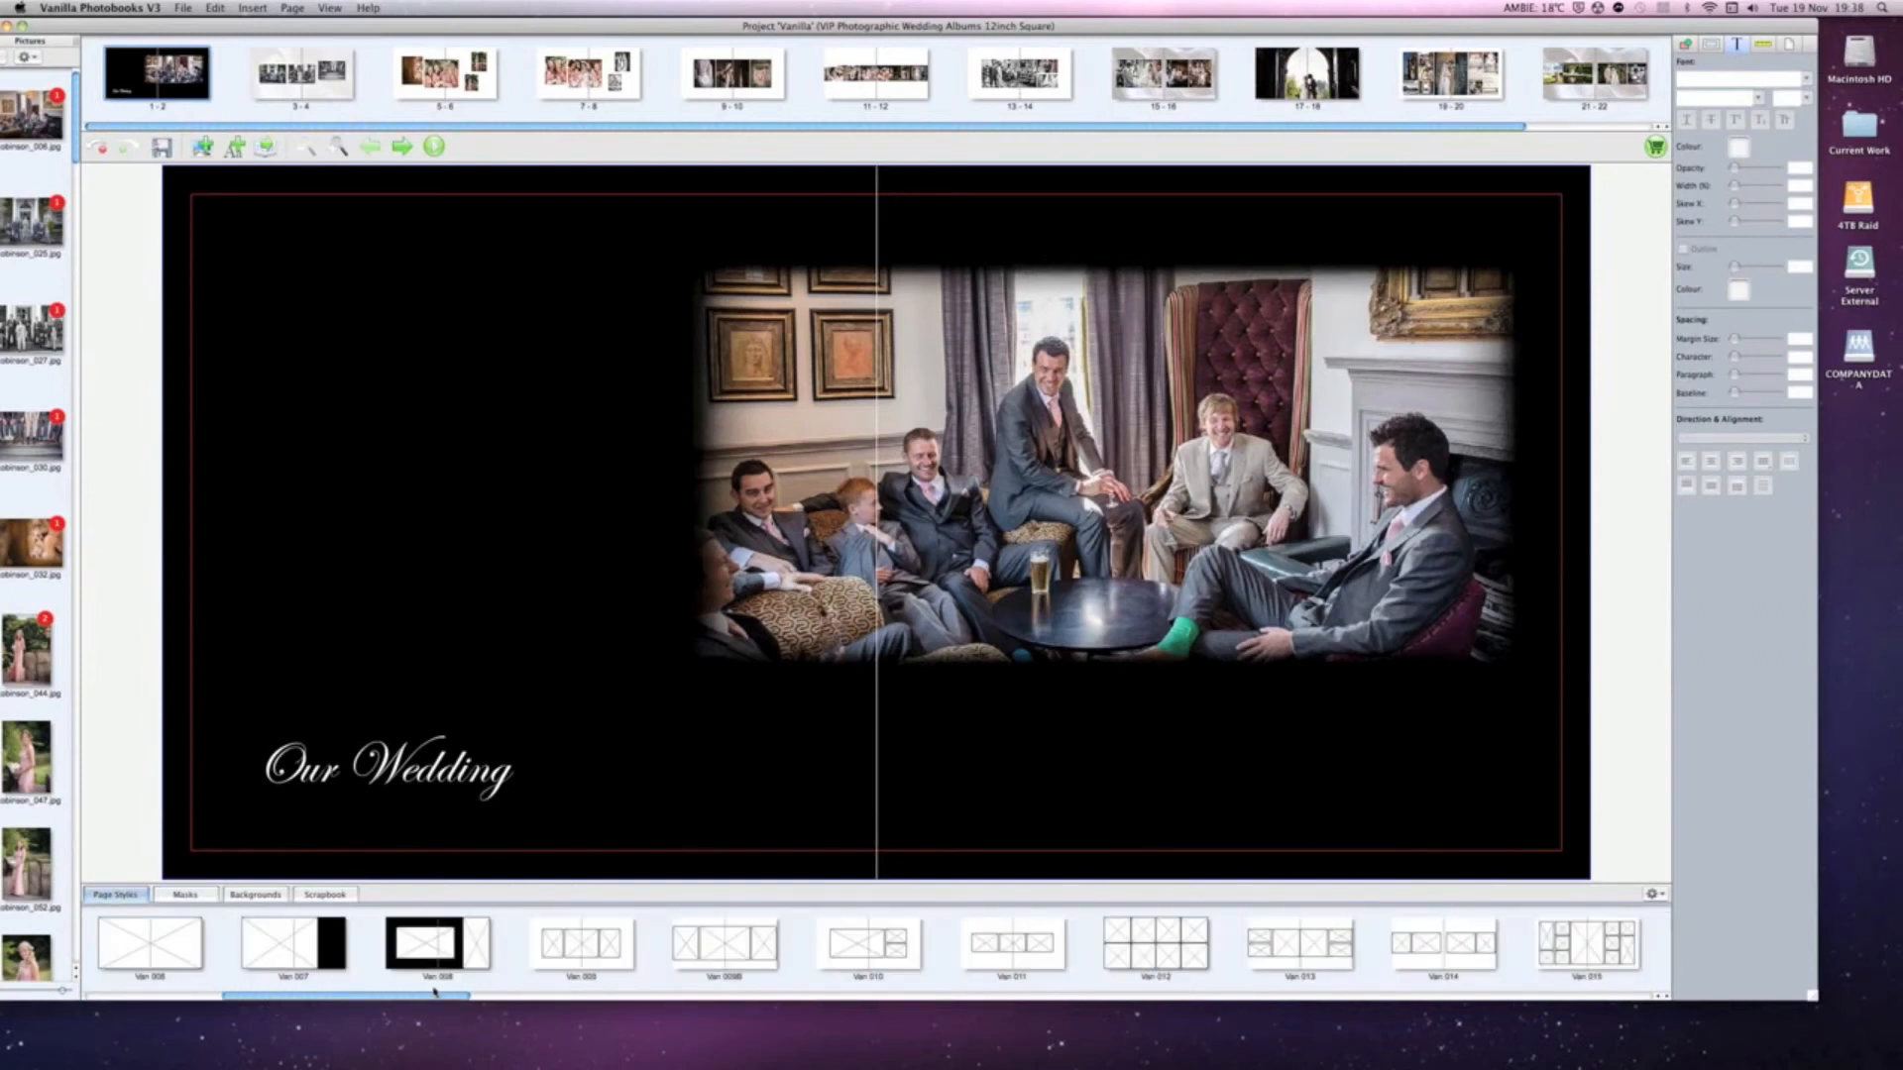
scroll("right", 3)
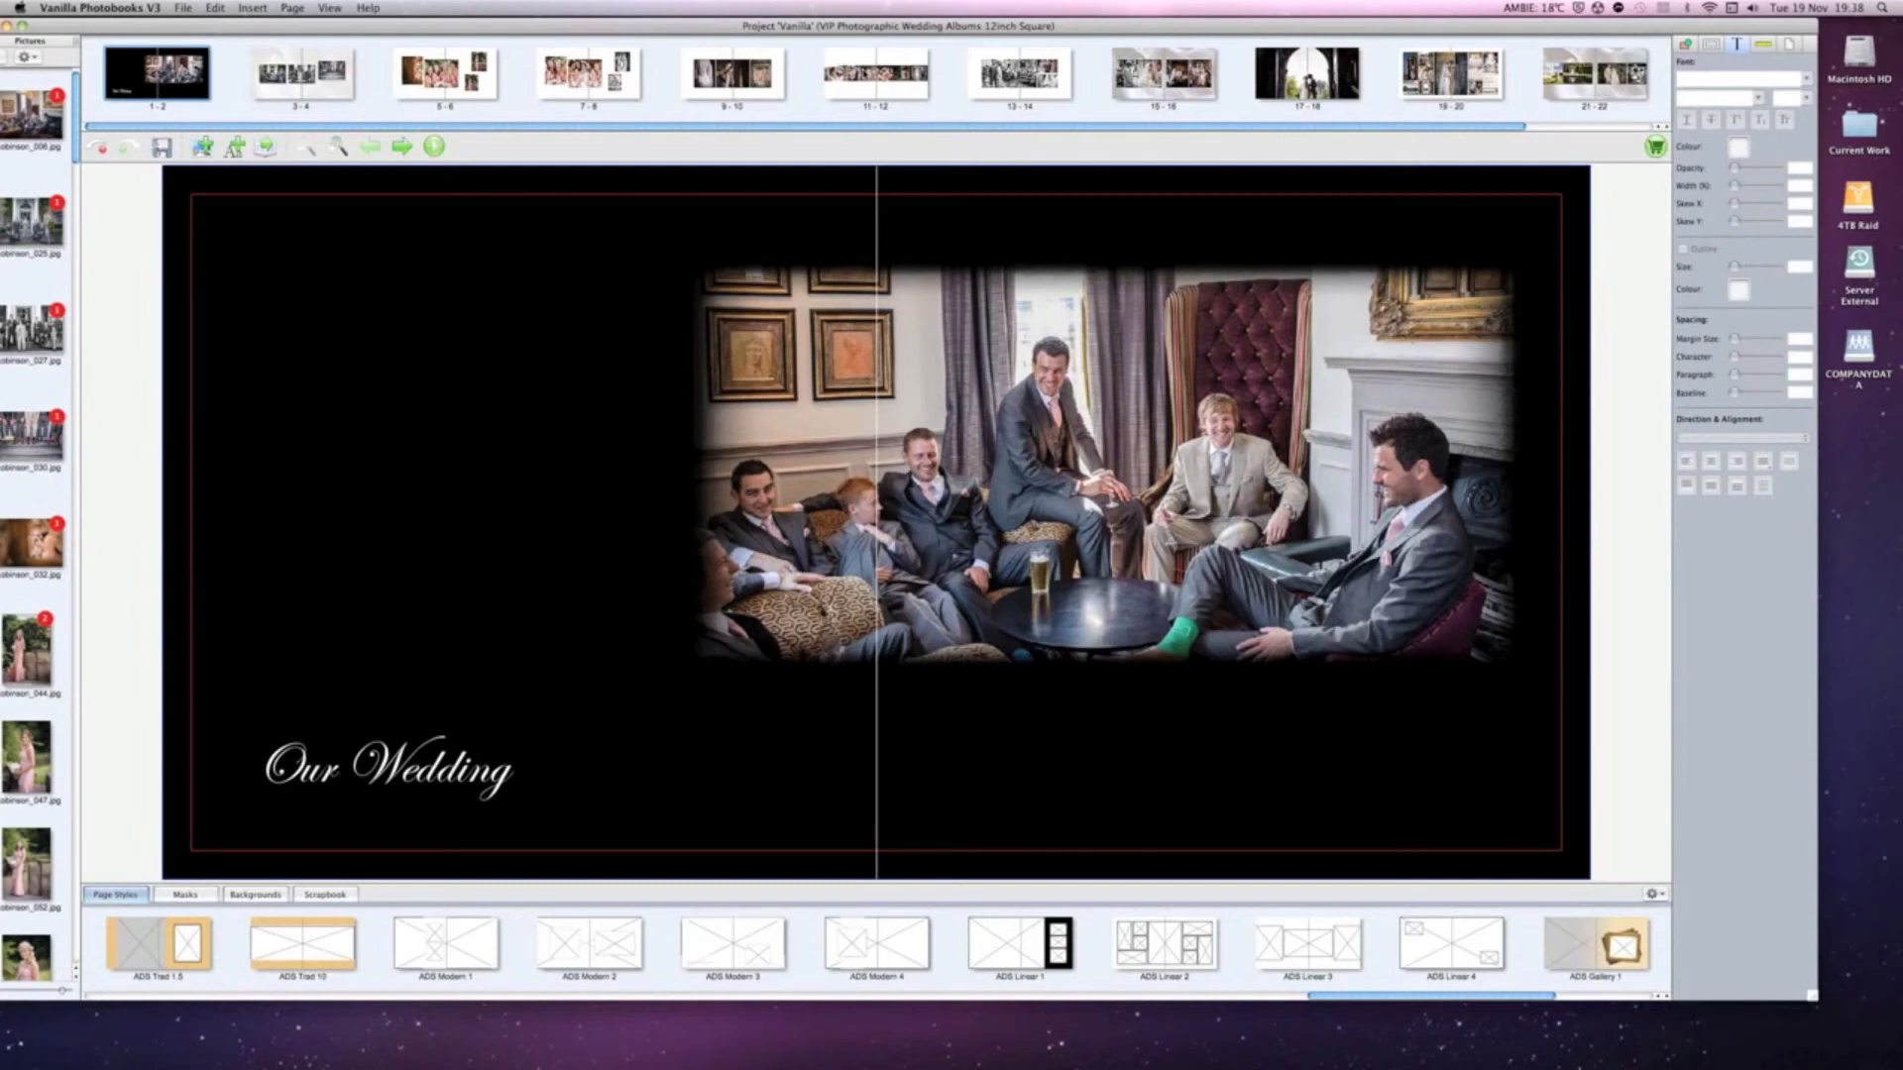
left_click(875, 73)
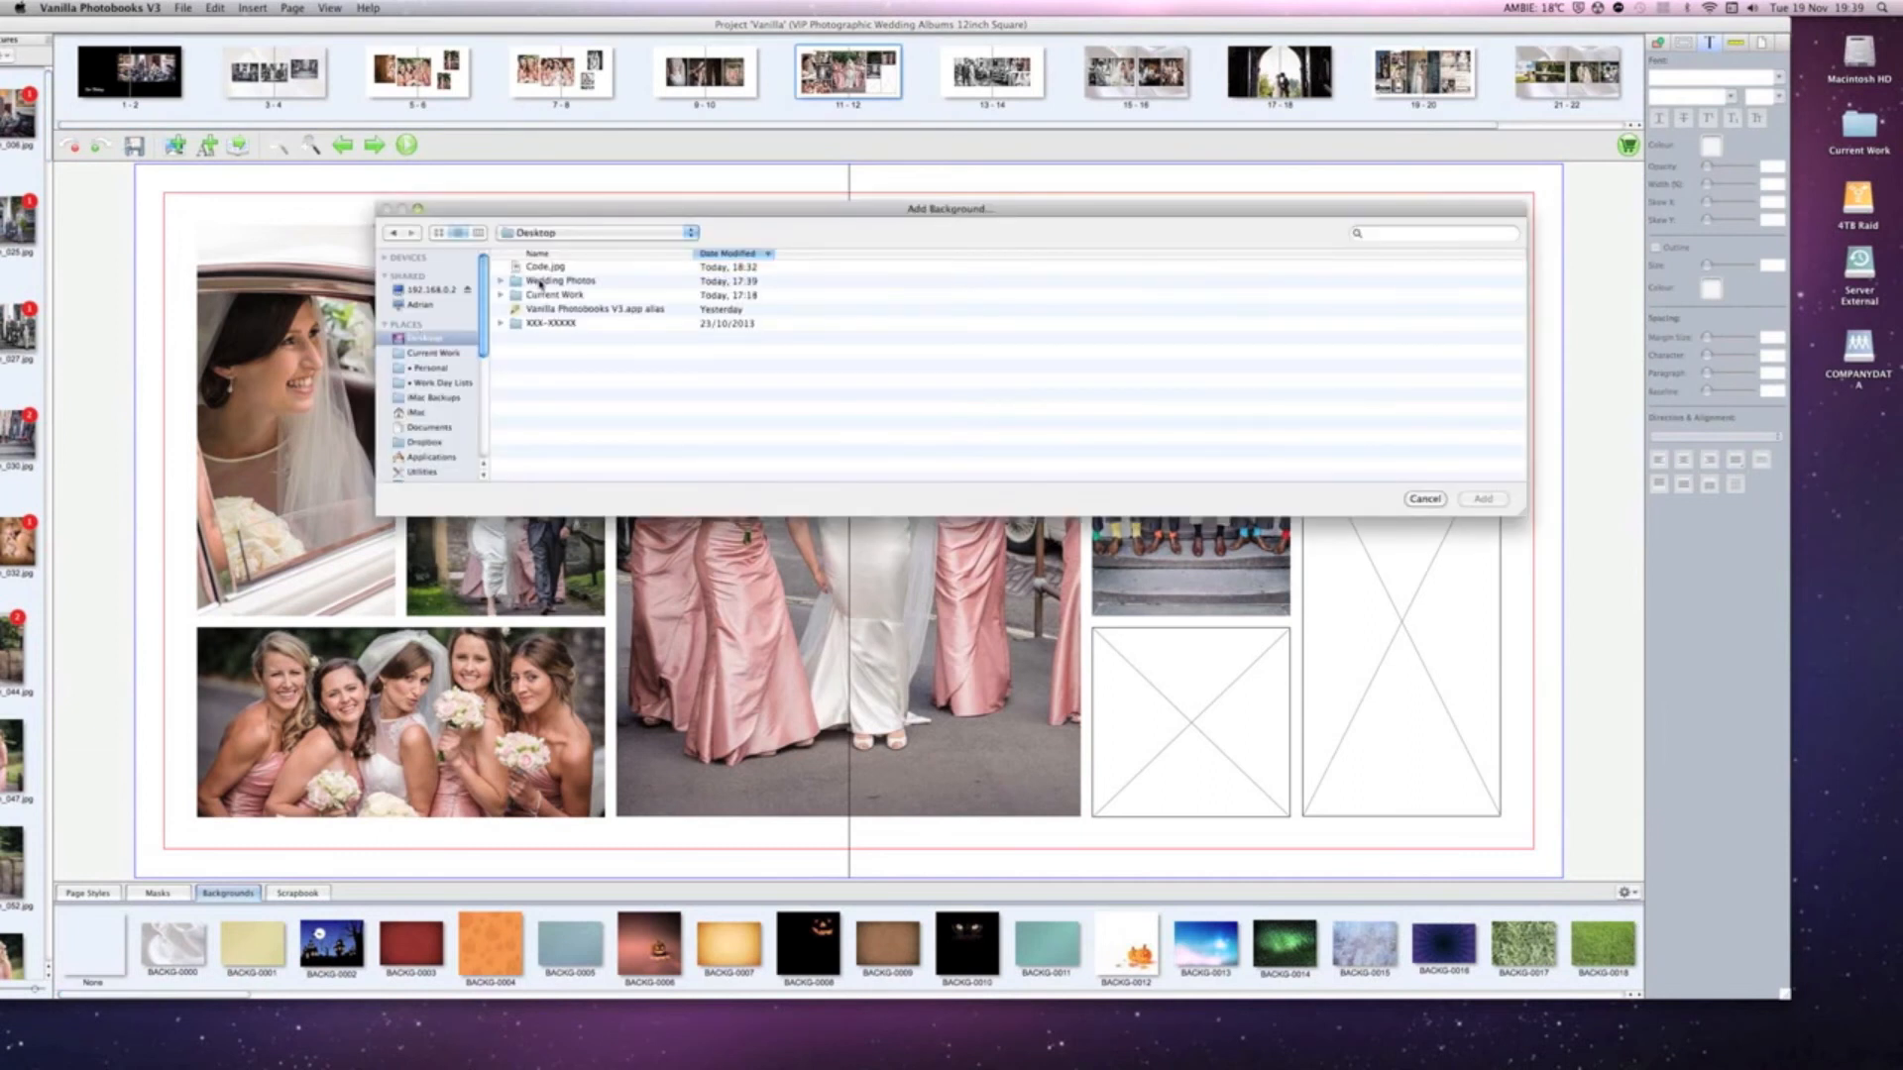
Add Robinson_027 from Wedding Photos as a background and apply it to the spread.
double_click(559, 280)
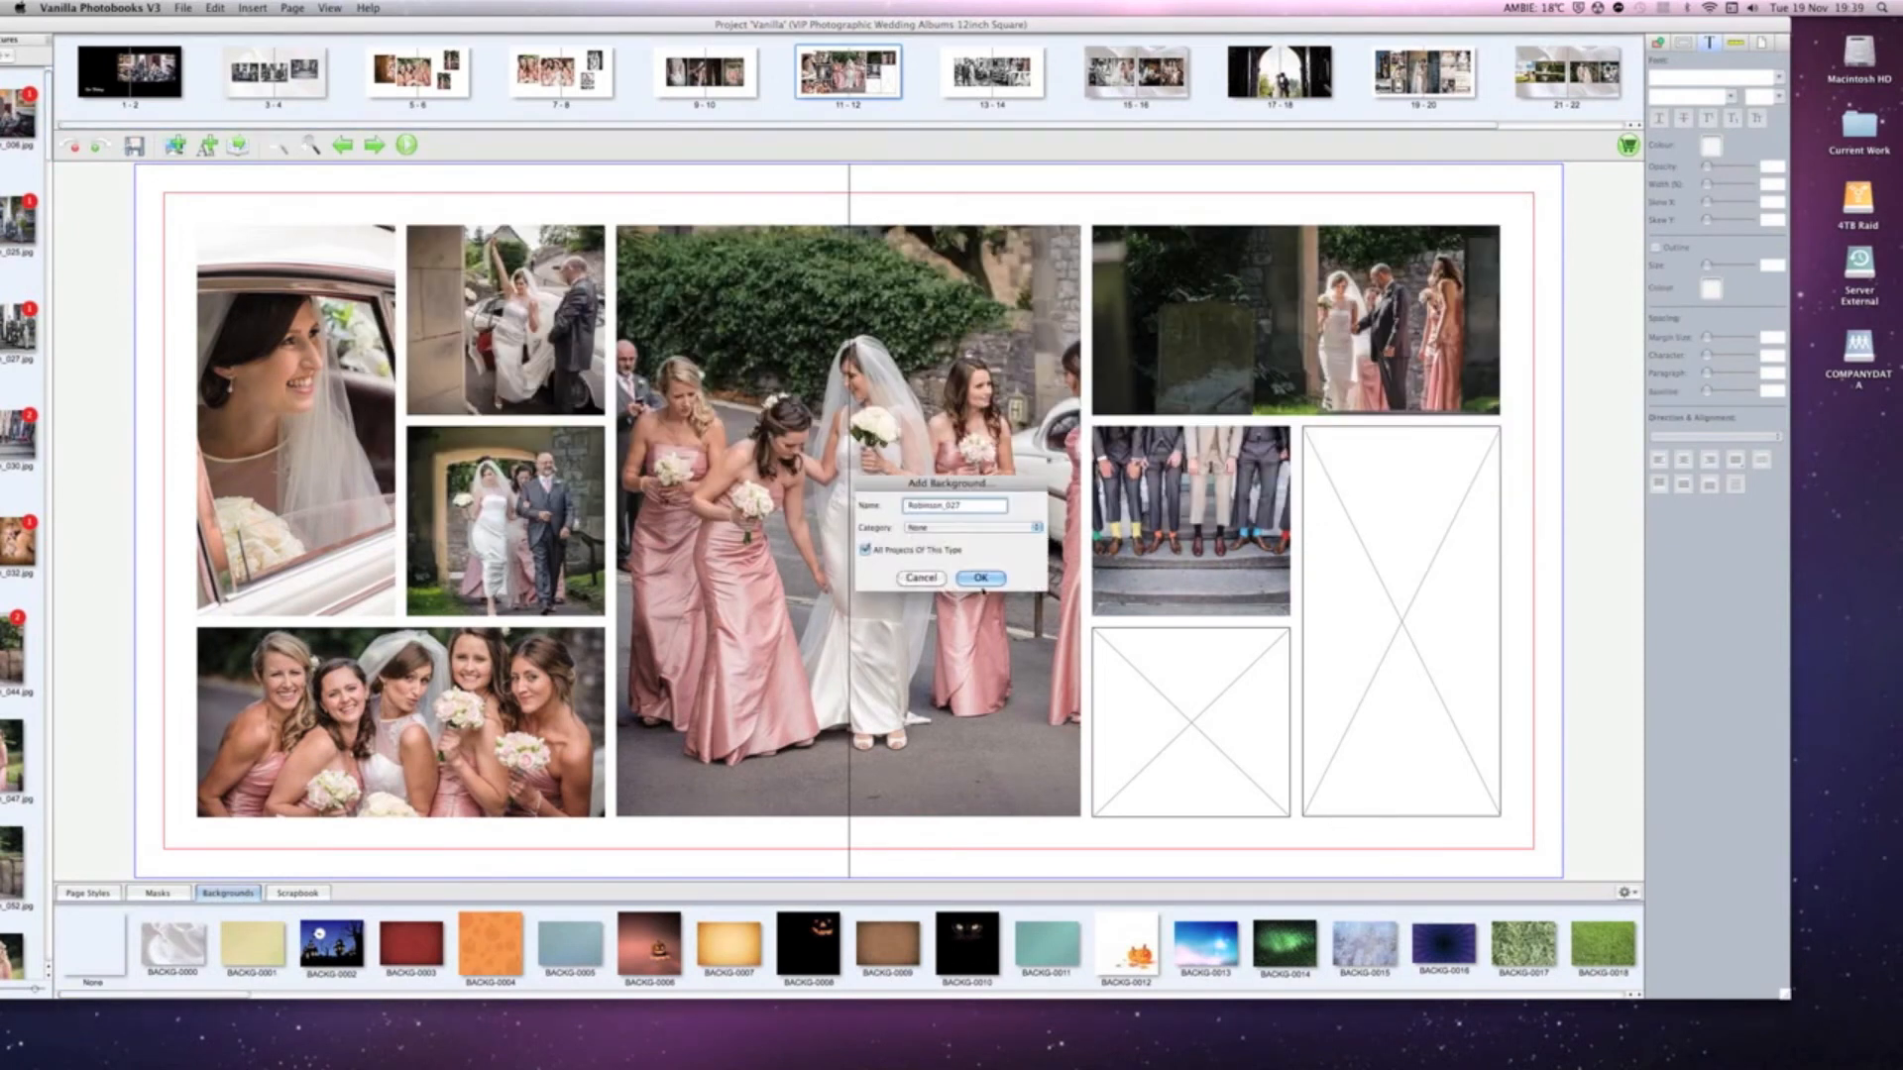
left_click(980, 576)
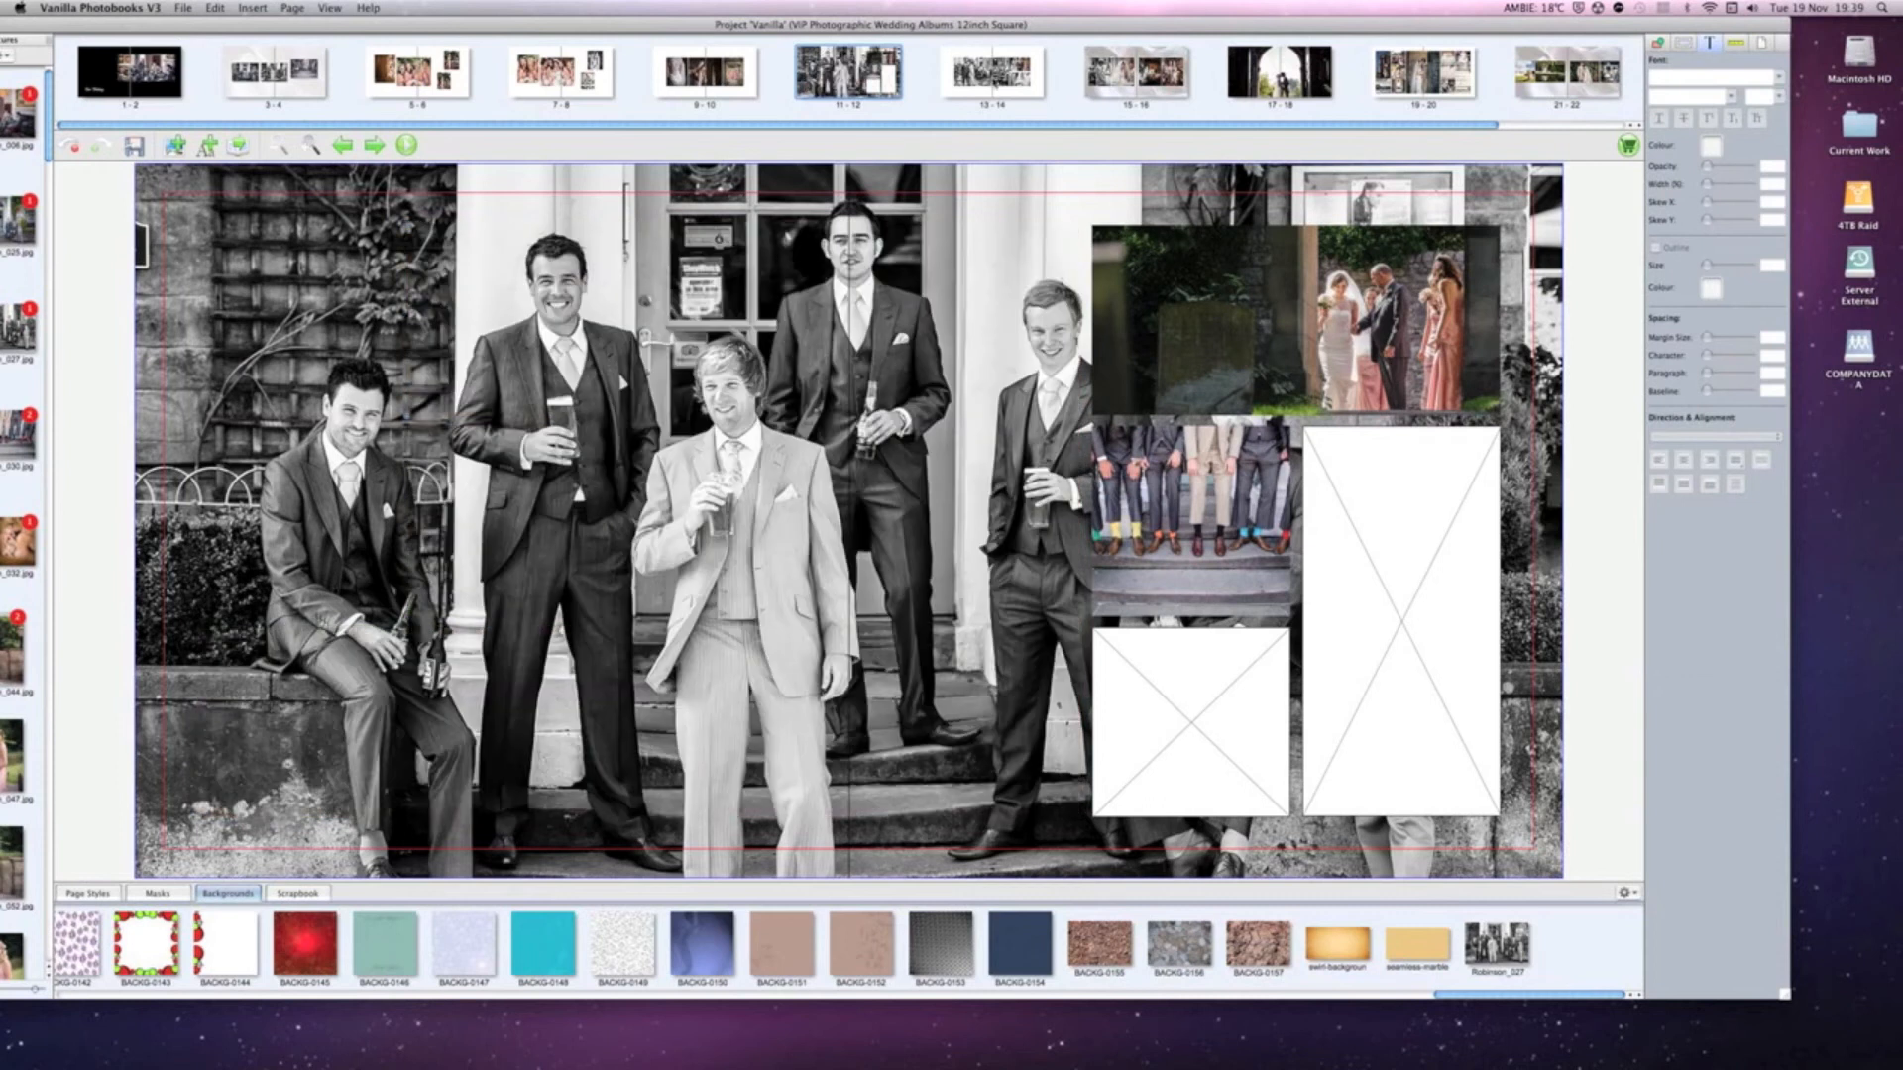
left_click(989, 69)
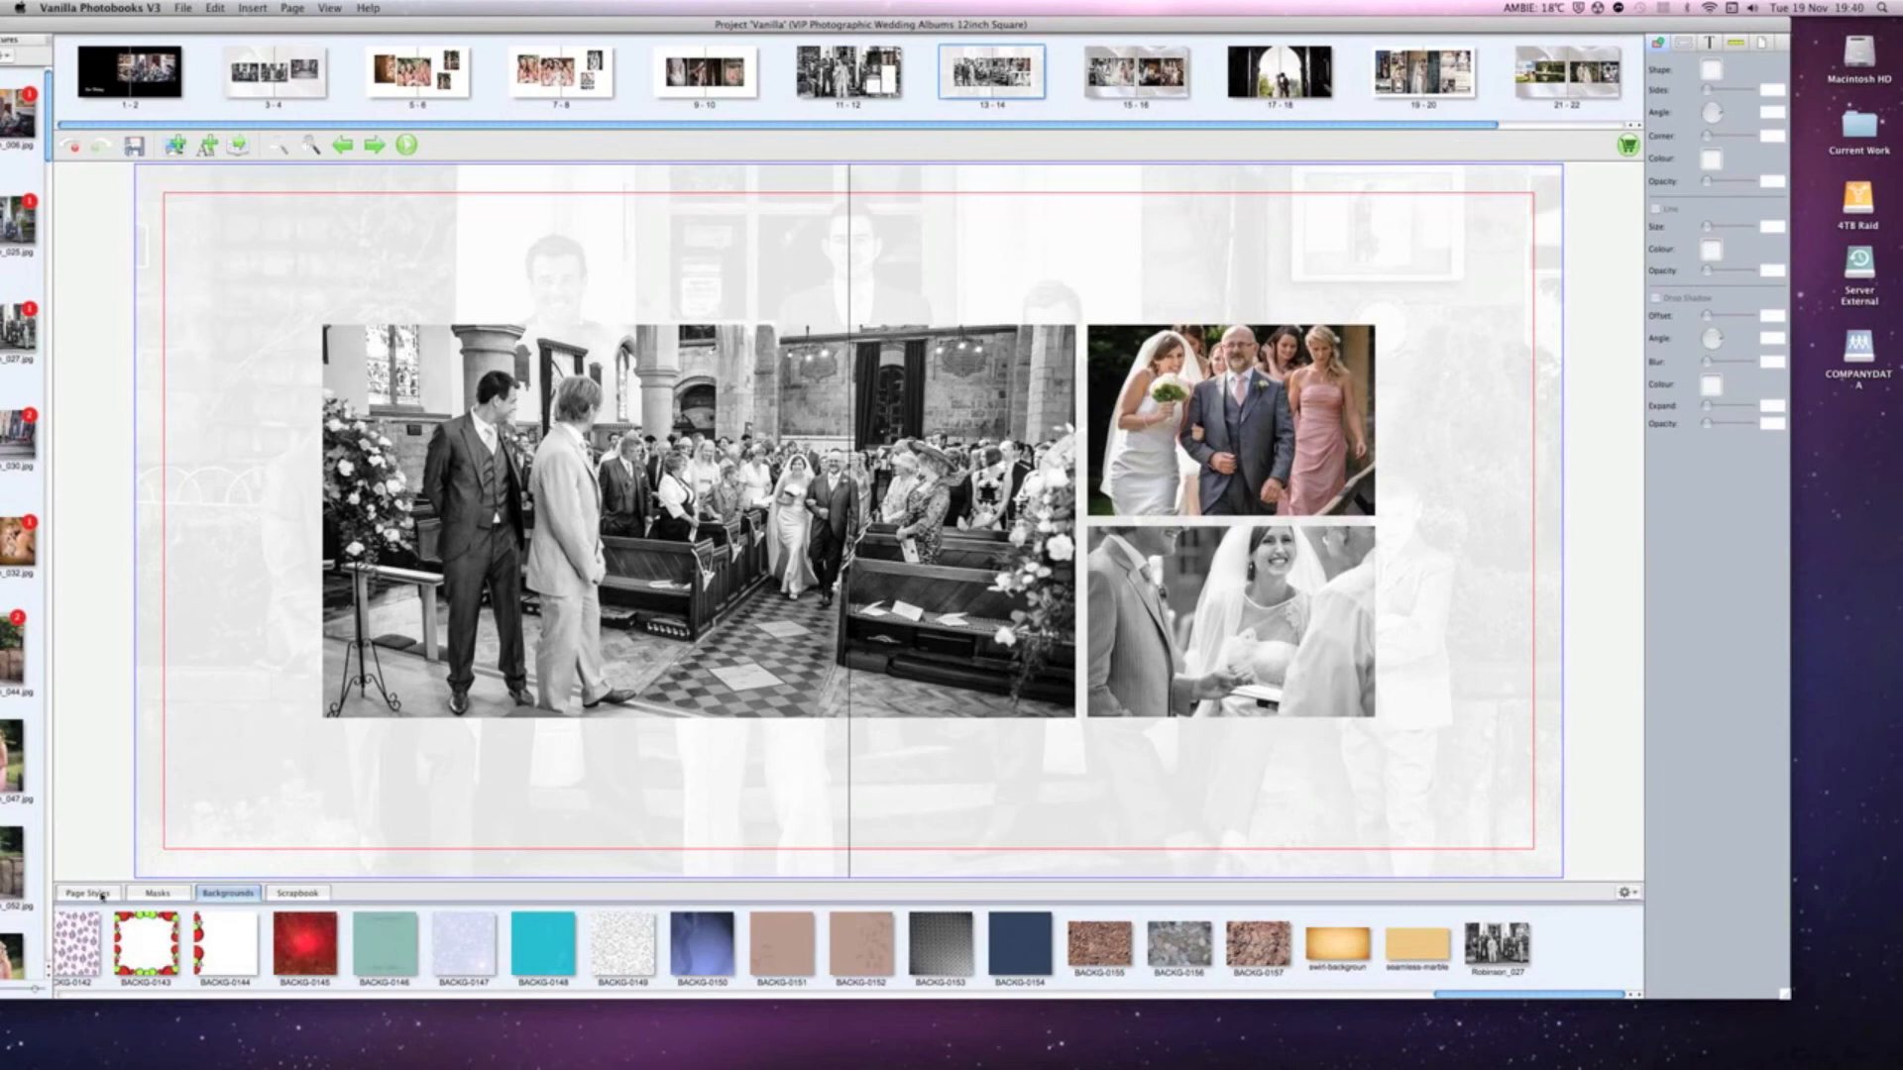
Move the bride-and-father photo up and right on spread 13–14, then return to spread 1–2.
left_click(85, 892)
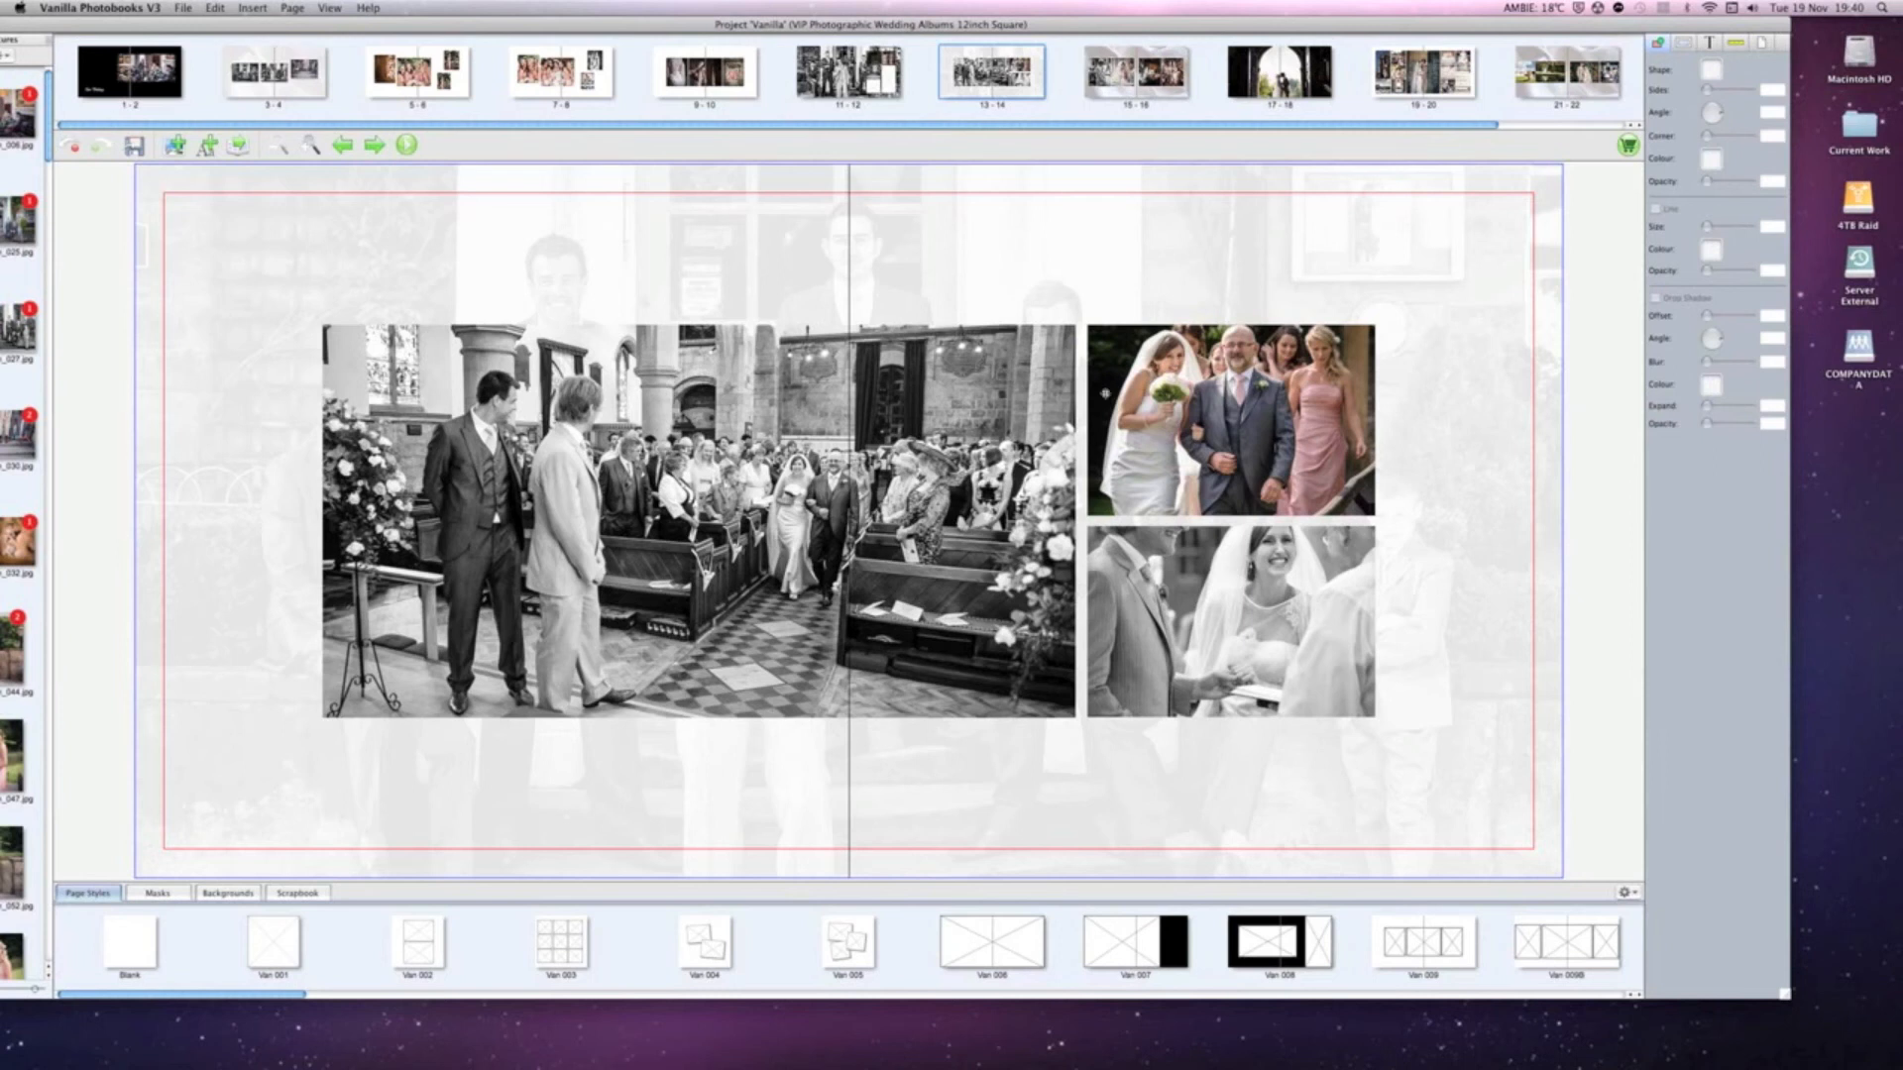
left_click(1229, 418)
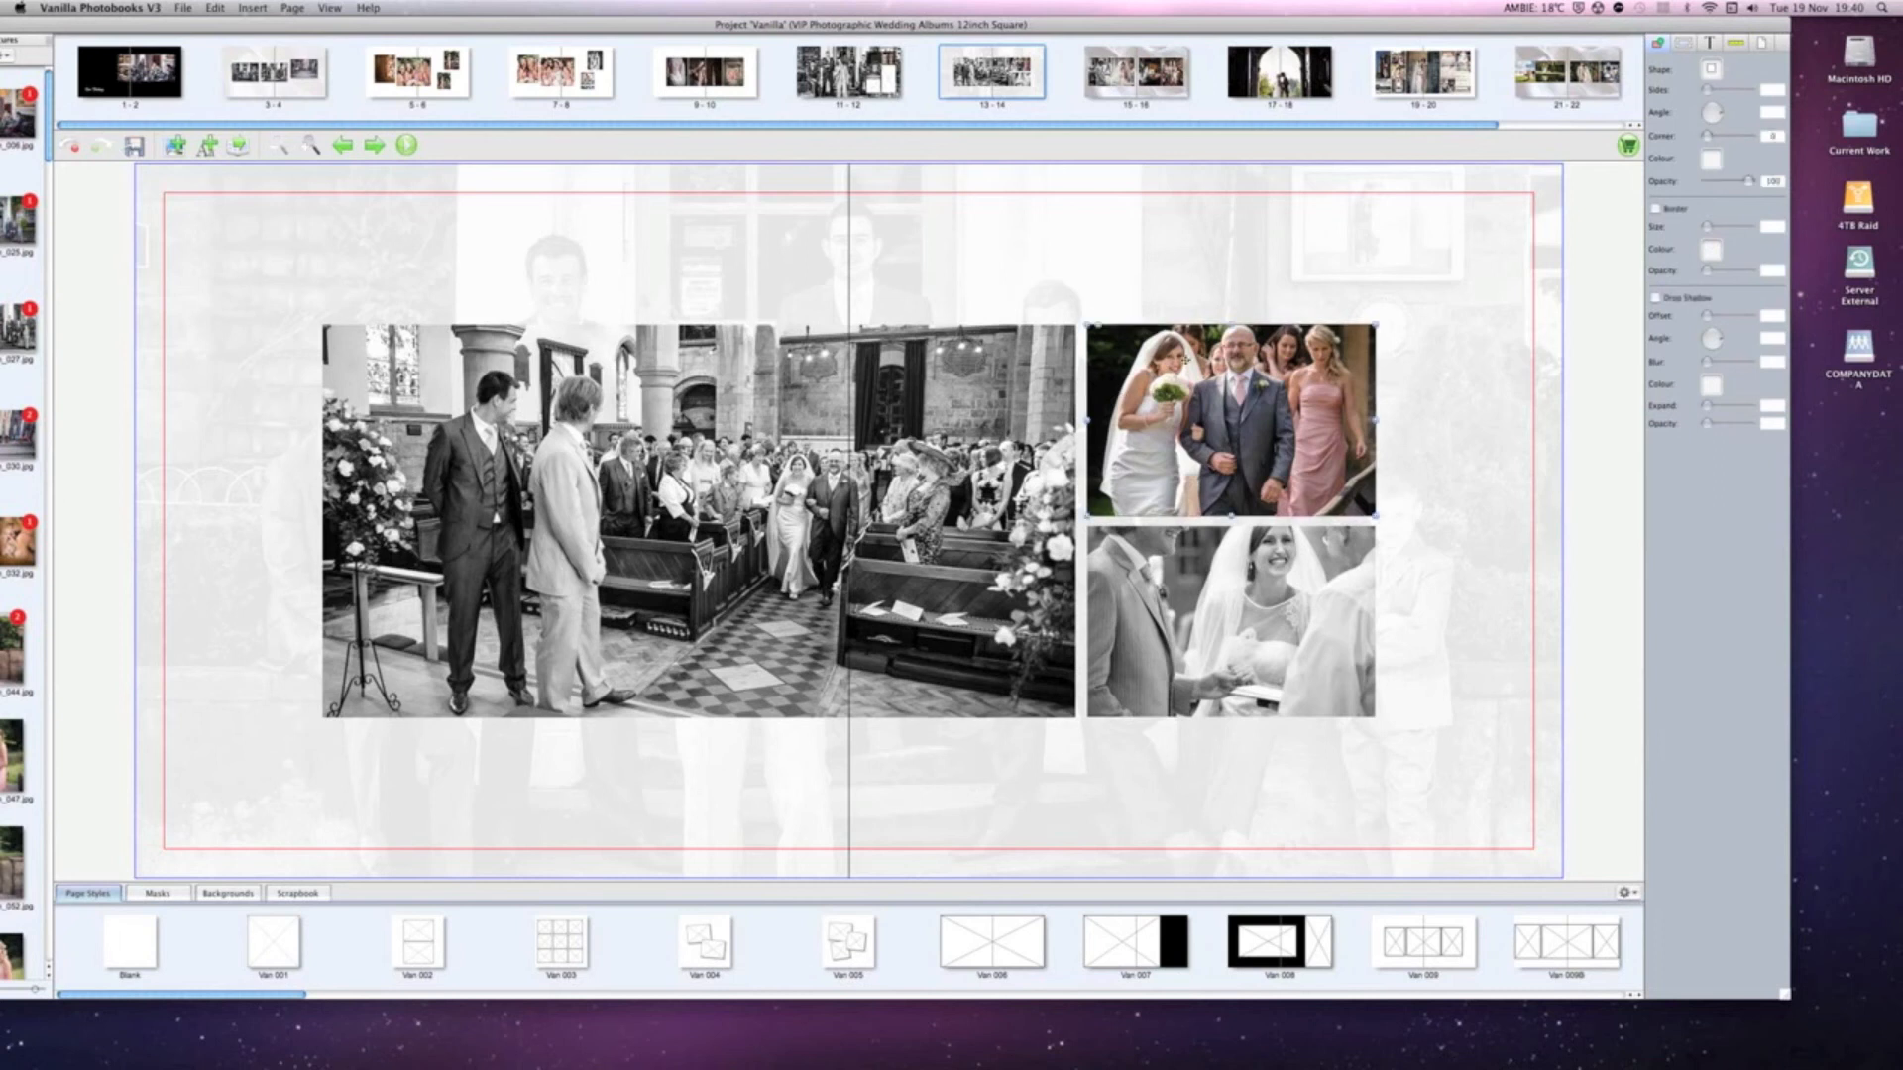
left_click(1229, 418)
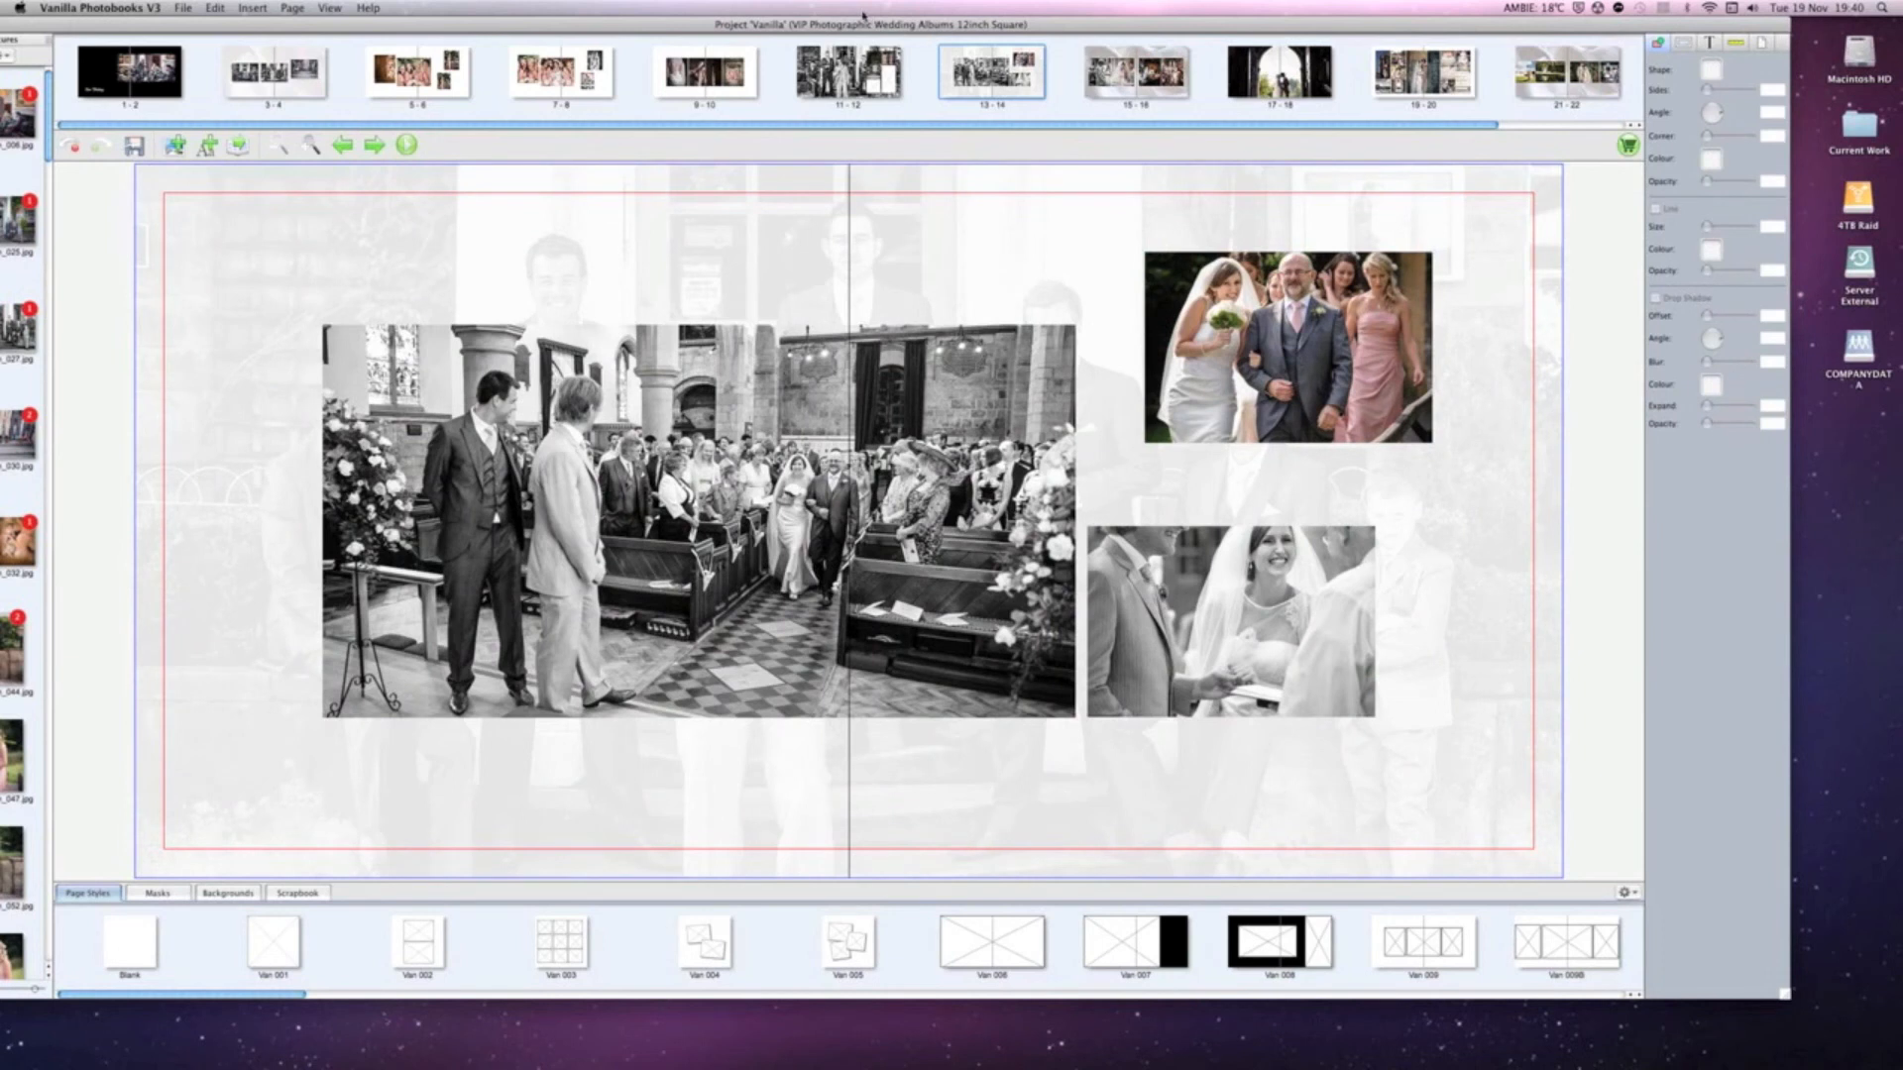
mouse_move(862, 20)
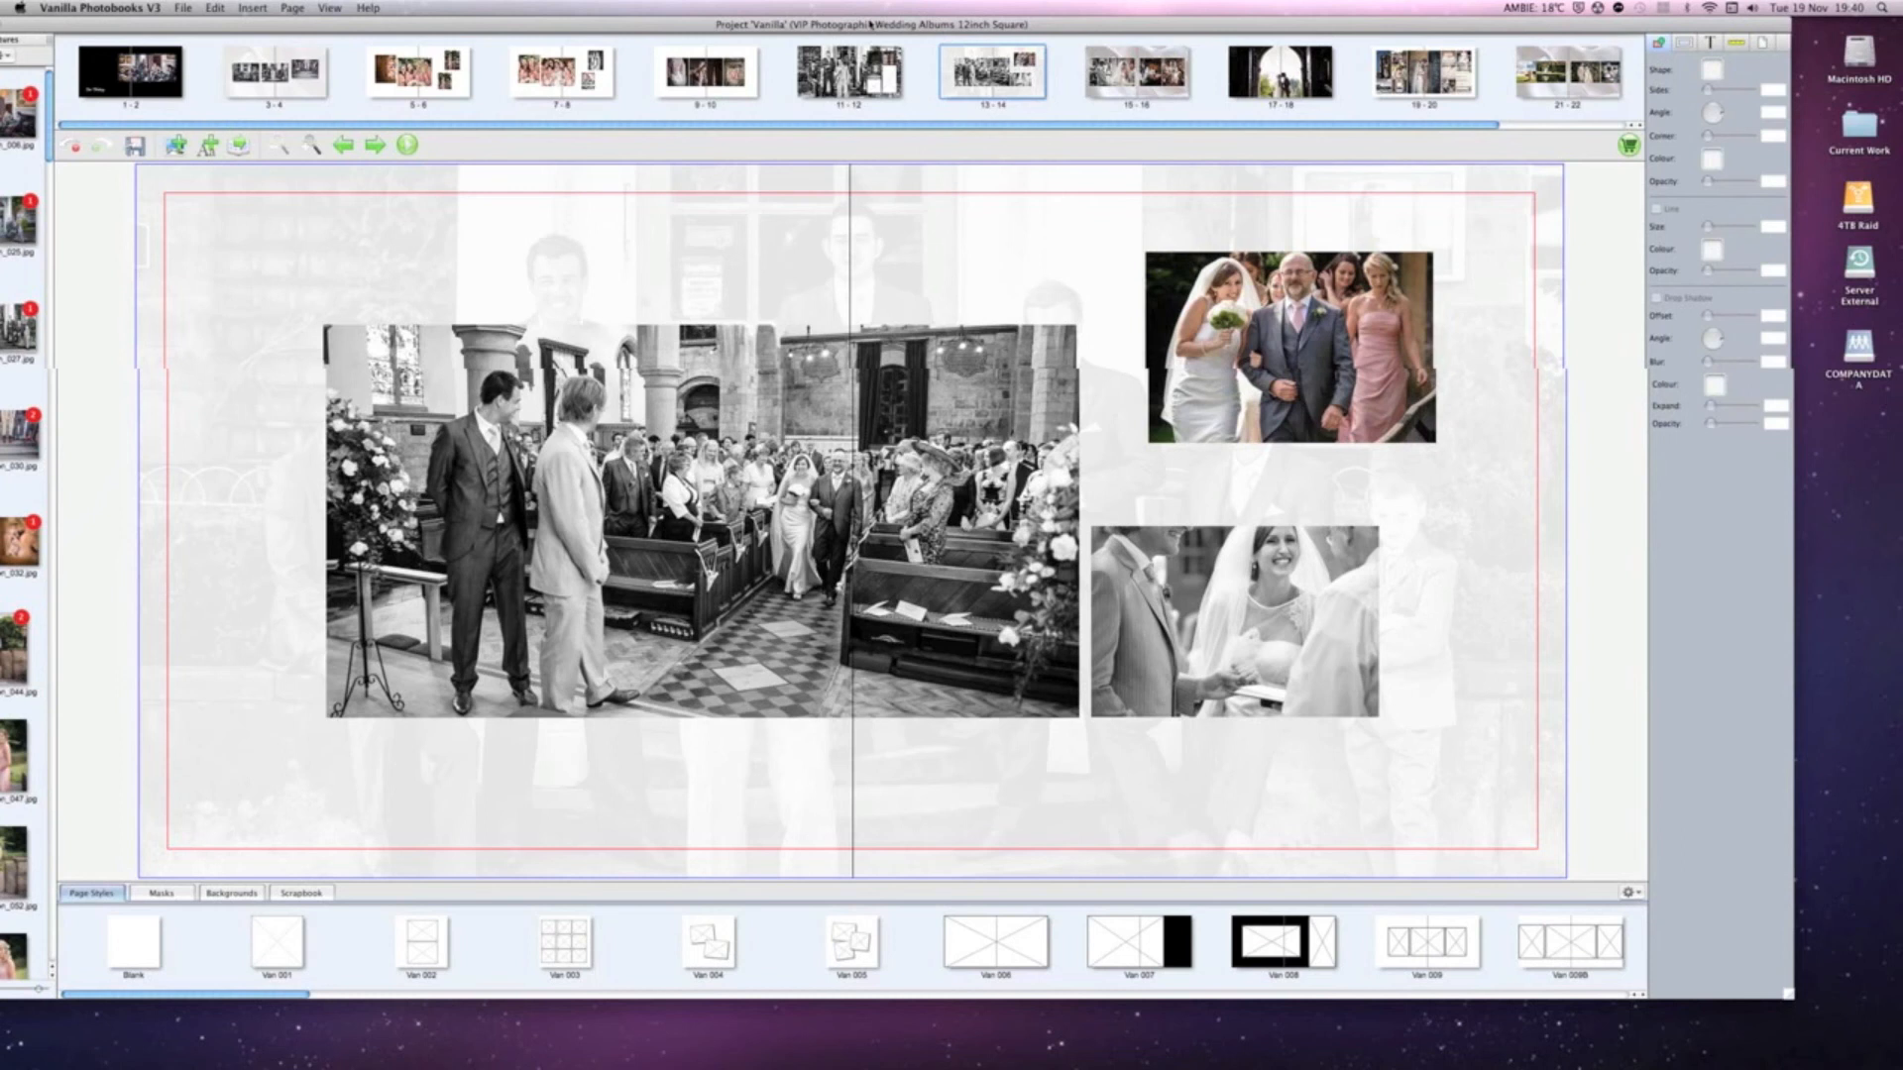
left_click(184, 69)
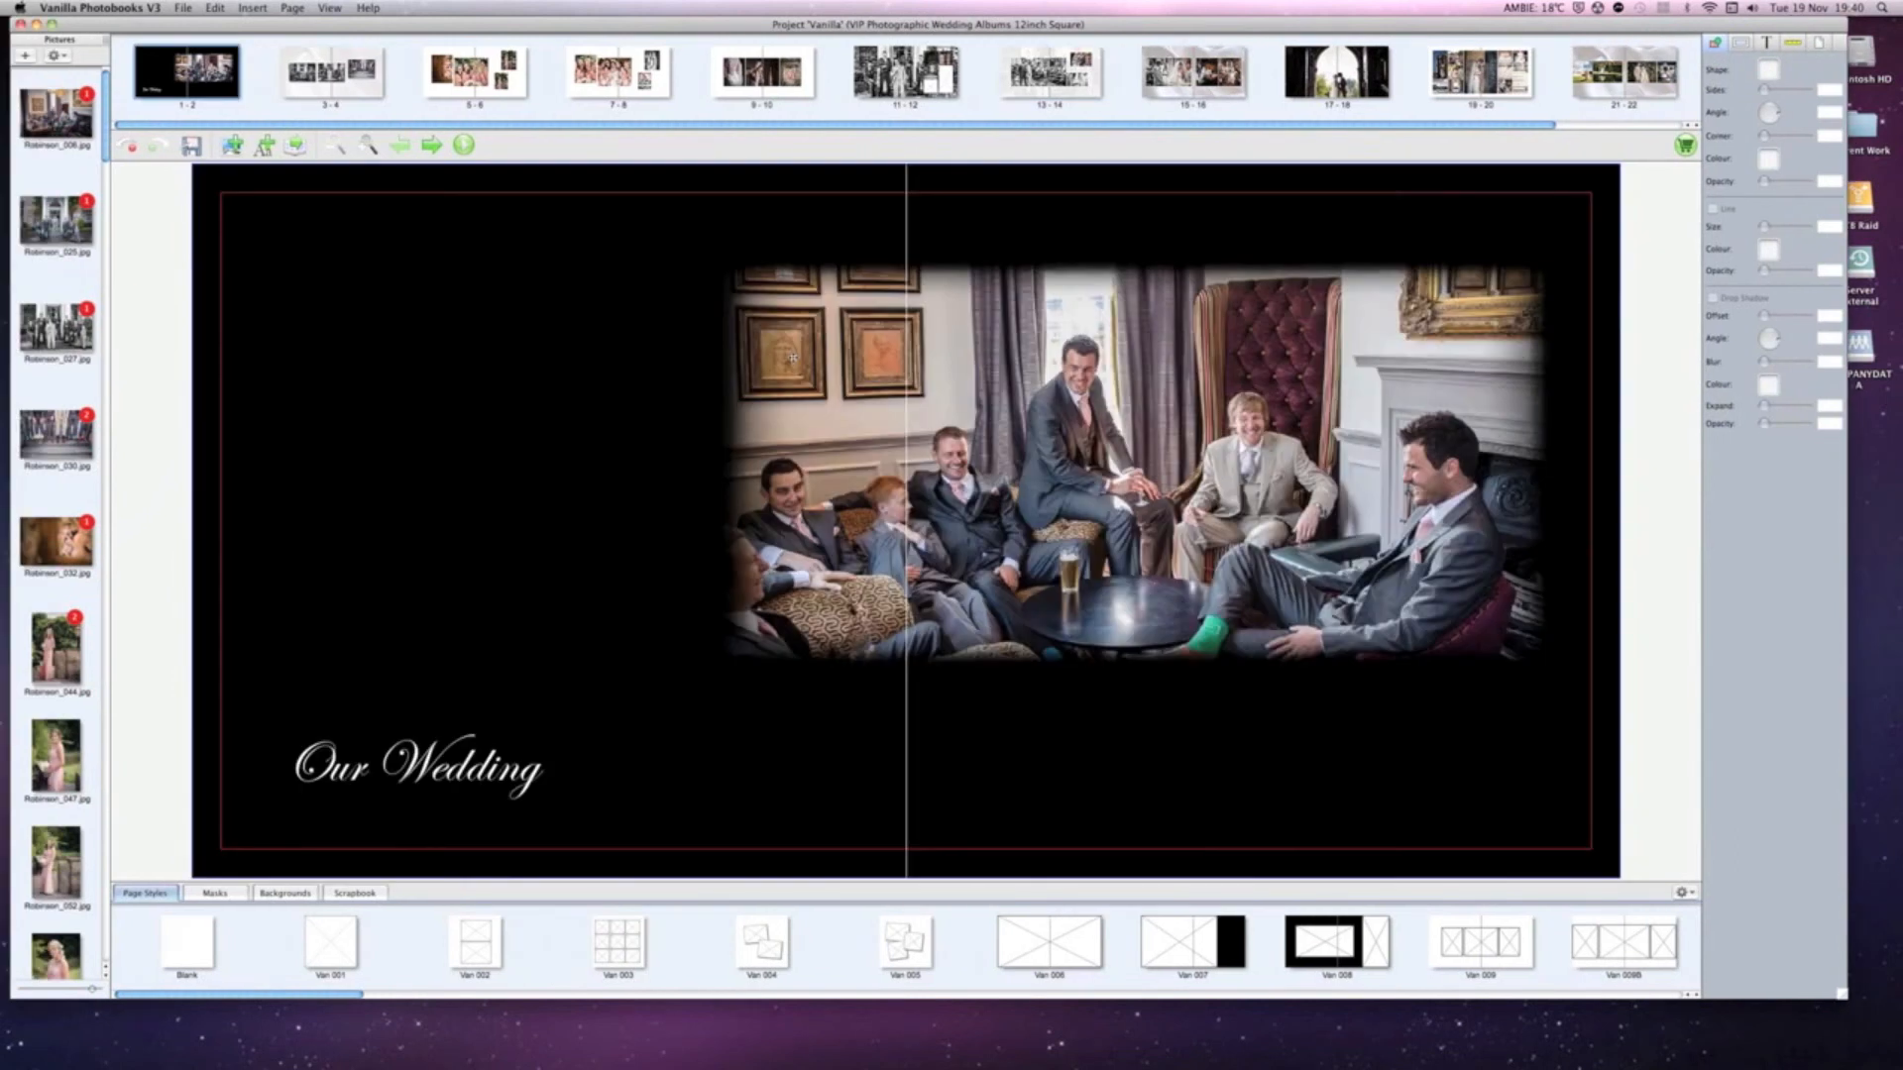
On spread 3–4, raise the colour groomsmen photo, then top-align and evenly space the three photos.
left_click(329, 69)
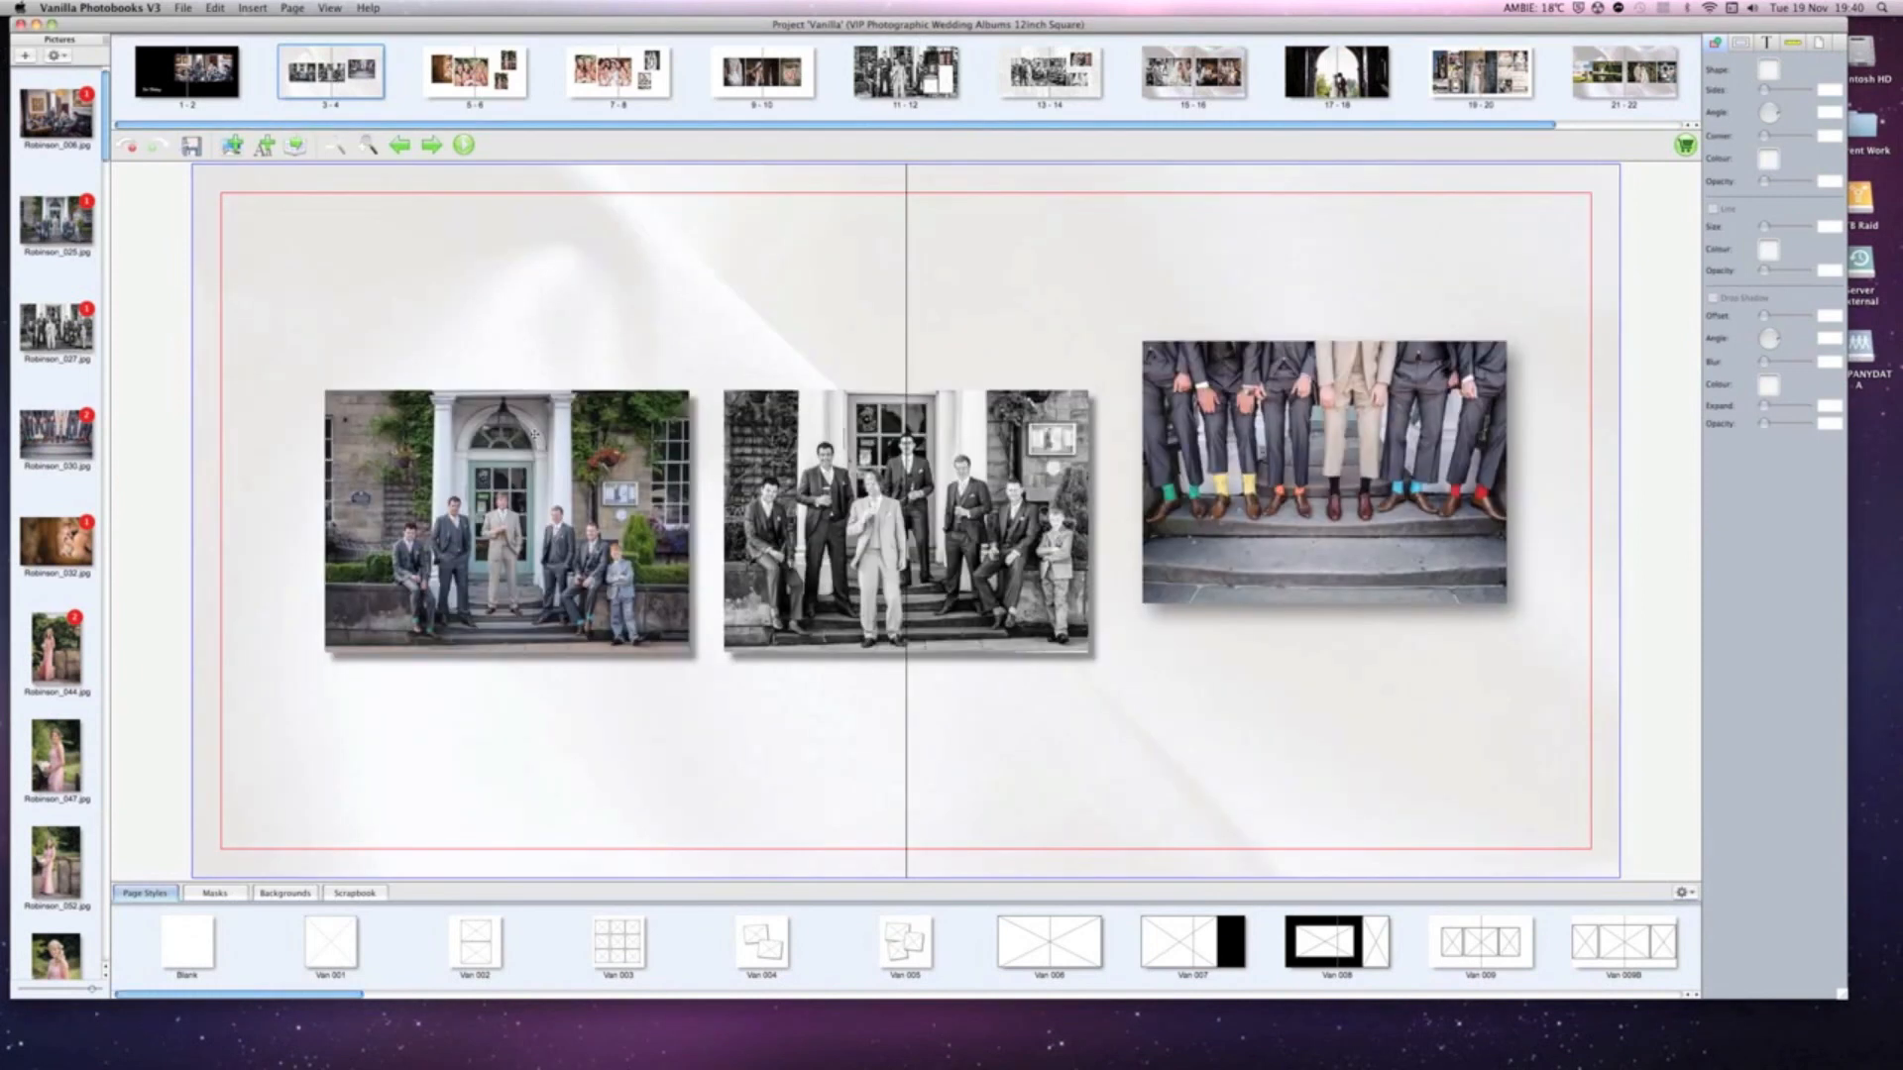
left_click(505, 522)
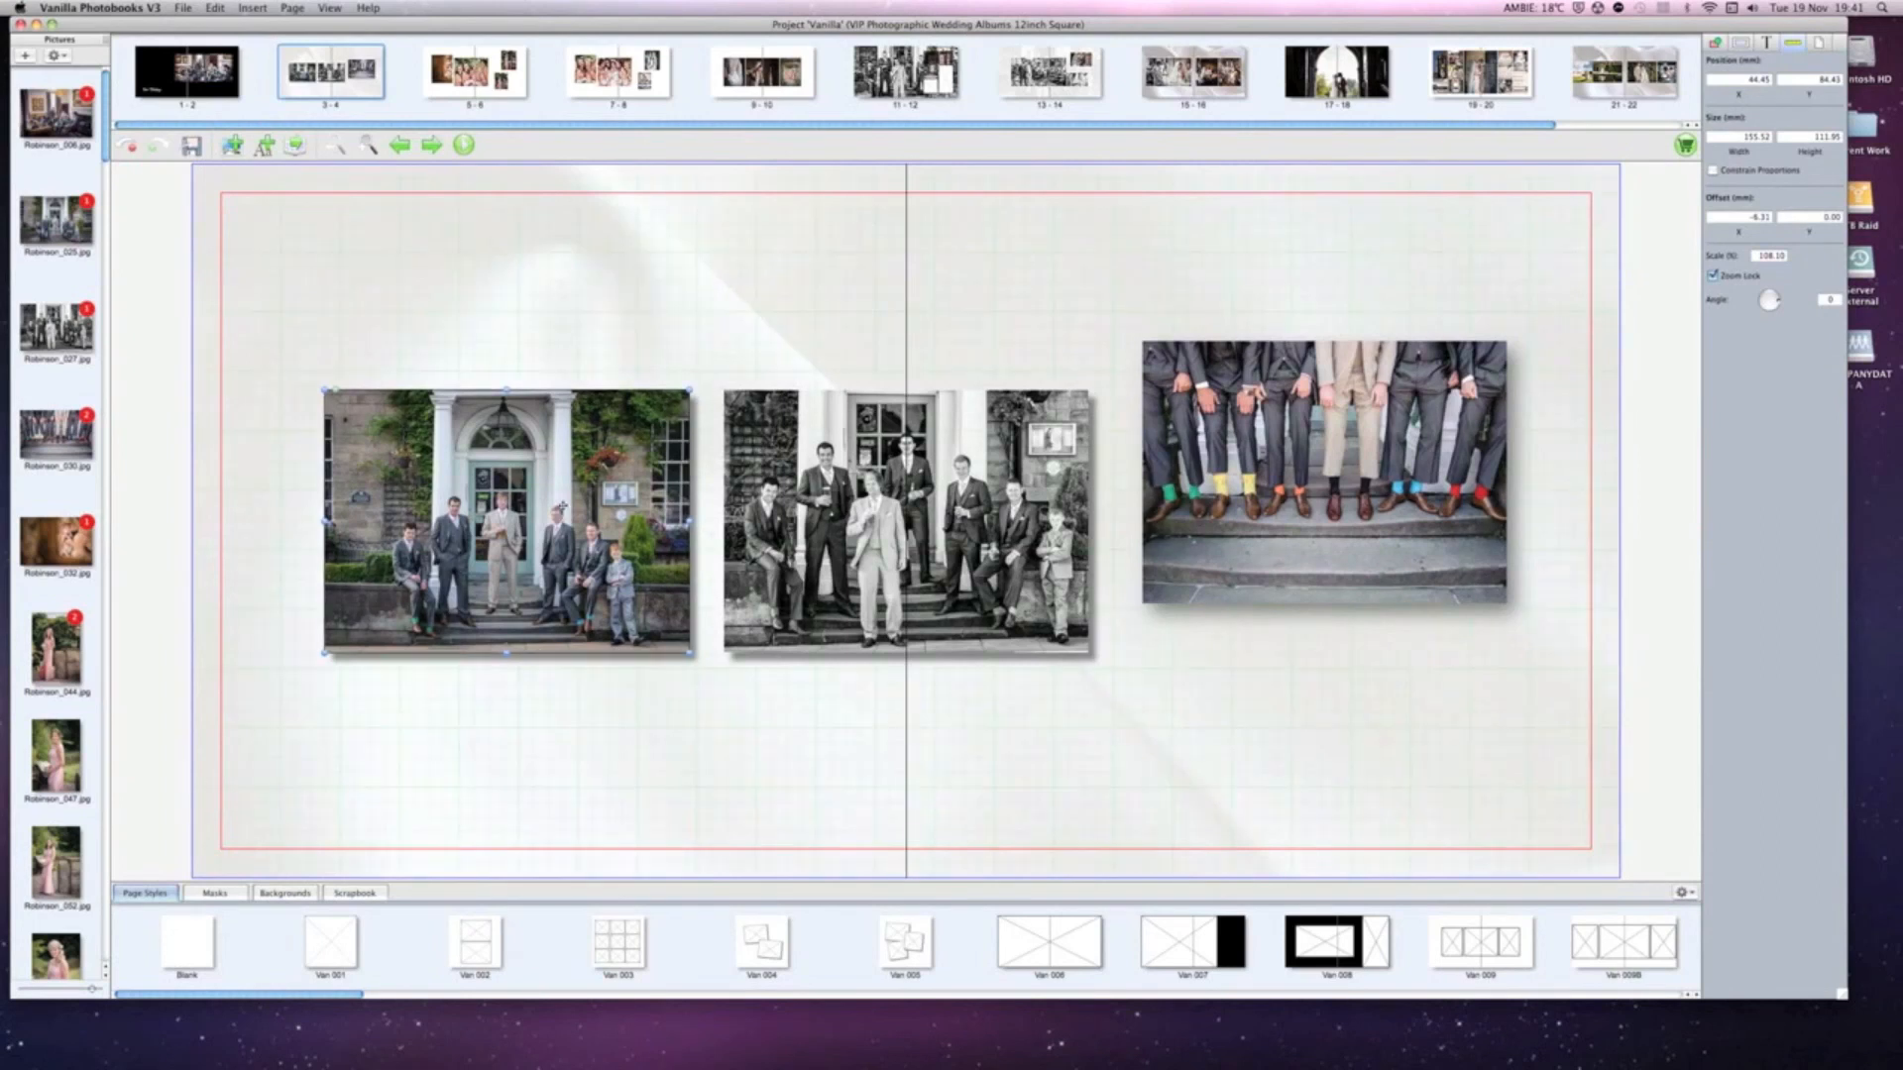
left_click_drag(507, 524, 446, 412)
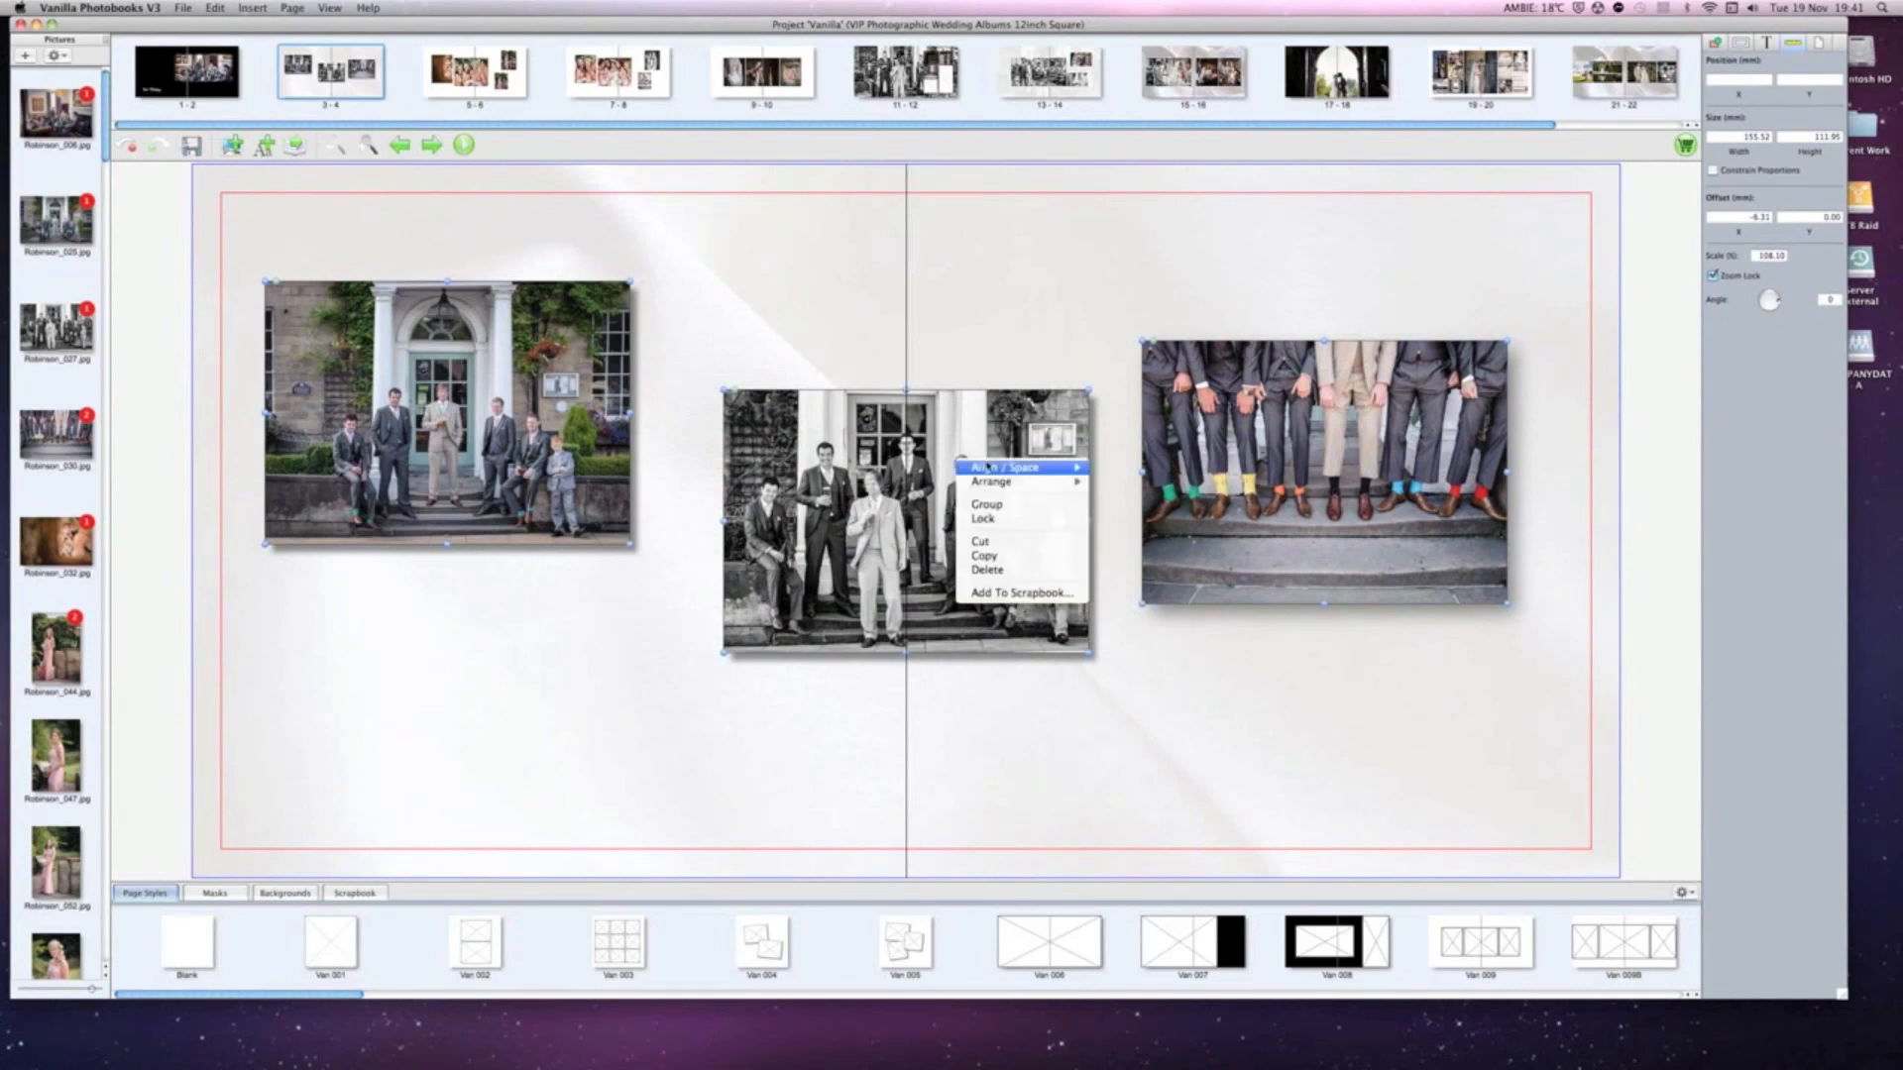
mouse_move(992, 480)
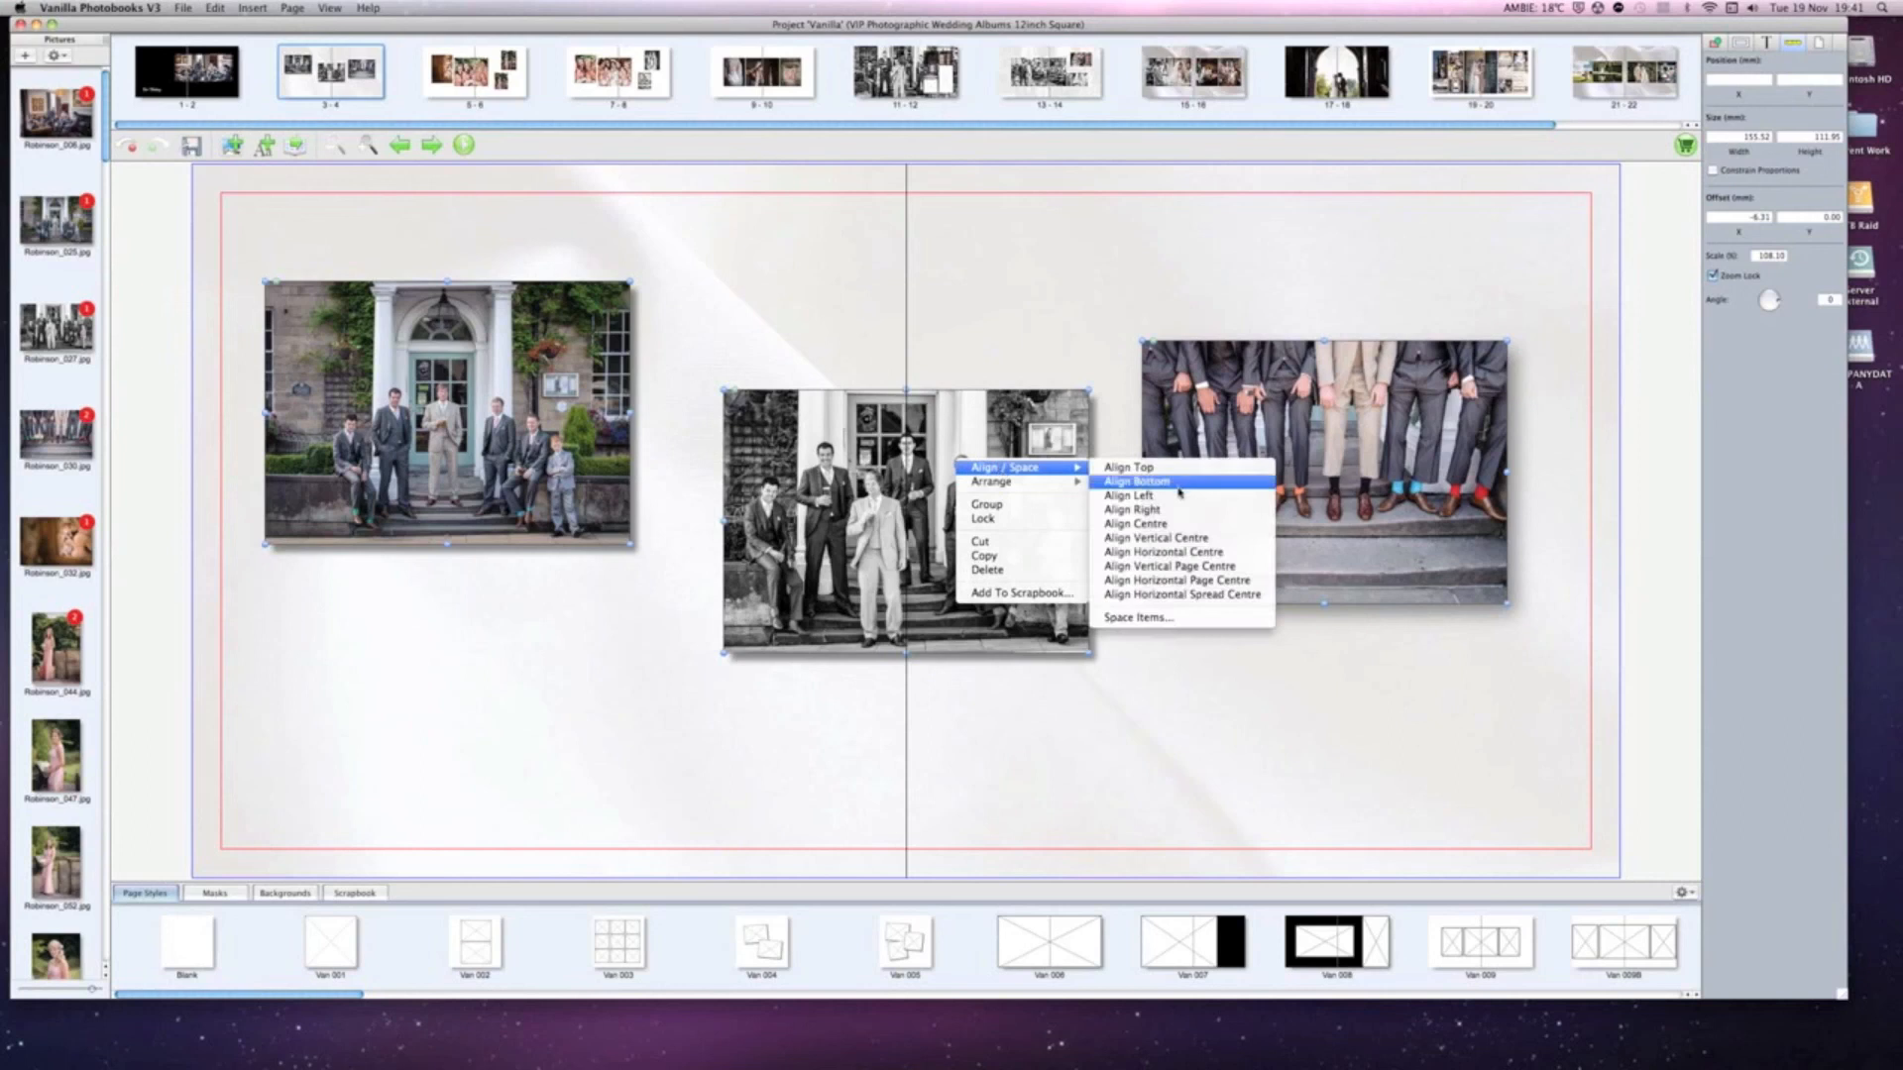
mouse_move(1169, 472)
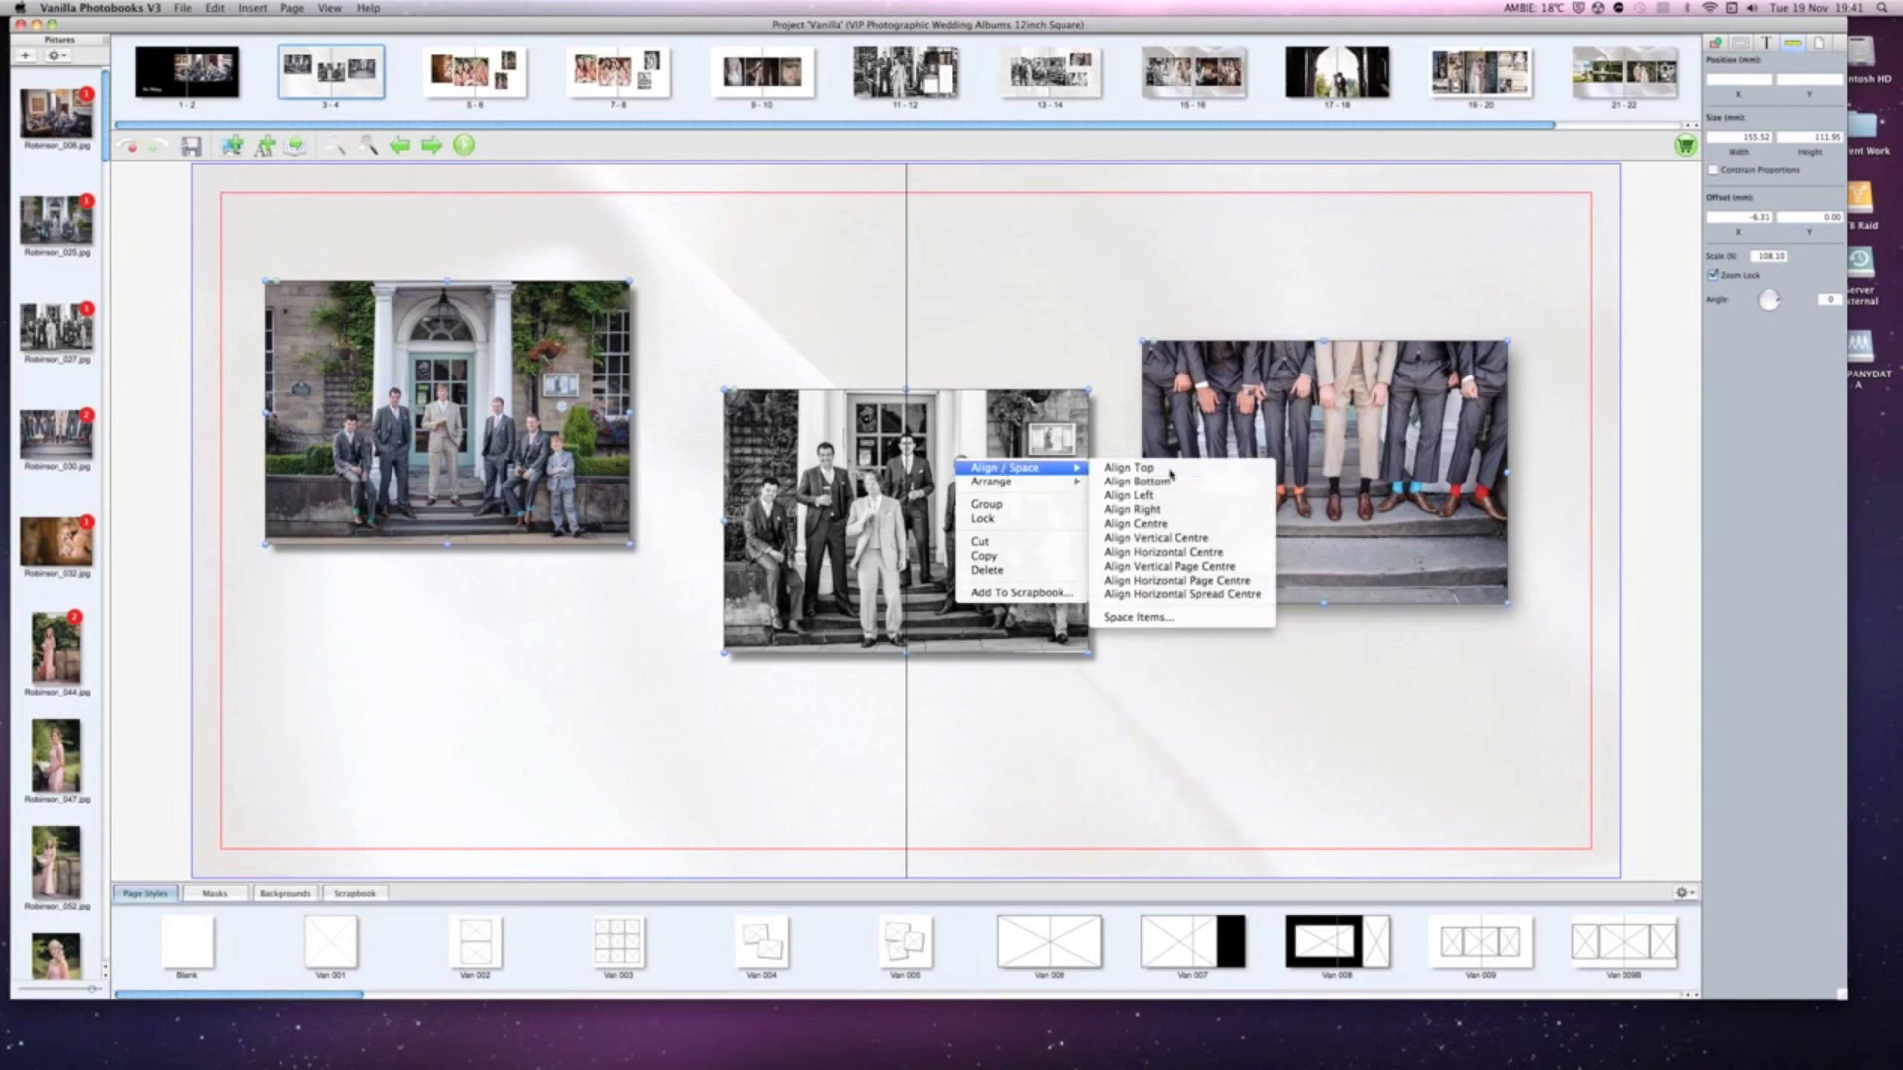
mouse_move(1126, 468)
type("5")
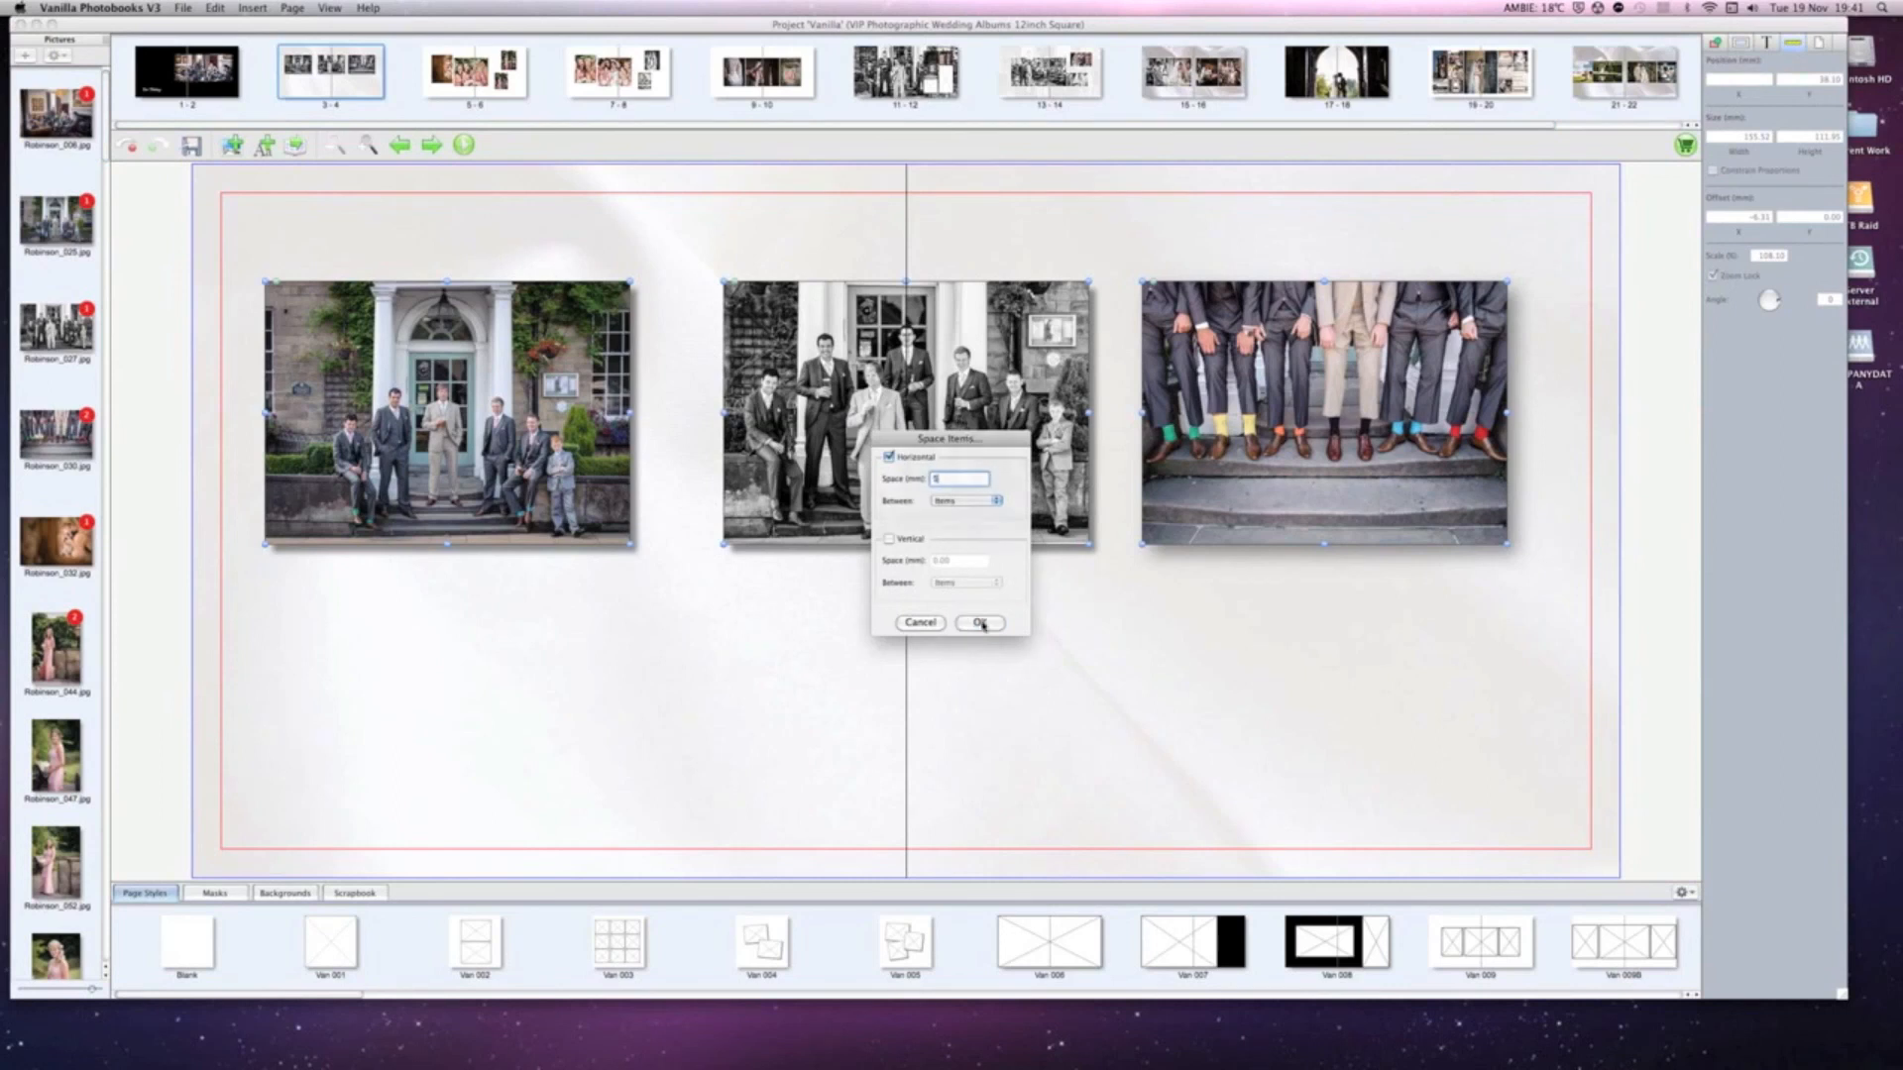
left_click(981, 623)
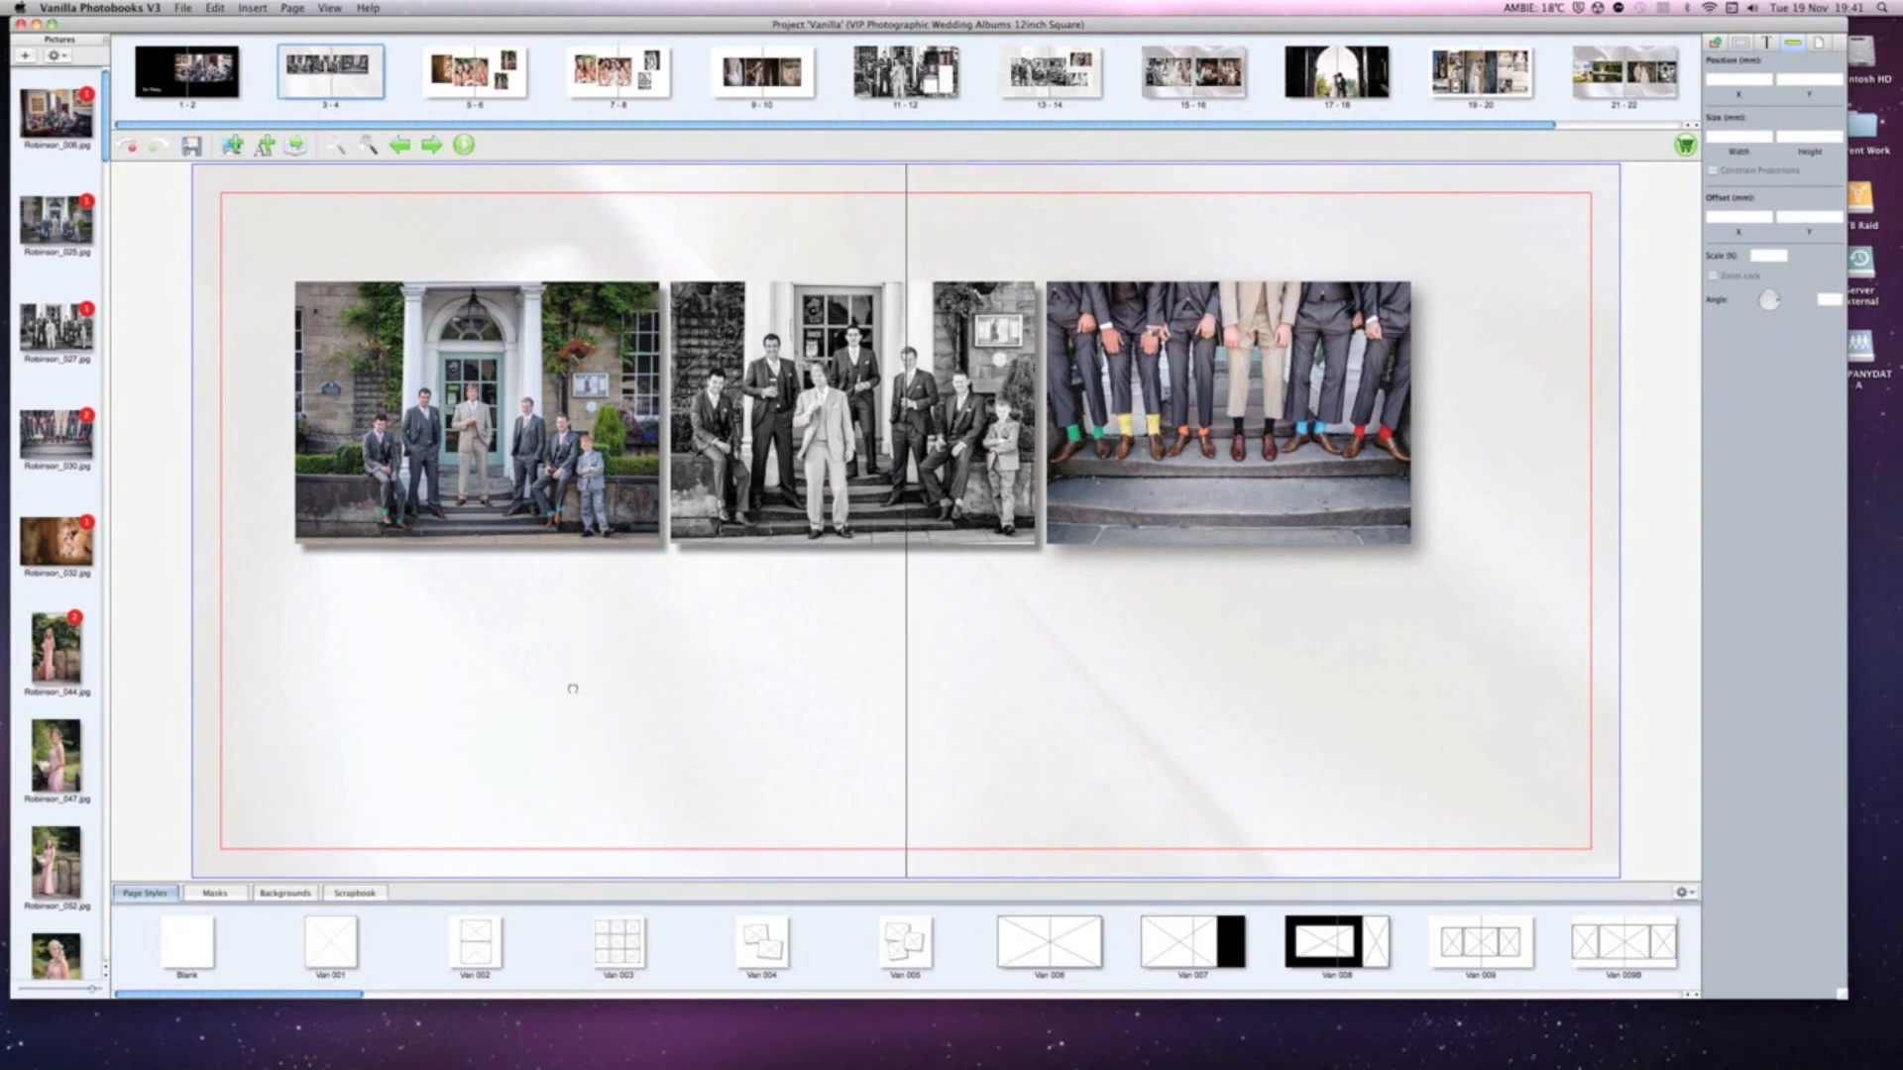
mouse_move(571, 688)
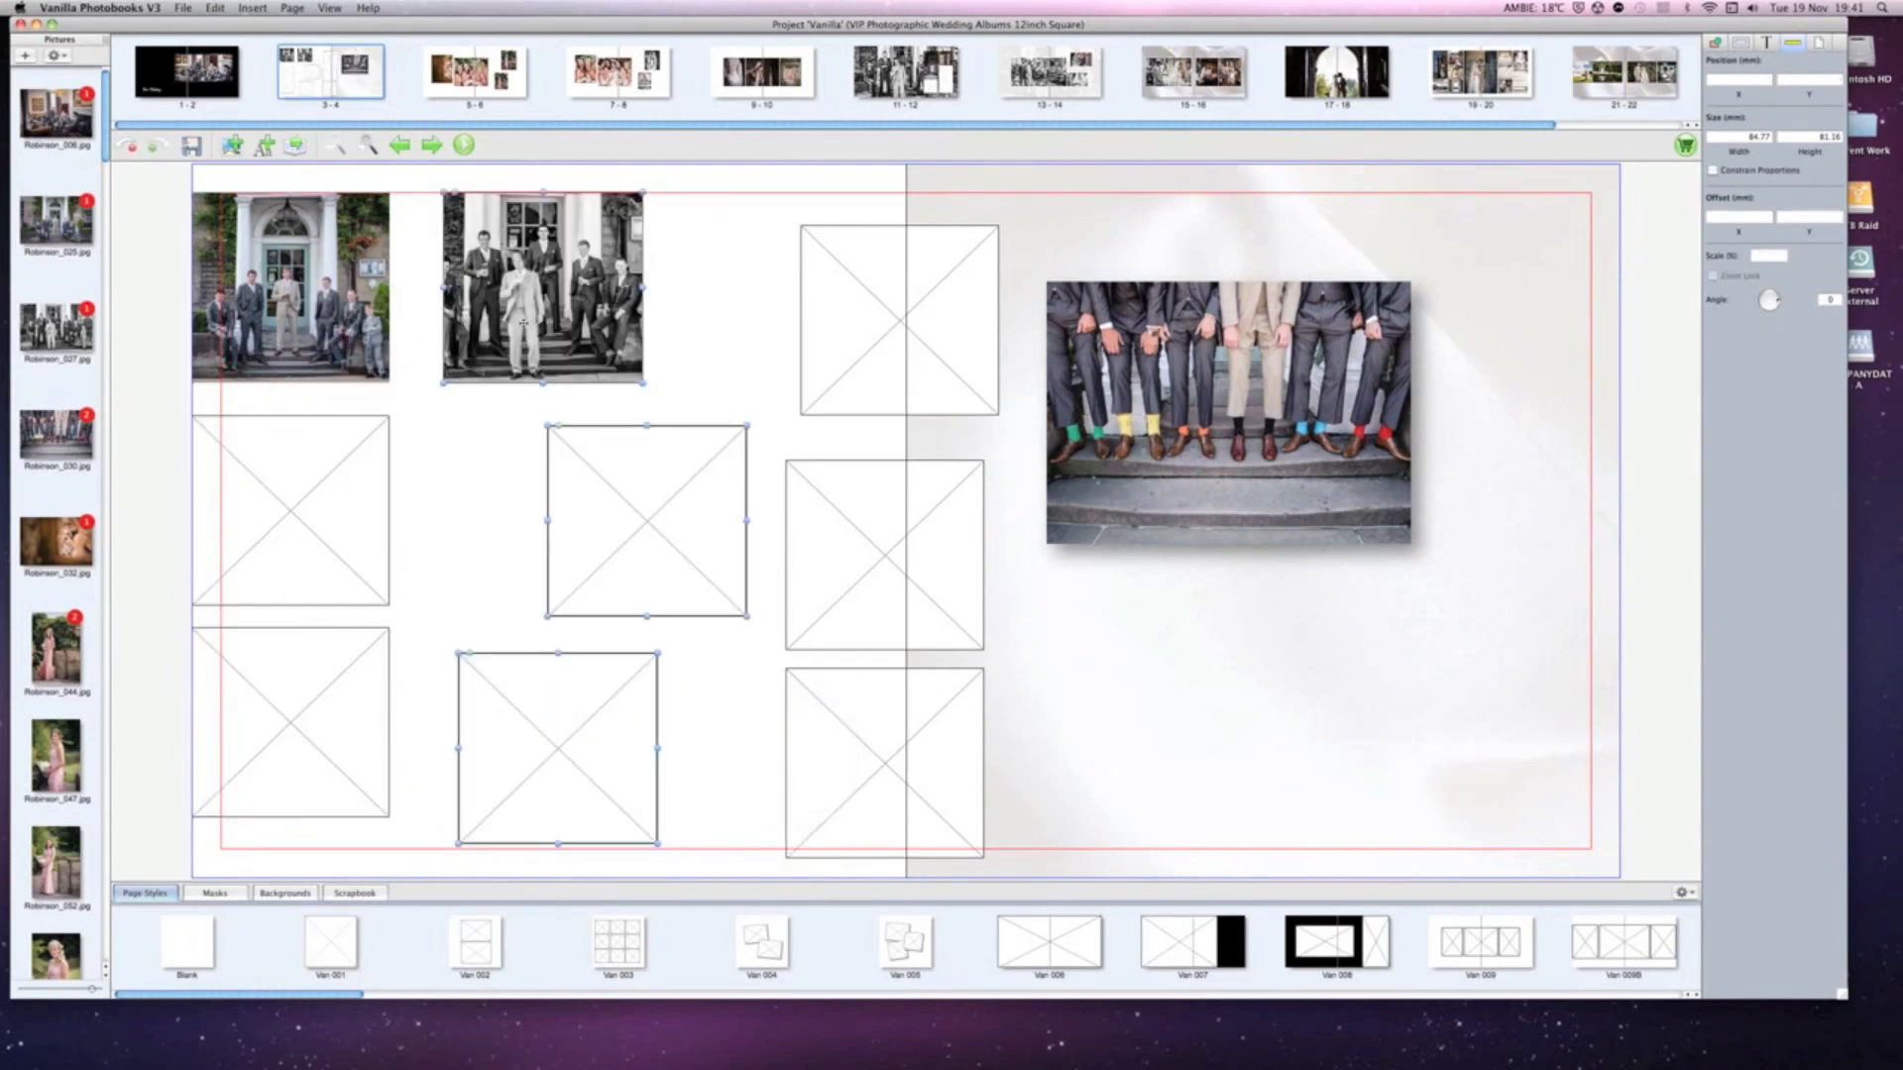
Align the middle column frames on spread 3–4 to a common left edge.
right_click(543, 291)
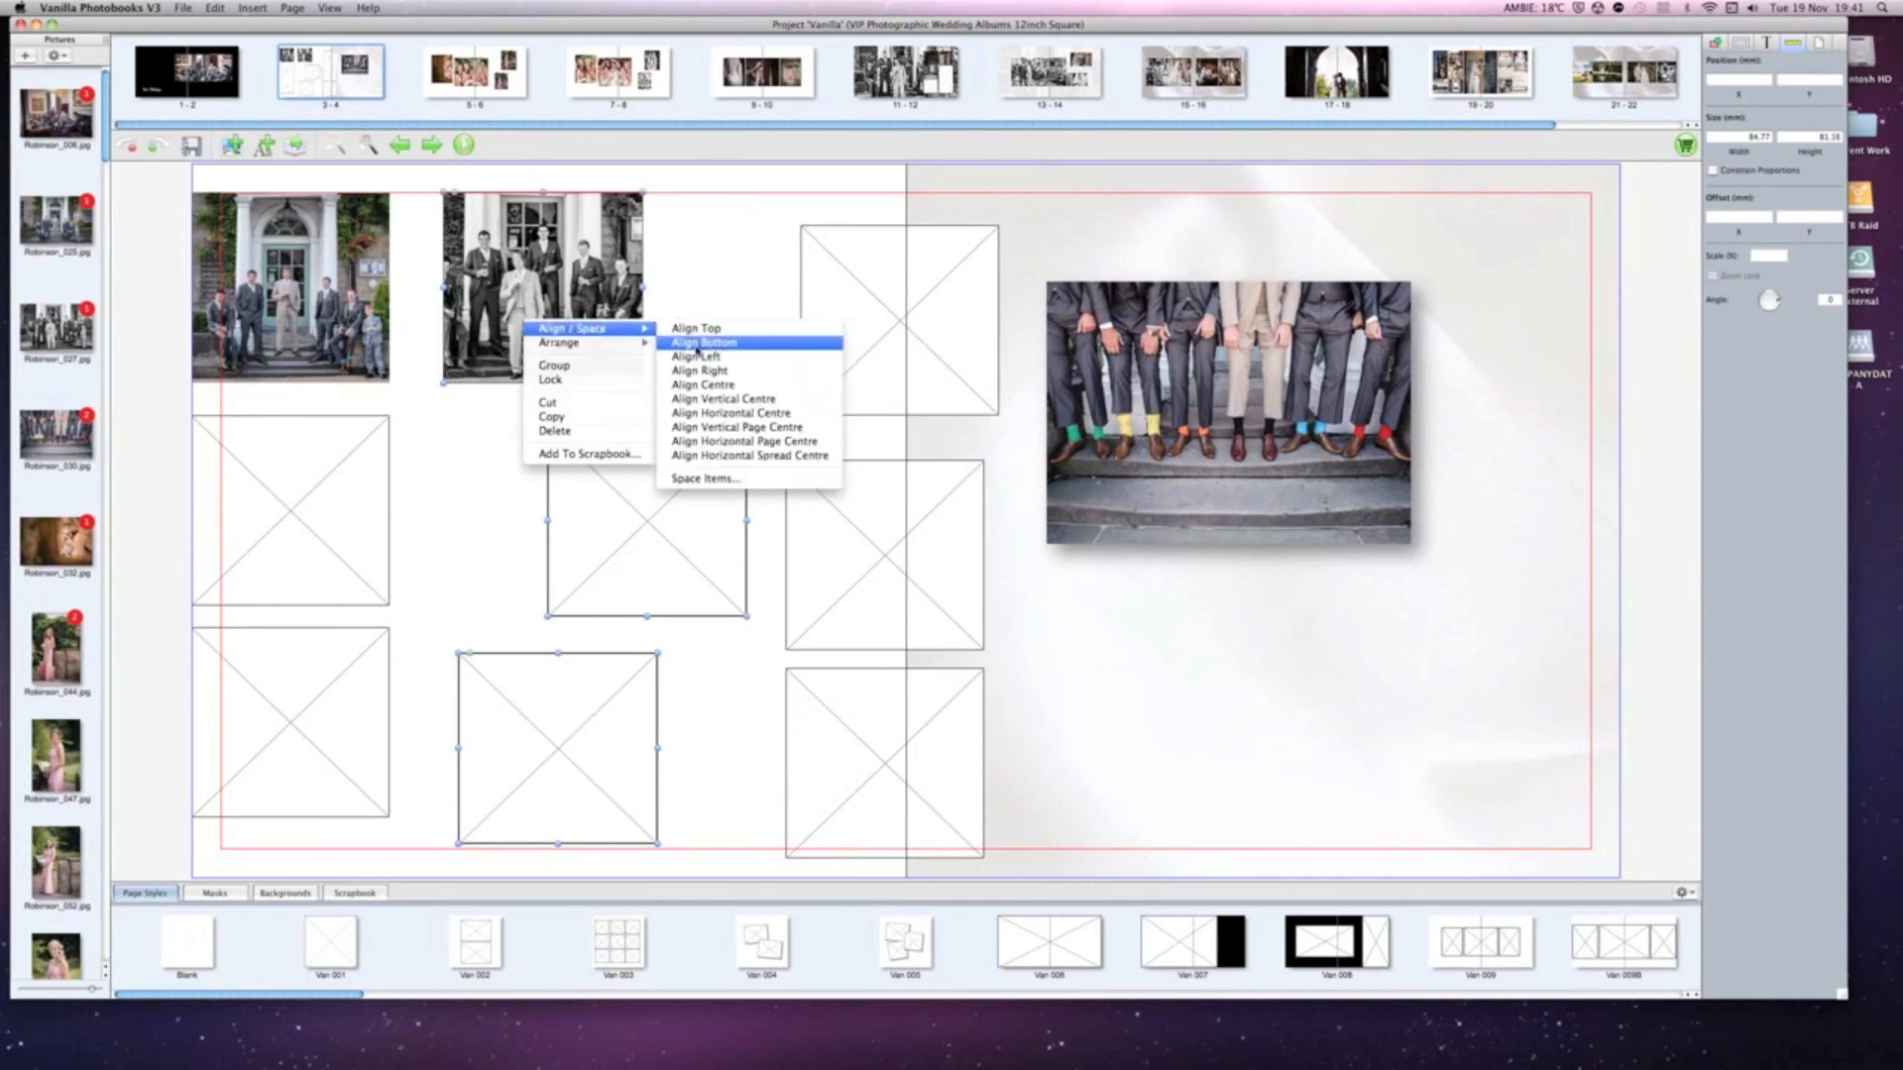
mouse_move(698, 355)
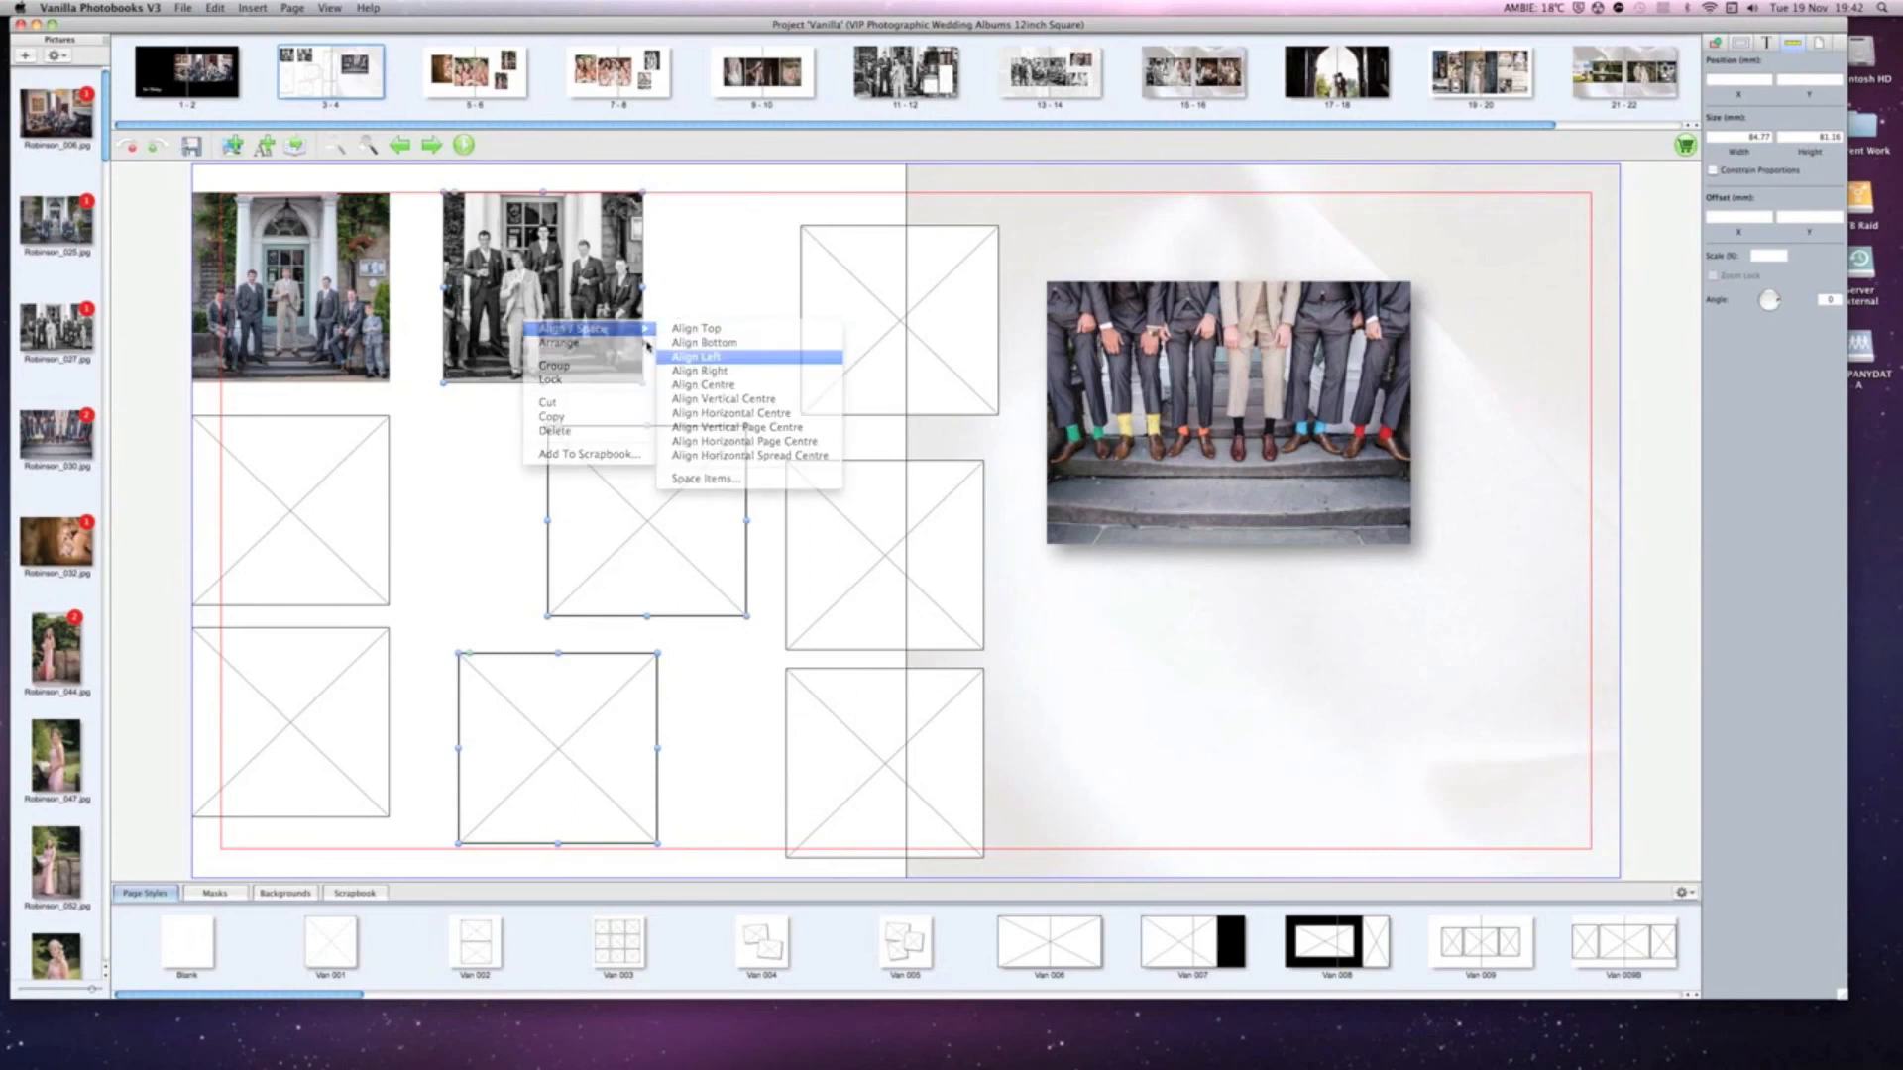
left_click(696, 354)
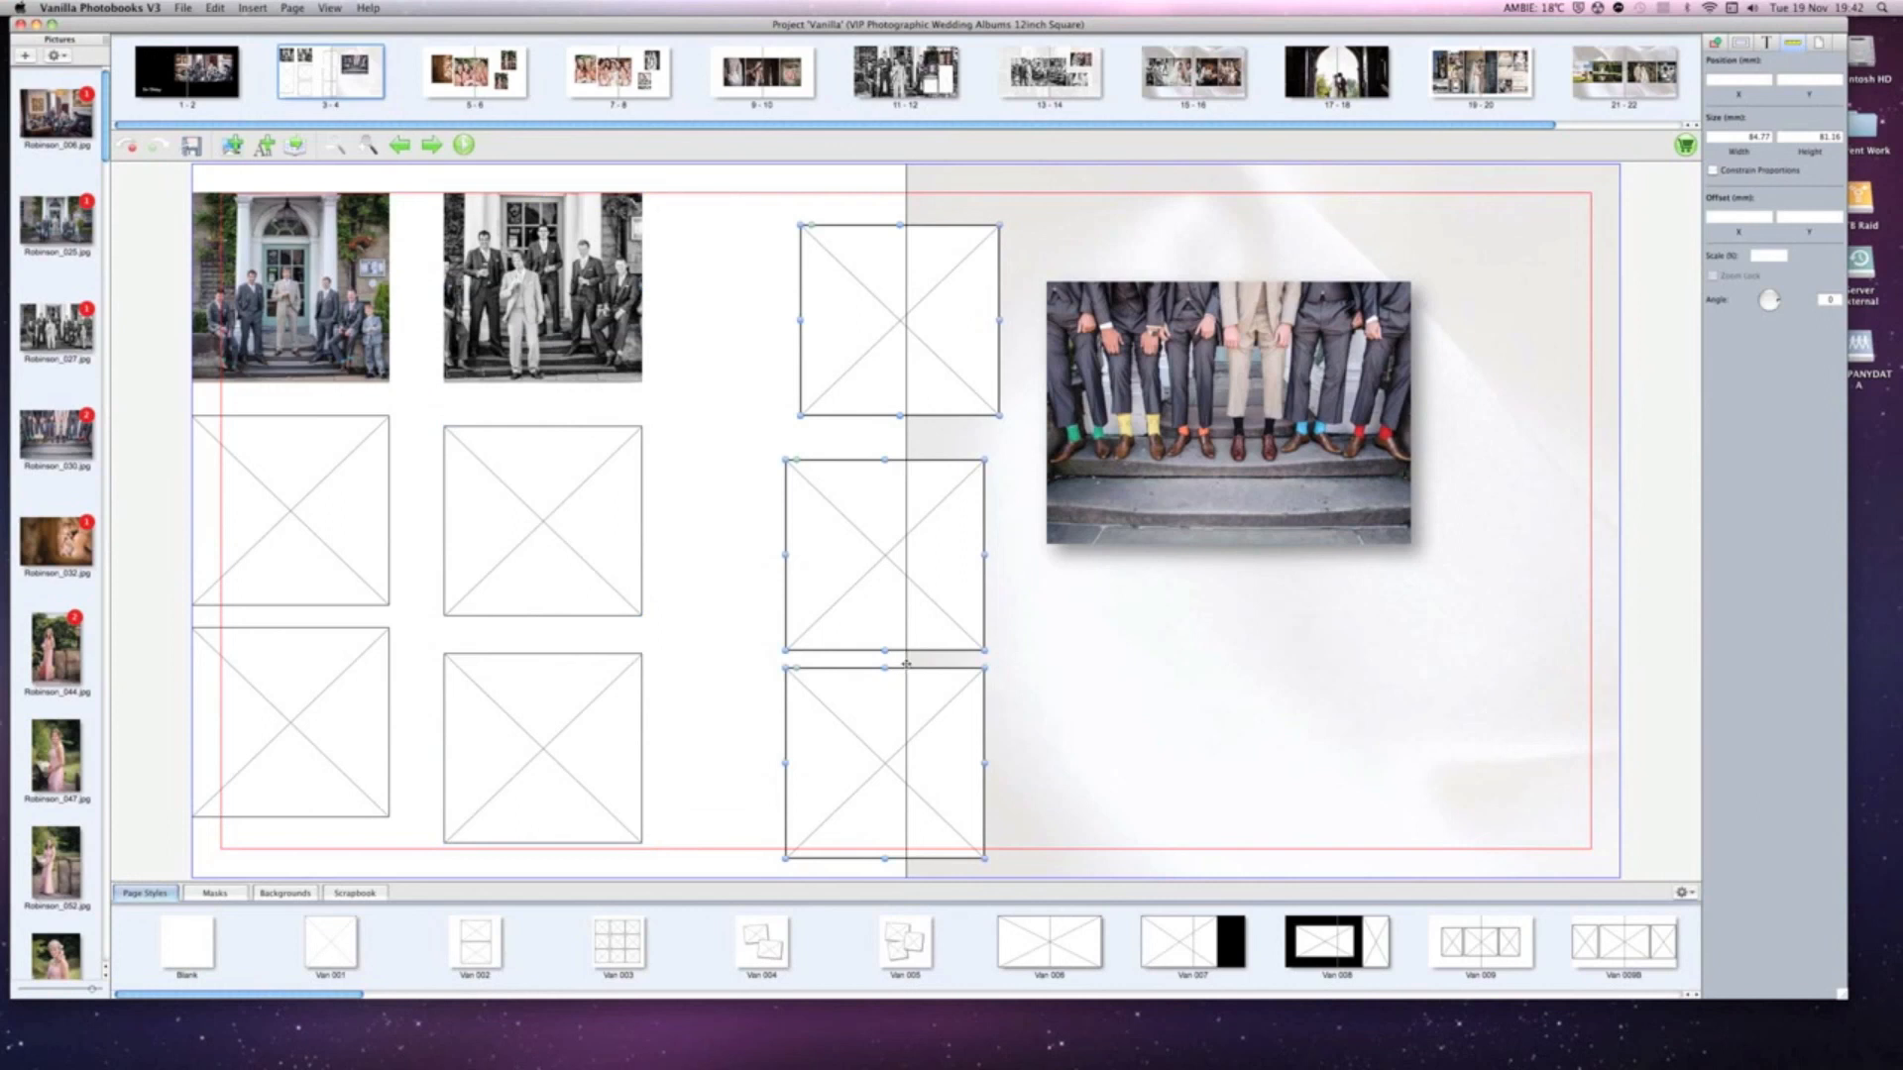
mouse_move(1645, 400)
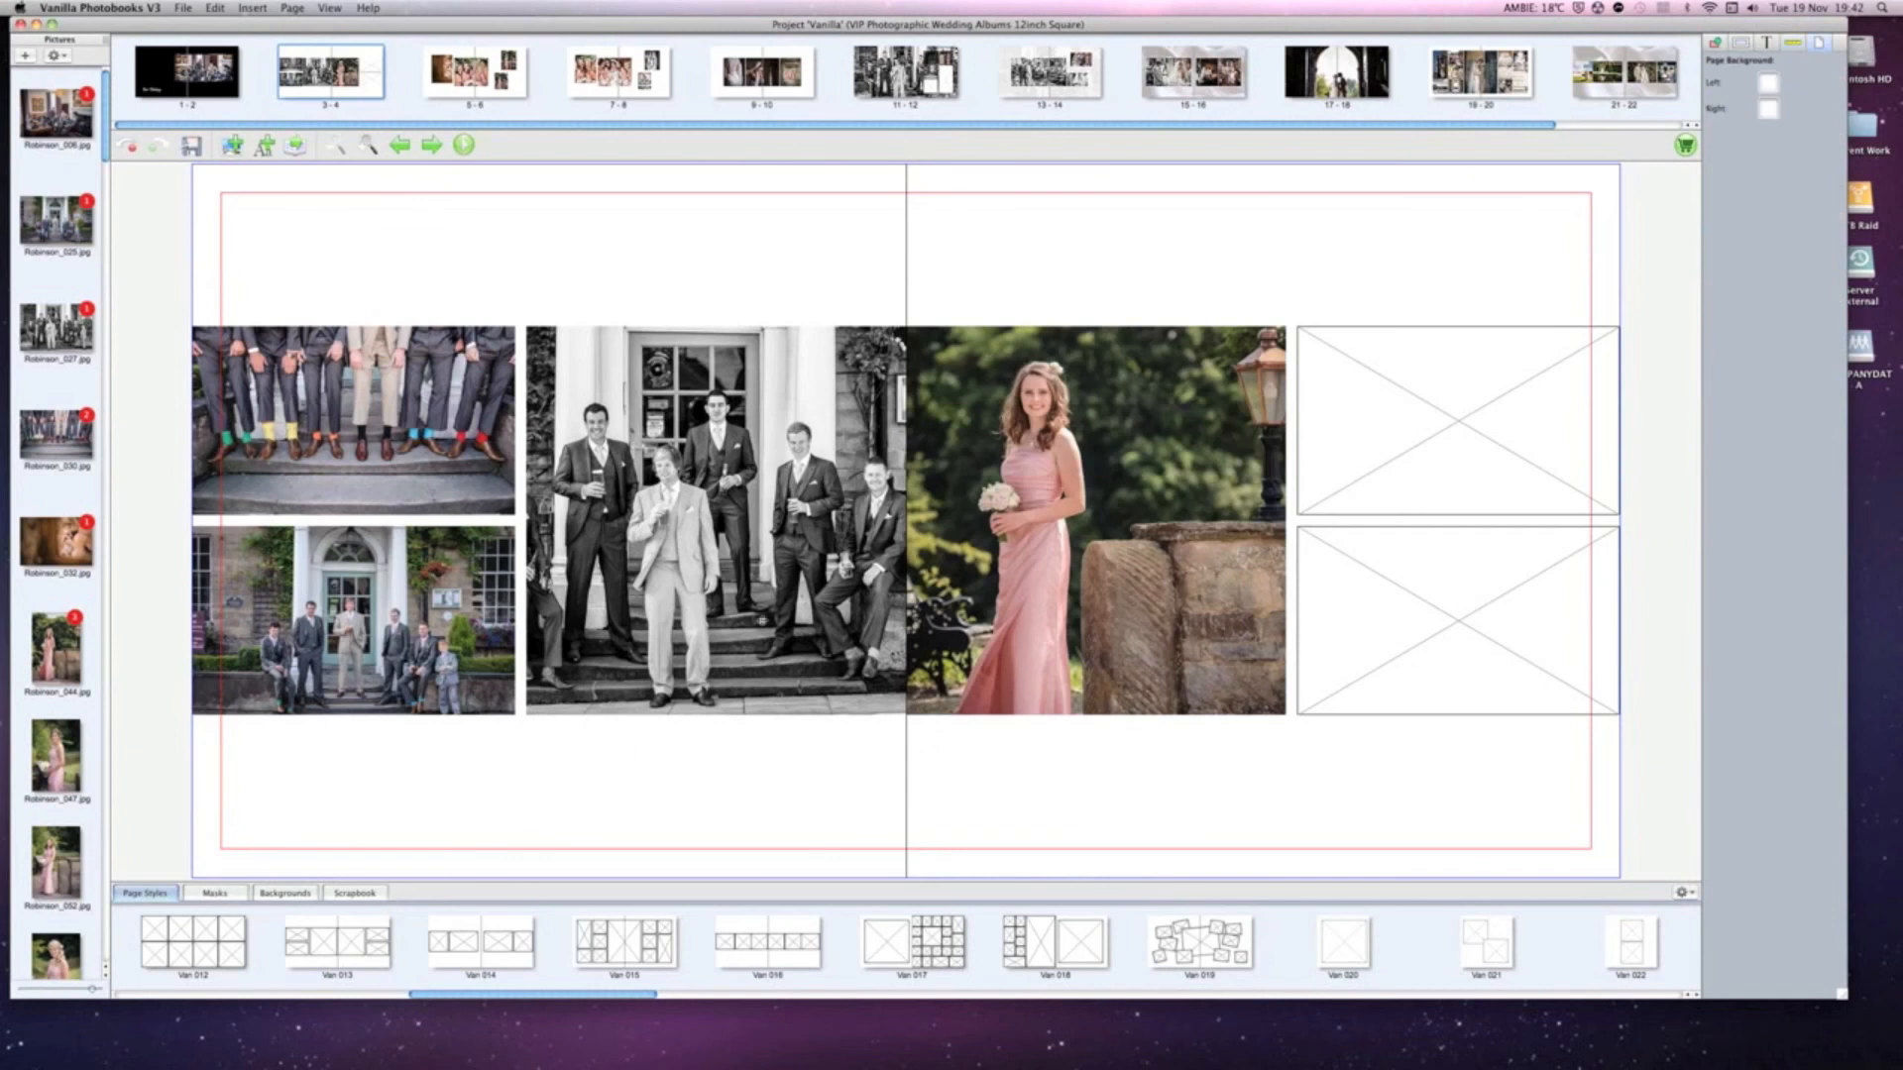
mouse_move(978, 284)
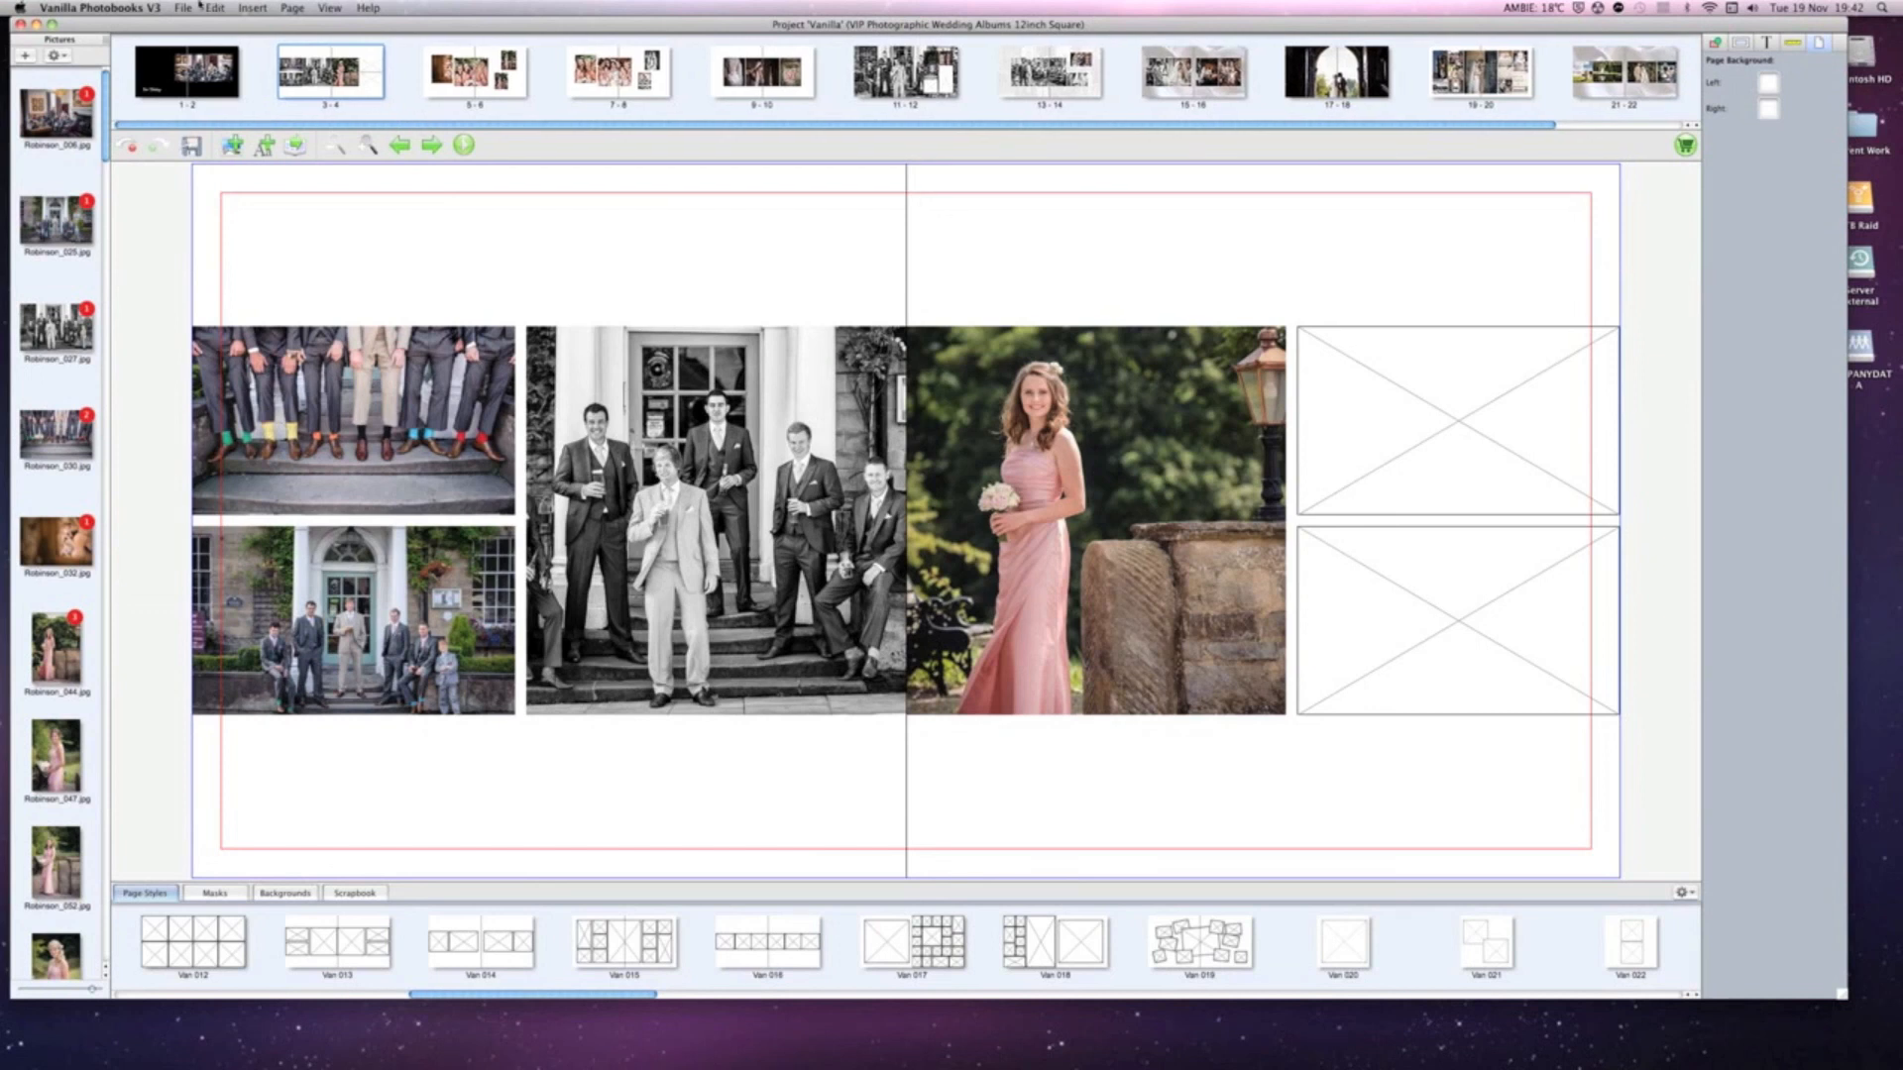
left_click(183, 8)
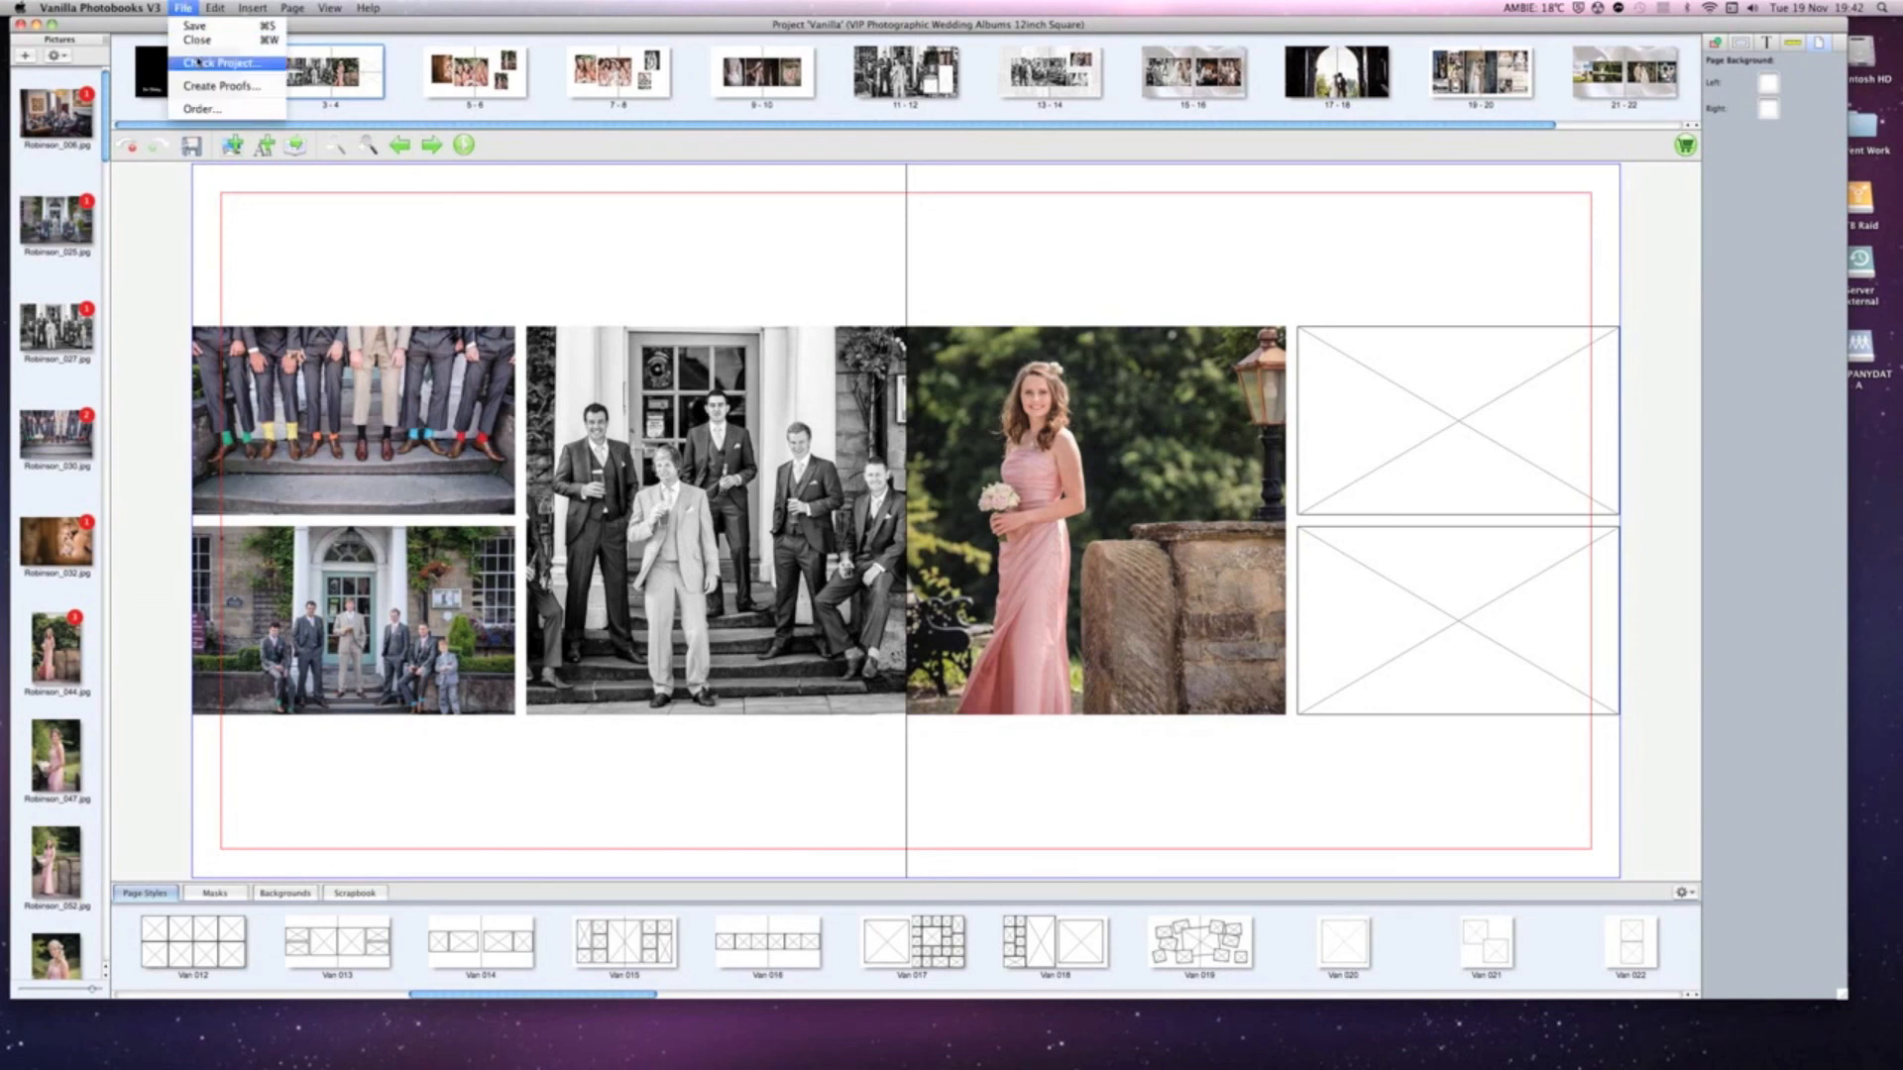
mouse_move(220, 85)
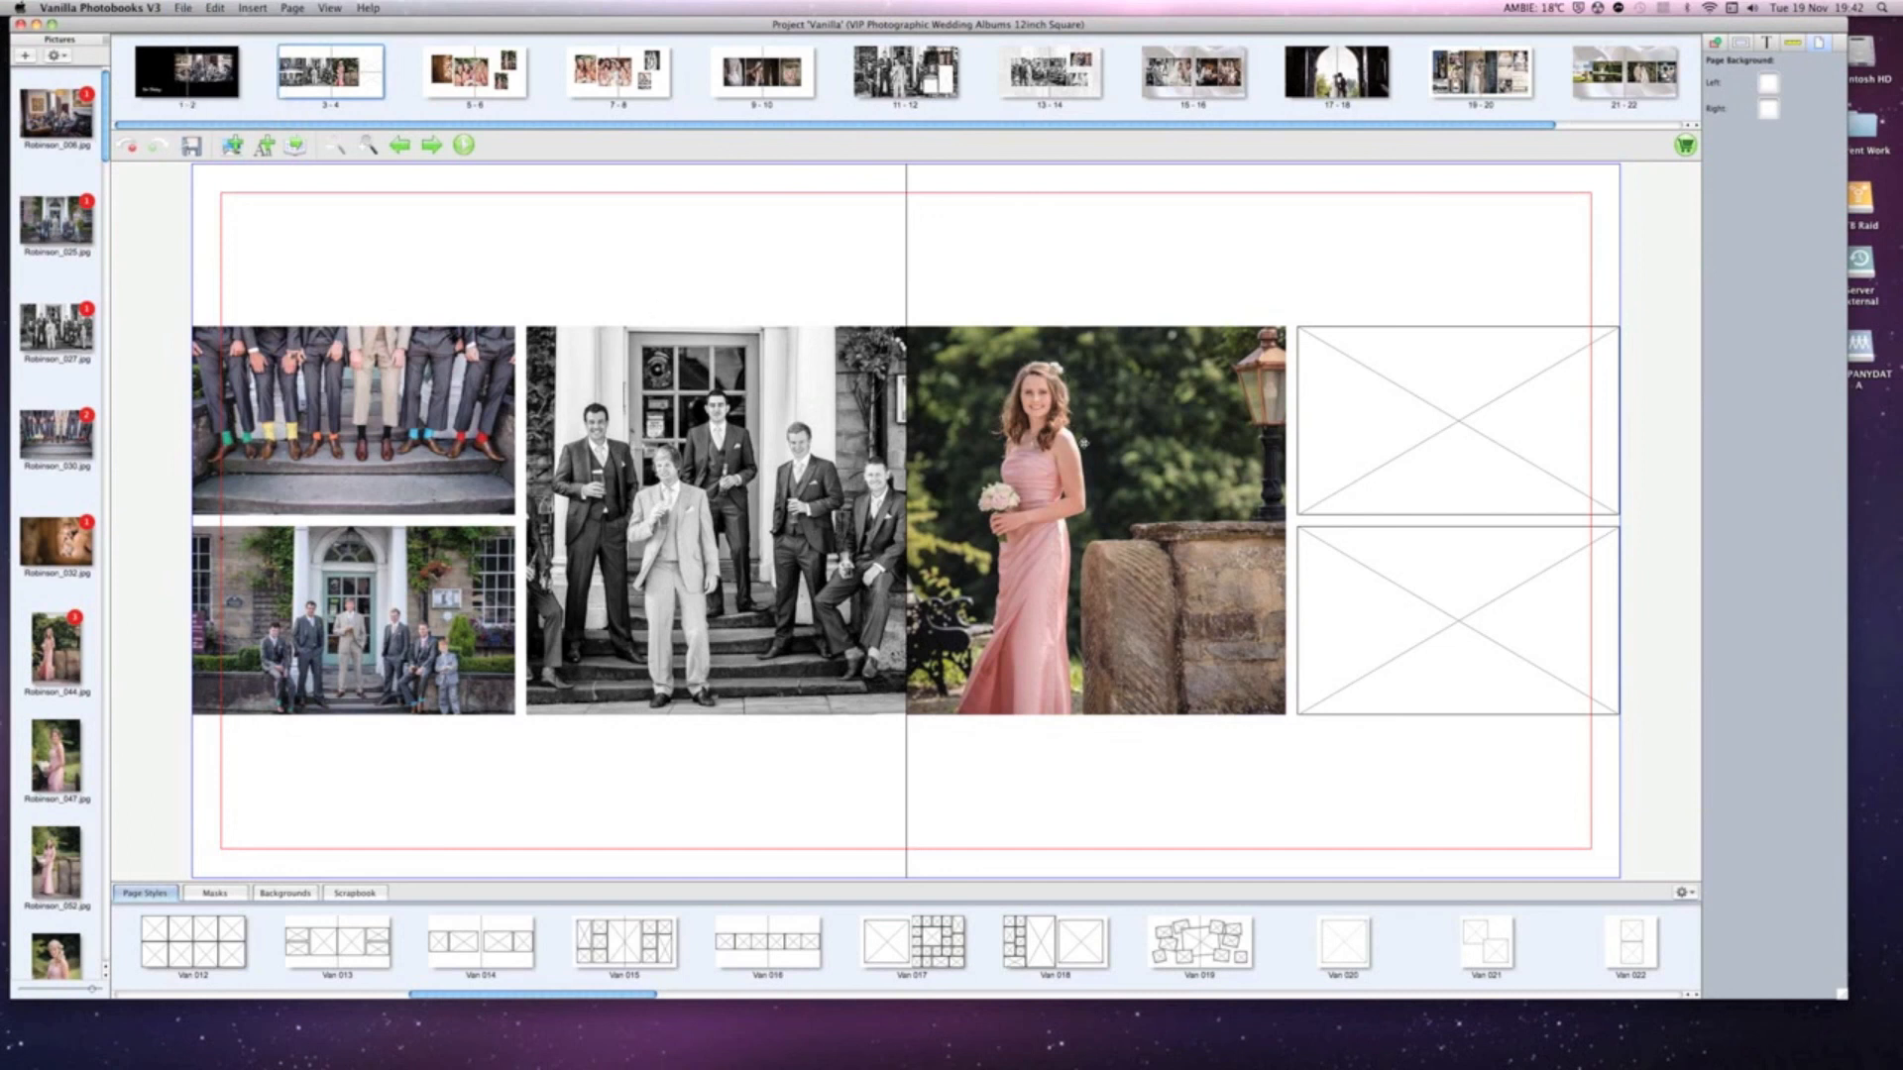
mouse_move(1396, 359)
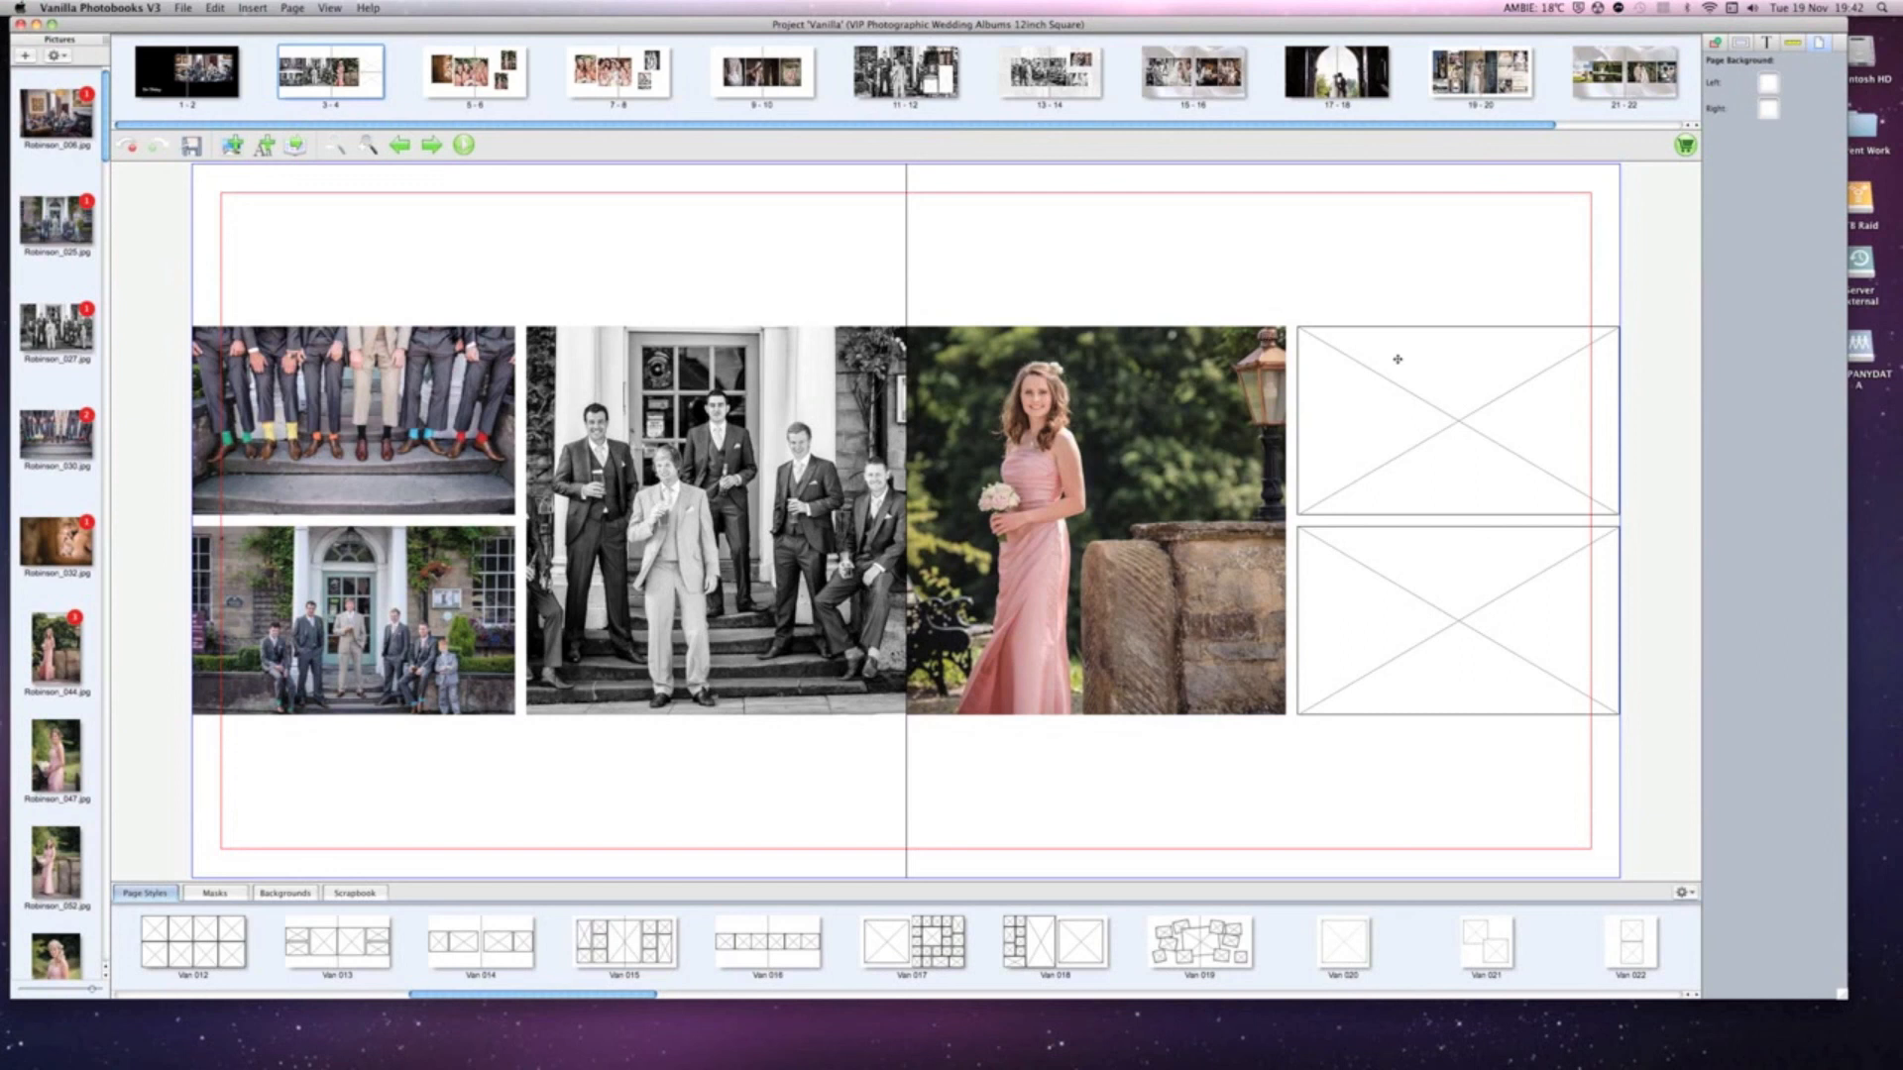